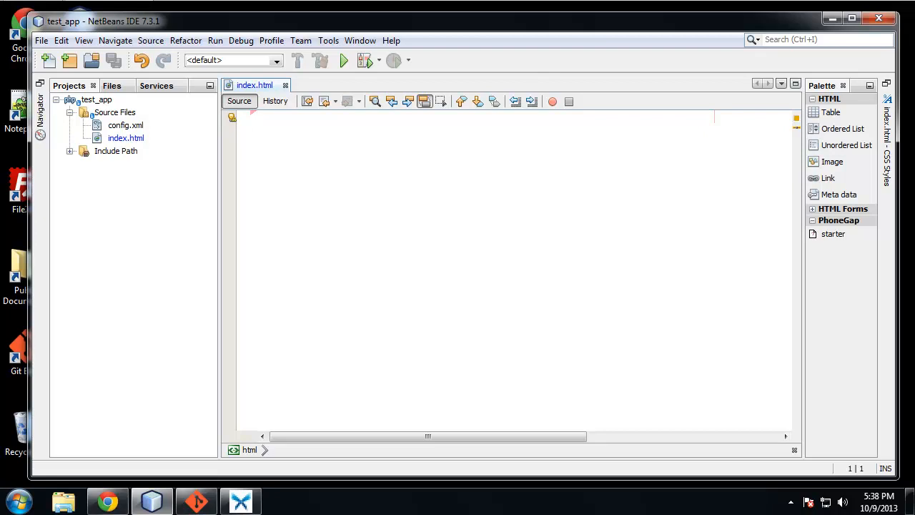
Step: Insert the PhoneGap HTML starter page into index.html from the Palette
click(257, 116)
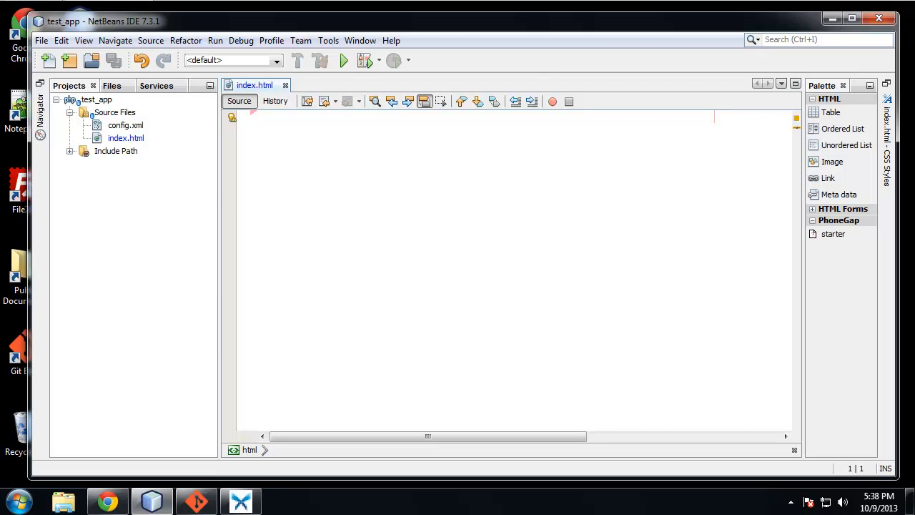
click(258, 117)
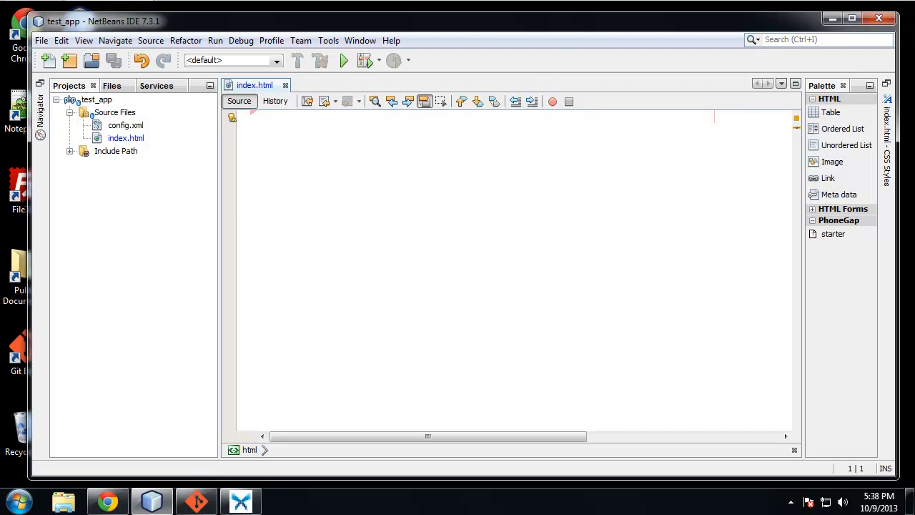
click(286, 118)
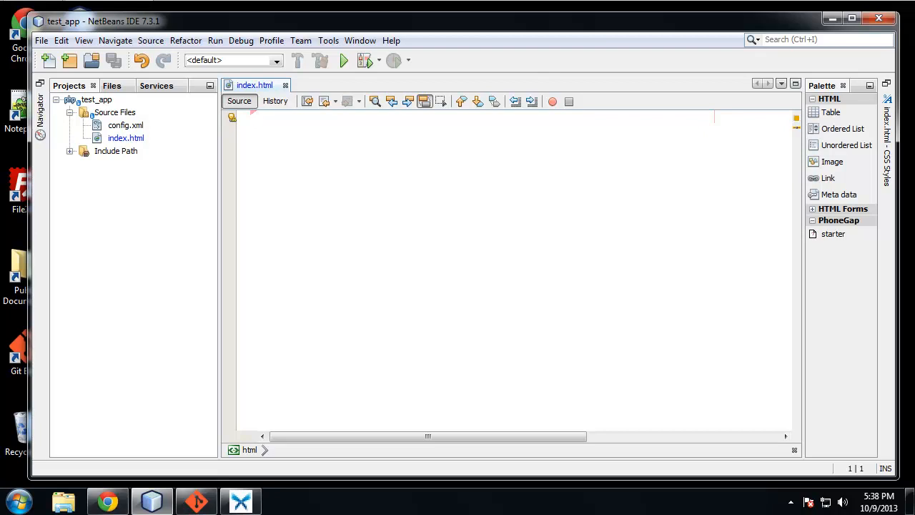
mouse_move(214, 391)
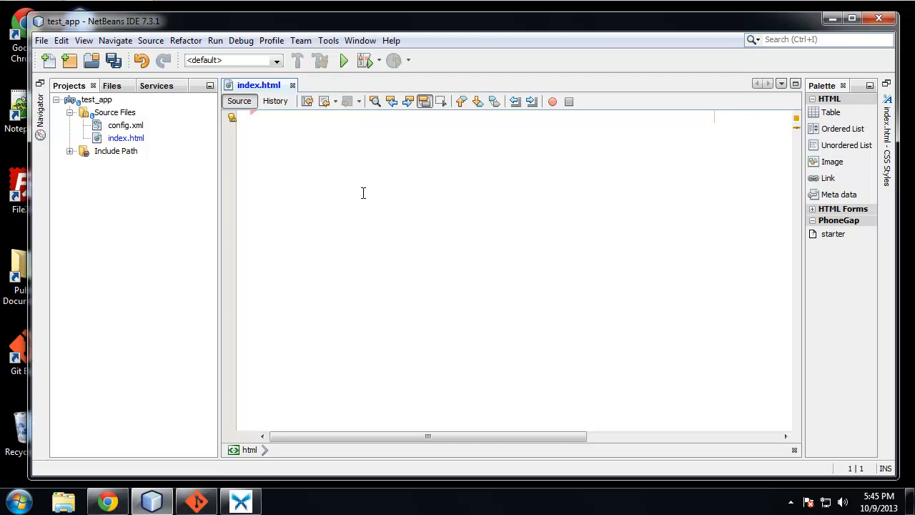
mouse_move(582, 217)
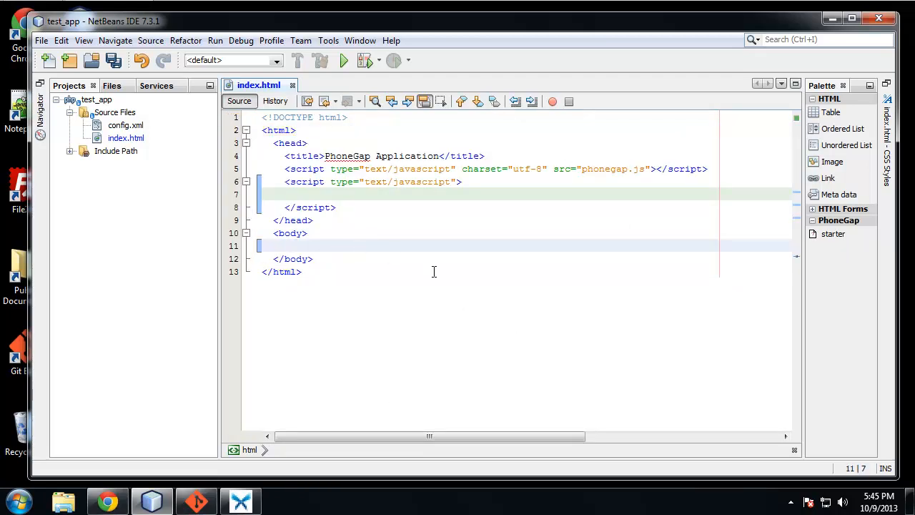
Step: Add a 'Take Picture' button with onclick="takePicture();" inside the body
text(<button onclick=")
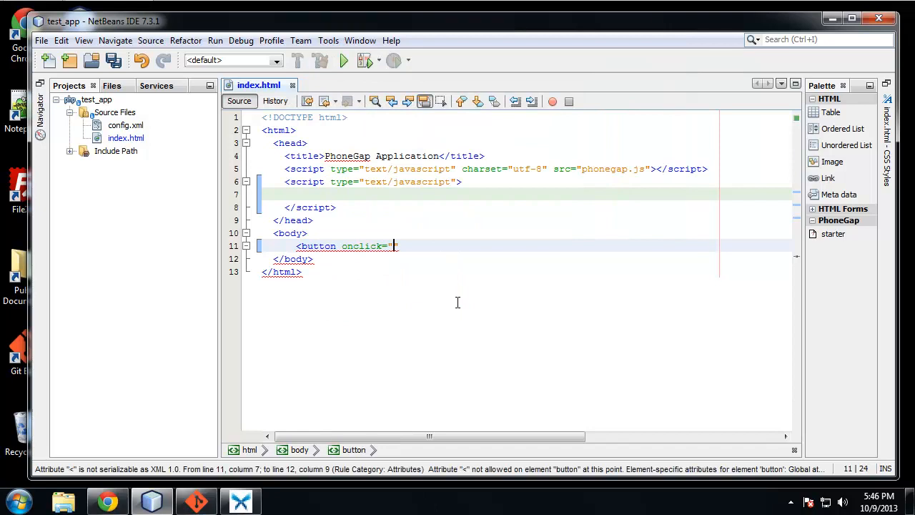
text(tak)
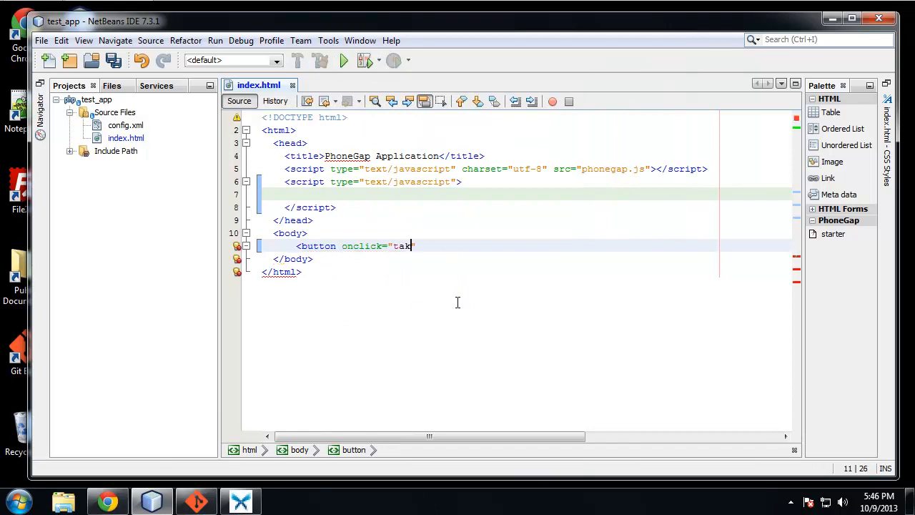
text(ePicture)
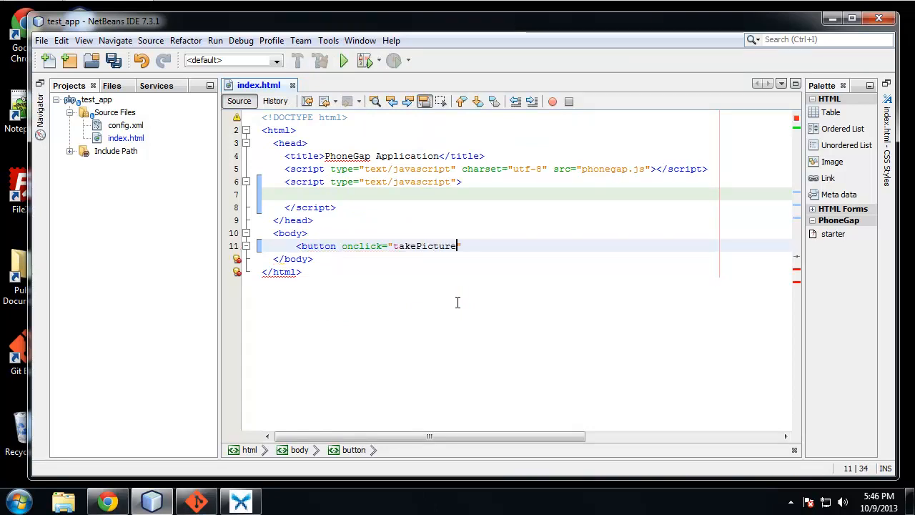
text(())
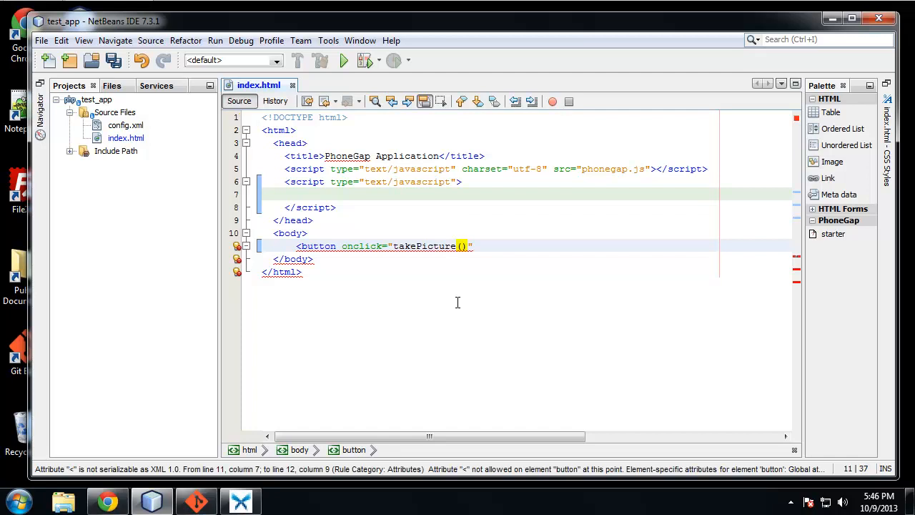
text(;>)
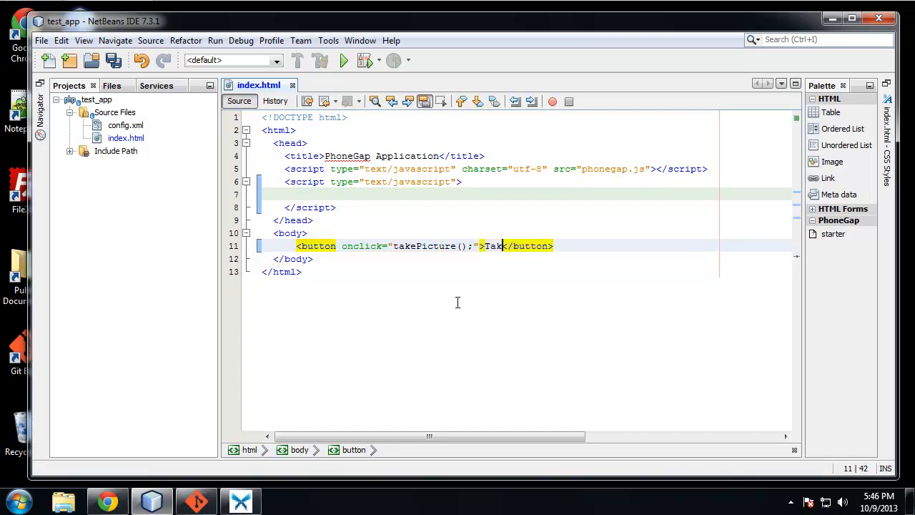
text(e Pictur)
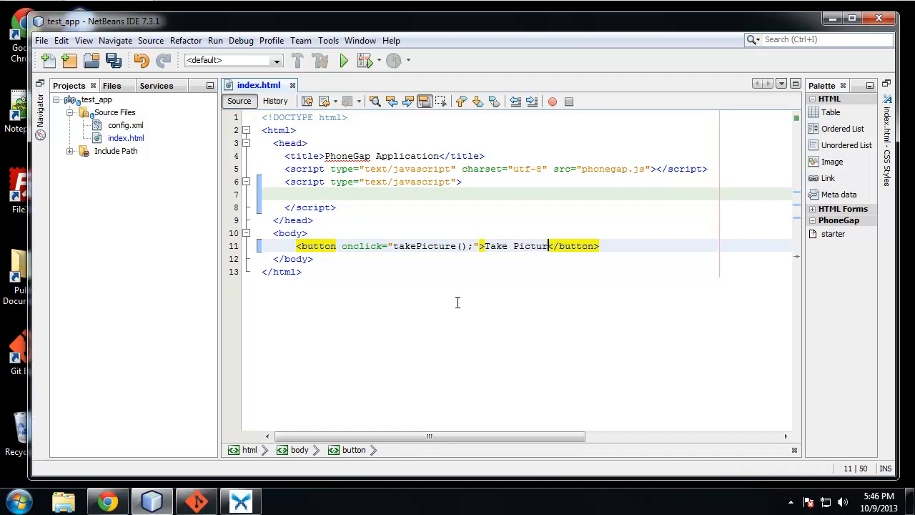
click(415, 246)
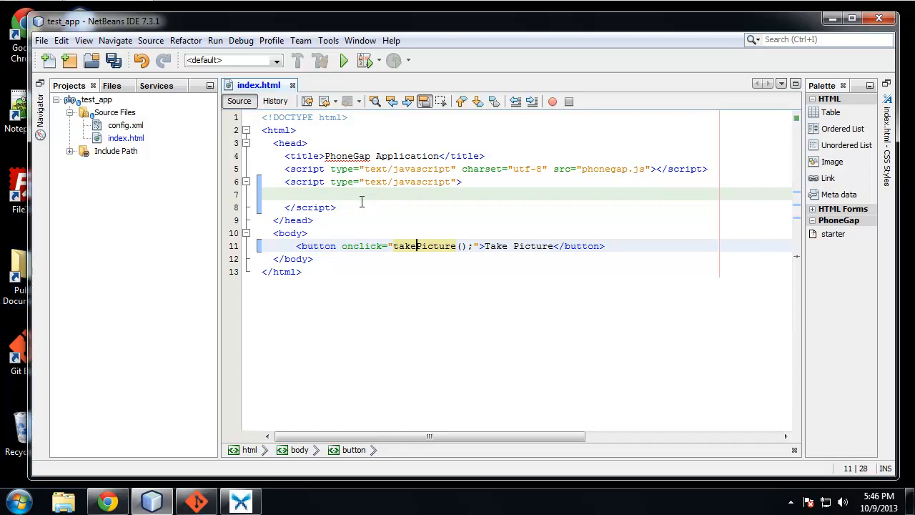
Step: Write a takePicture() function calling navigator.device.capture.captureImage() in the script block
click(307, 194)
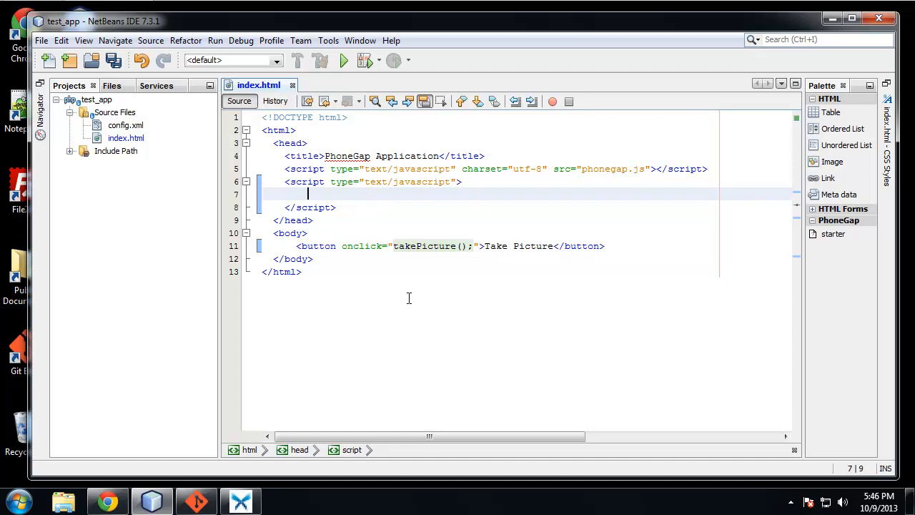
mouse_move(466, 201)
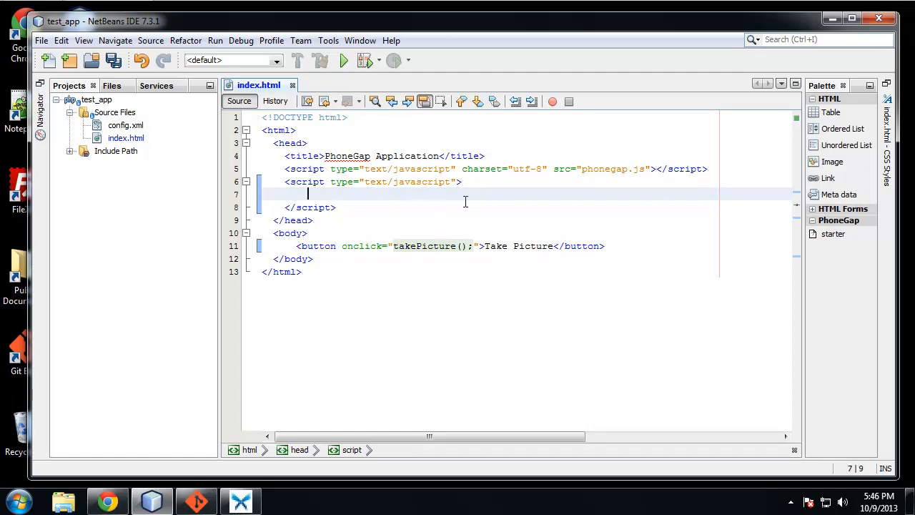
text(function ta)
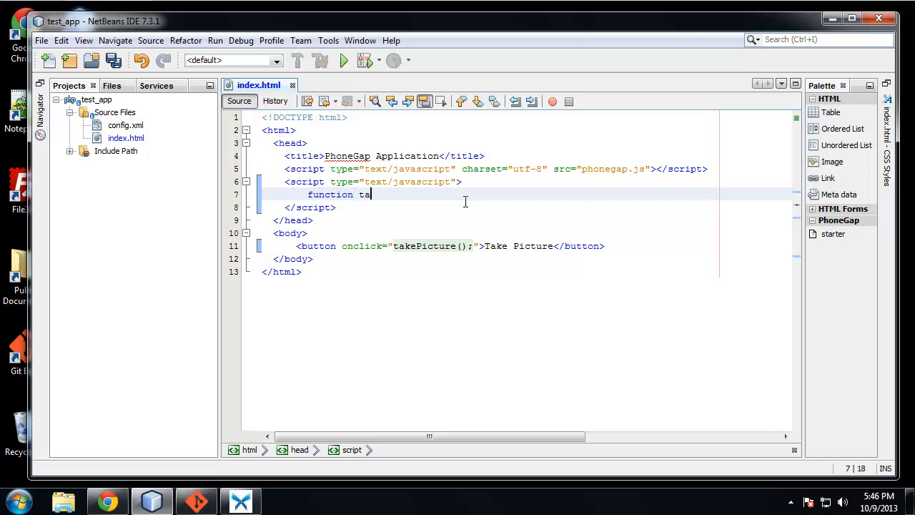
text(kePicture)
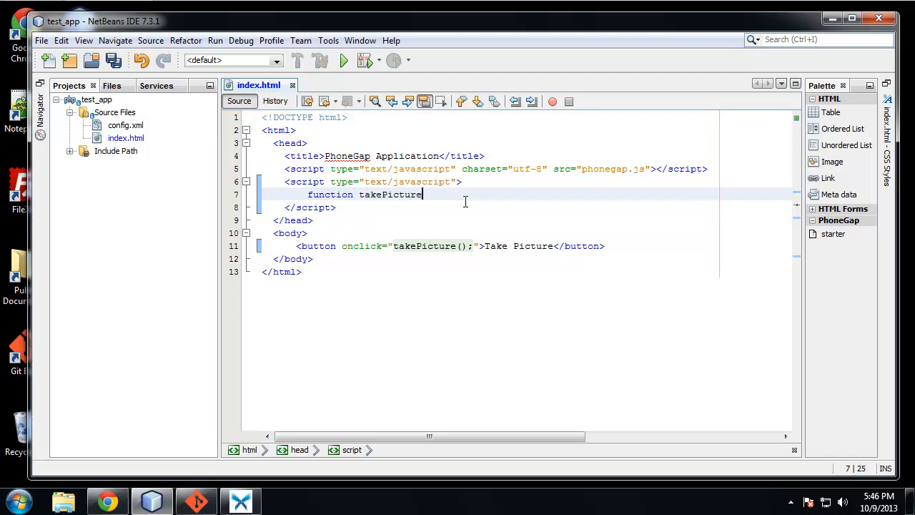
text((){)
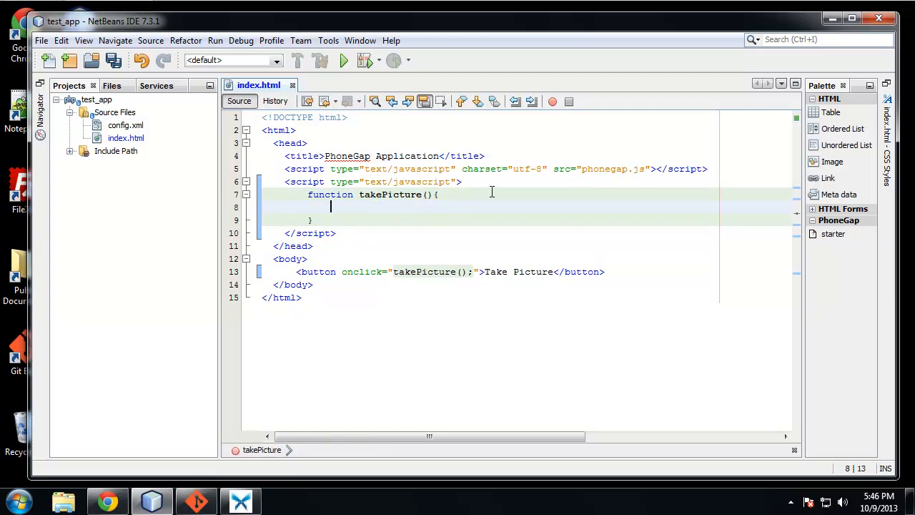
text(navi)
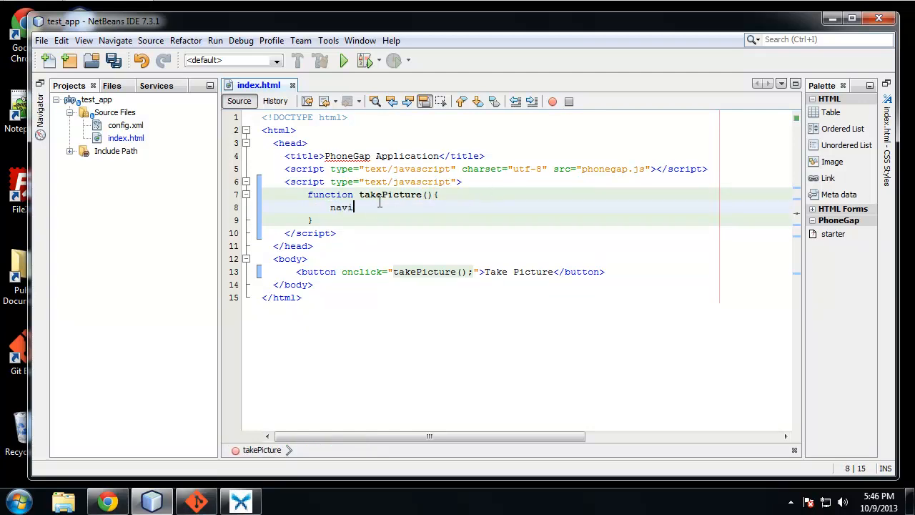
text(gator.)
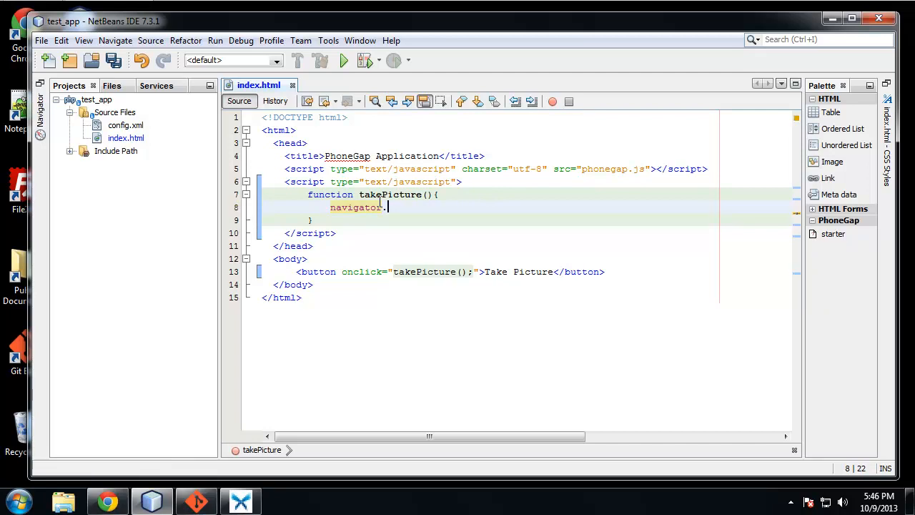
text(device.)
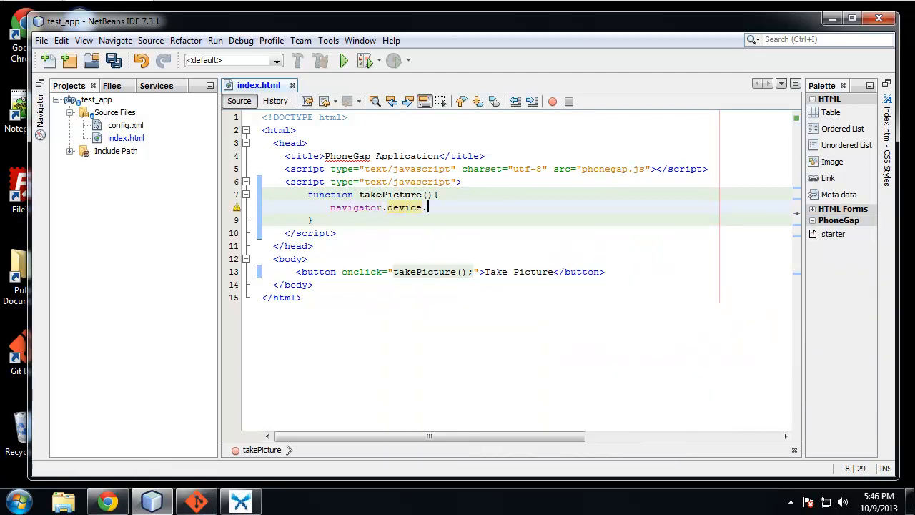
text(captur)
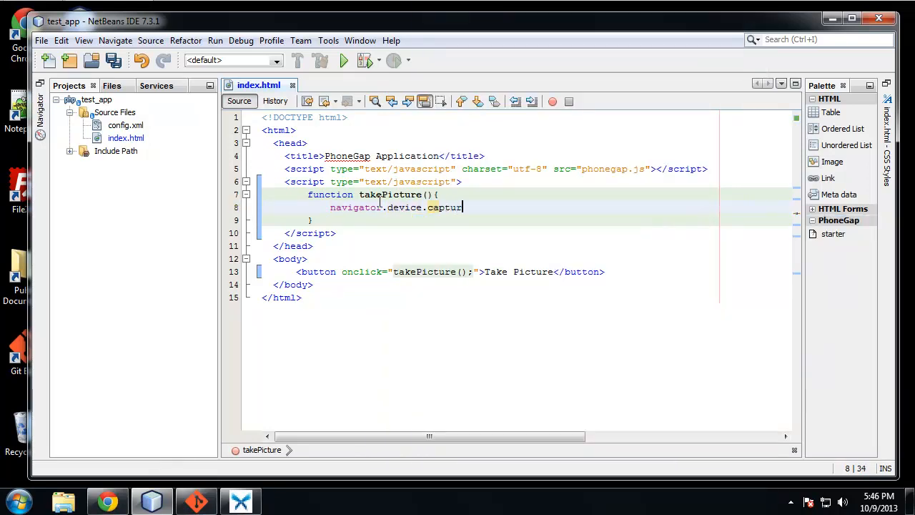
text(.c)
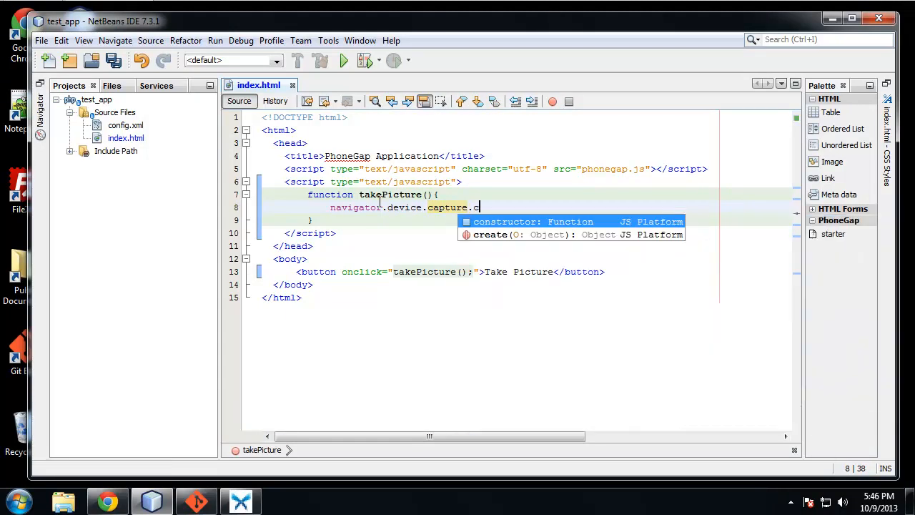
text(aptureImage)
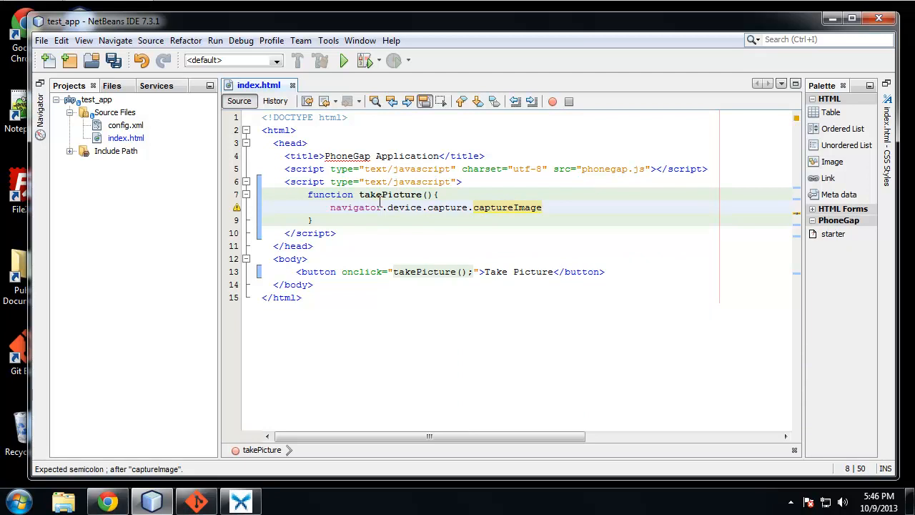
text(();)
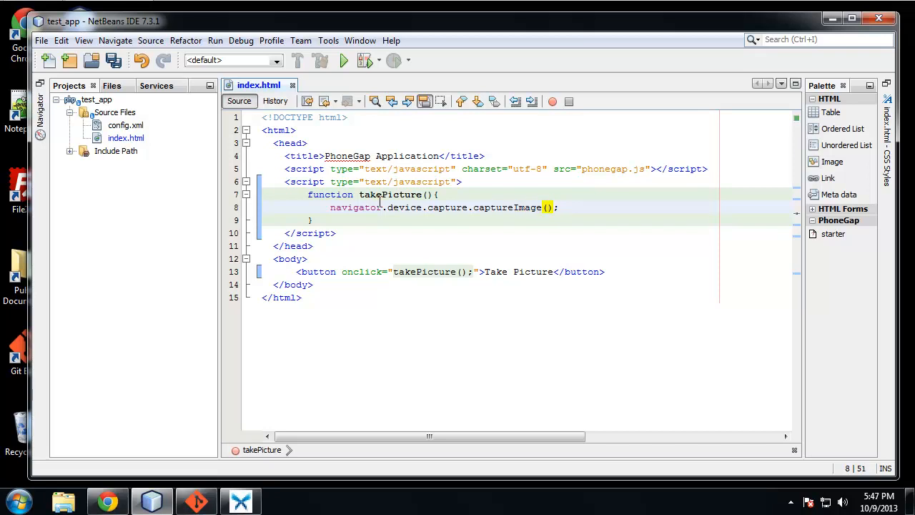
Step: Pass captureSuccess and captureError to captureImage and delete the partial limit option
text(cap)
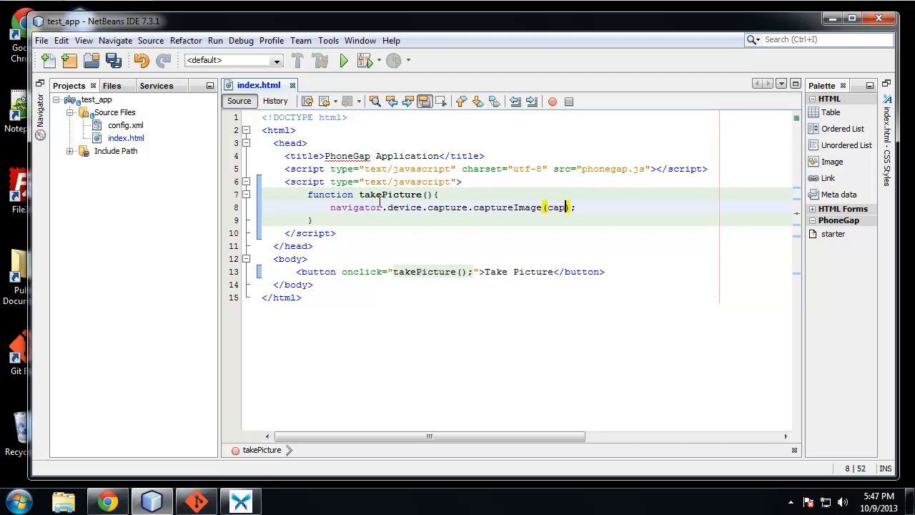
text(tureSuccess)
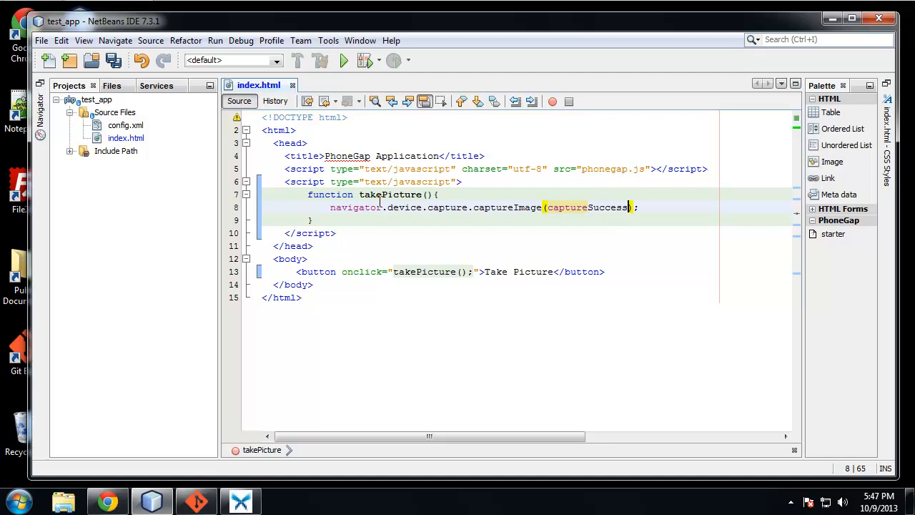
text(,)
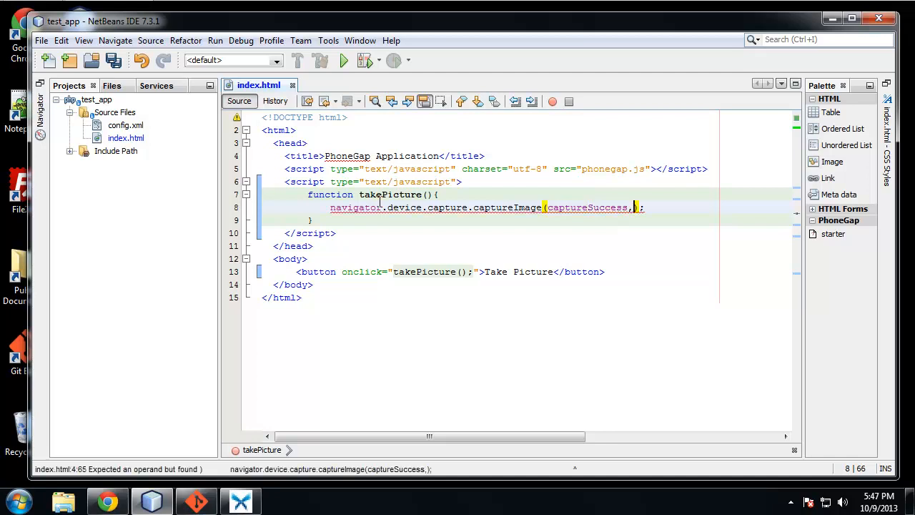
text(captureE)
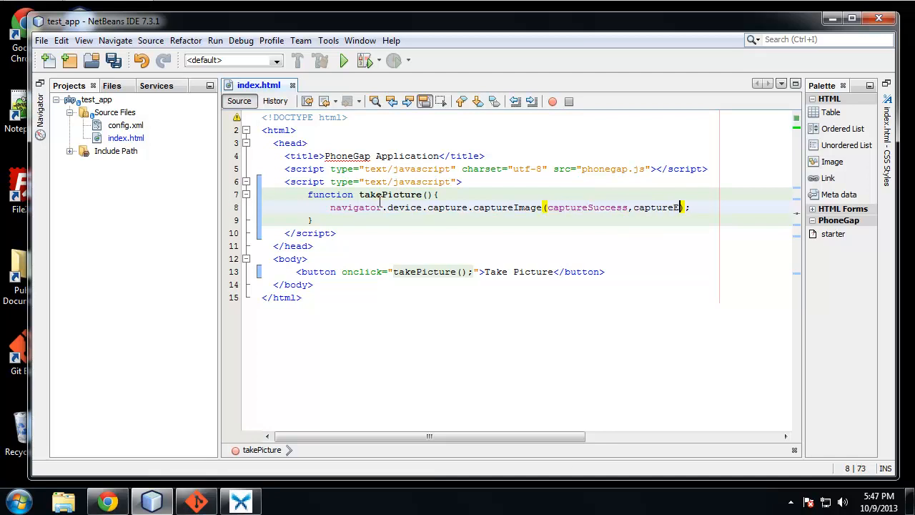
text(rror,{)
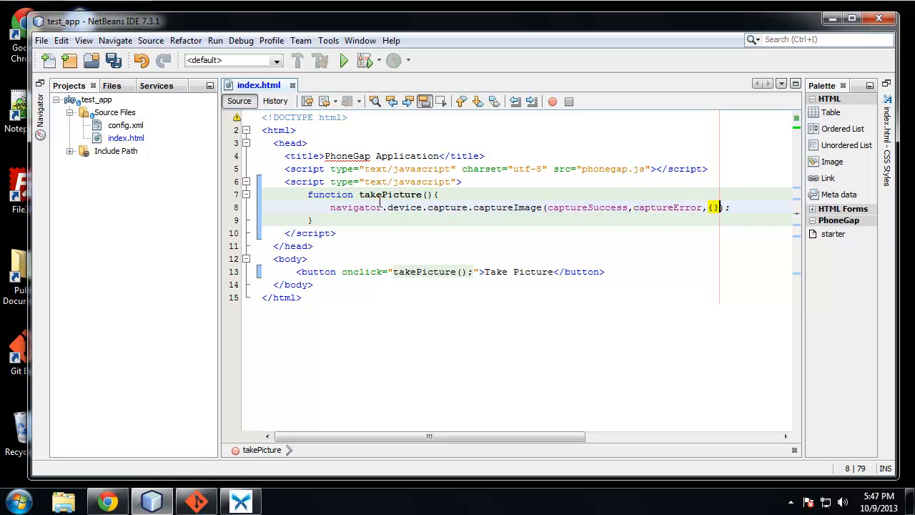
text(limit)
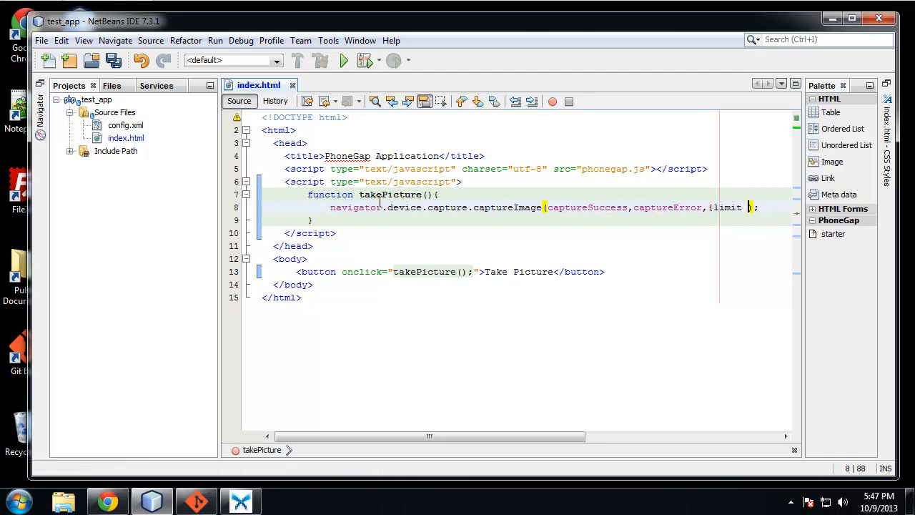
key(Backspace)
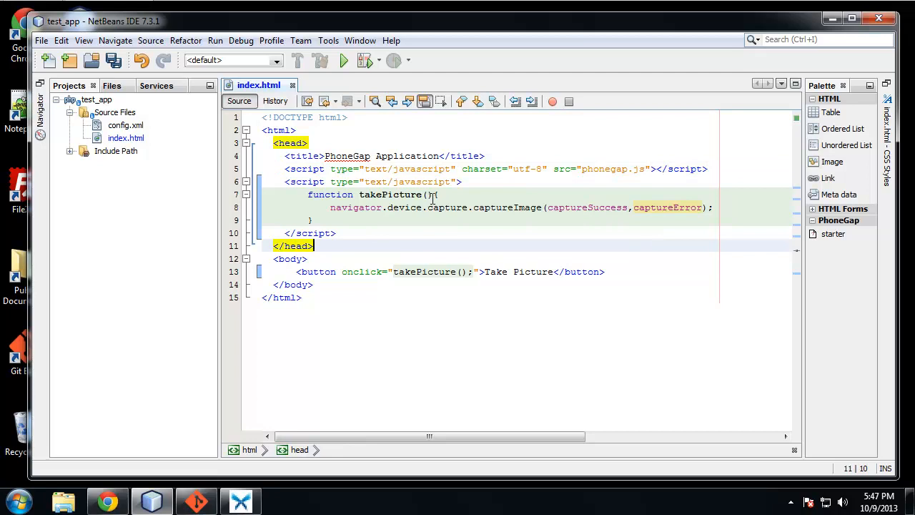
mouse_move(567, 251)
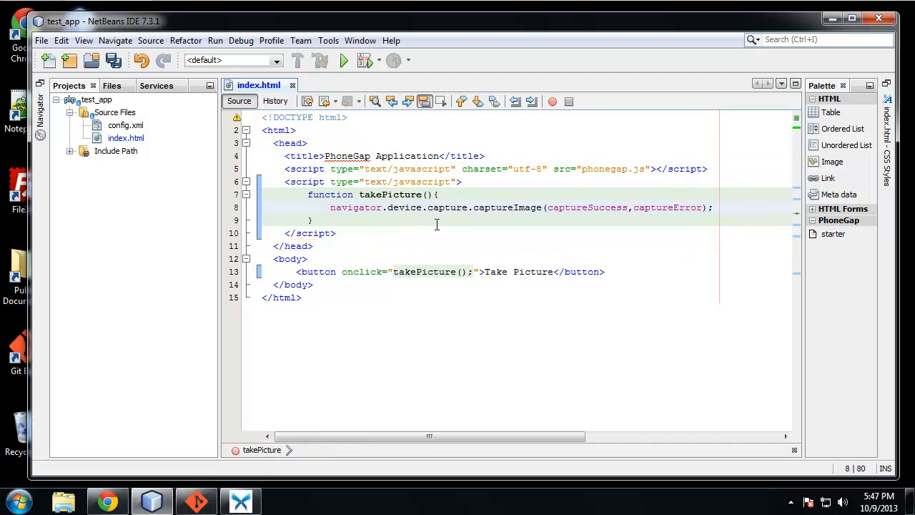
Step: Add a captureSuccess(mediaFiles) function below takePicture
key(enter)
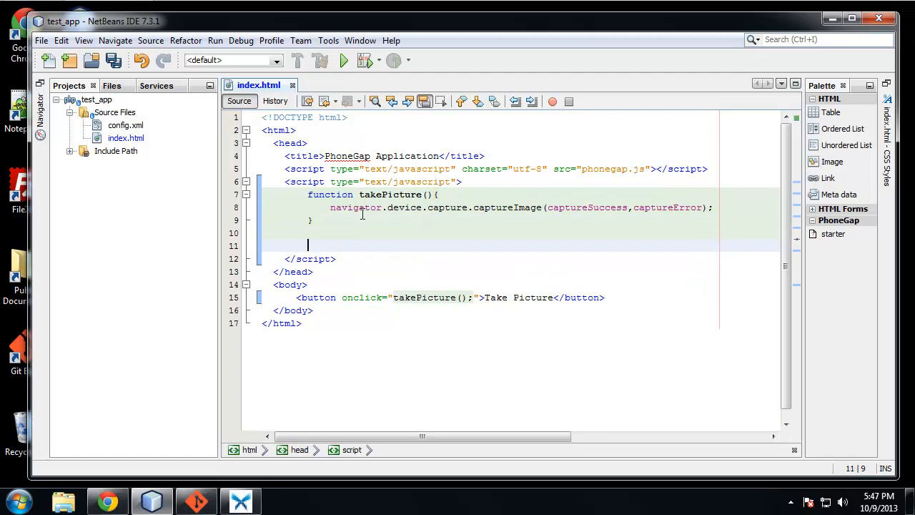
text(function ca)
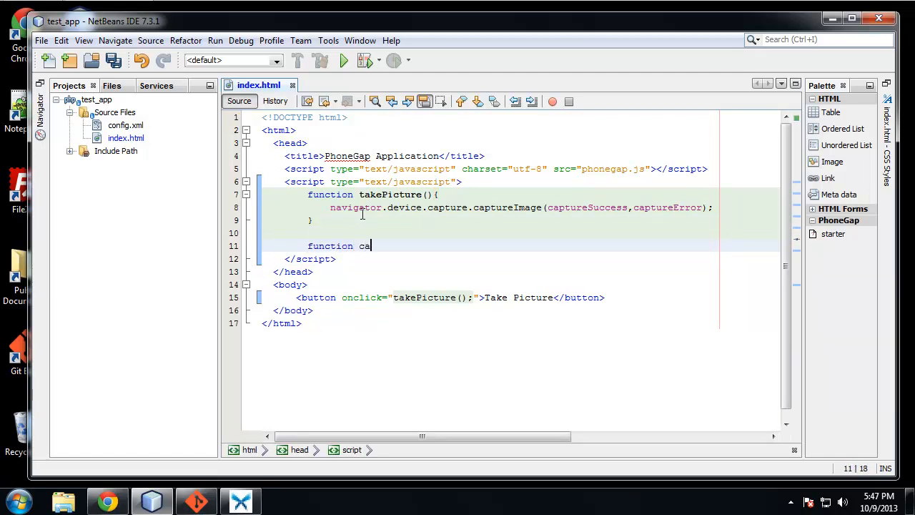
text(ptureS)
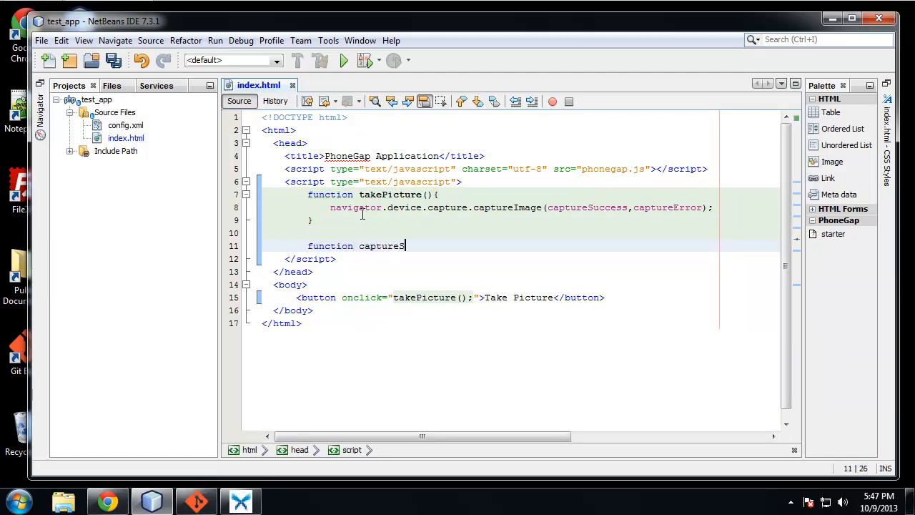
text(uccess())
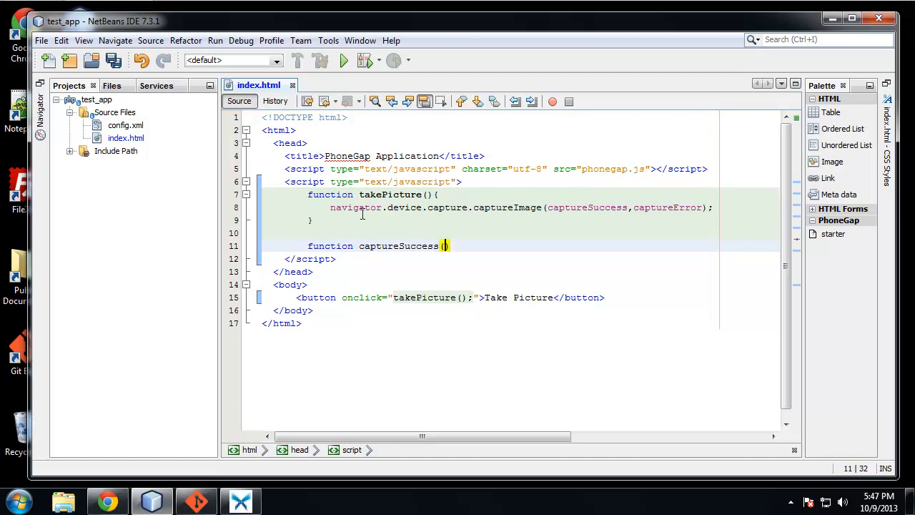
key(Return)
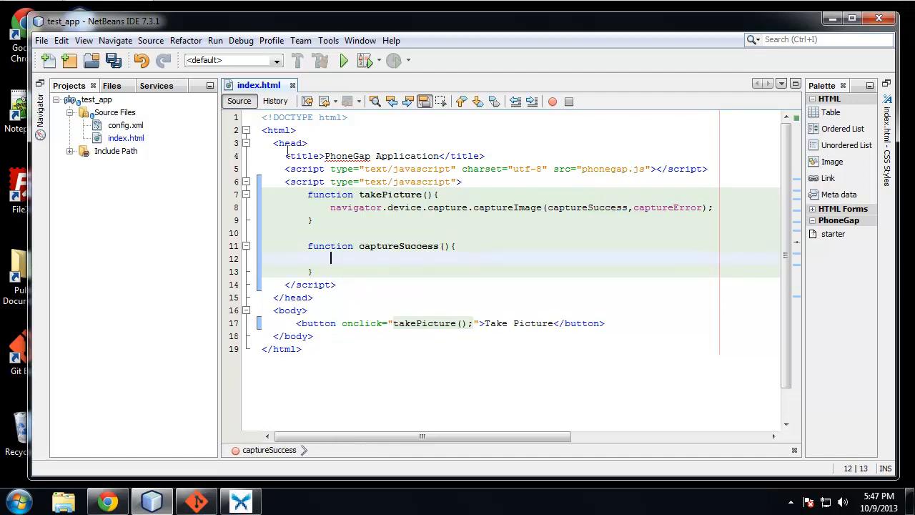
mouse_move(447, 249)
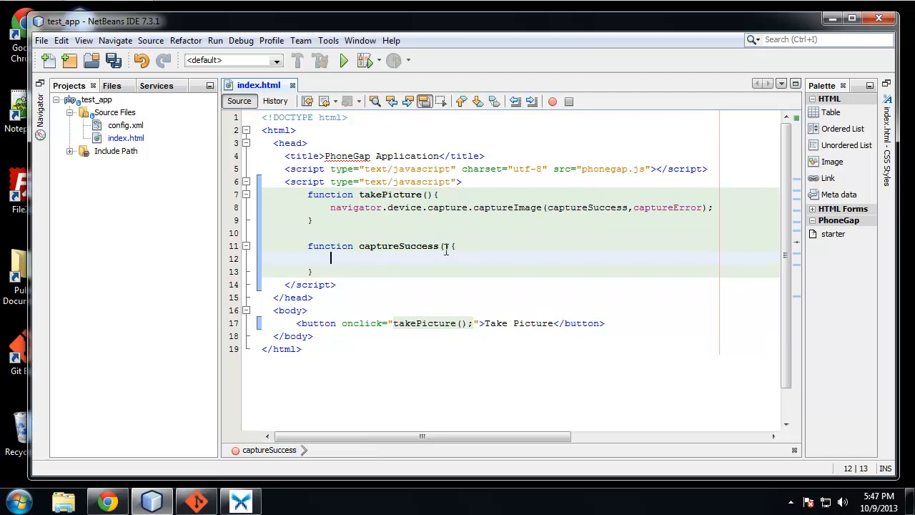
text(m)
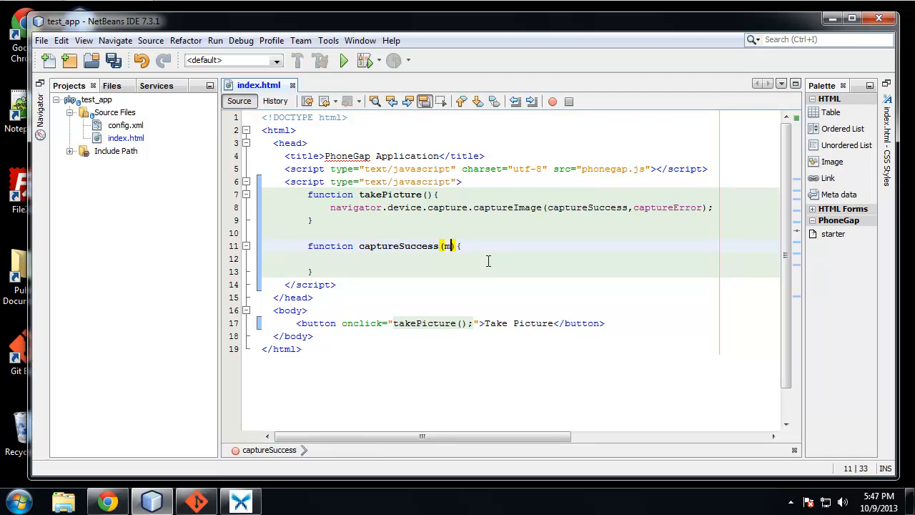
text(ediaFi)
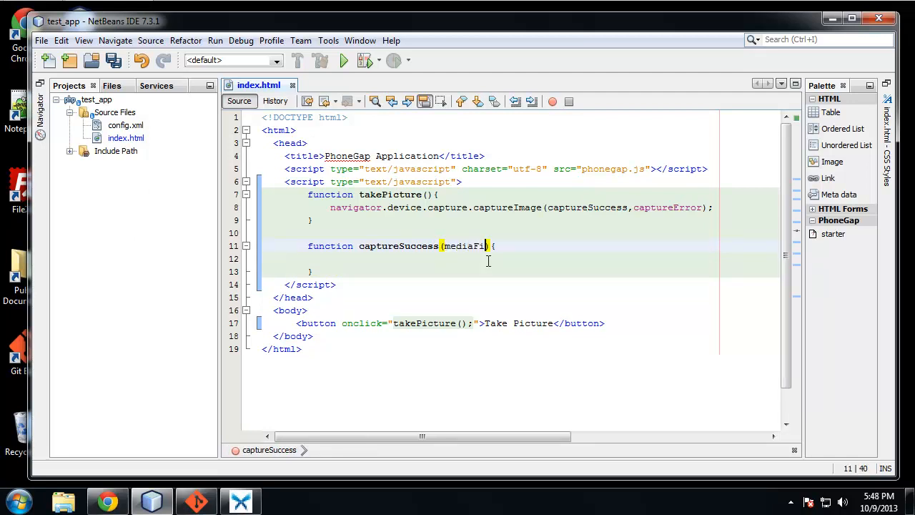
text(les)
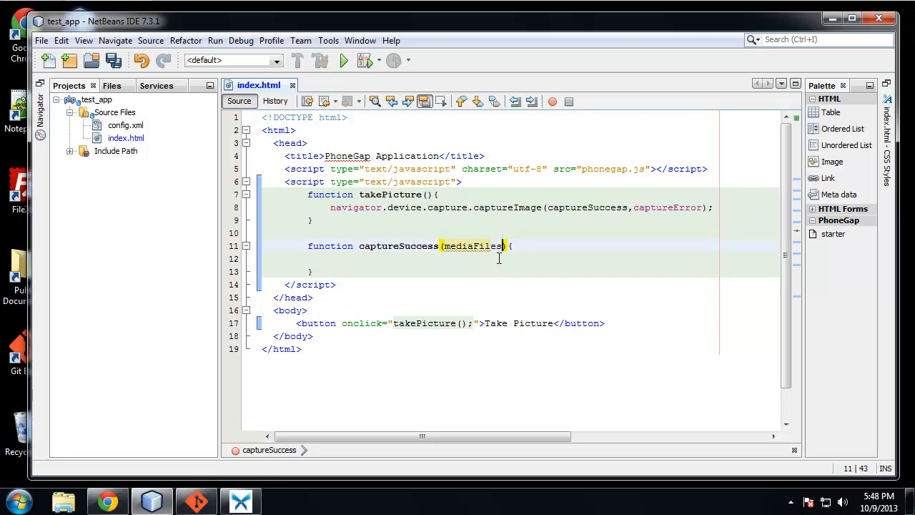
Step: Declare variables i and len inside captureSuccess
click(392, 259)
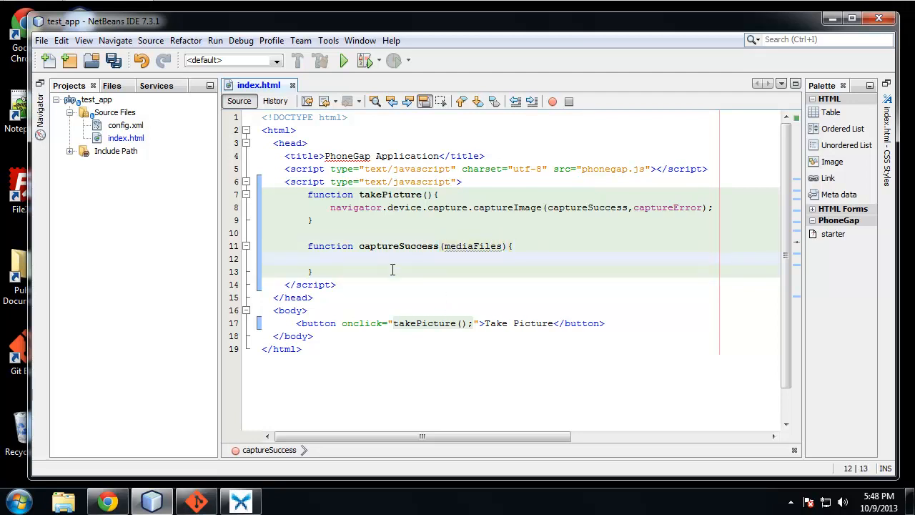
mouse_move(498, 300)
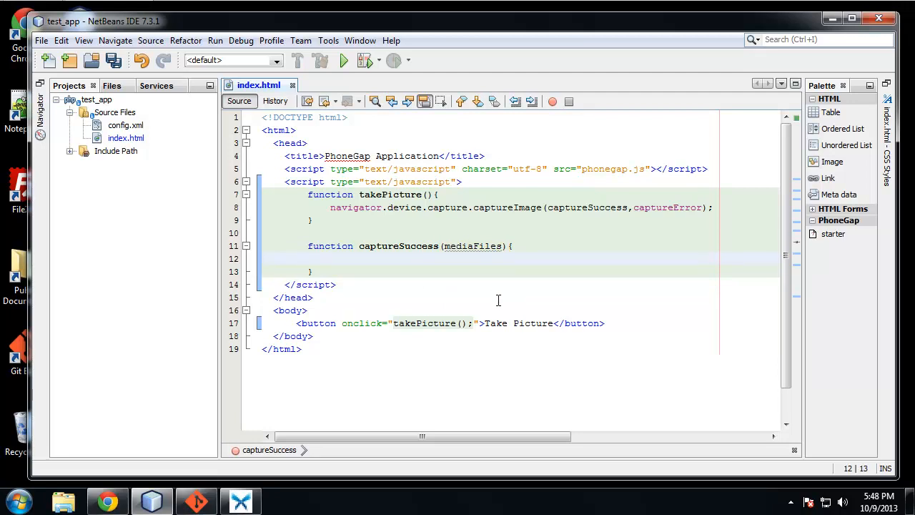
text(var)
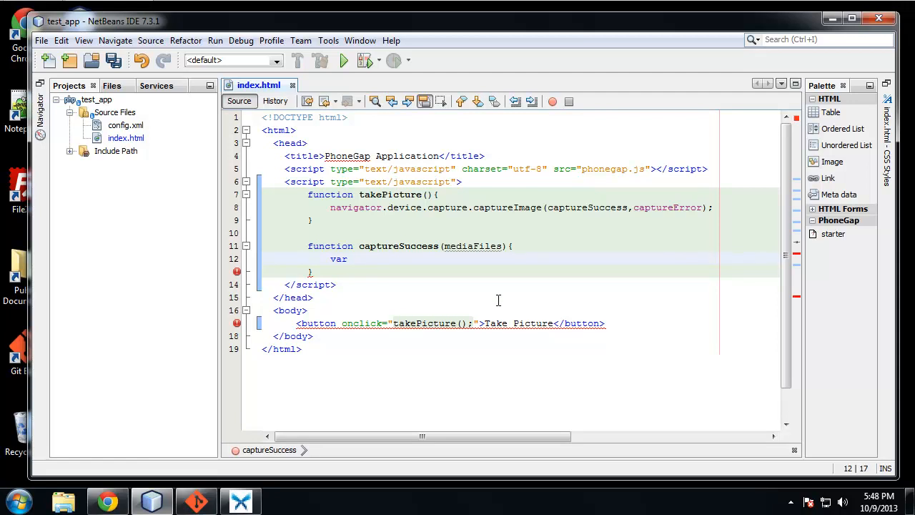
text(i)
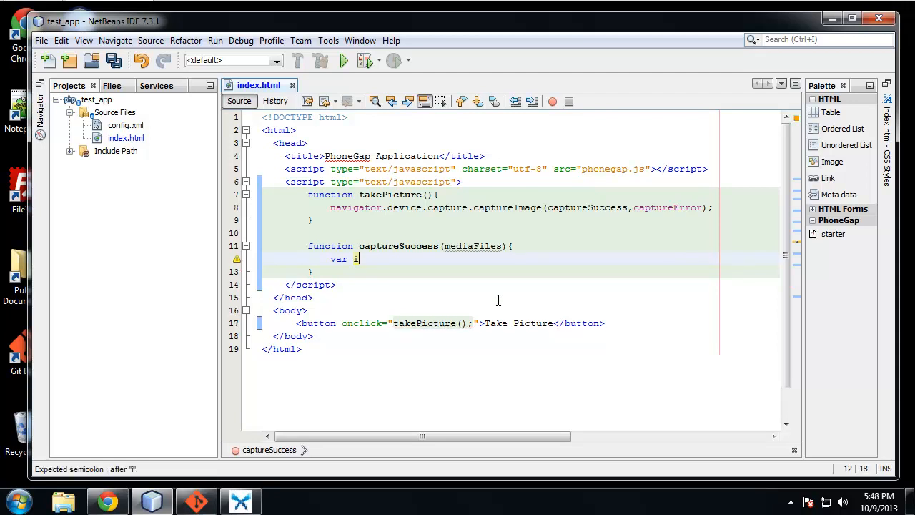
text(, len)
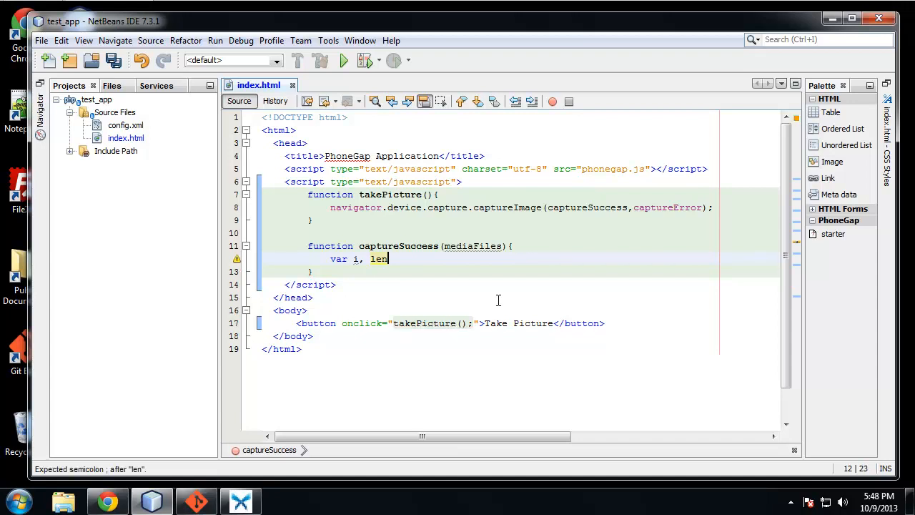
text(;)
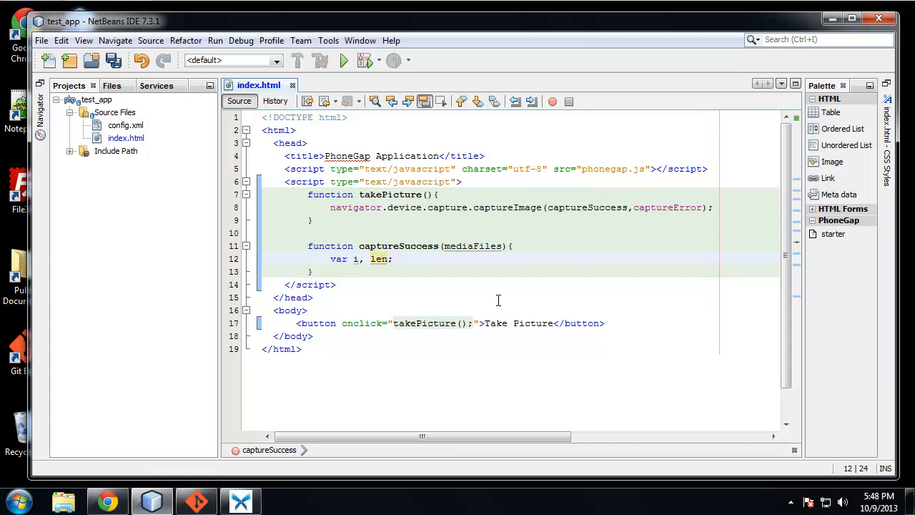
Step: Write the for loop header: i = 0, len = mediaFiles.length; i < len; i += 1
text(fo)
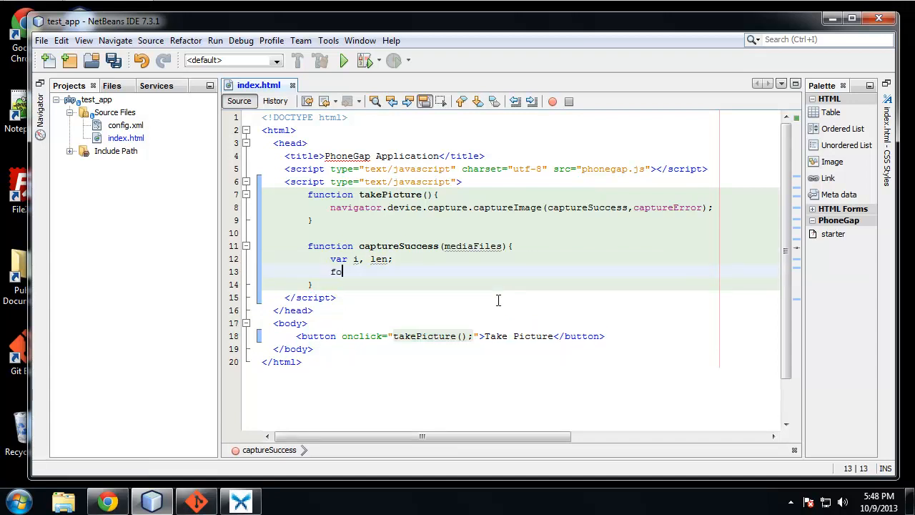
text(r ())
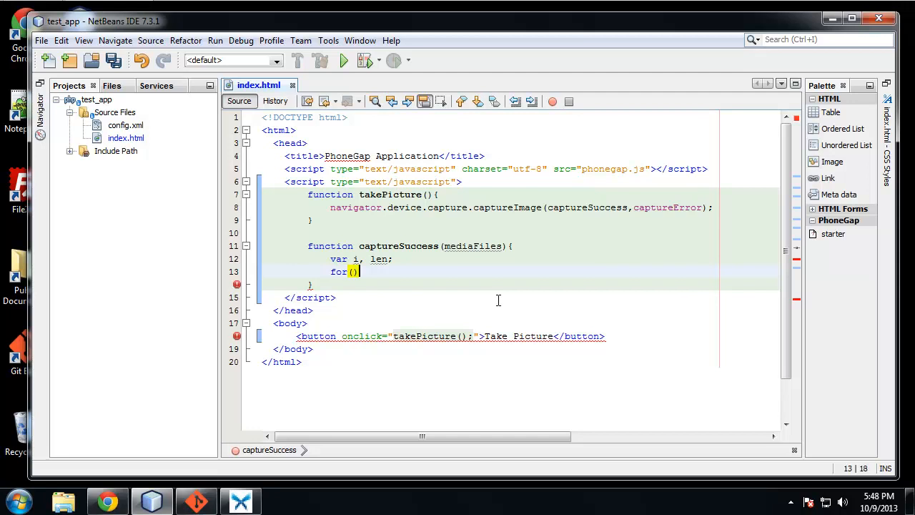
text({)
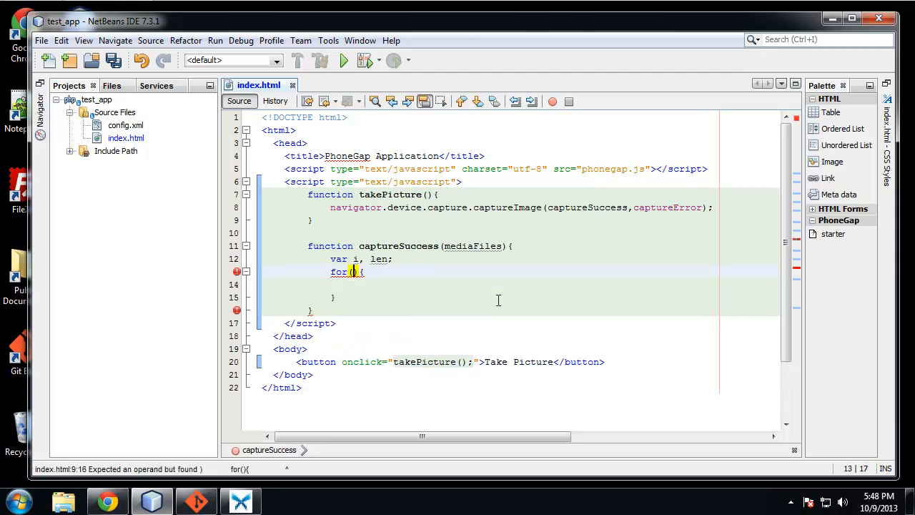
text(i = 0)
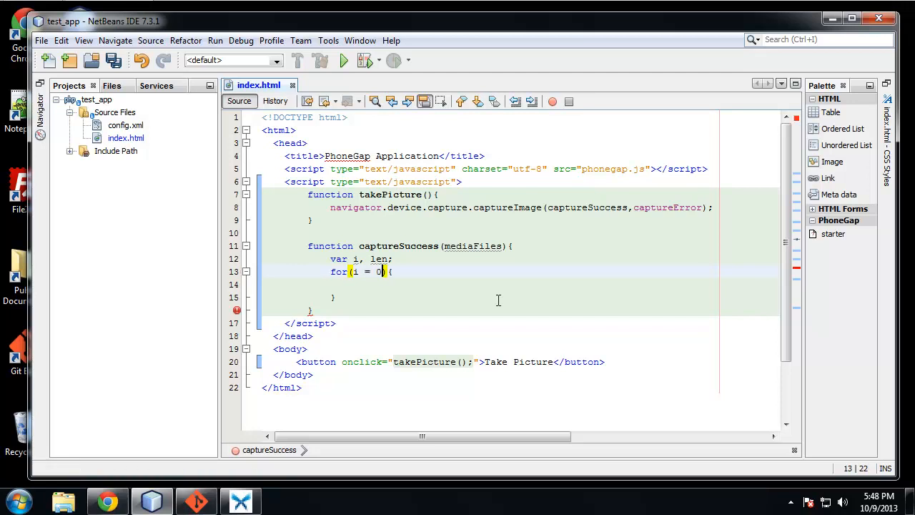
text(;)
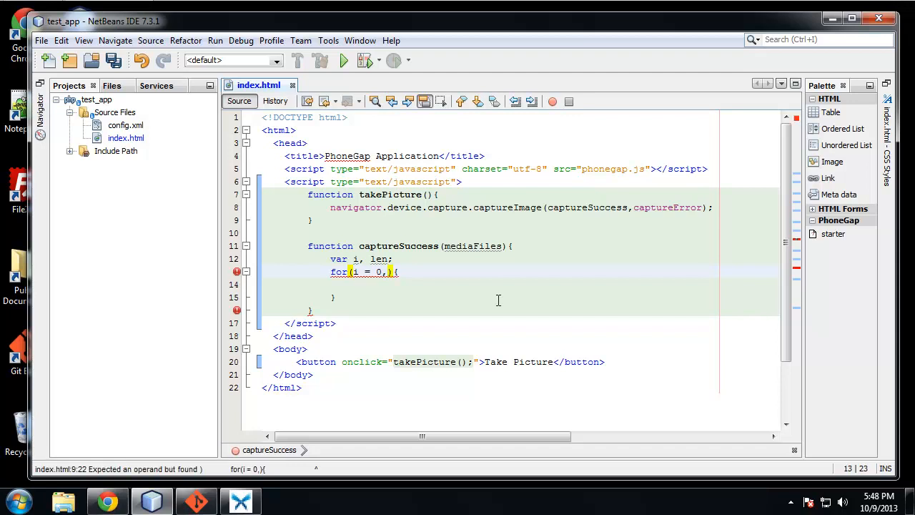
text(len =)
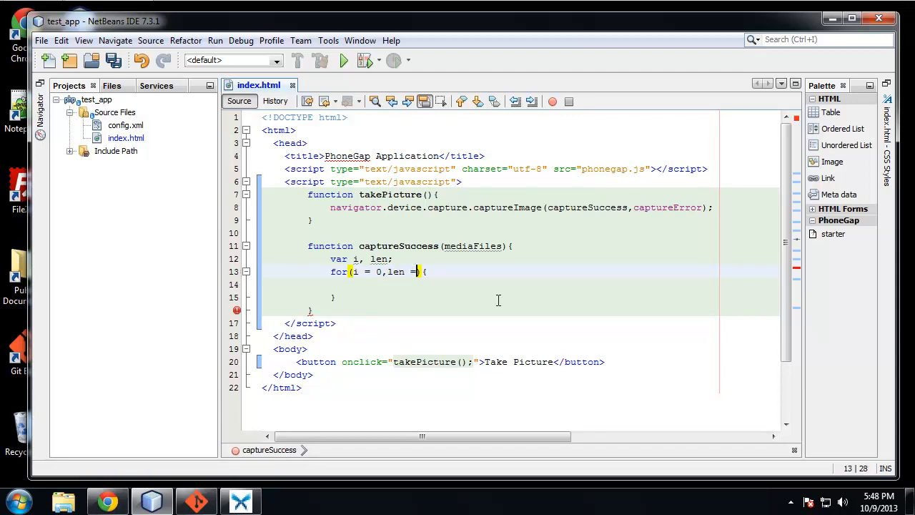
text(media)
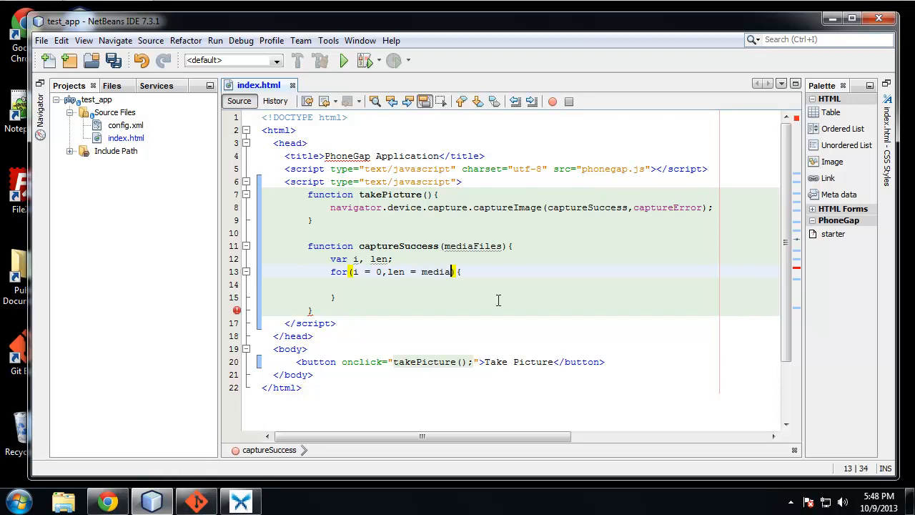
text(Files){)
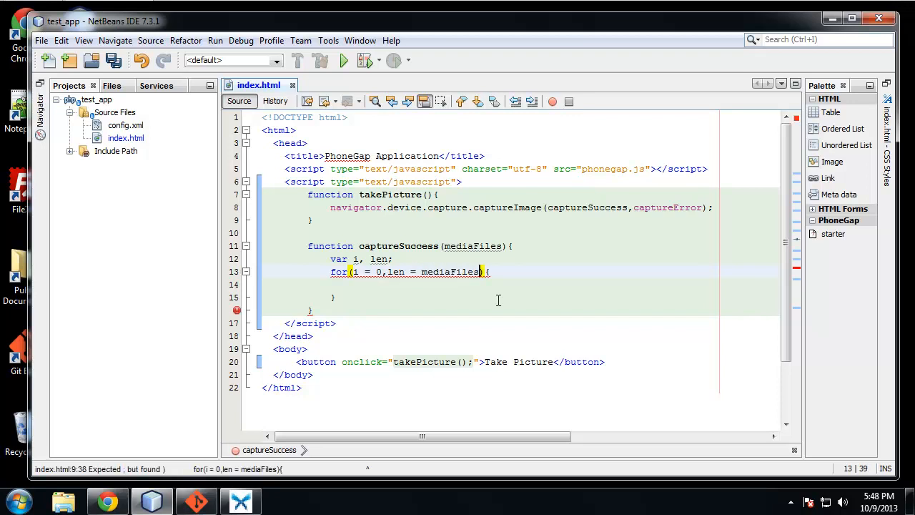
text(.leng)
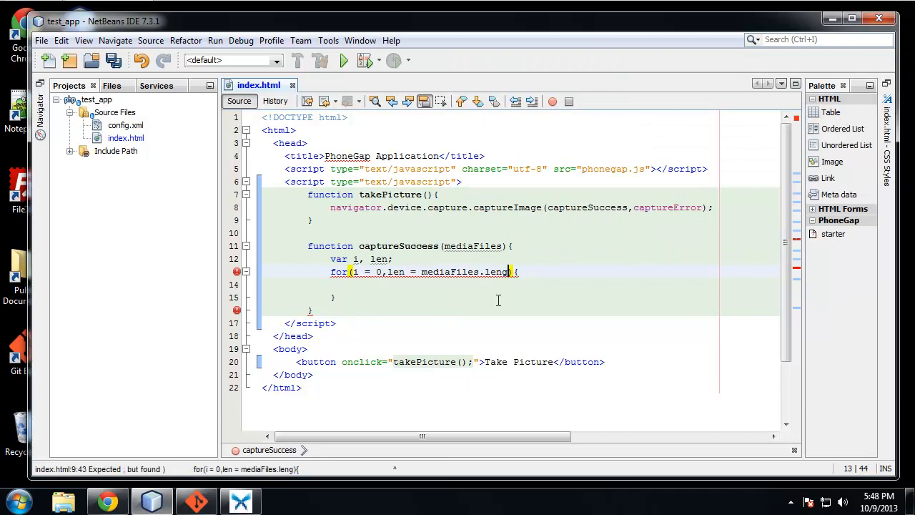
text(th)
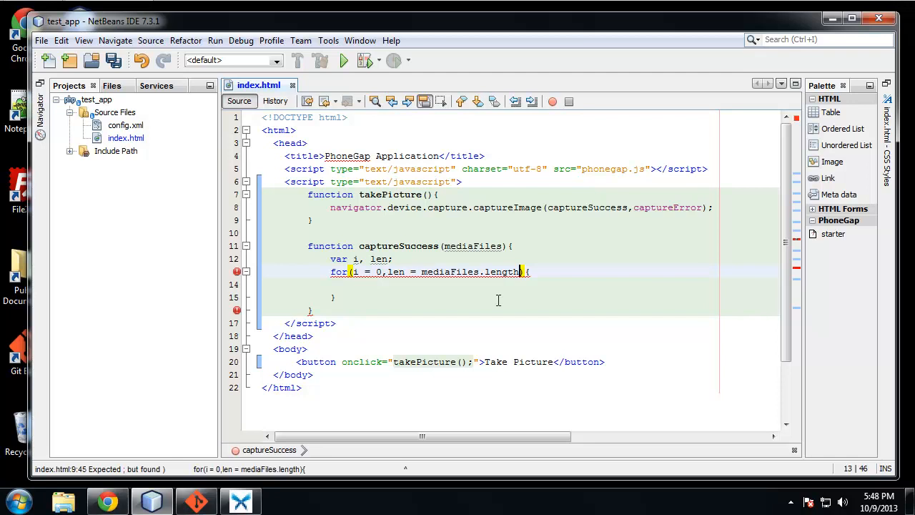
text(;)
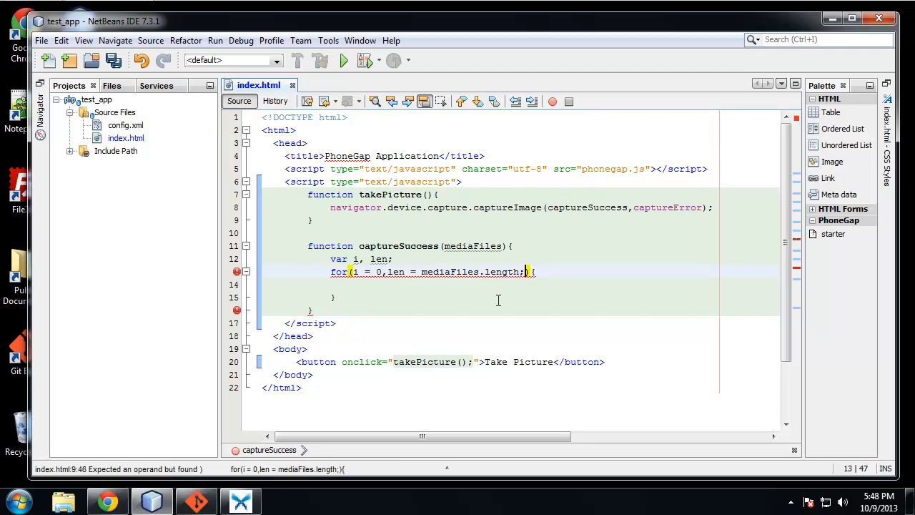
text(i)
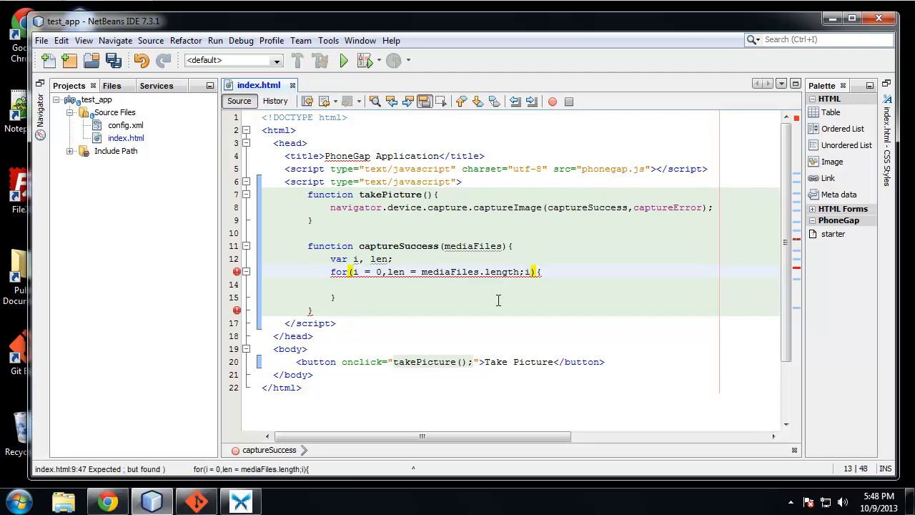
text(<)
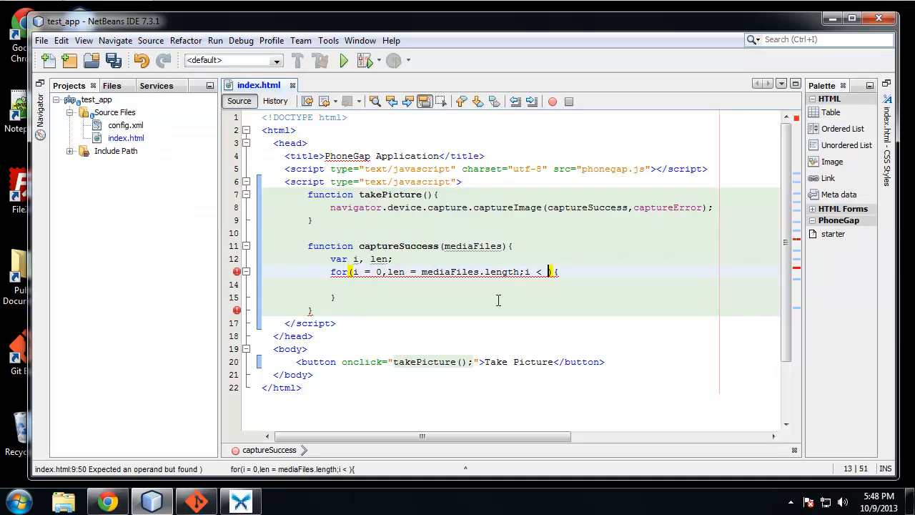
text(len))
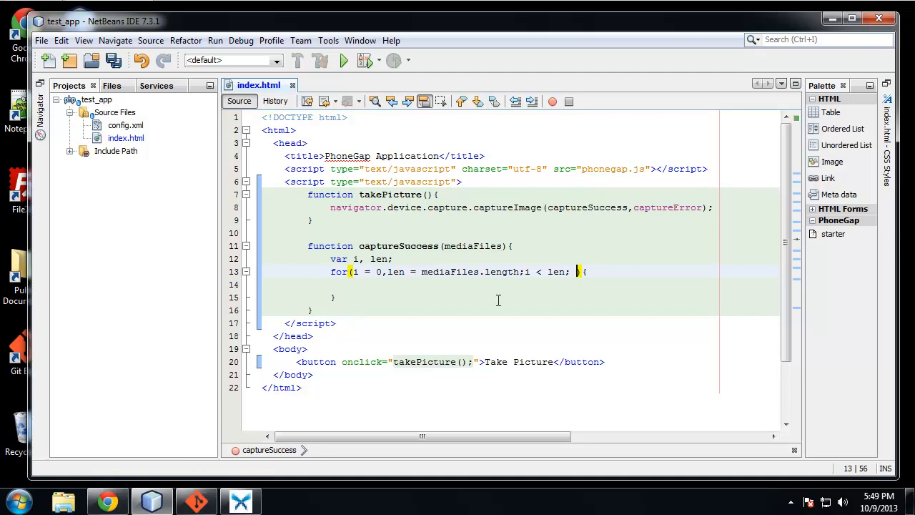
text(i)
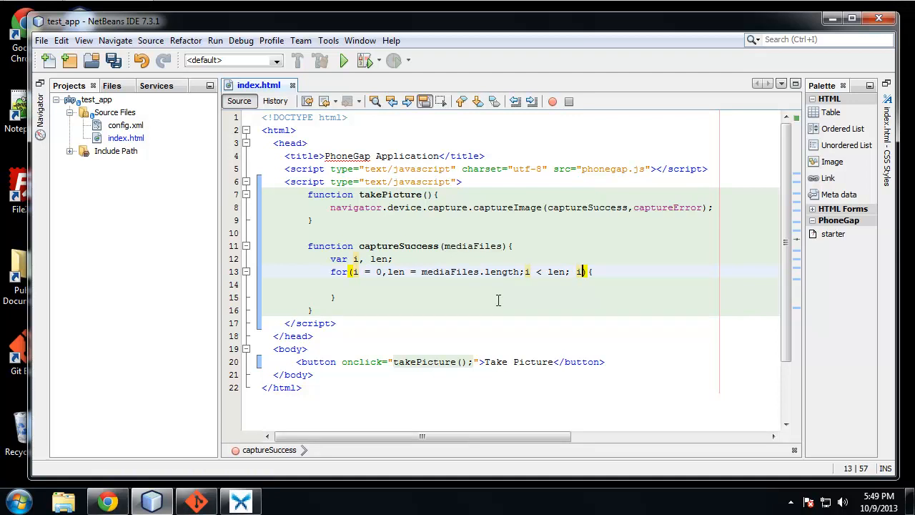
text(+=1)
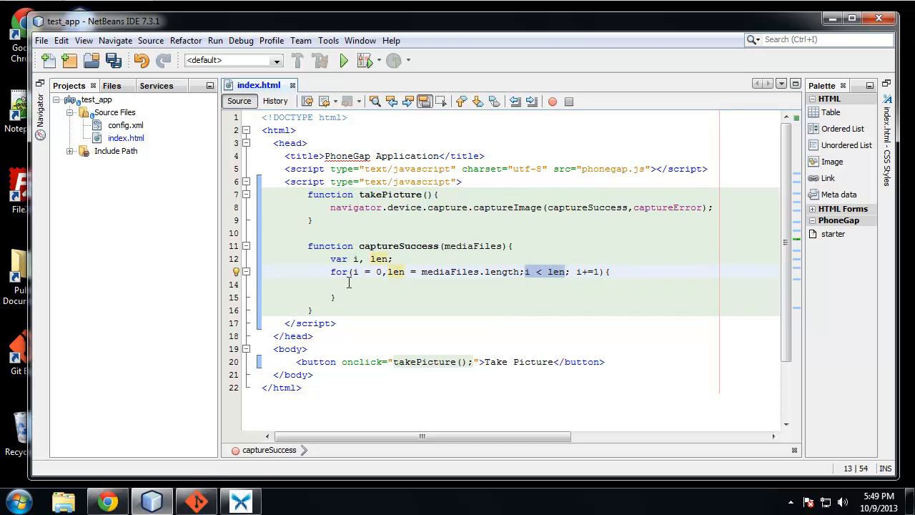
Step: Call uploadFile(mediaFiles[i]) inside the for loop body
click(458, 284)
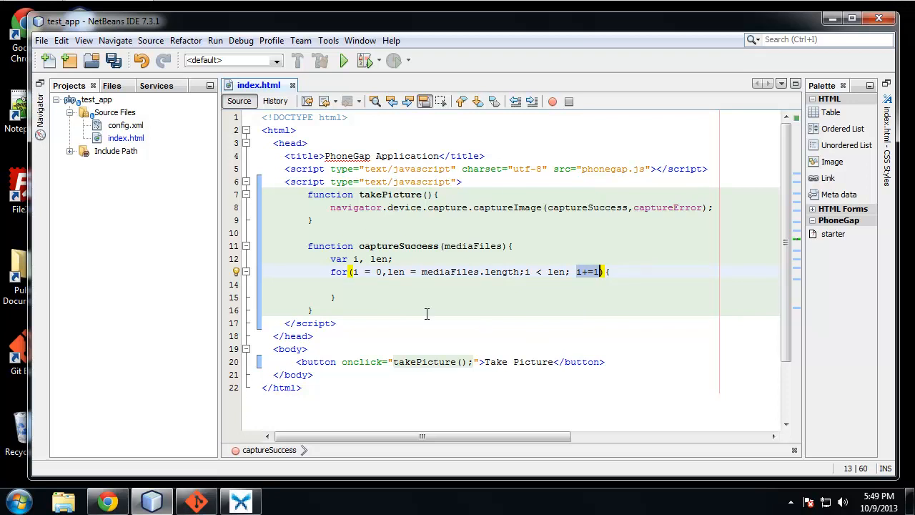
click(353, 284)
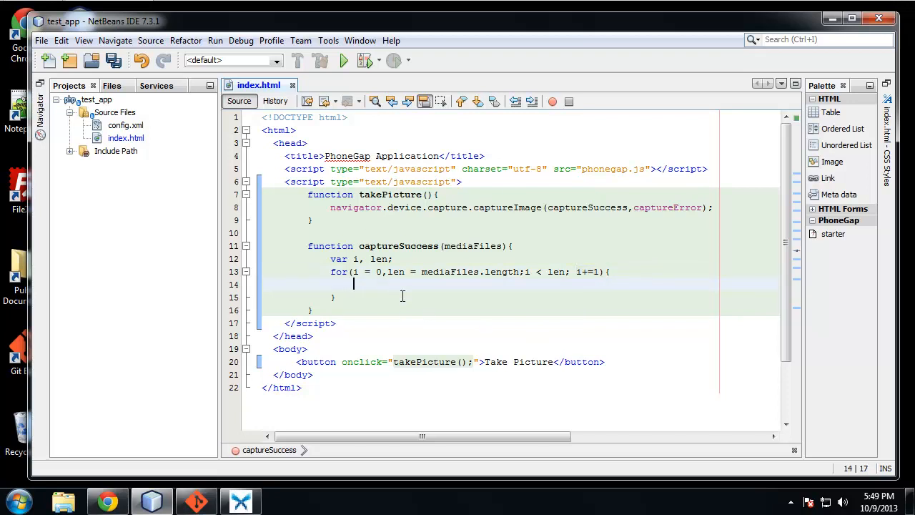
mouse_move(418, 311)
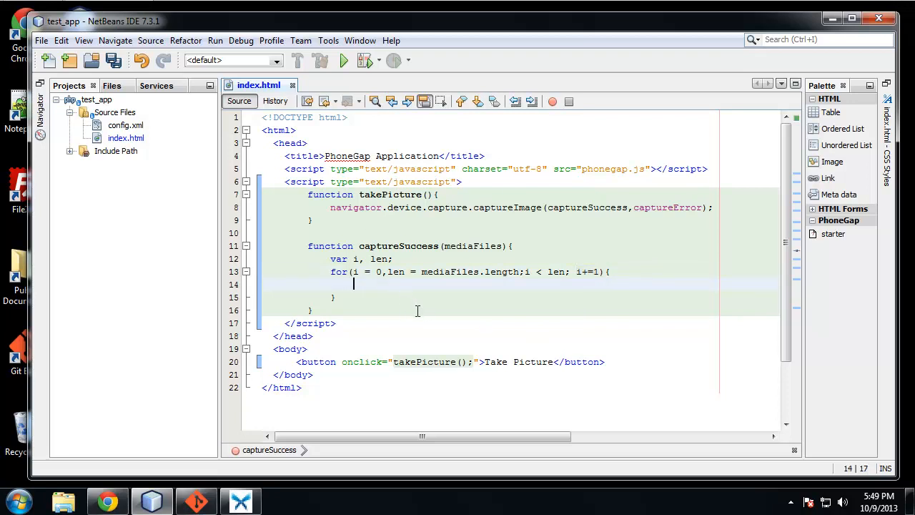
text(uploadFil)
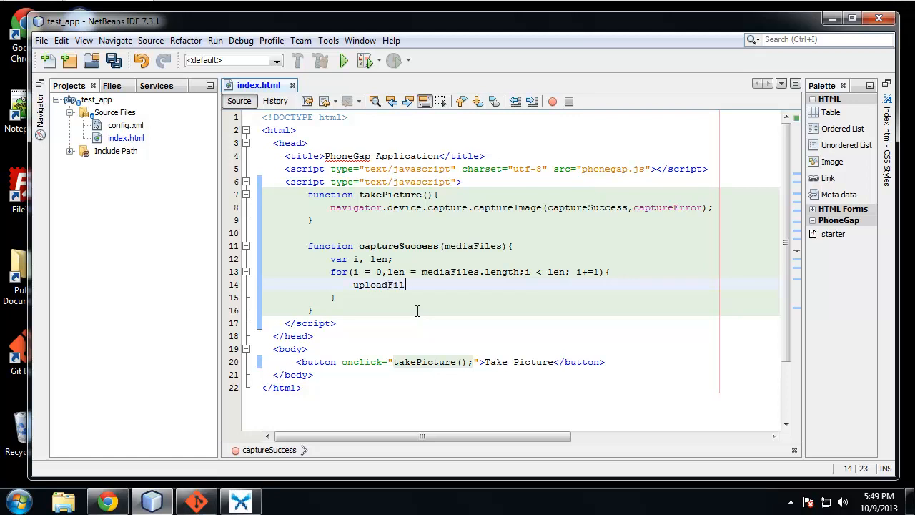
text(())
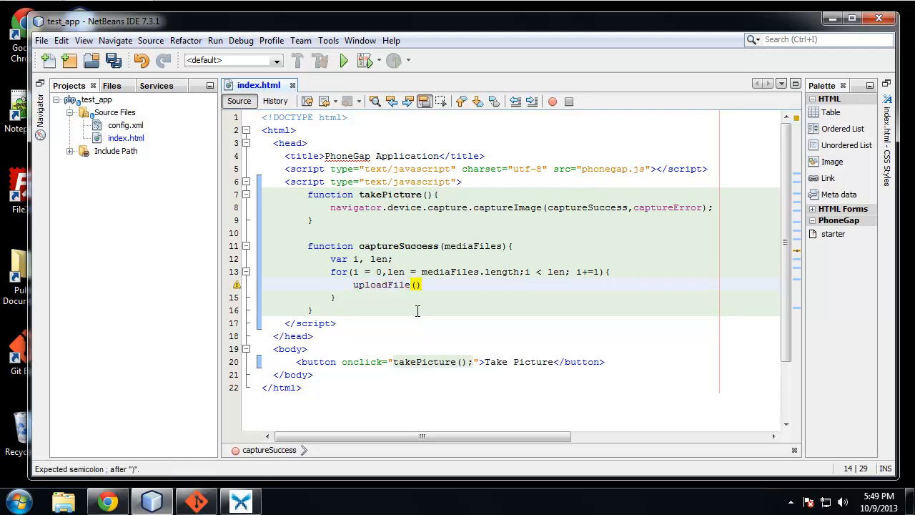
text(;)
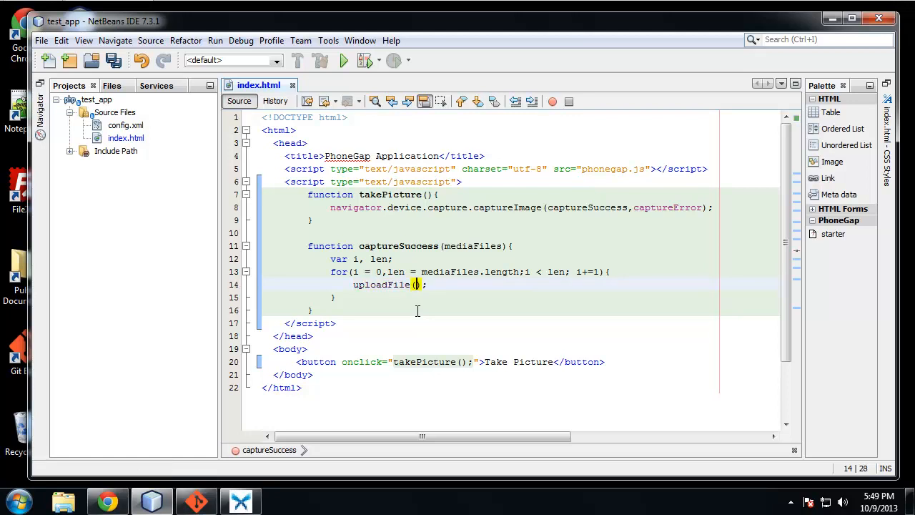
text(mediaFi)
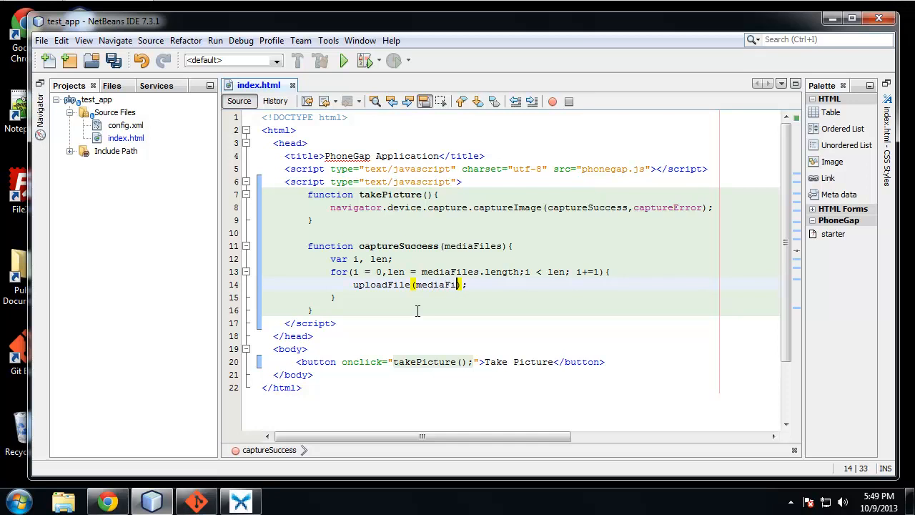
text(les[i])
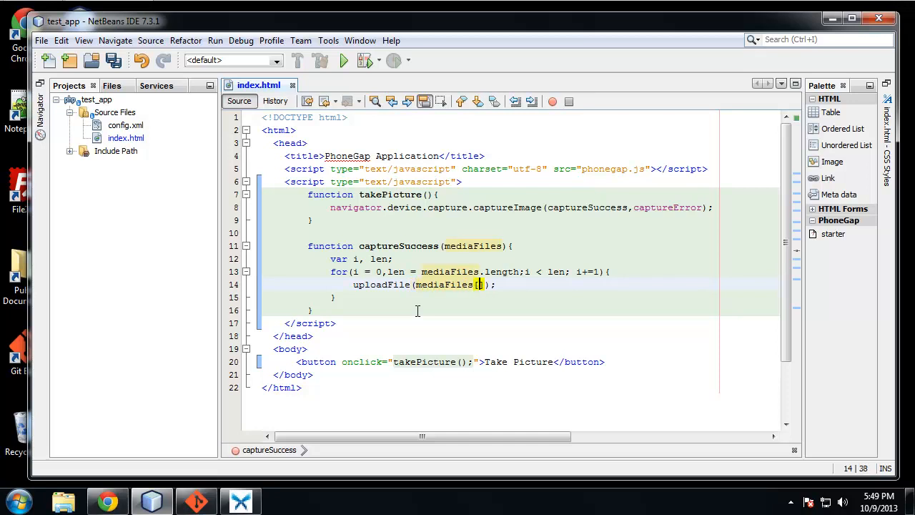
text(i)
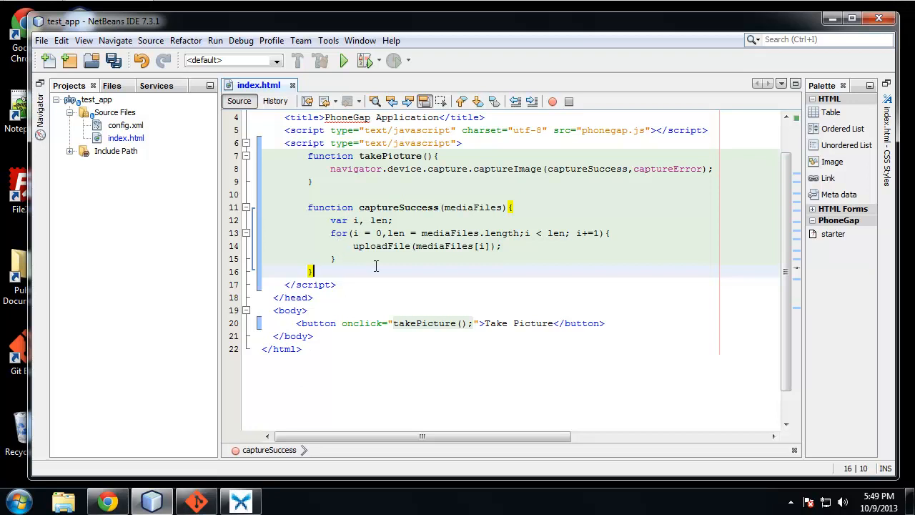
mouse_move(405, 309)
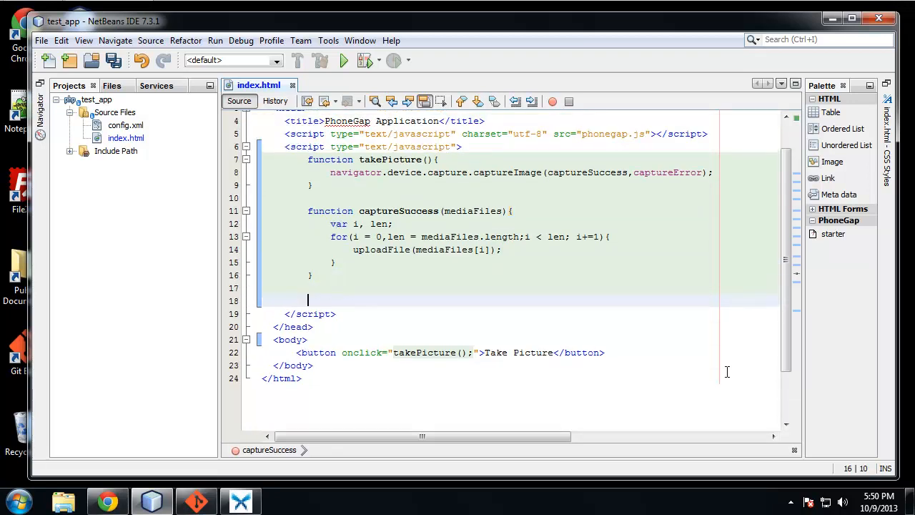
Step: Add a captureError(error) function to index.html
text(func)
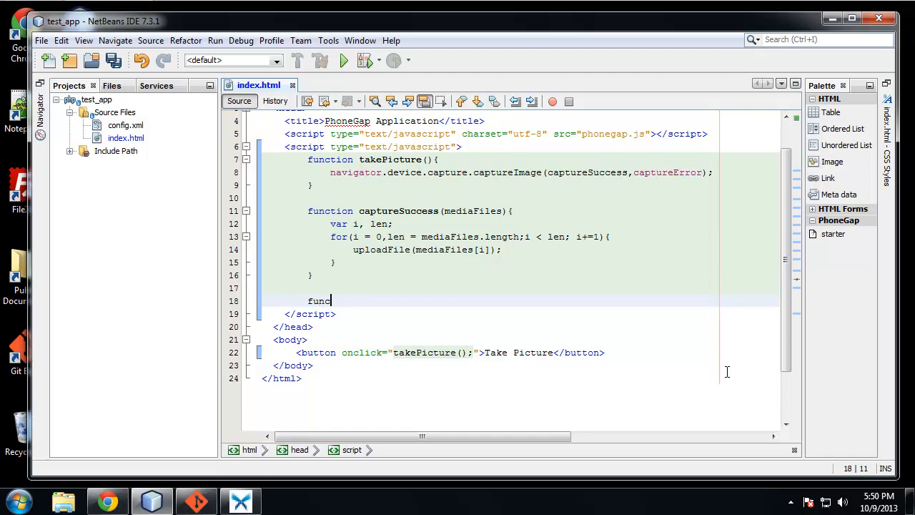
text(tion cap)
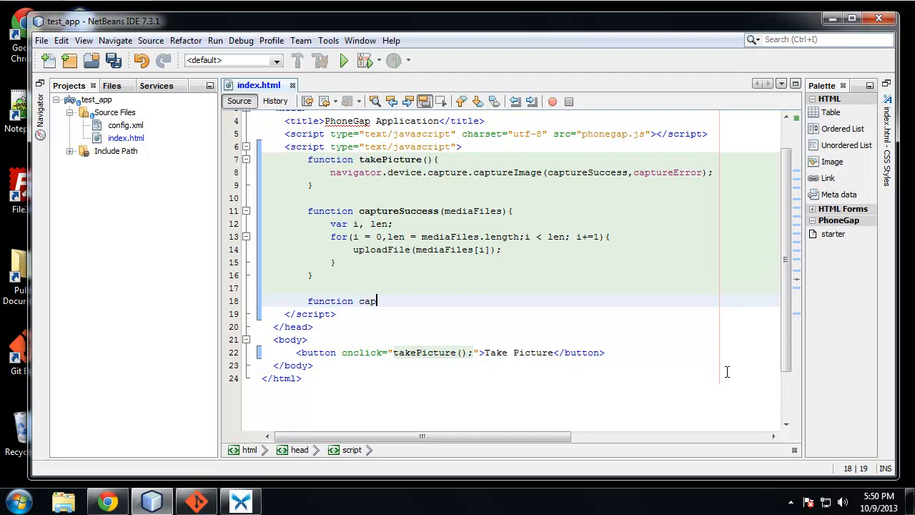
text(tureError)
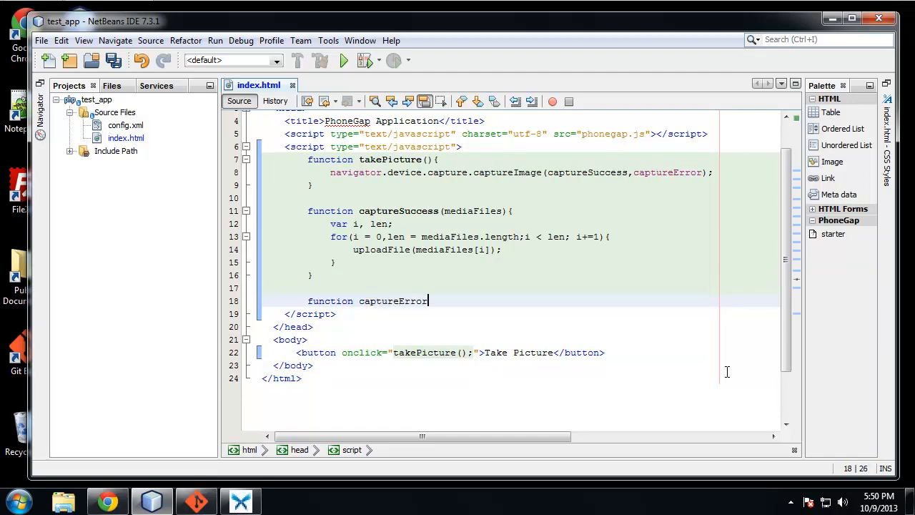
text((){)
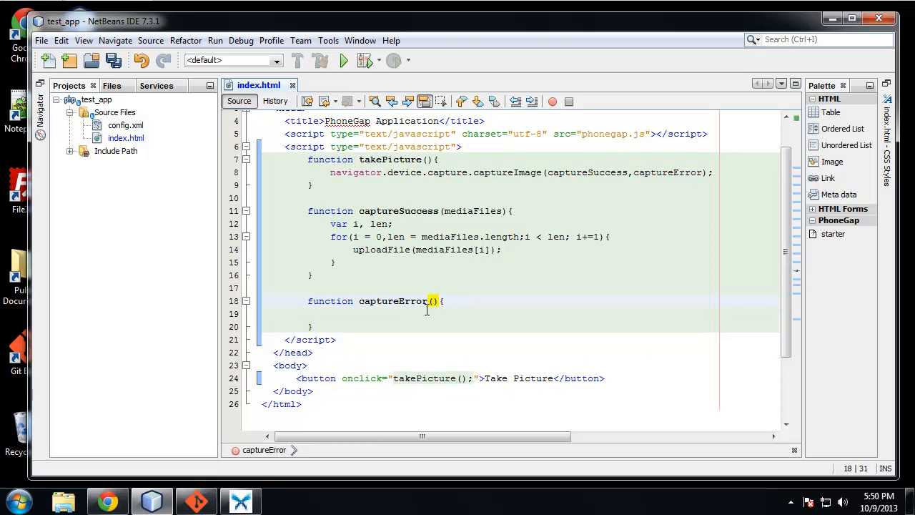
text(error)
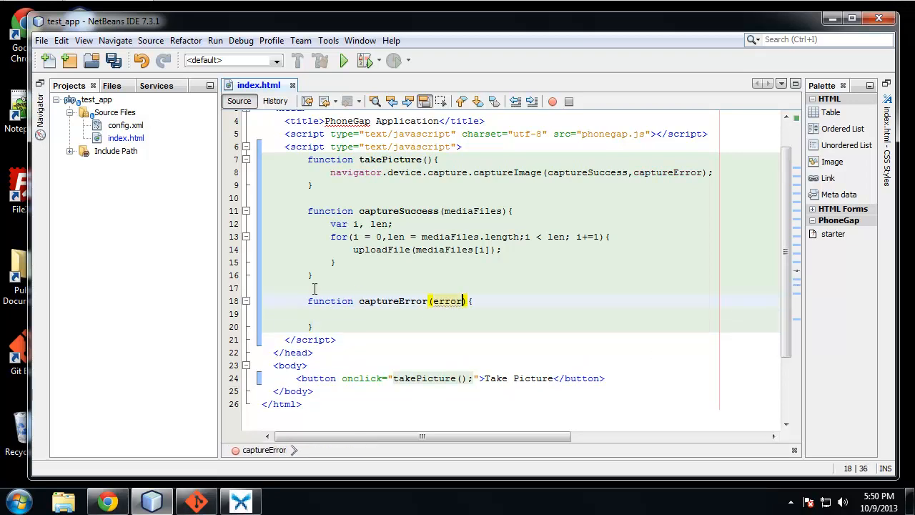
Step: Build errMsg as 'An error occured' plus error.code inside captureError
click(350, 313)
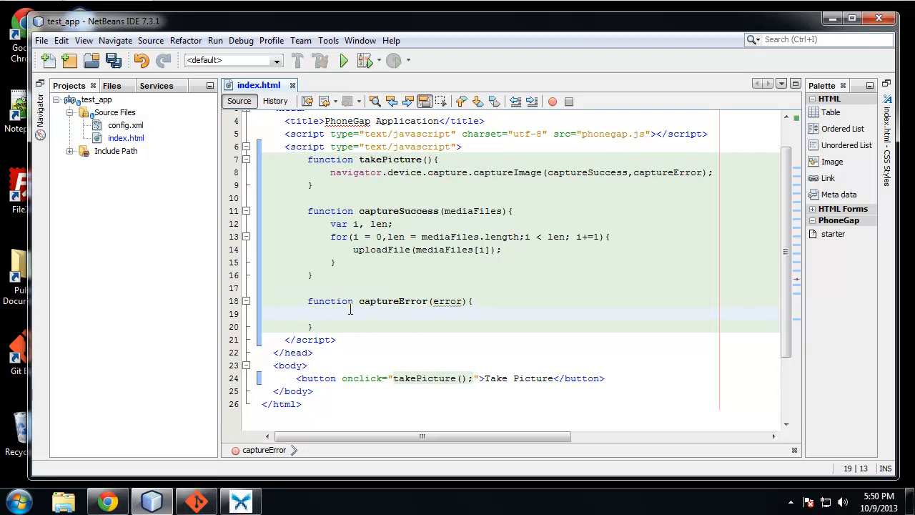
text(var msg)
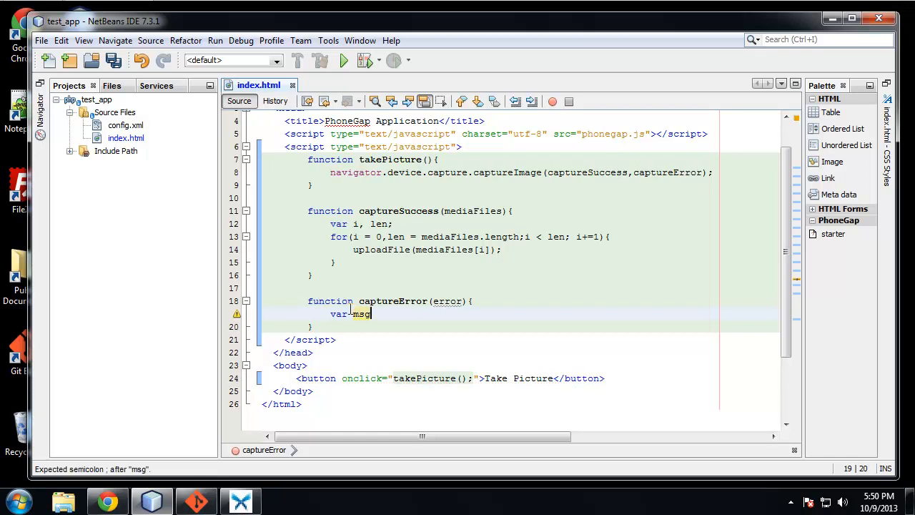
text(err)
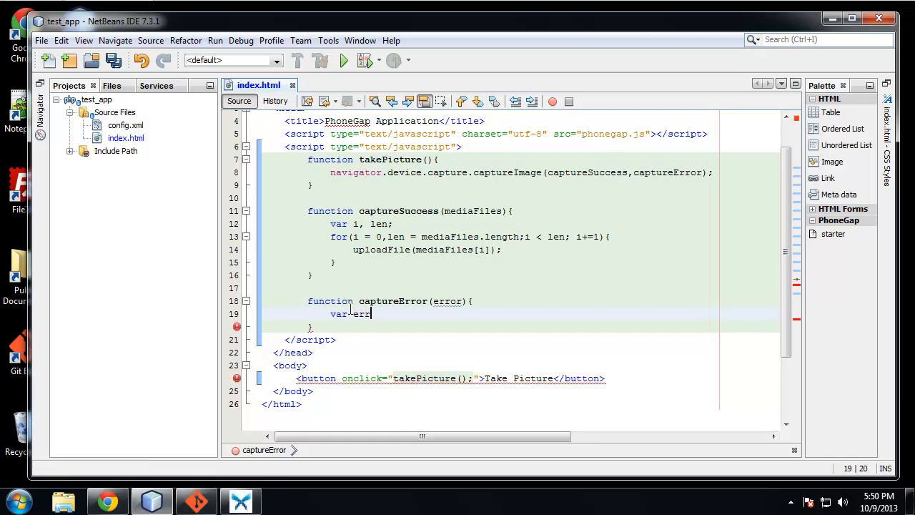
text(Msg =)
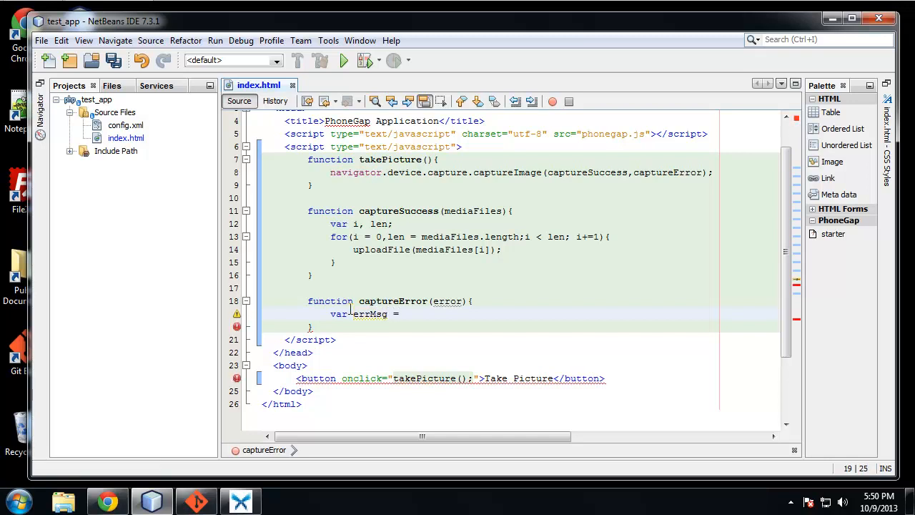
text('A')
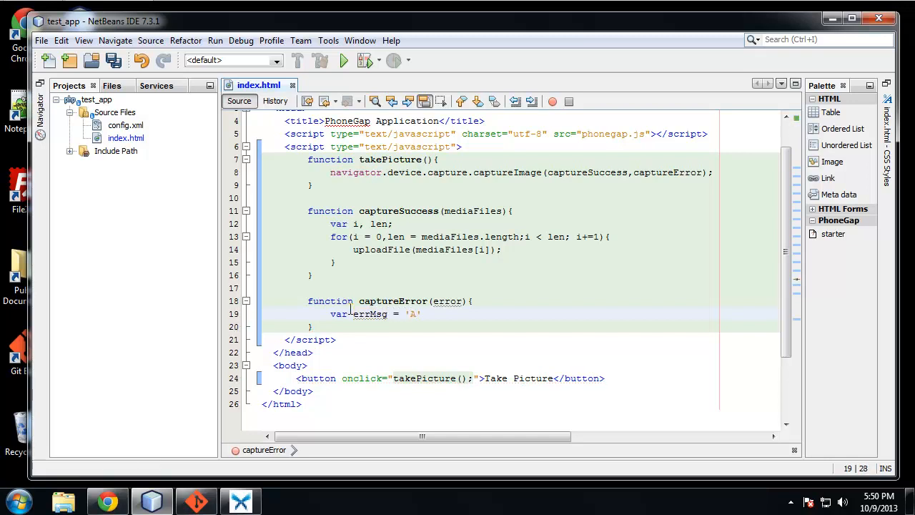
text(n error has)
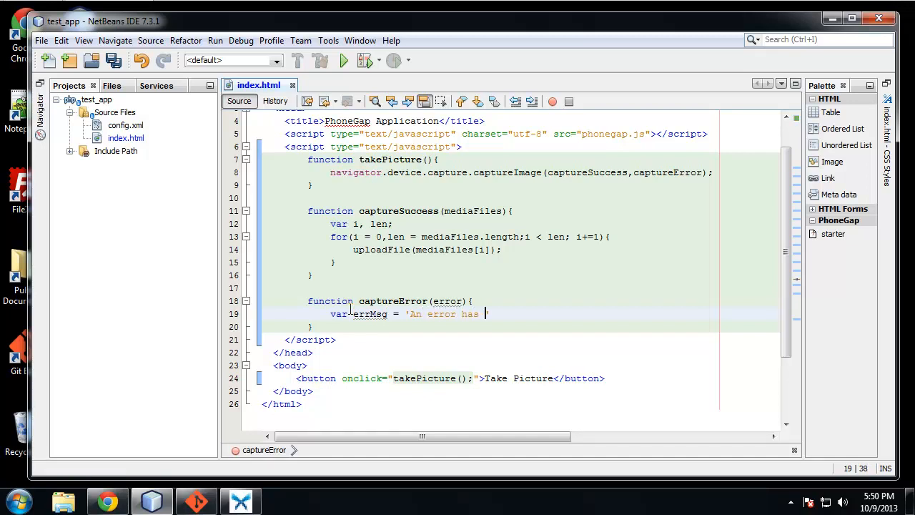
text(occured)
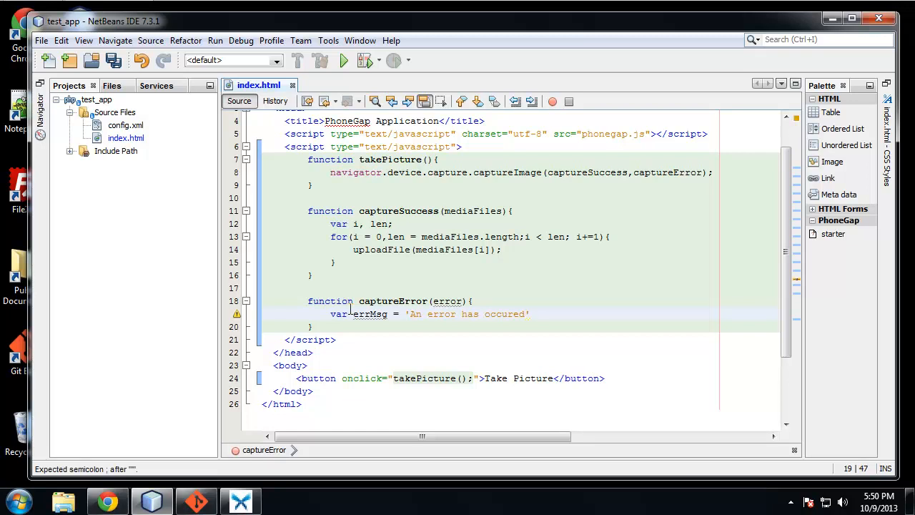
text('+)
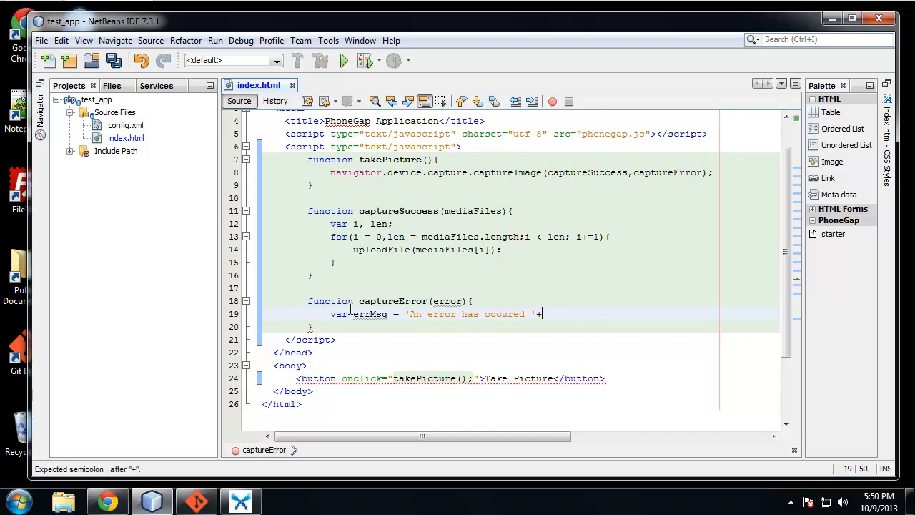
text(error)
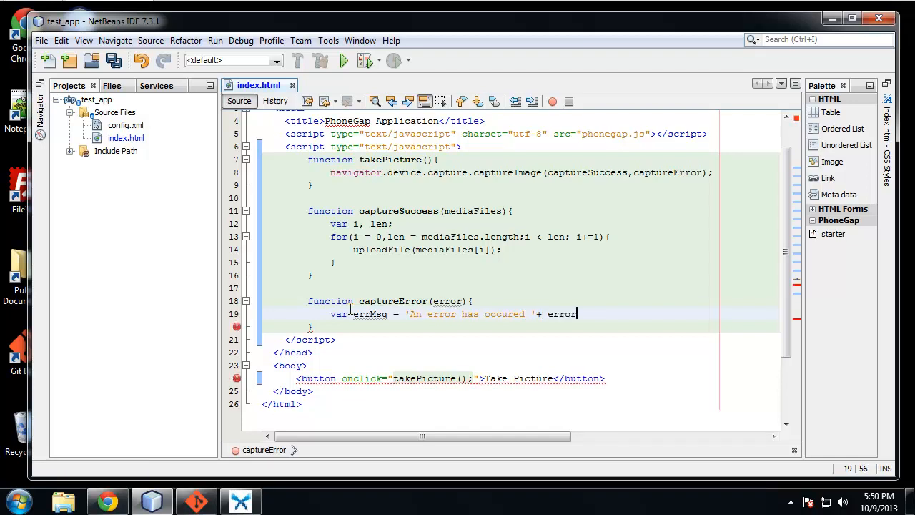
text(.code;)
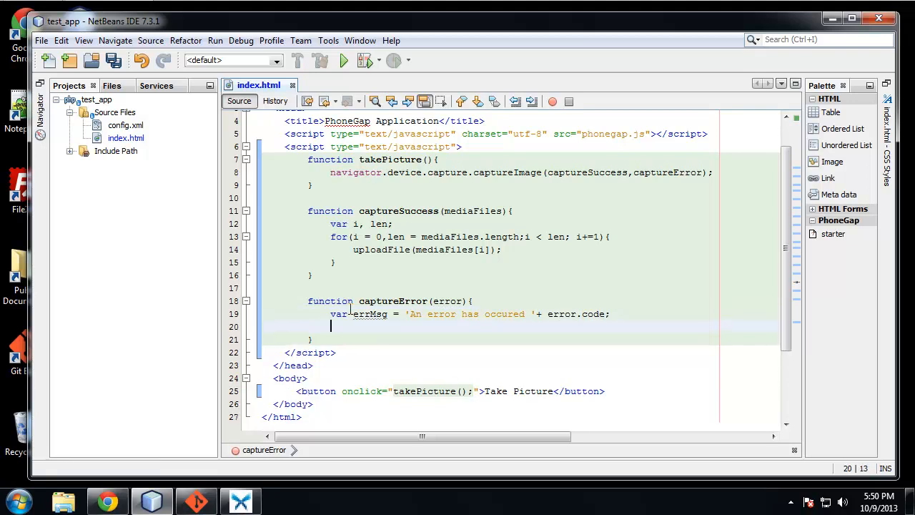
Step: Show errMsg with navigator.notification.alert(errMsg, null, 'oh No!')
text(navigt)
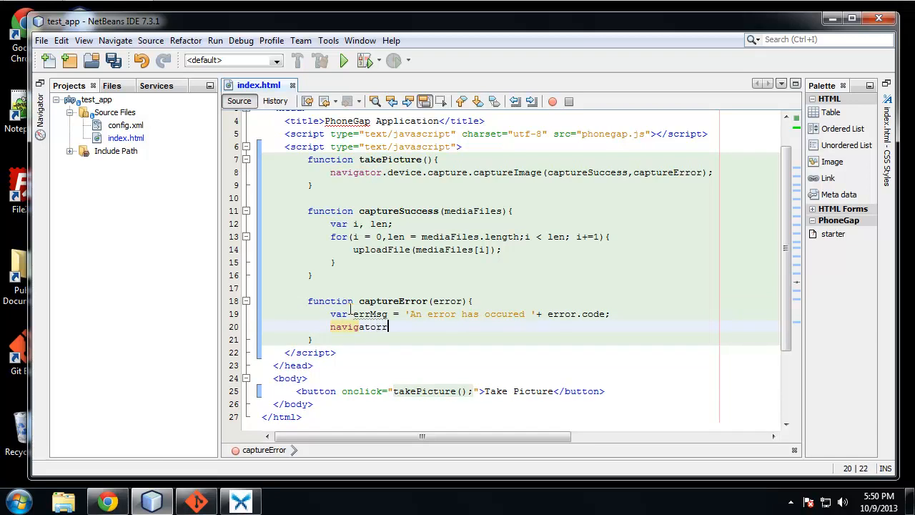
text(.noti)
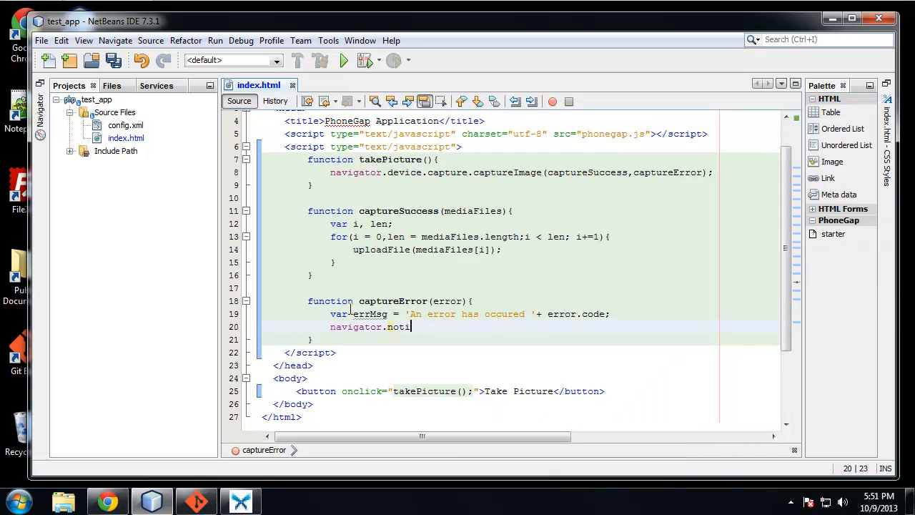
text(fication)
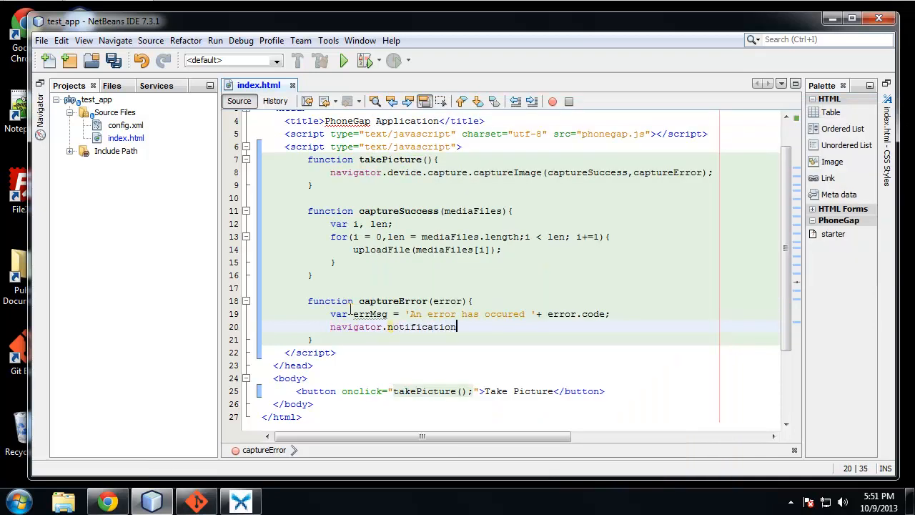
text(.alert)
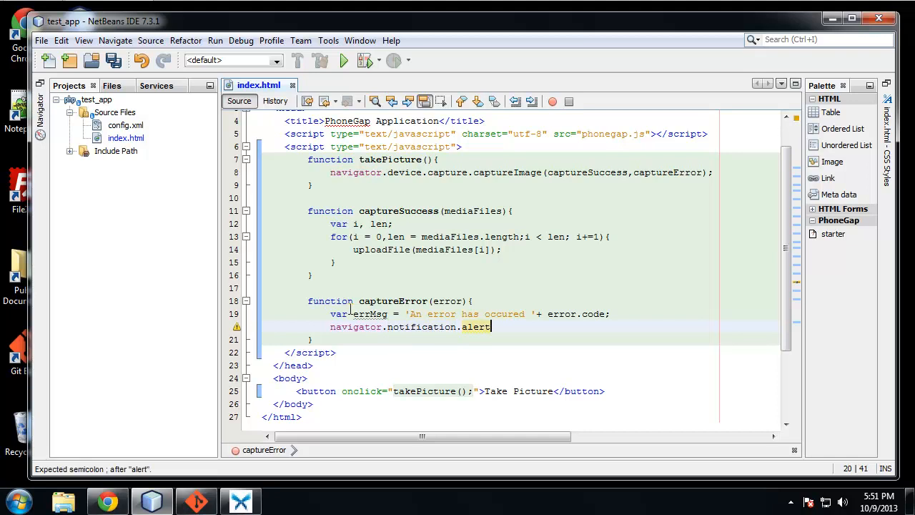
text(();)
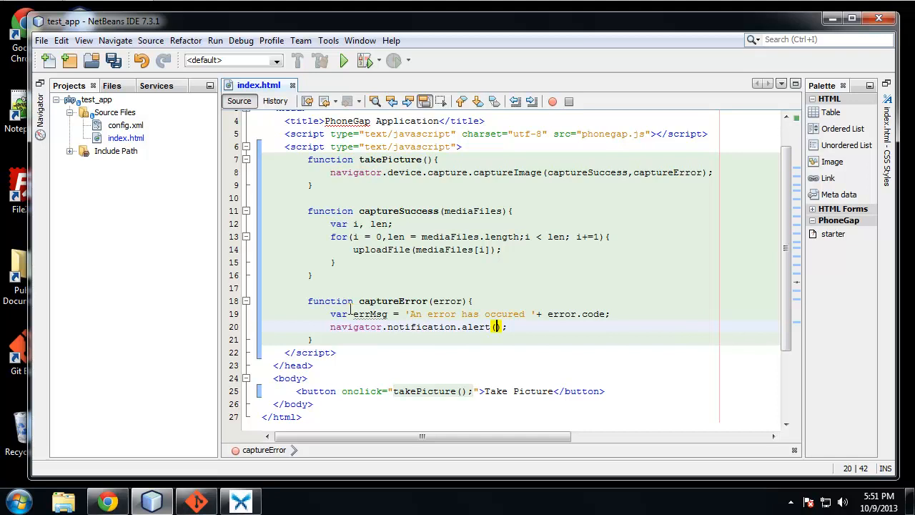
text(errMsg)
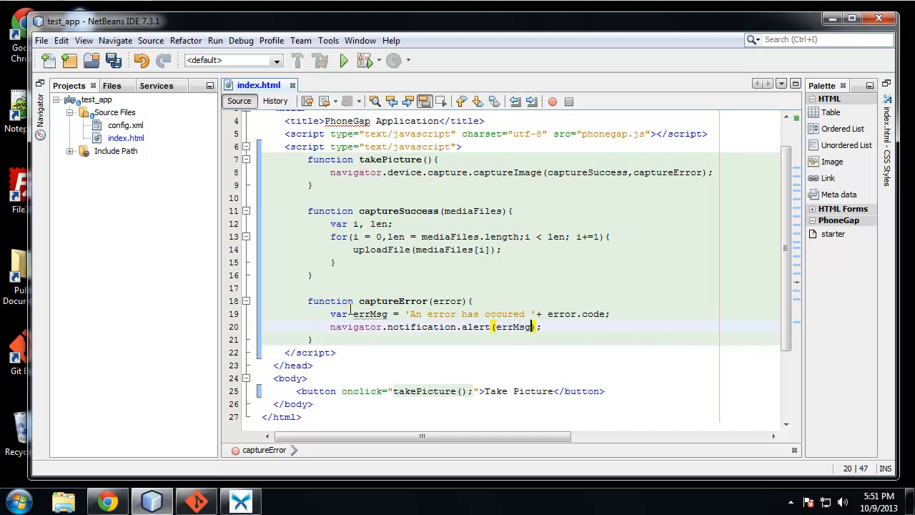
text(, null,)
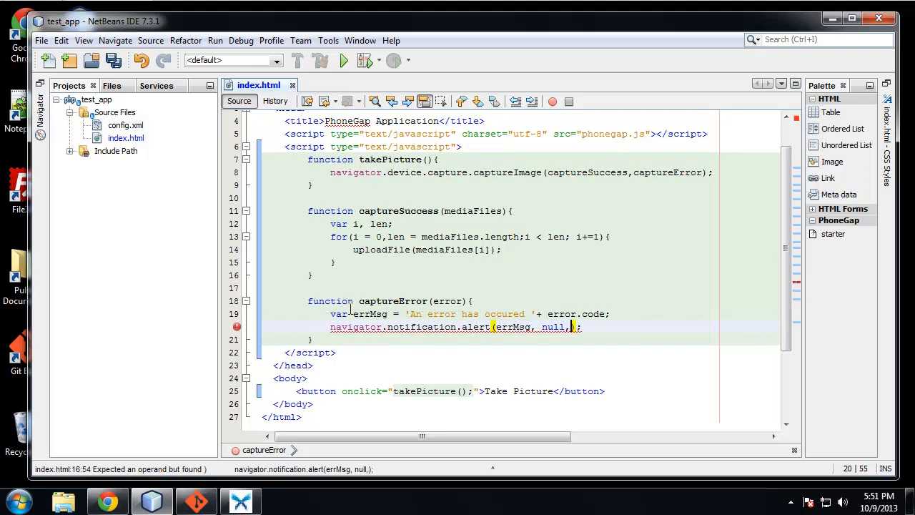
text('')
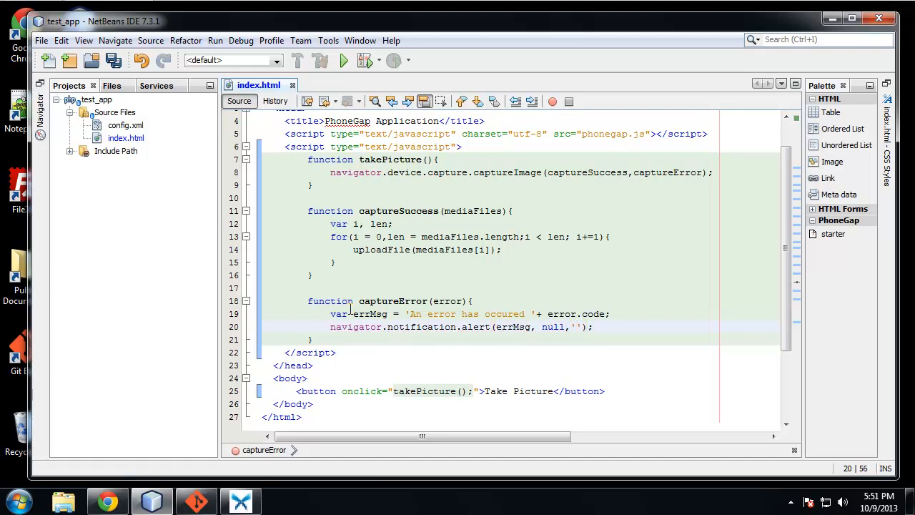
text(oh No)
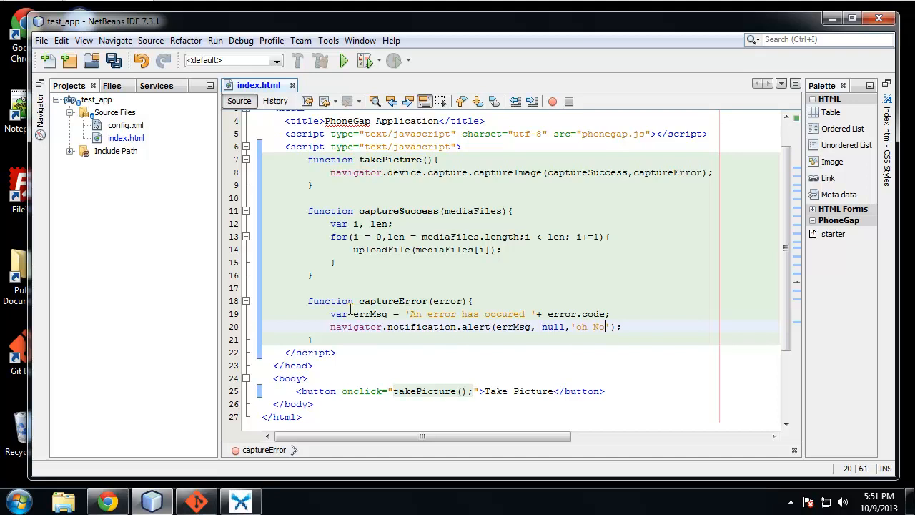
text(!)
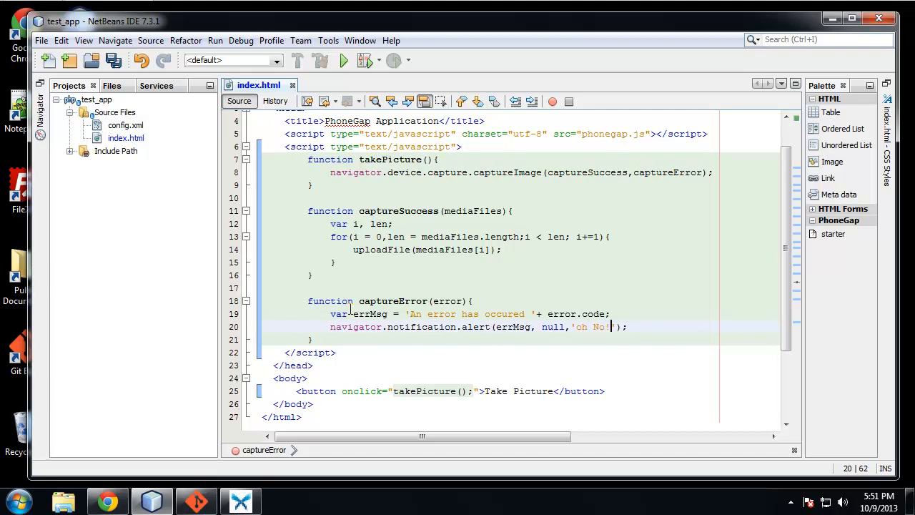
text())
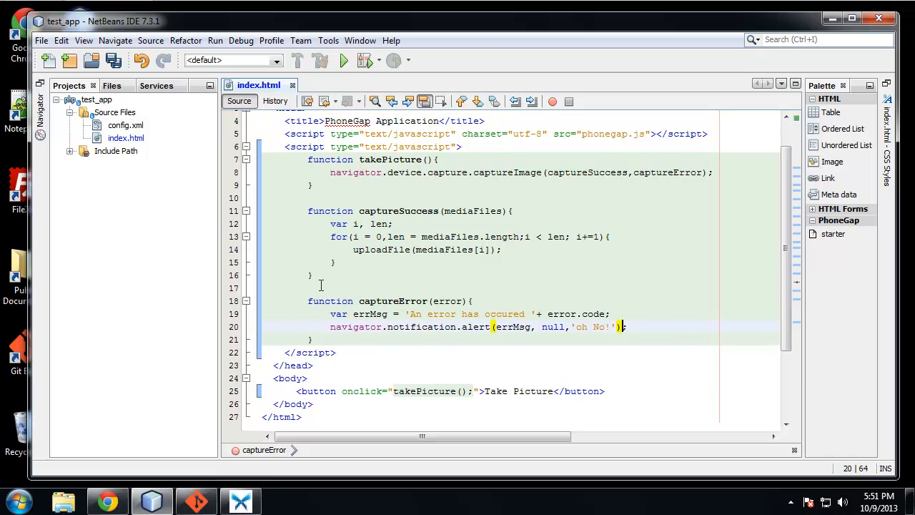
Step: Add an uploadFile(mediaFile) function after captureError
click(320, 288)
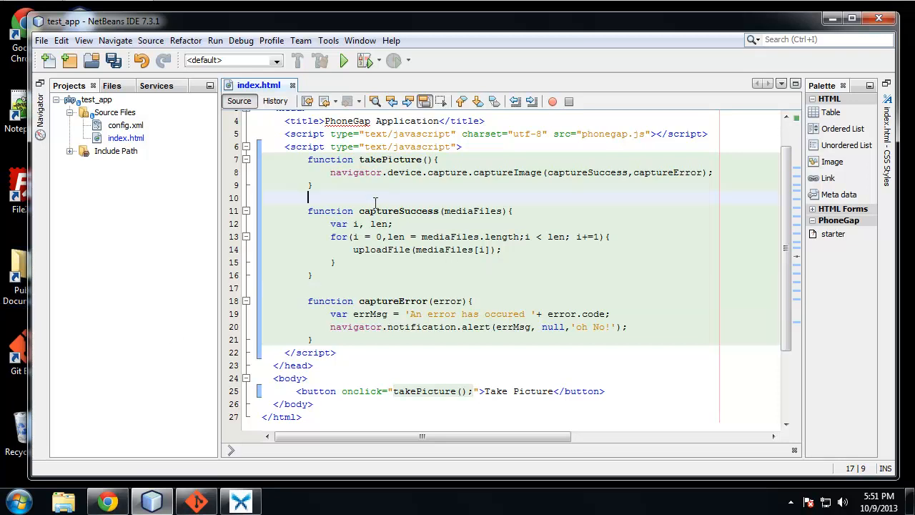
click(394, 224)
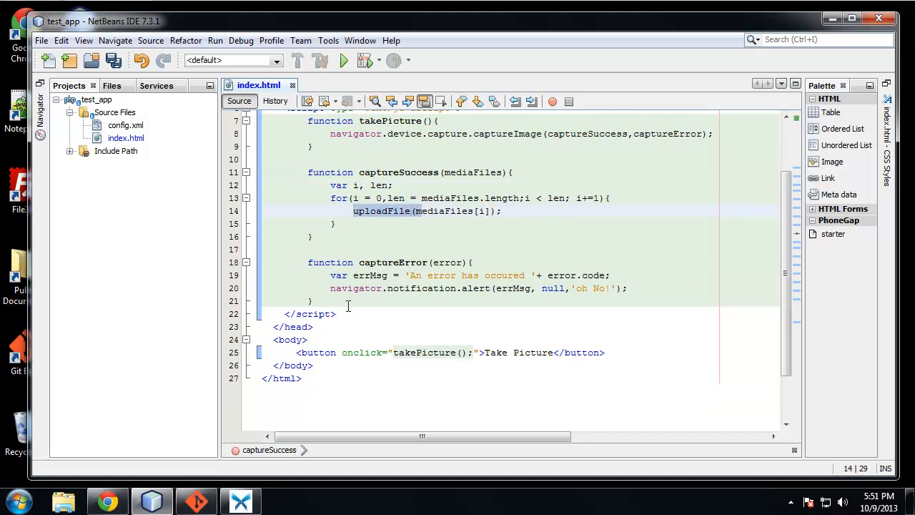
text(function up)
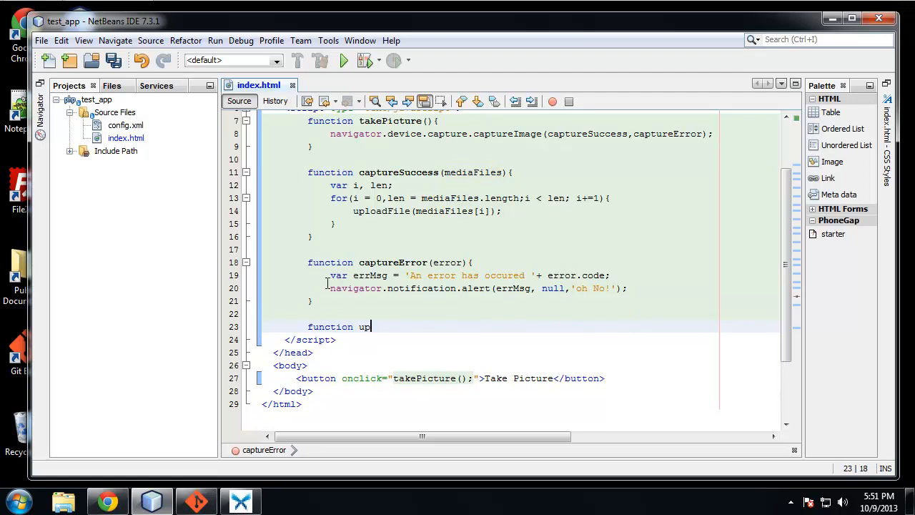
text(loadFile(){)
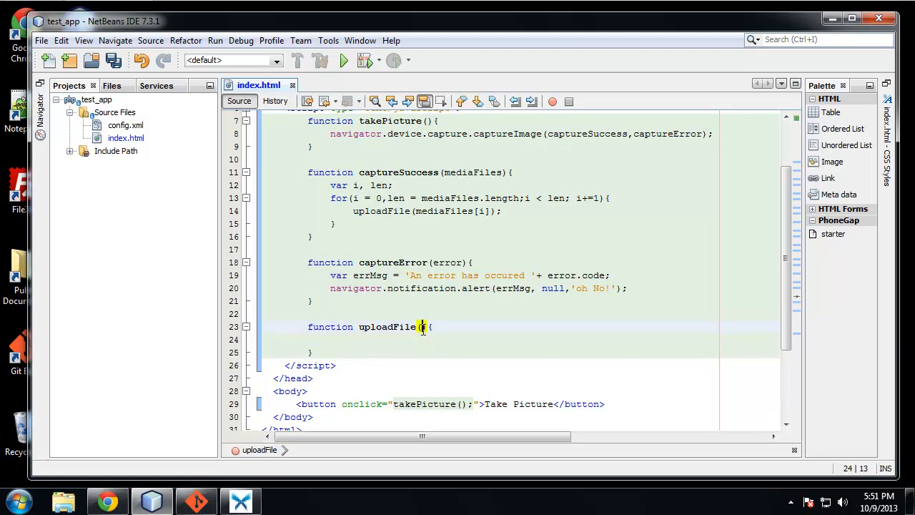
text(mediaFile)
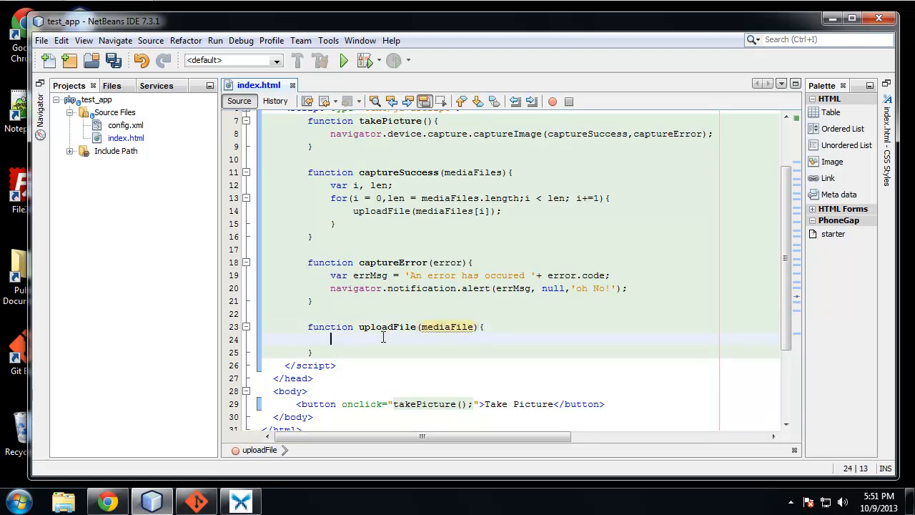
Step: Declare ft = new FileTransfer(), path = mediaFile.fullPath and name = mediaFile.name
text(var ft =)
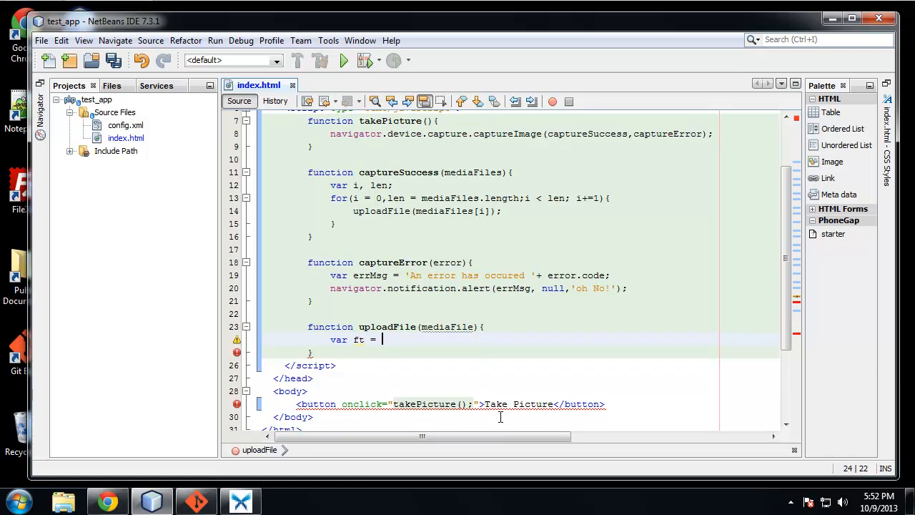
text(new)
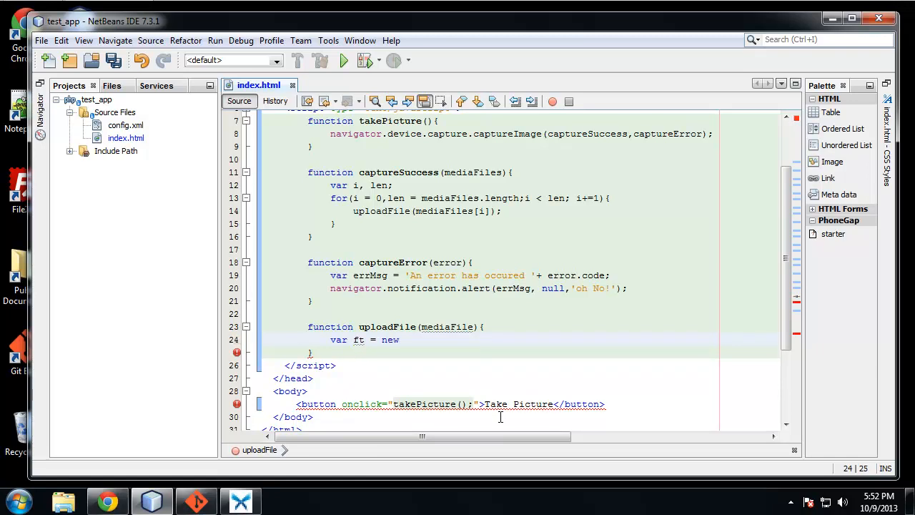
text(FileTransfer(),)
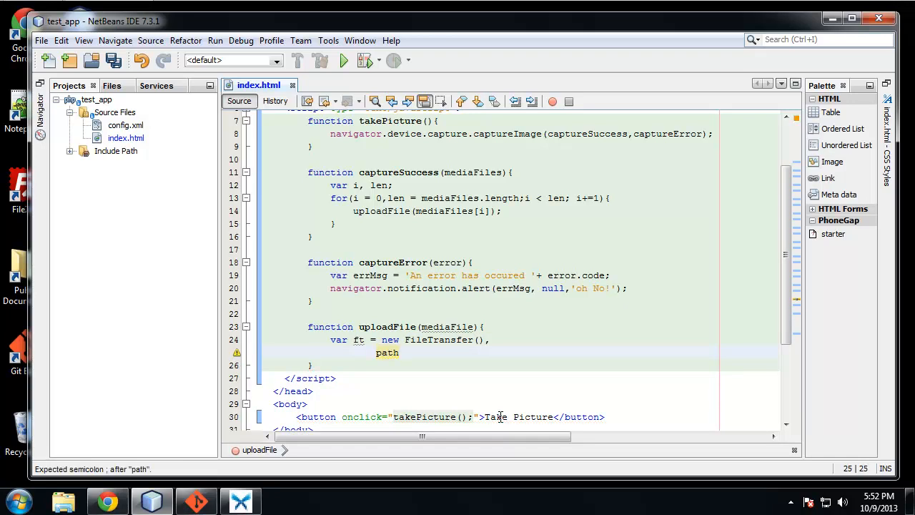
text(= medi)
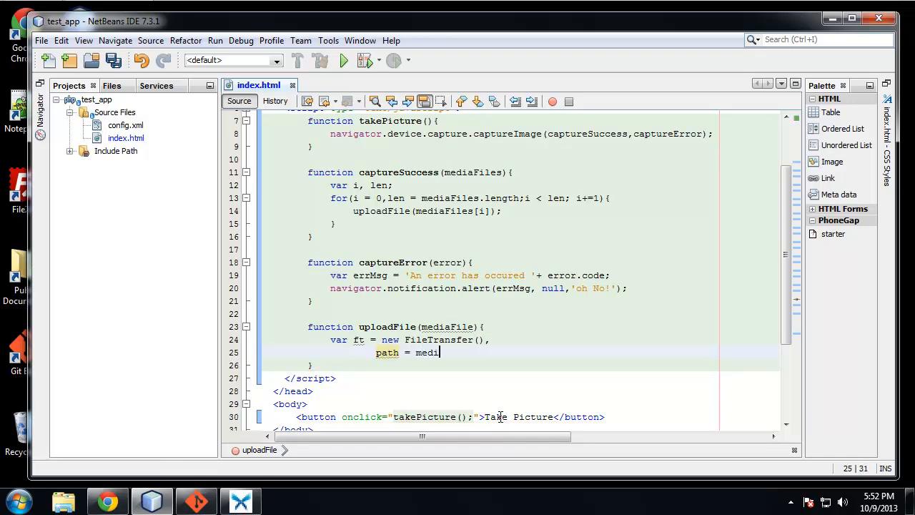
text(aFile.)
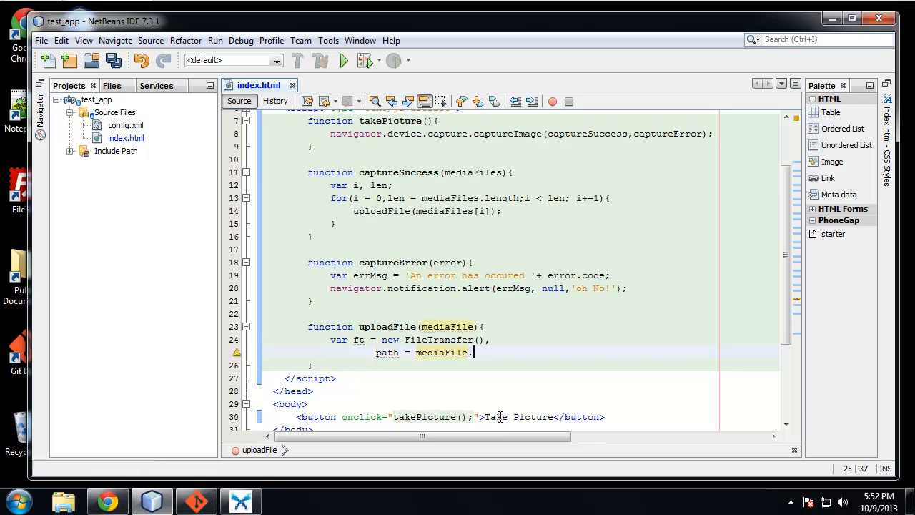
text(full)
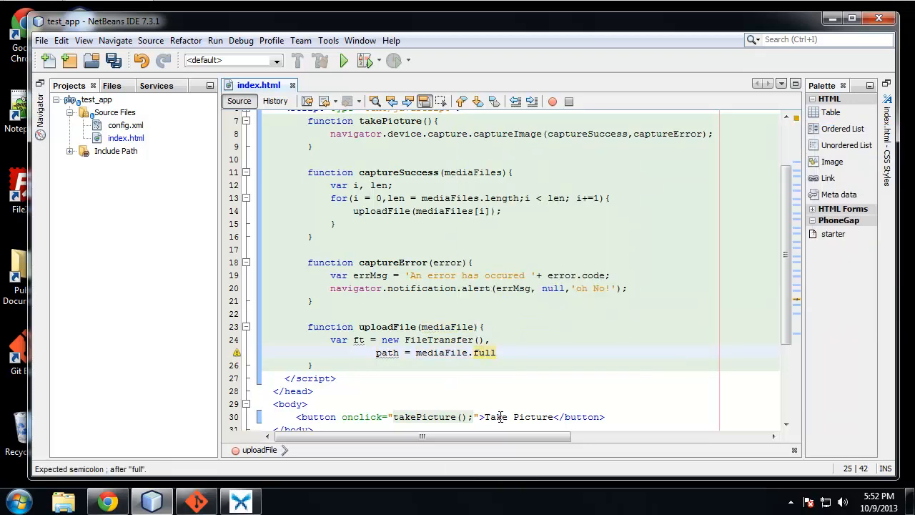
text(Path,)
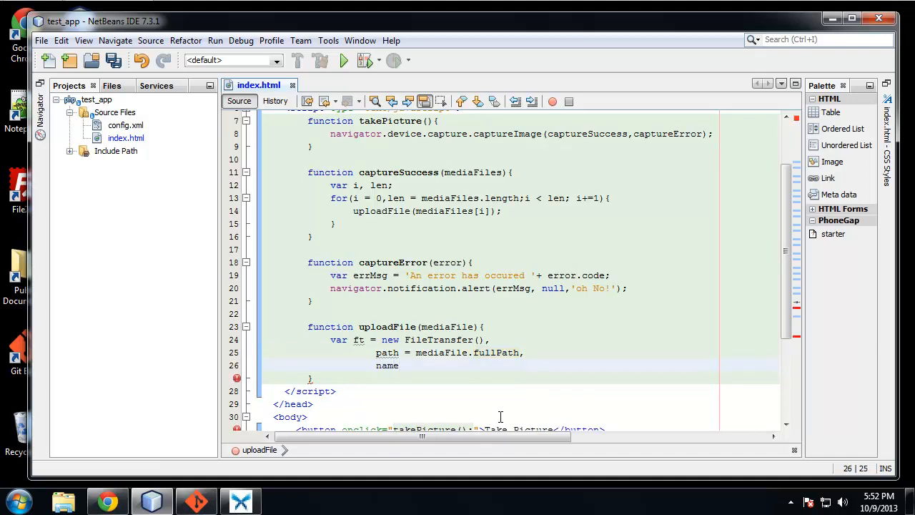
text(= med)
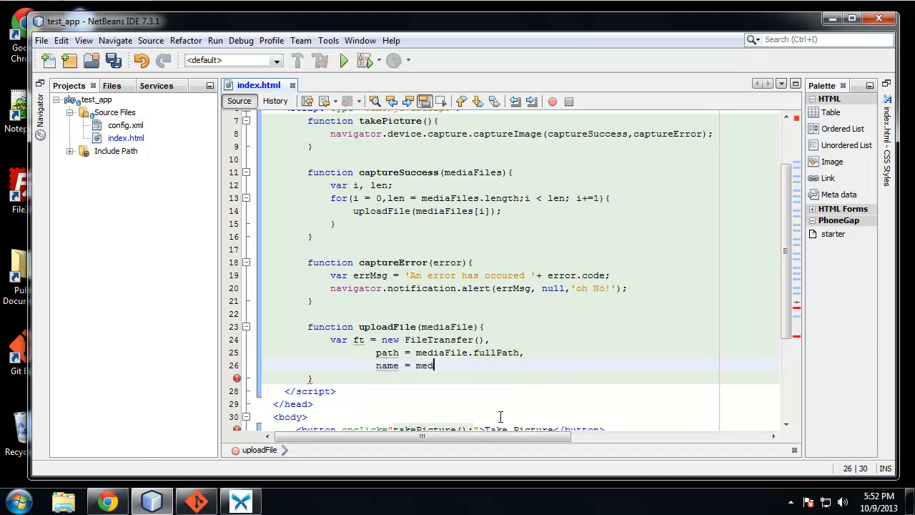
text(iaFile)
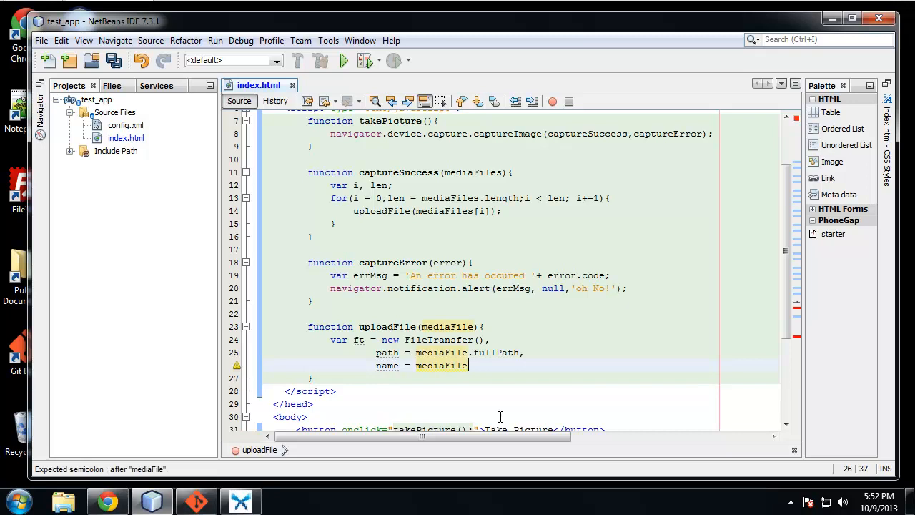
text(.na)
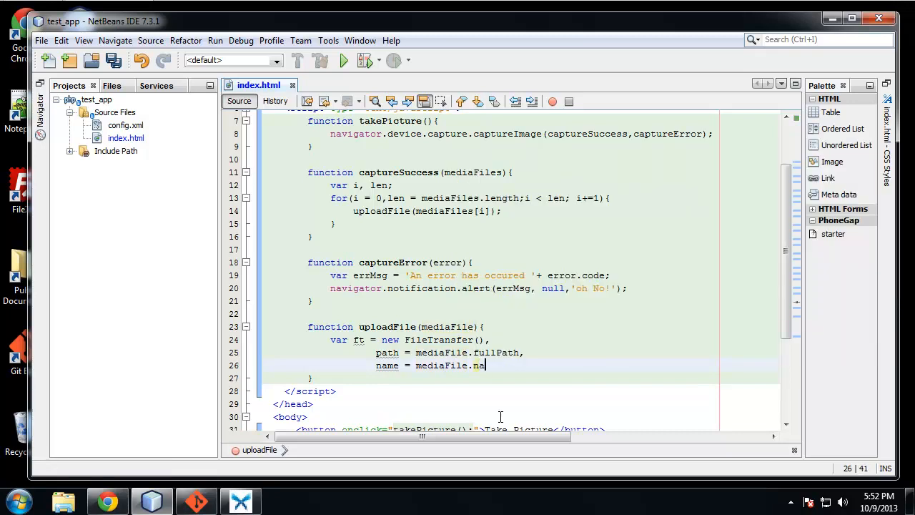
text(me)
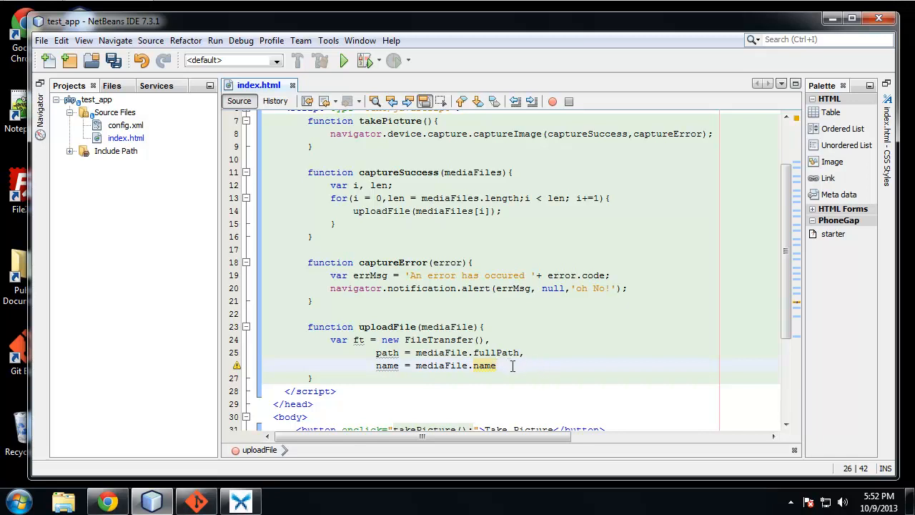
text(;)
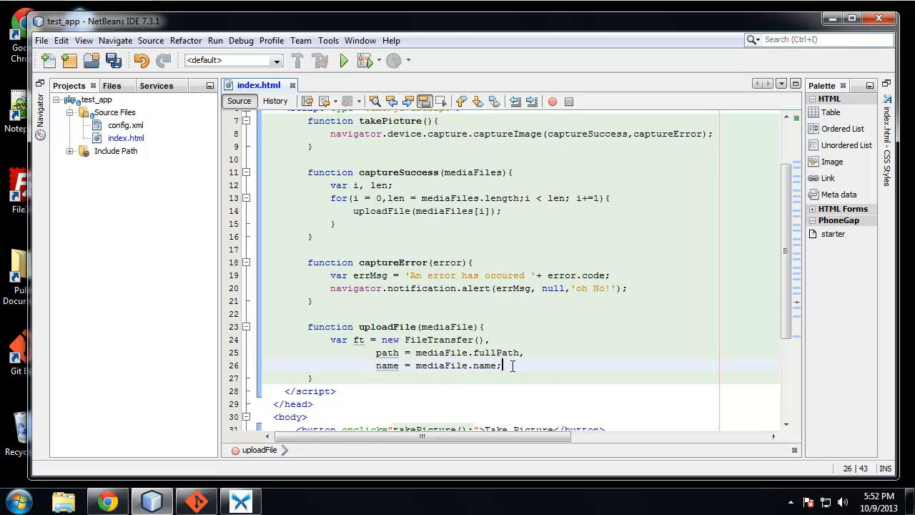
Step: Add an ft.upload() call on a new line inside uploadFile
key(Return)
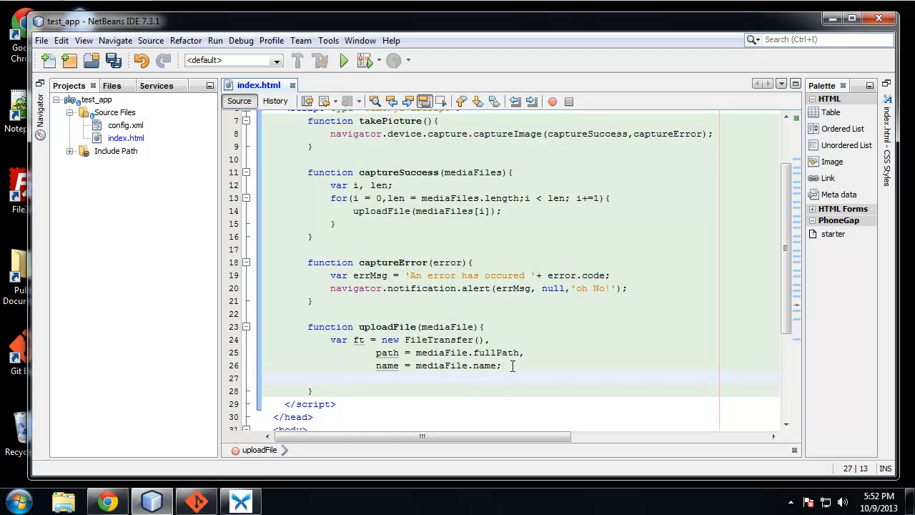
text(ft)
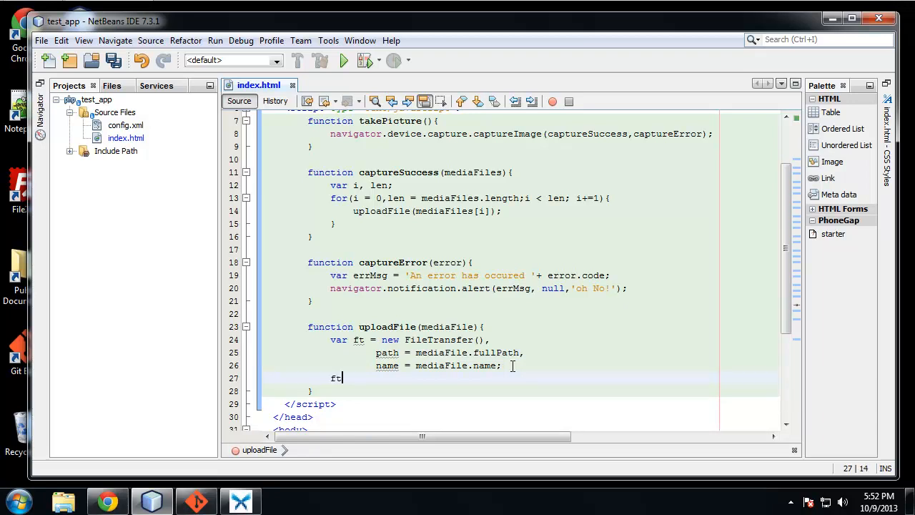
text(.upload)
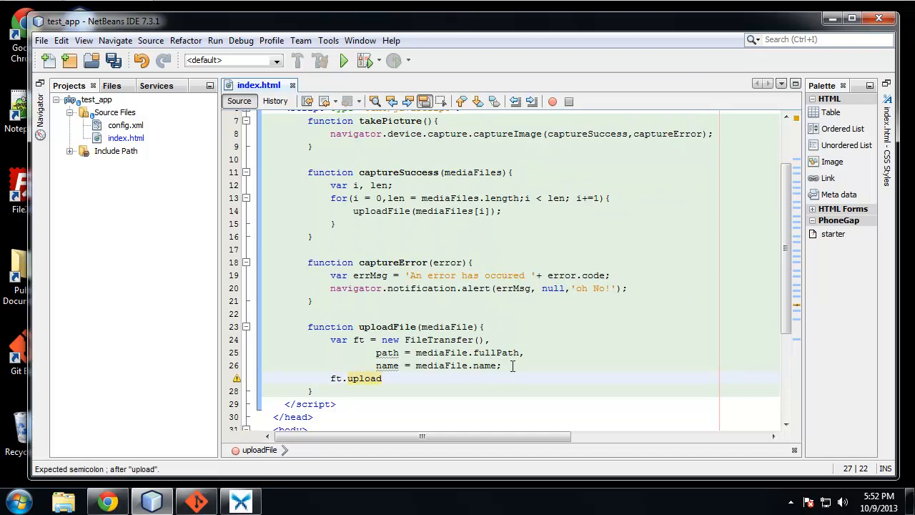
text(();)
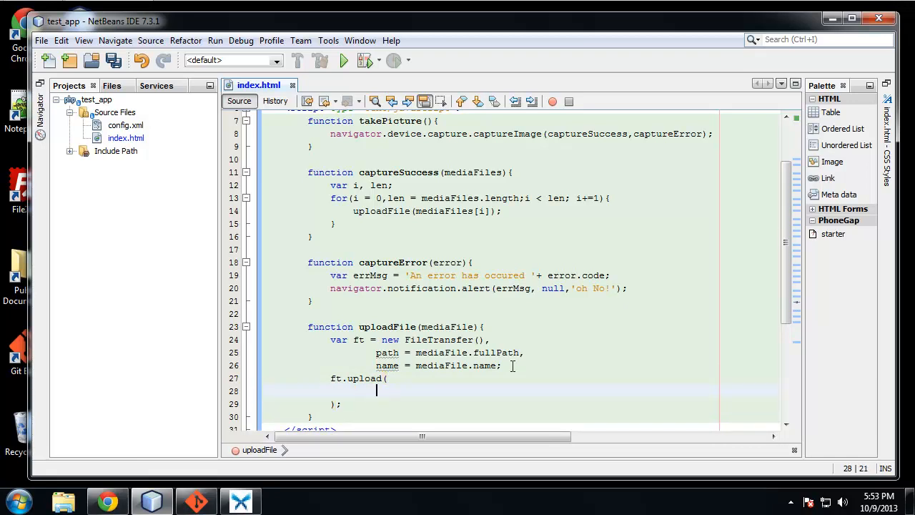
click(393, 390)
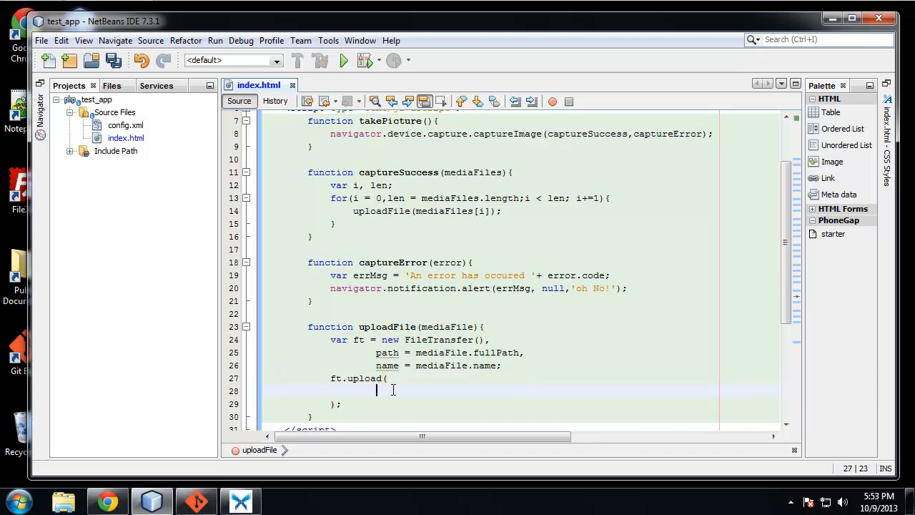
text(path,)
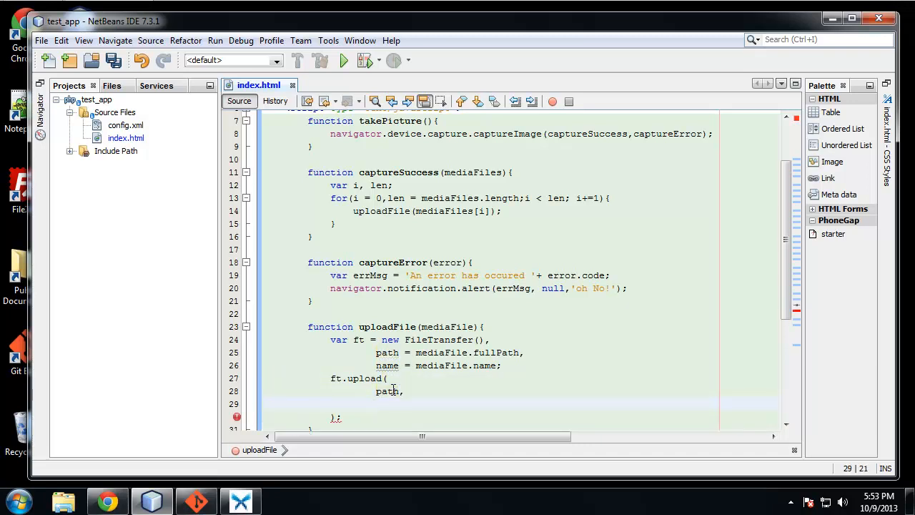
text("")
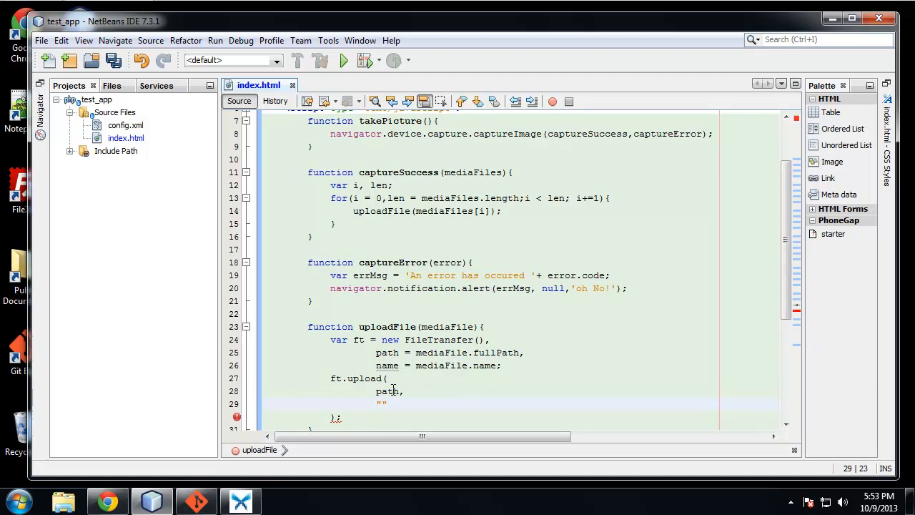
text(http://)
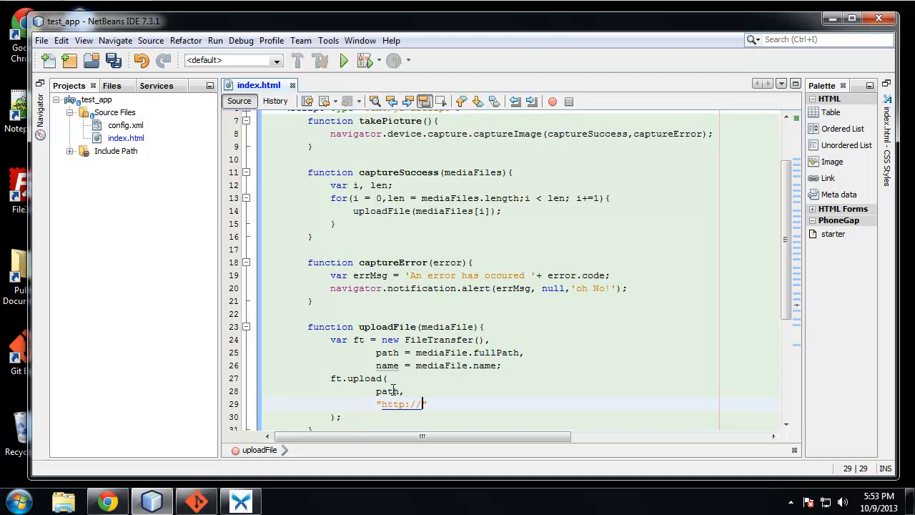
text(techguy)
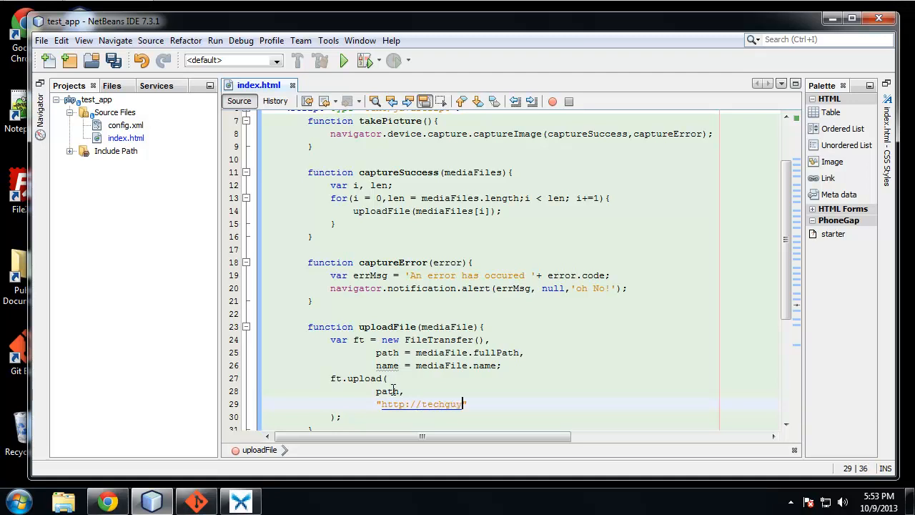
text(staging.co)
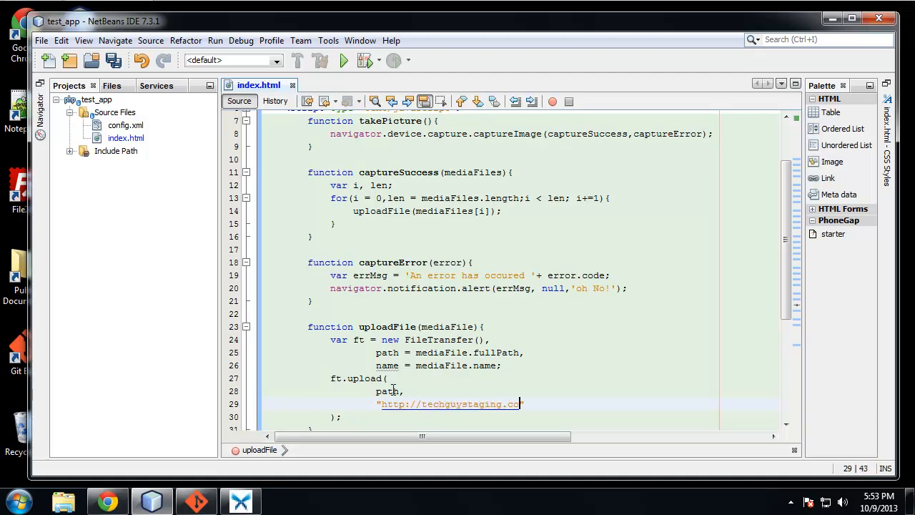
text(m/test/upl)
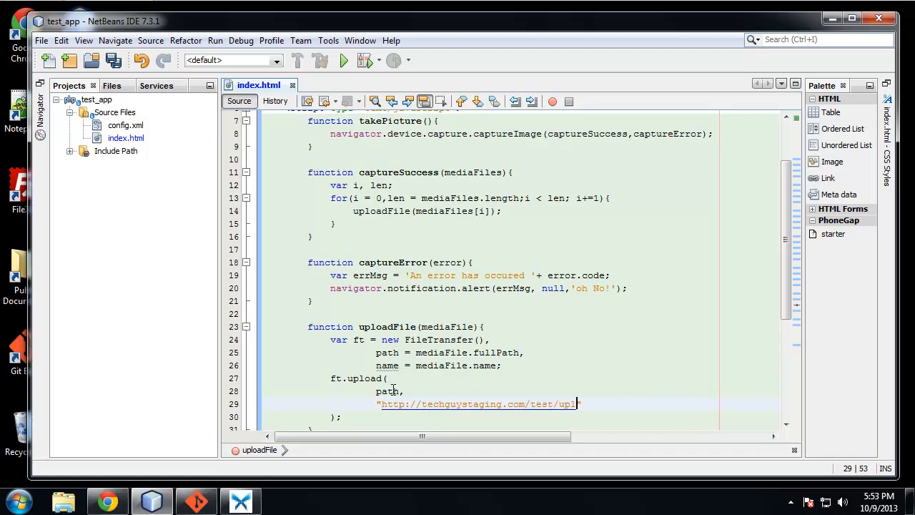
text(oad.php)
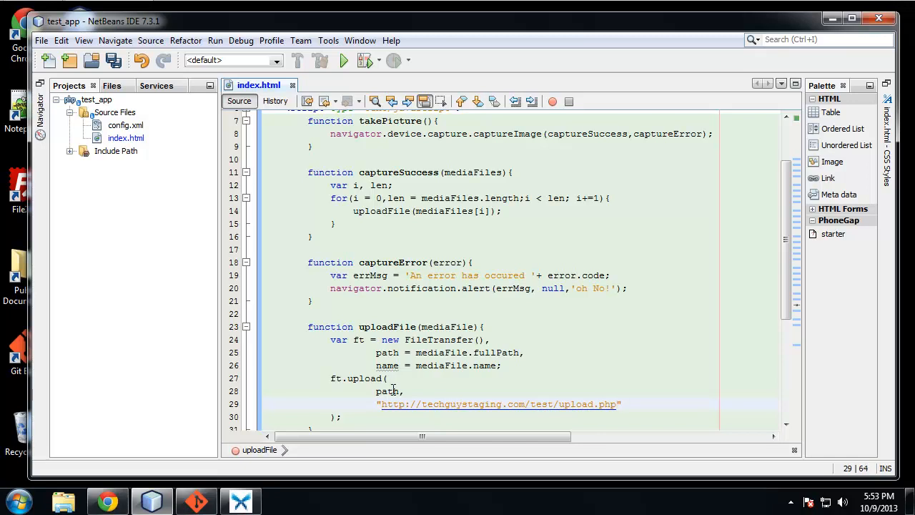
text(;)
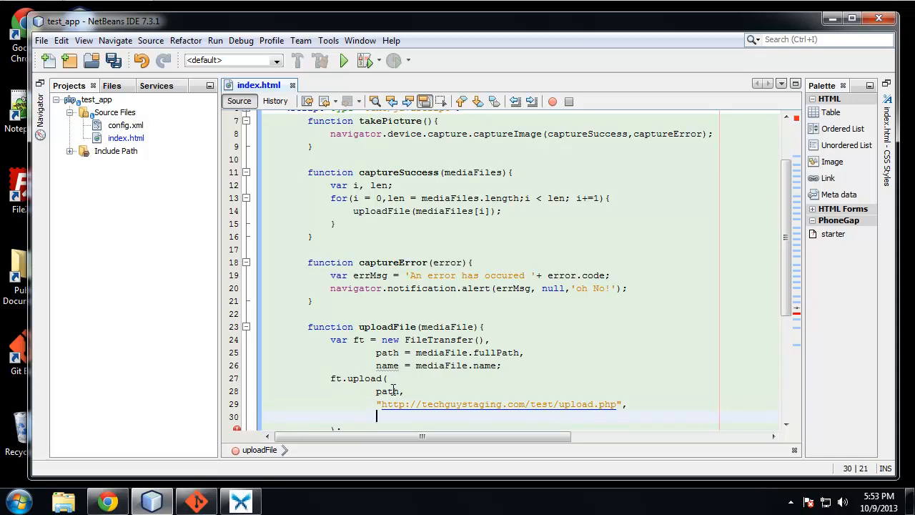
Step: Add a success callback that logs 'File Upload: Success!' to the console
text(function(result){)
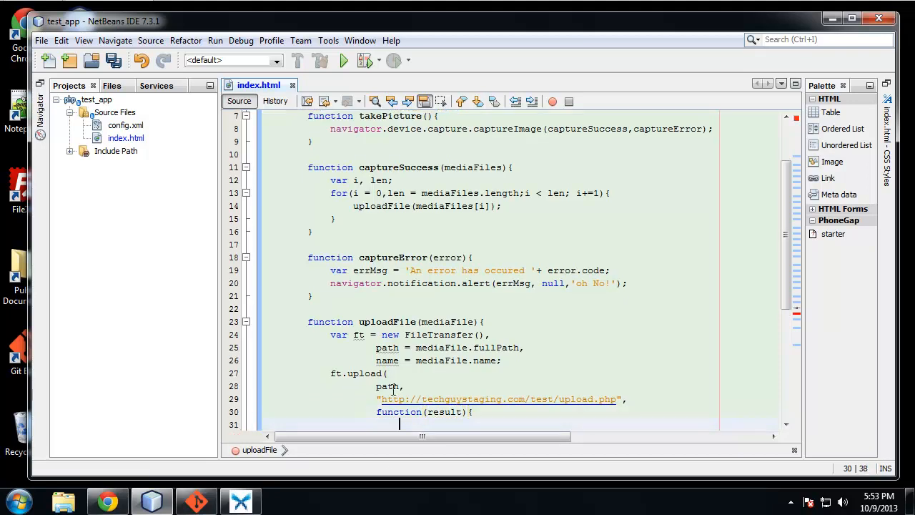
key(enter)
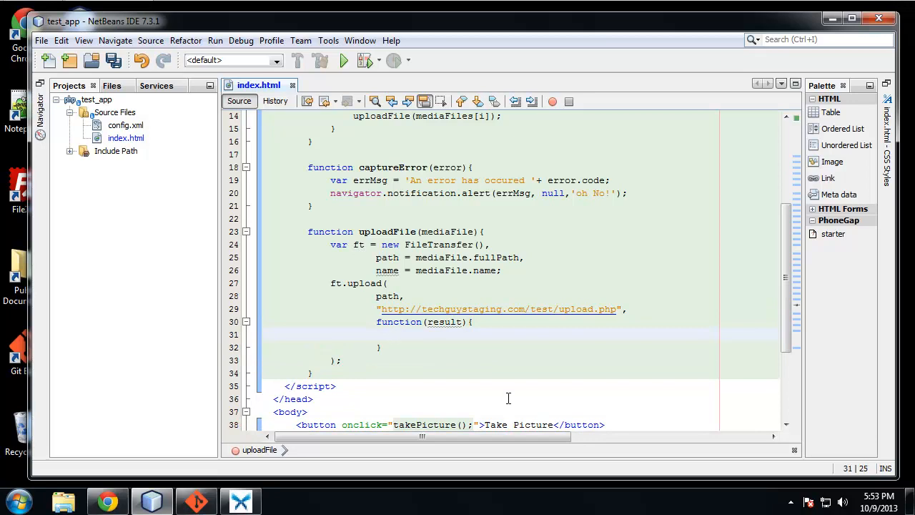
click(399, 334)
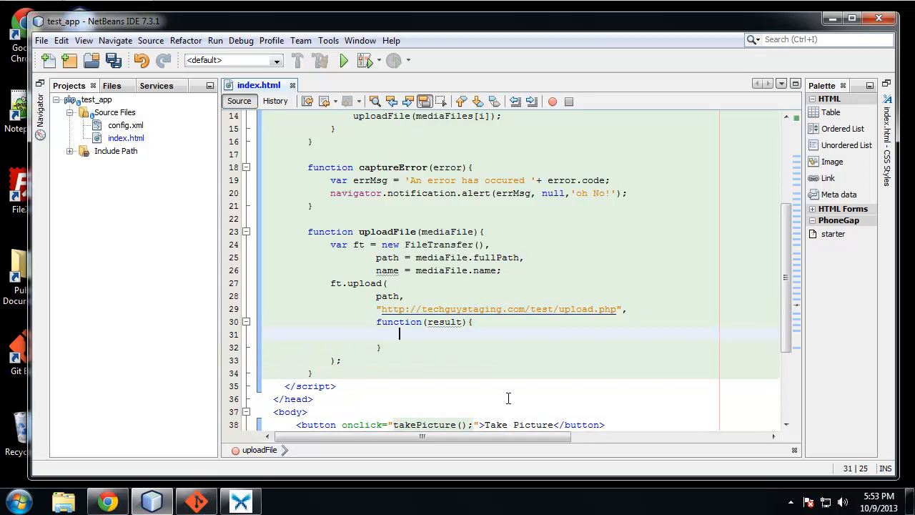
text(console.log();)
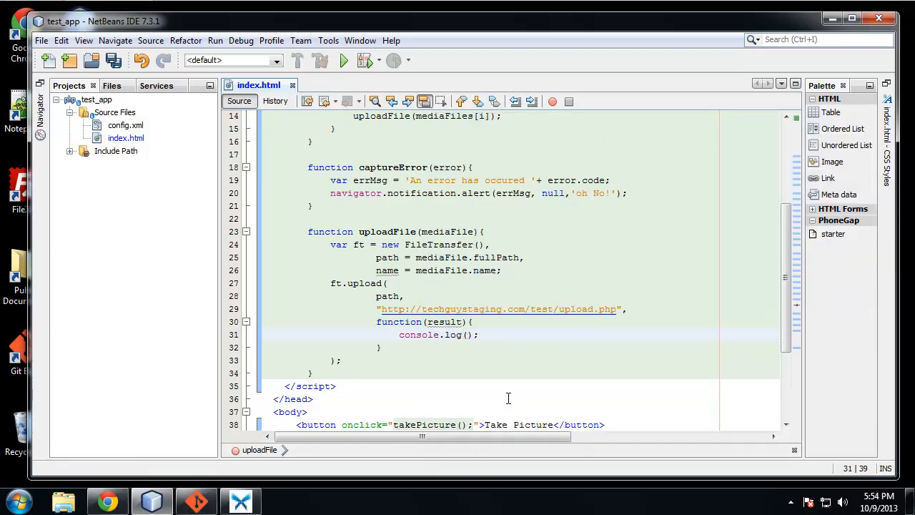
text('')
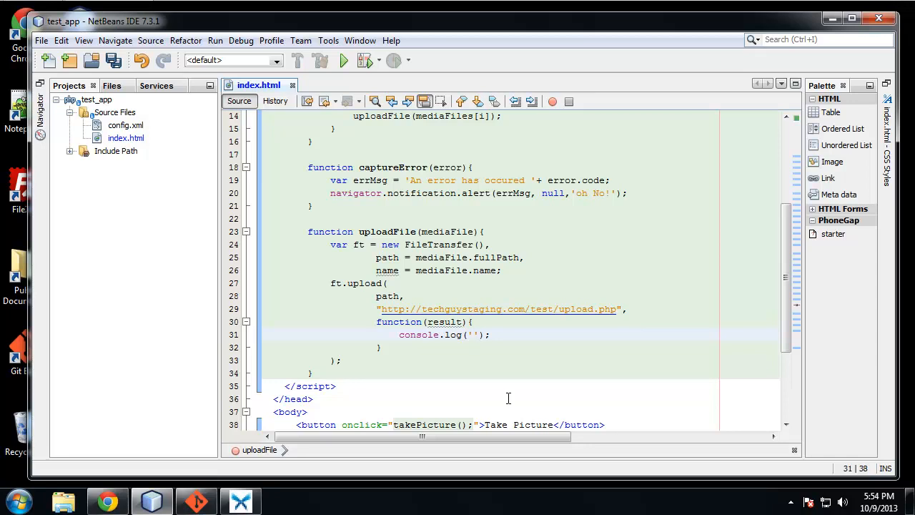
text(File Upload)
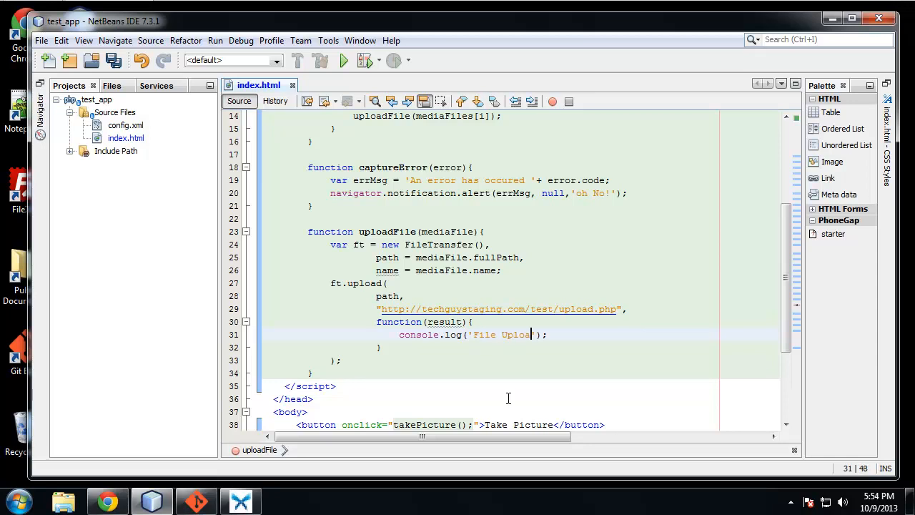
text(: Succe)
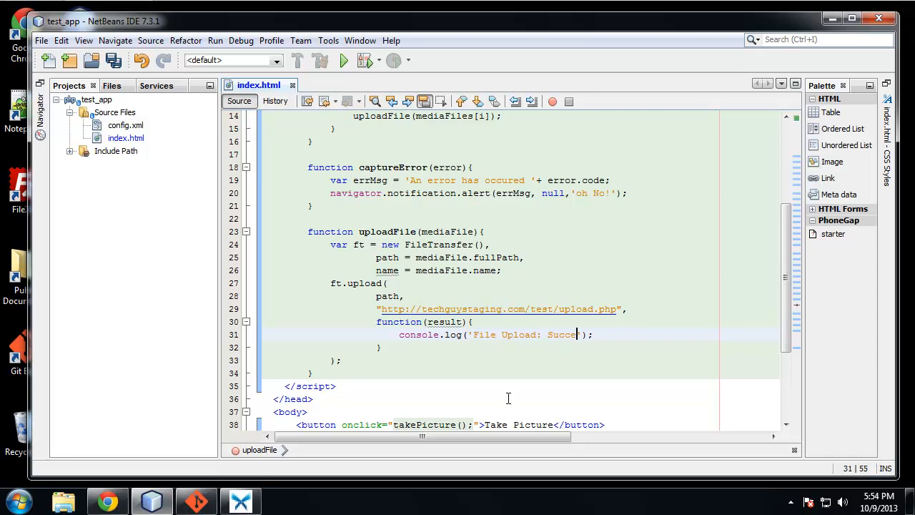
text(ss!)
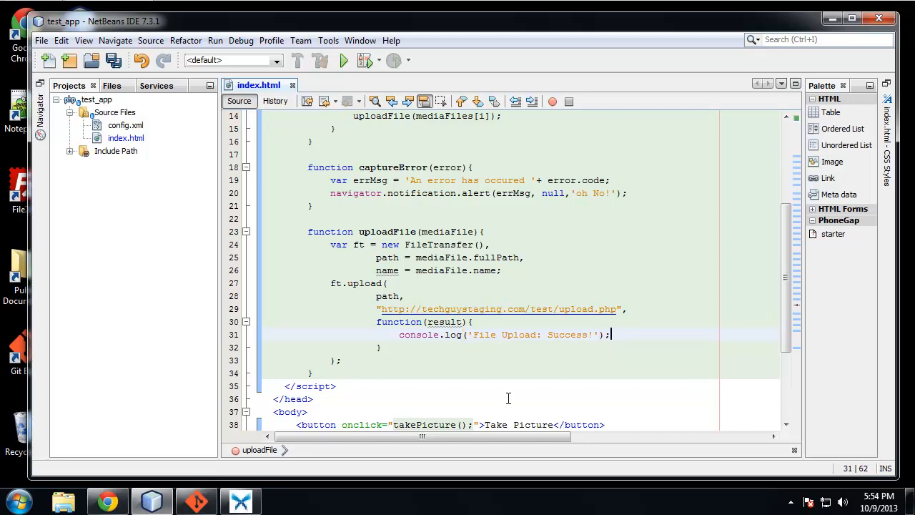
Step: After the success callback, add function(error) logging 'File Upload: Failed', fixing the quotes
click(382, 346)
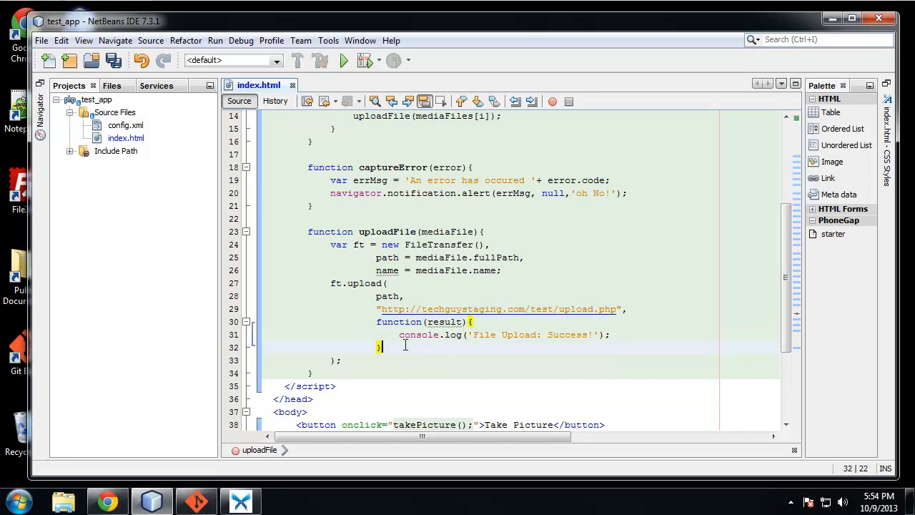
text(func)
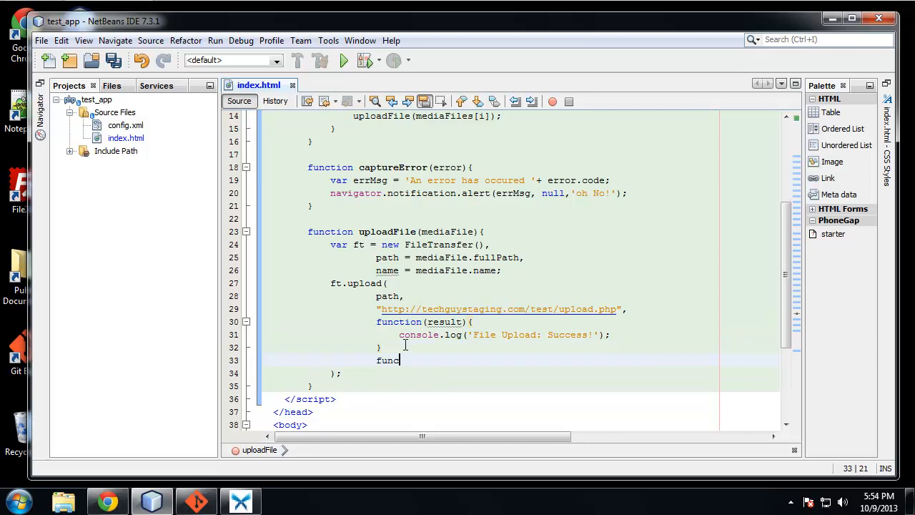
text(tion*e)
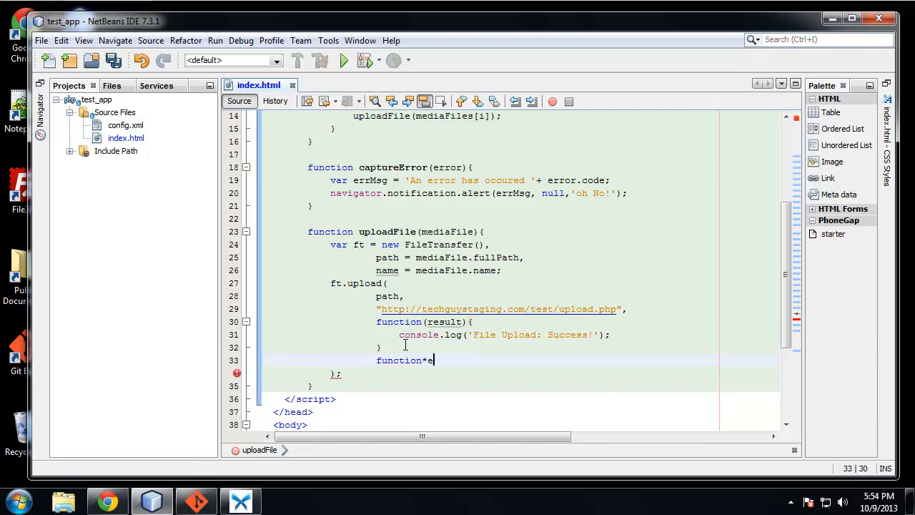
key(BackSpace)
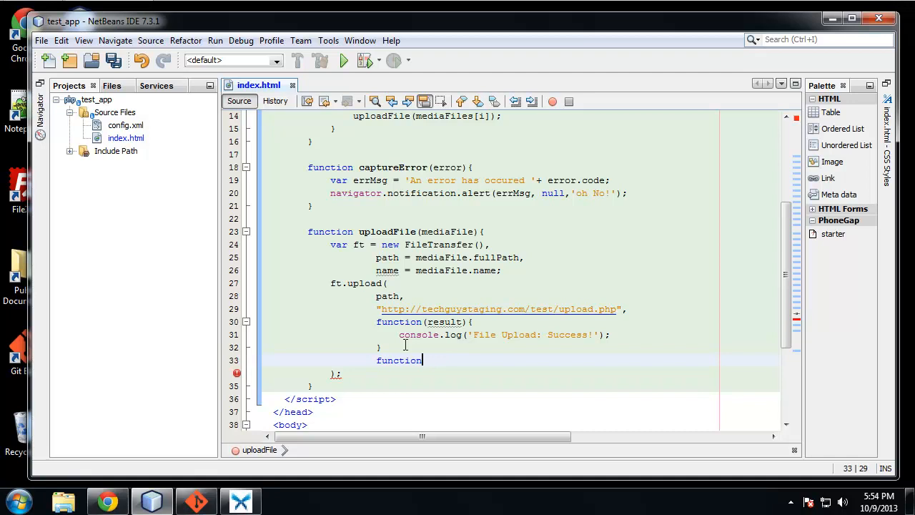
text((error){)
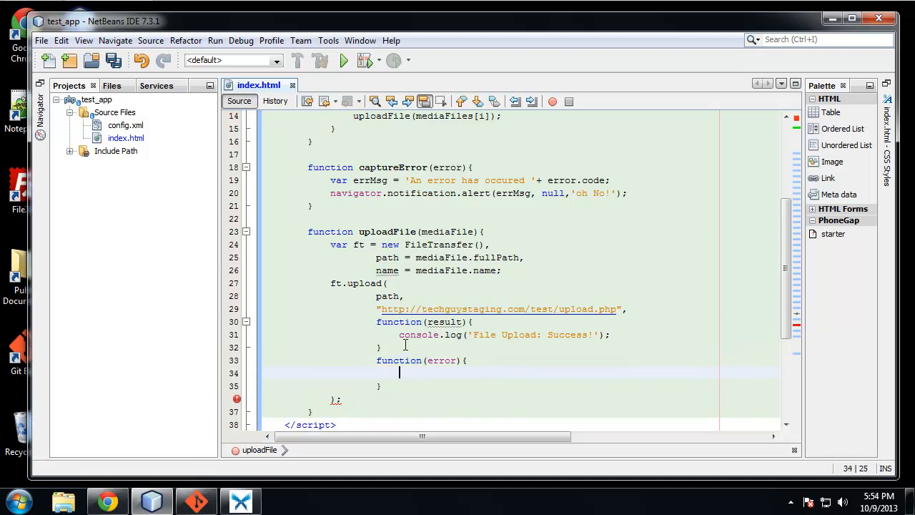
text(cons)
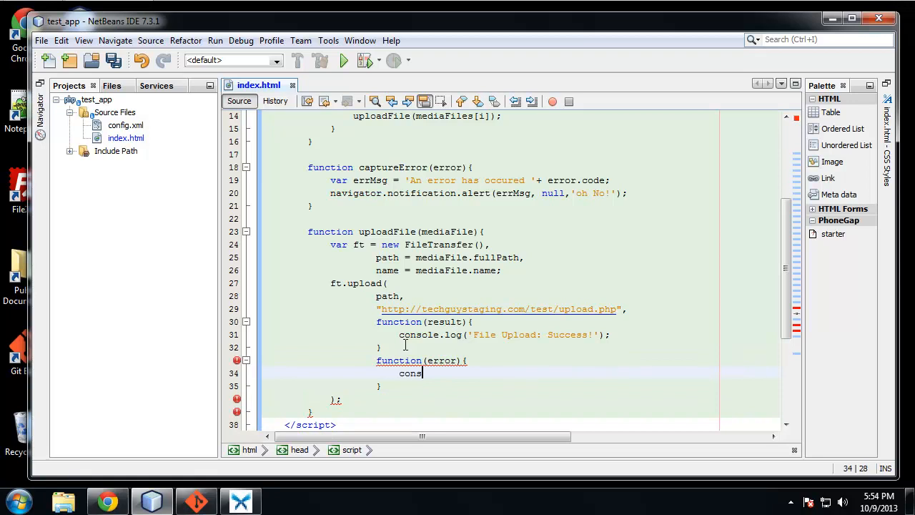
text(ole.lo)
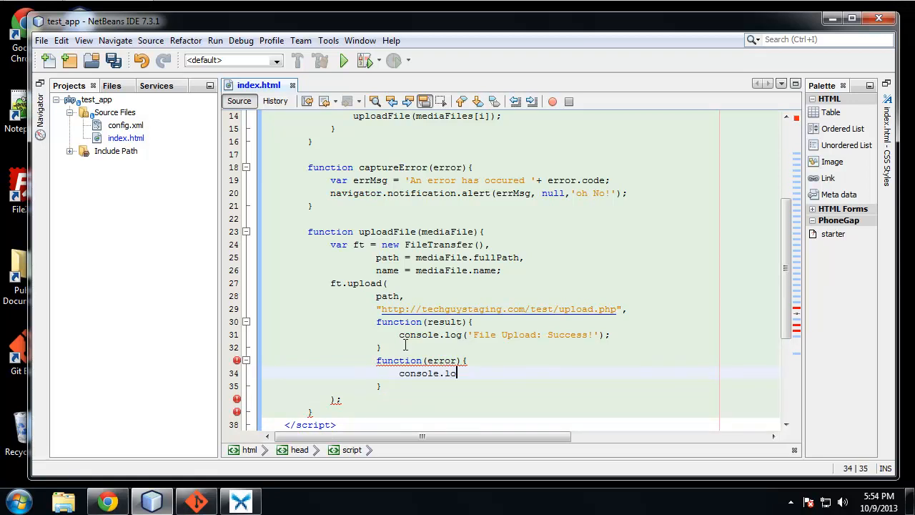
text(g();)
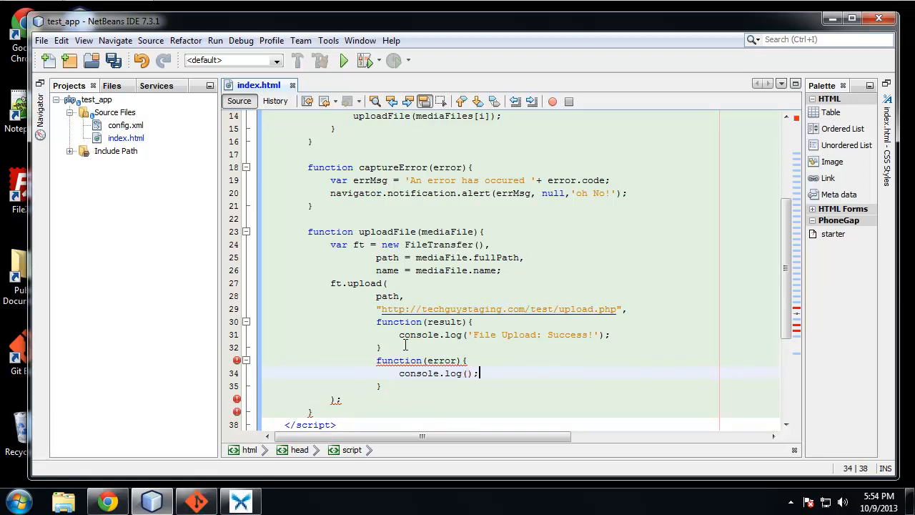
text(File Upload:)
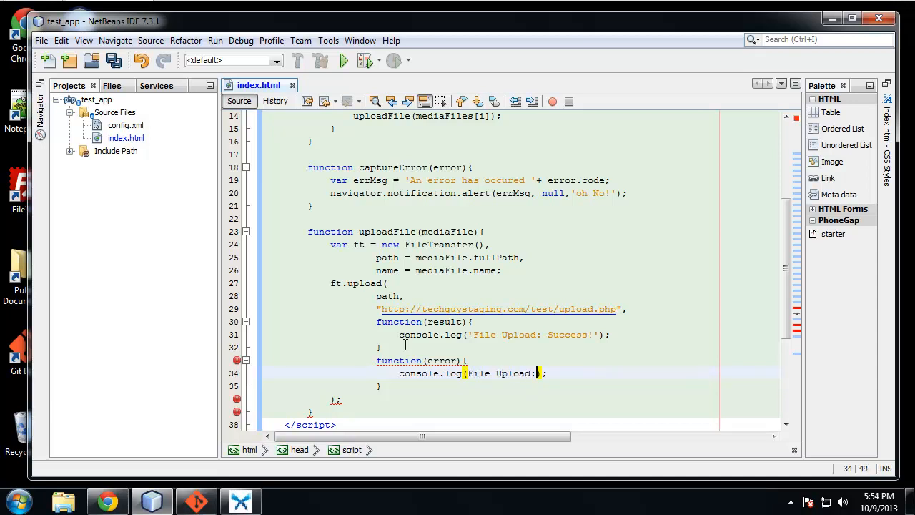
text(Failed)
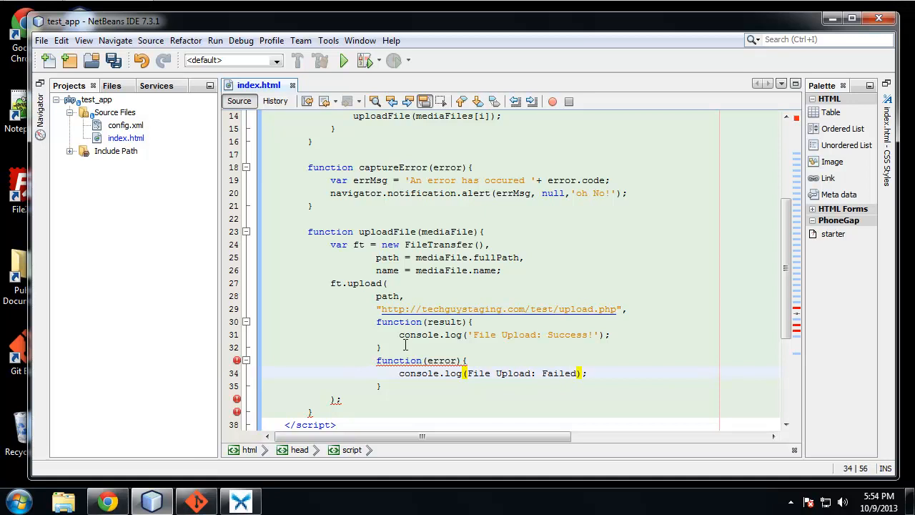
text(')
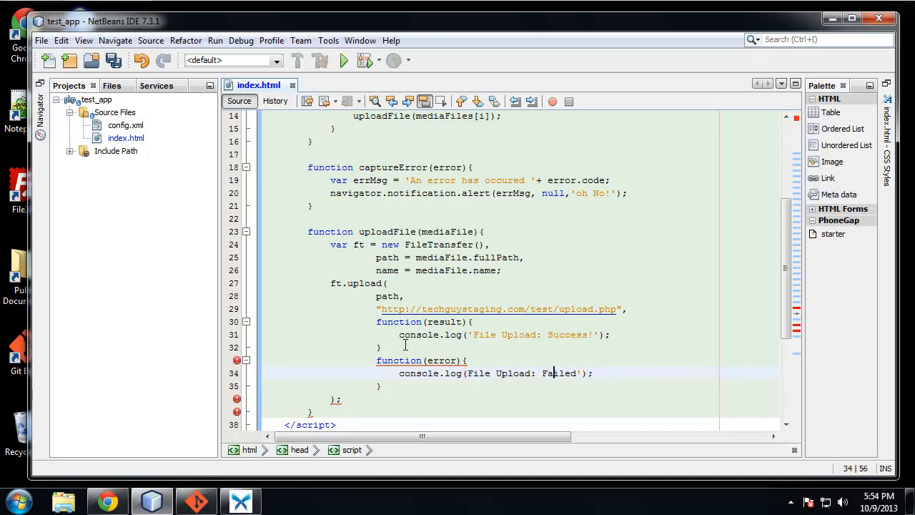
click(465, 372)
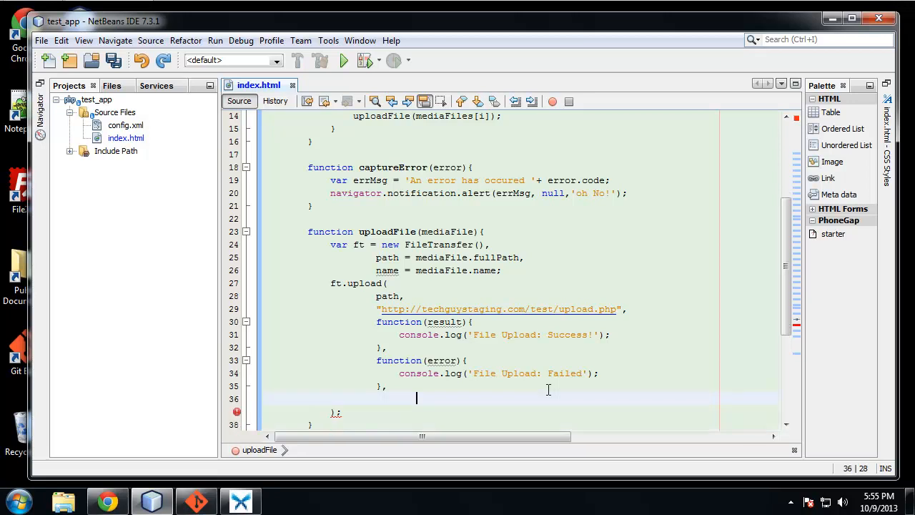
Step: Add the {fileName: name} options object to ft.upload and close the call and function
text({})
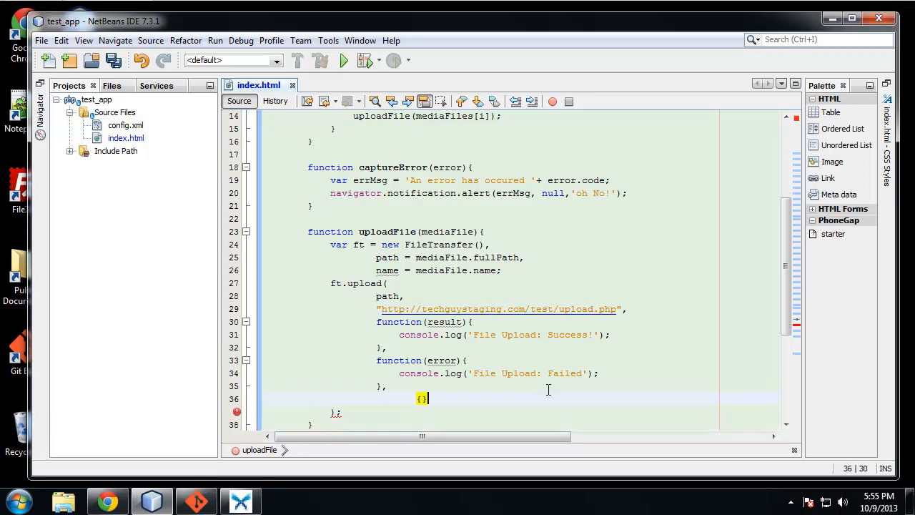
text(file)
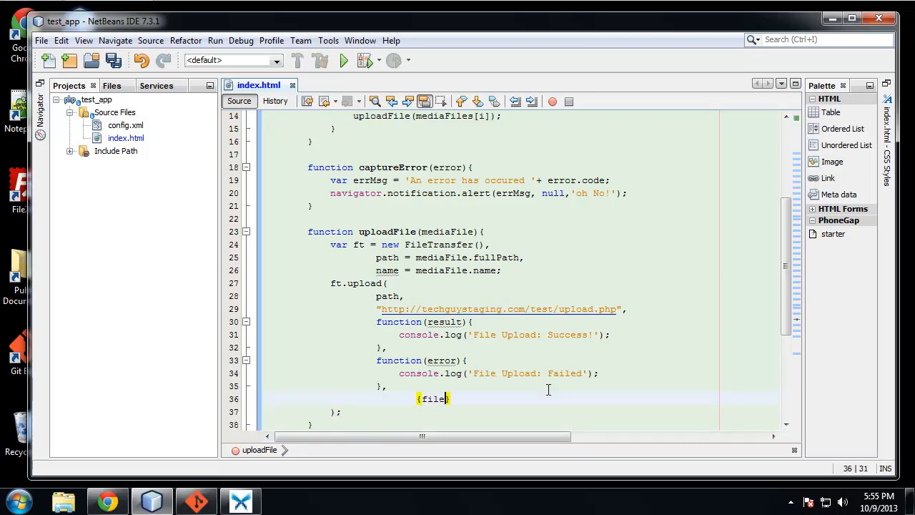
text(n)
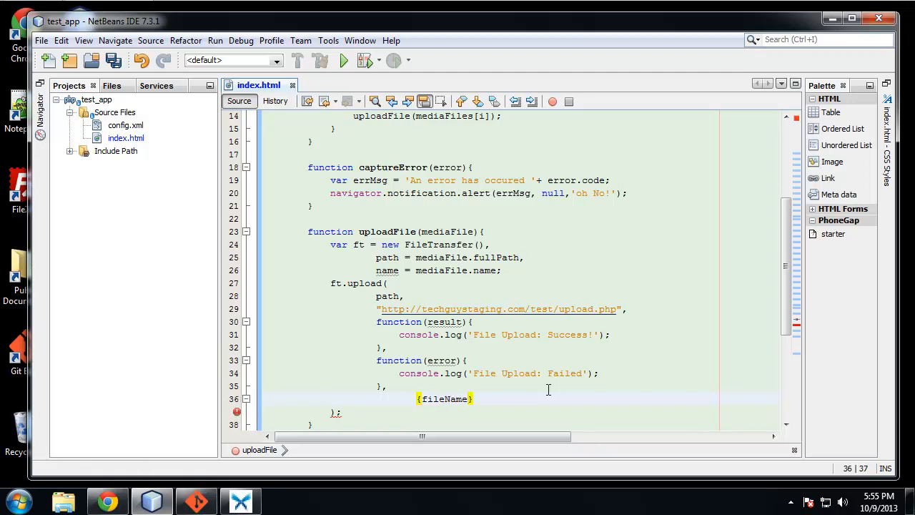
text(: name)
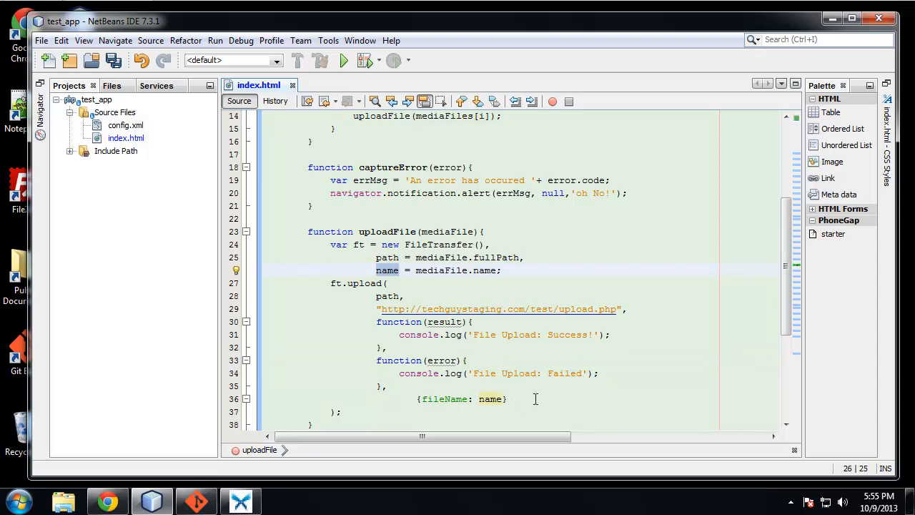
click(506, 400)
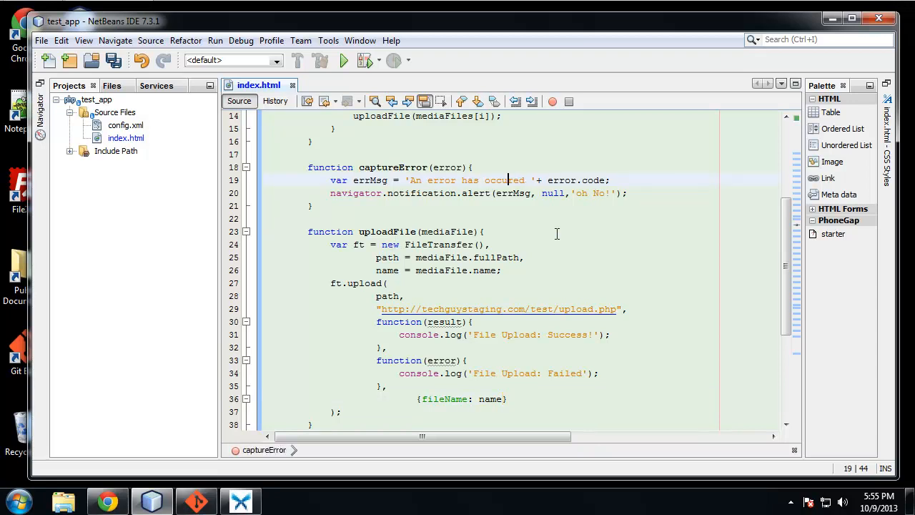
scroll(down, 3)
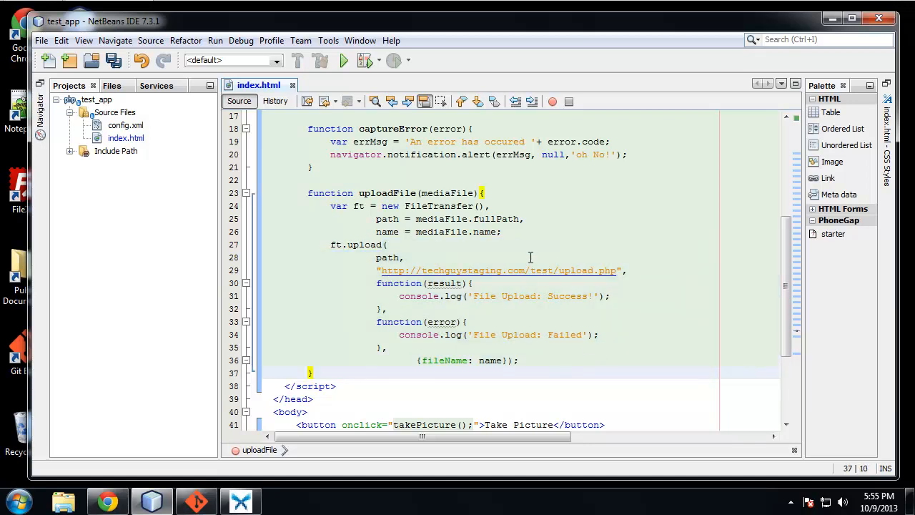
click(489, 206)
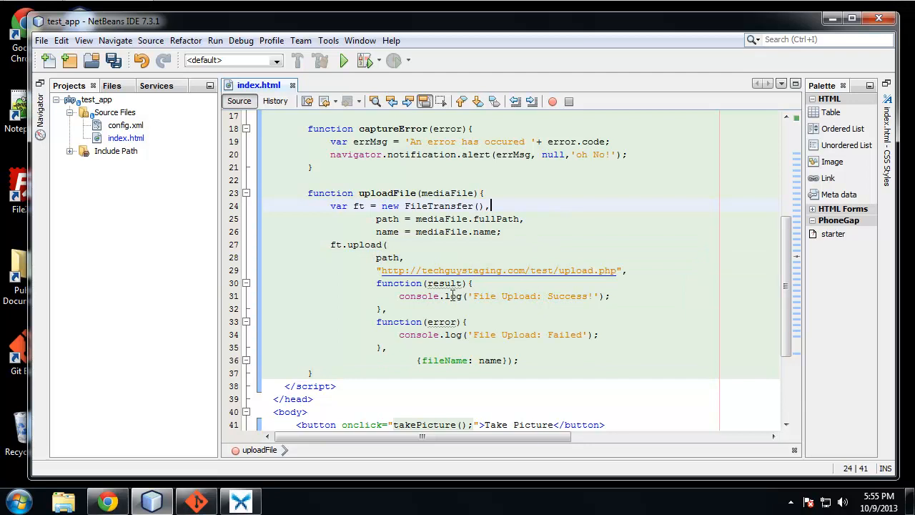
mouse_move(553, 277)
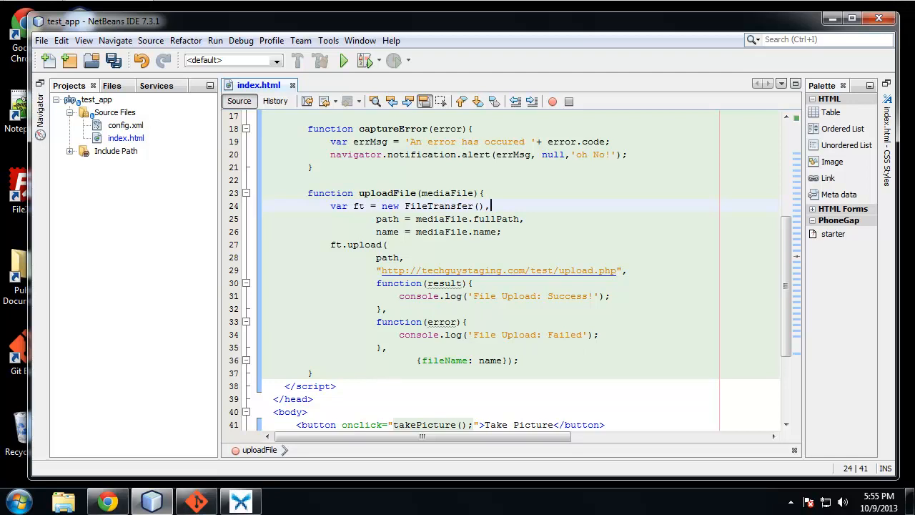
mouse_move(572, 188)
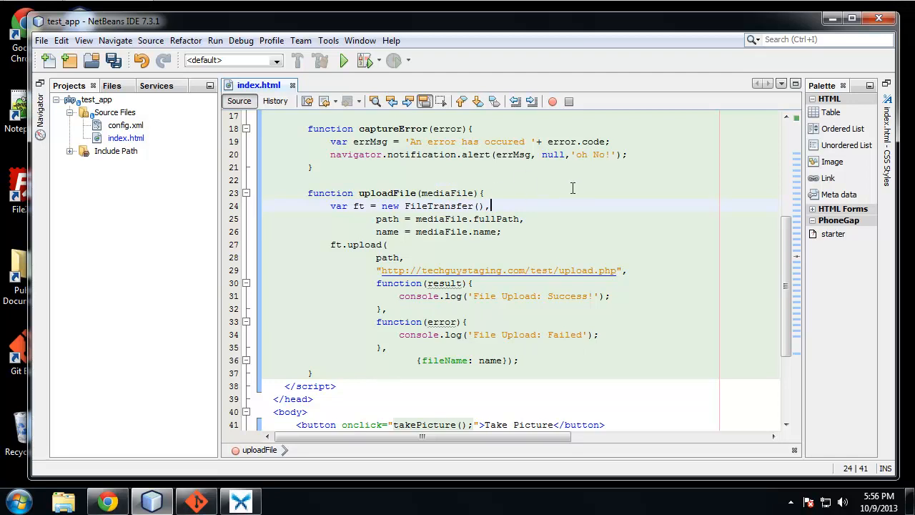
Step: Scroll through index.html to the title line in the page head
scroll(up, 3)
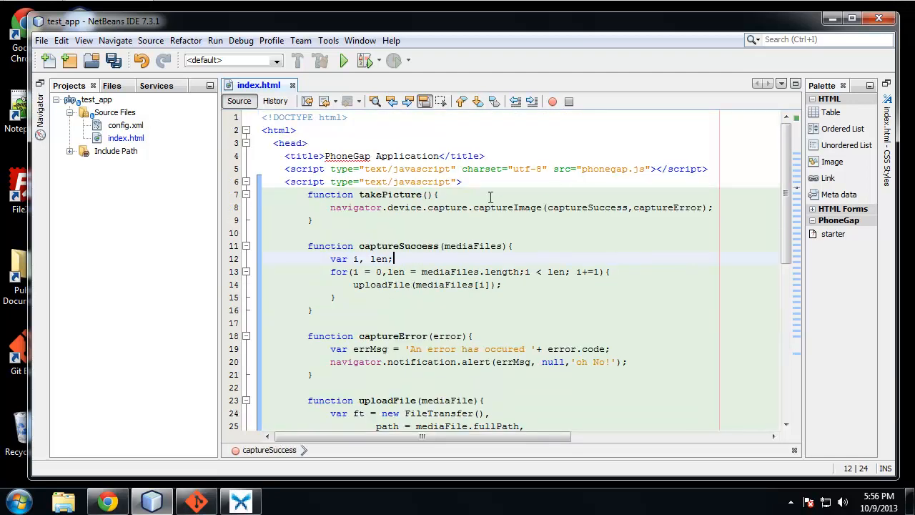
scroll(down, 3)
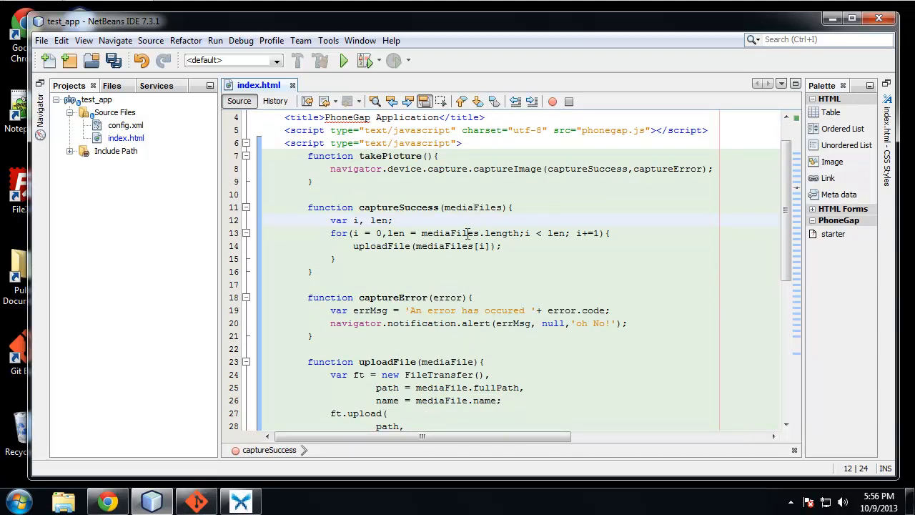
scroll(down, 3)
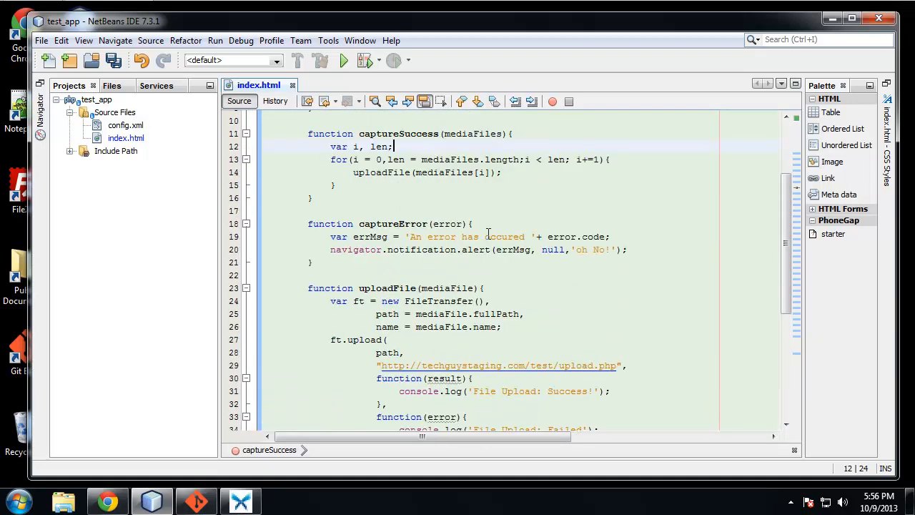
scroll(up, 3)
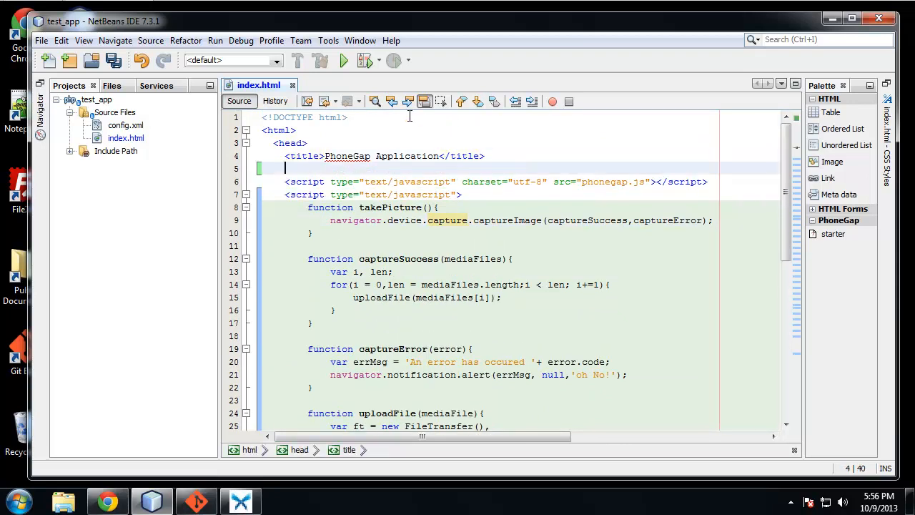
Step: Type a button style: background #333, color #fff, 10px border-radius, 2px #666 solid border
text(<style></style>)
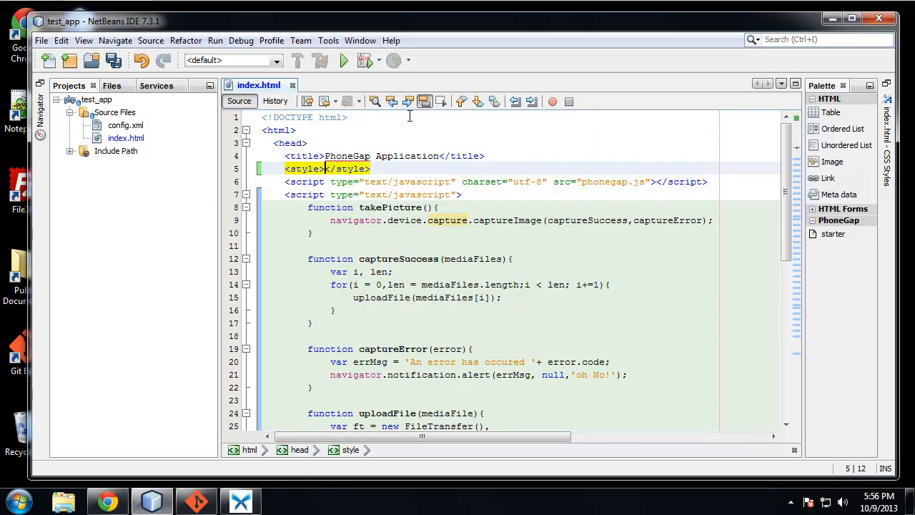
text(button)
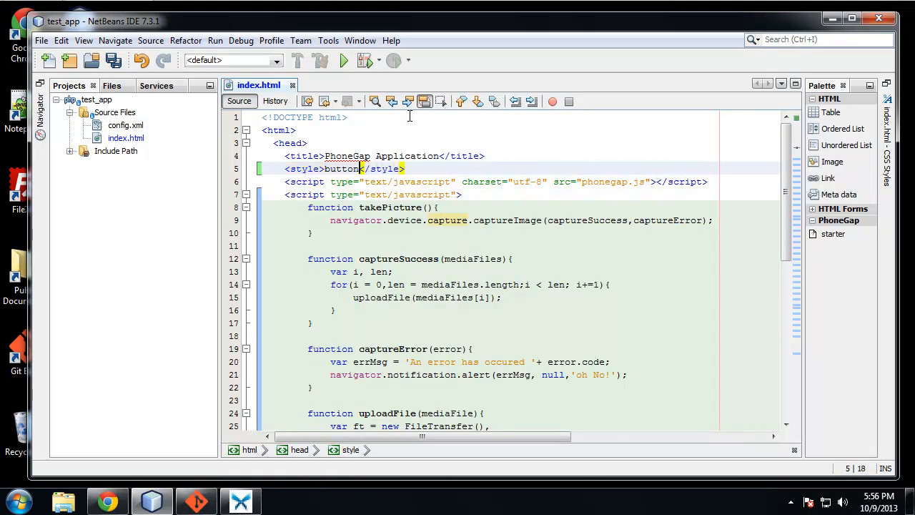
text({)
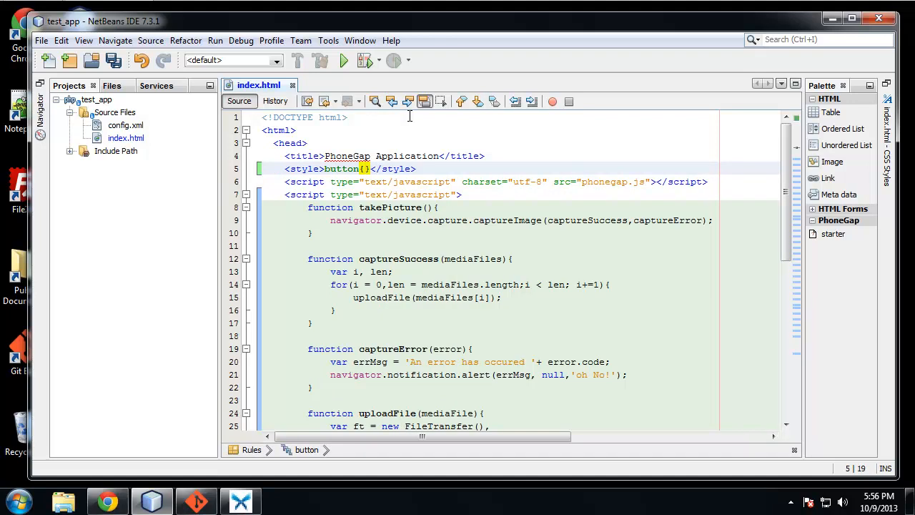
text(background:#)
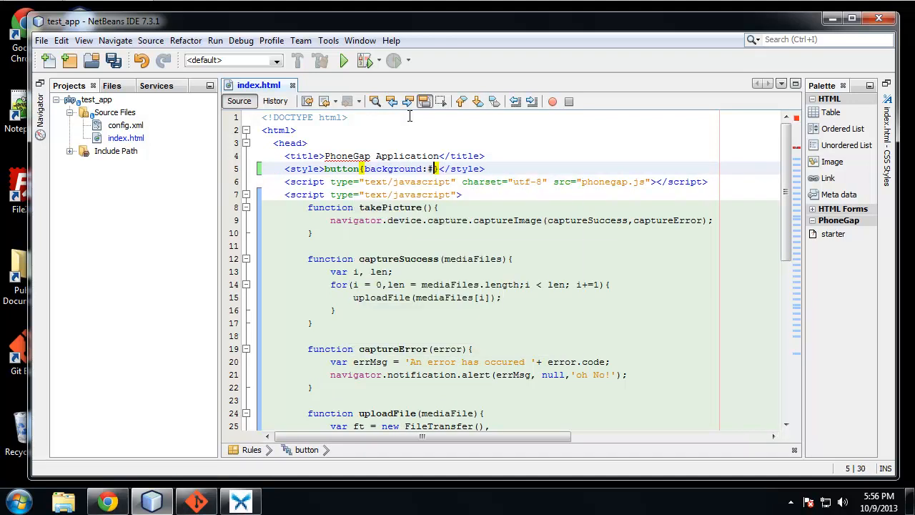
text(333;color:#fff)
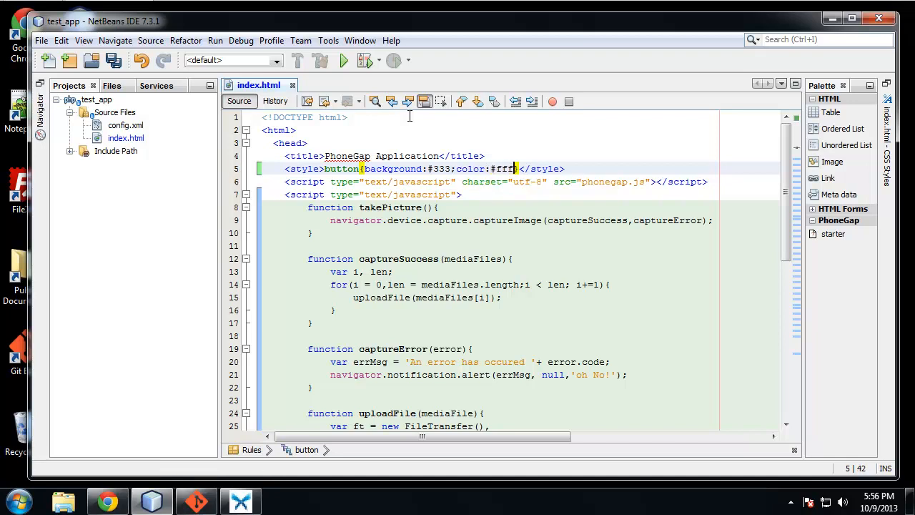
text(border-radius)
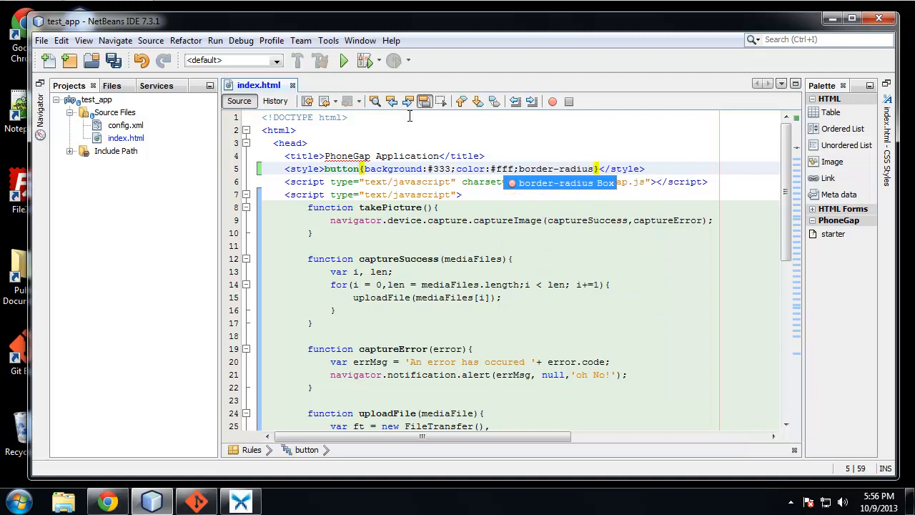
text(10px;)
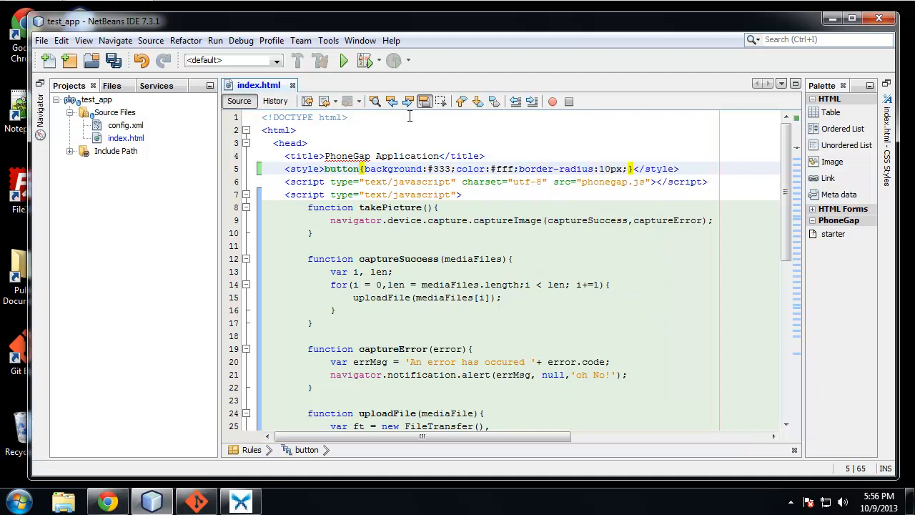
text(border:2px #666)
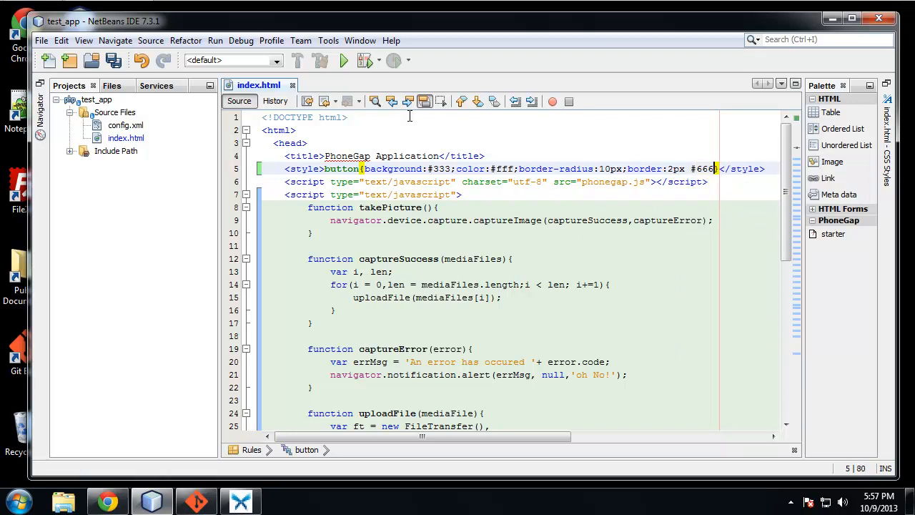
text(solid;)
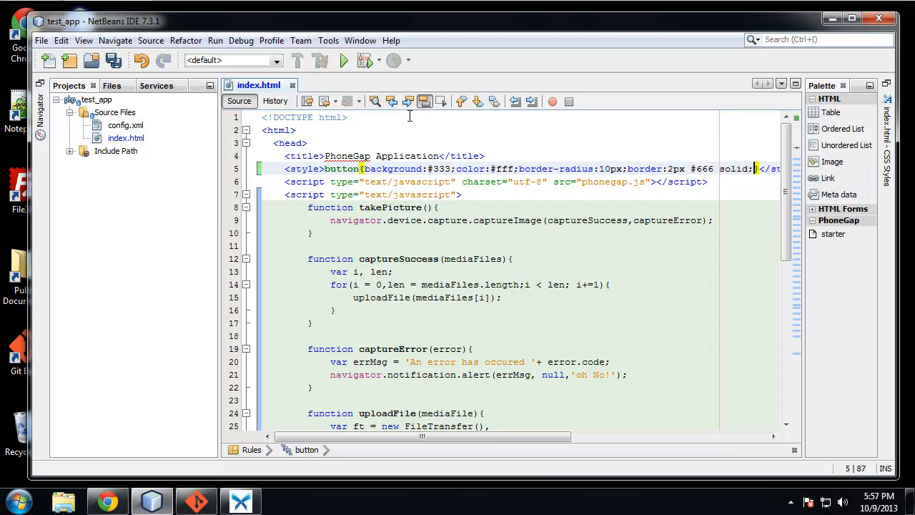
text(paddi)
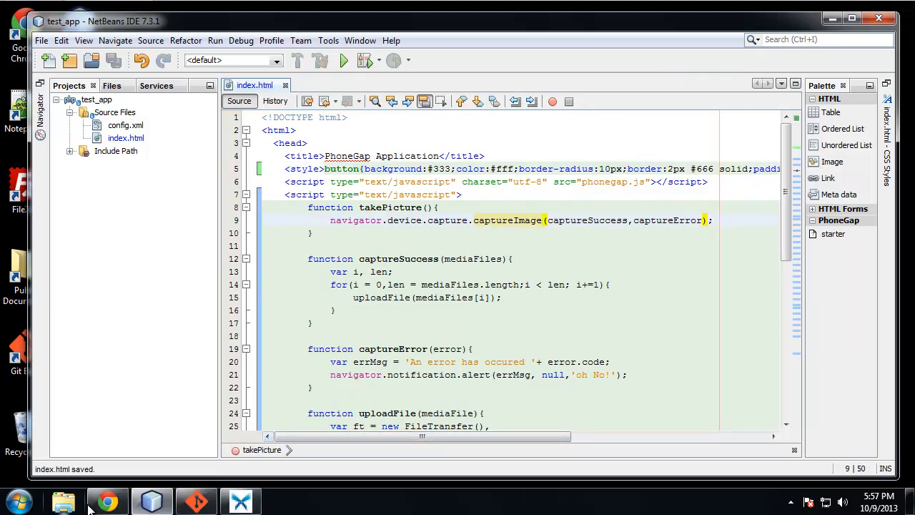
Step: Show the test_app in Chrome's Ripple emulator with the developer console closed
click(107, 500)
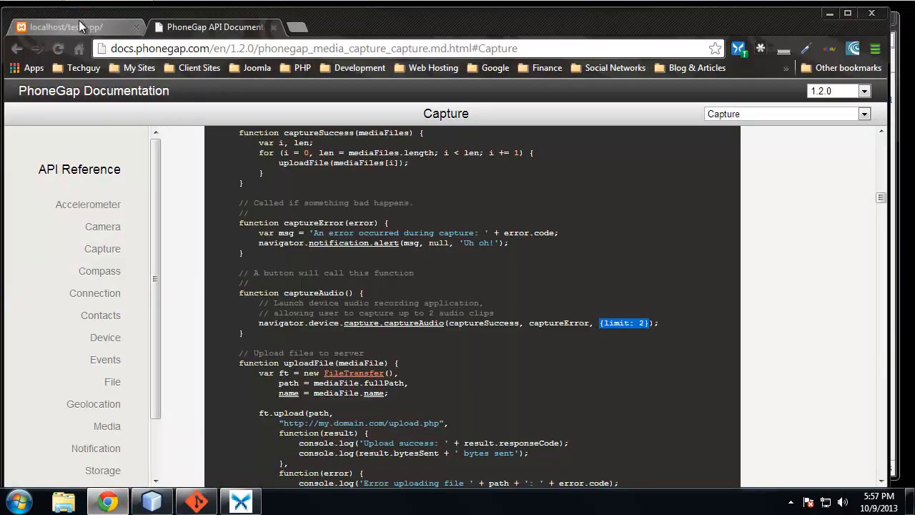
click(71, 26)
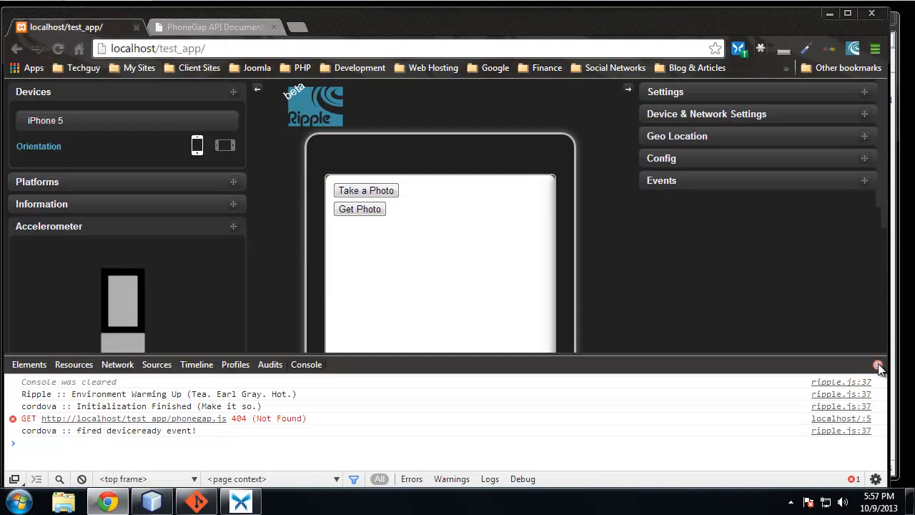
click(879, 365)
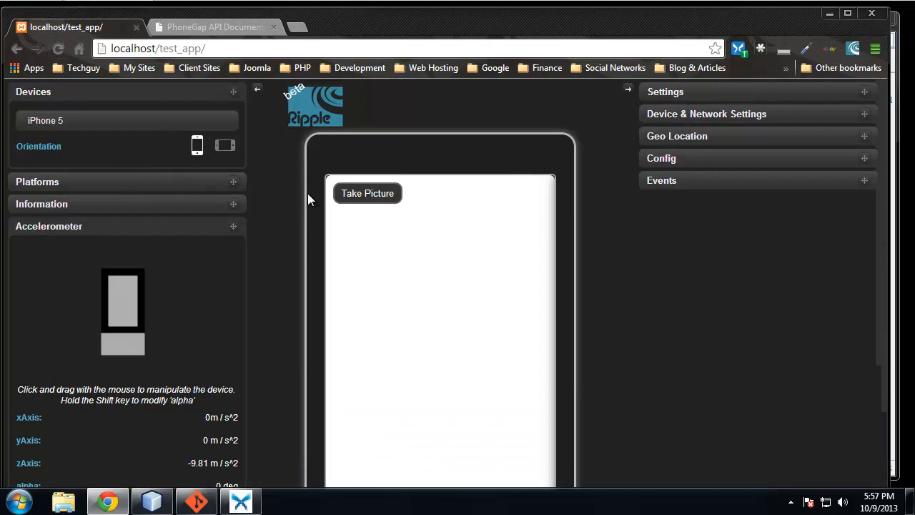
mouse_move(478, 317)
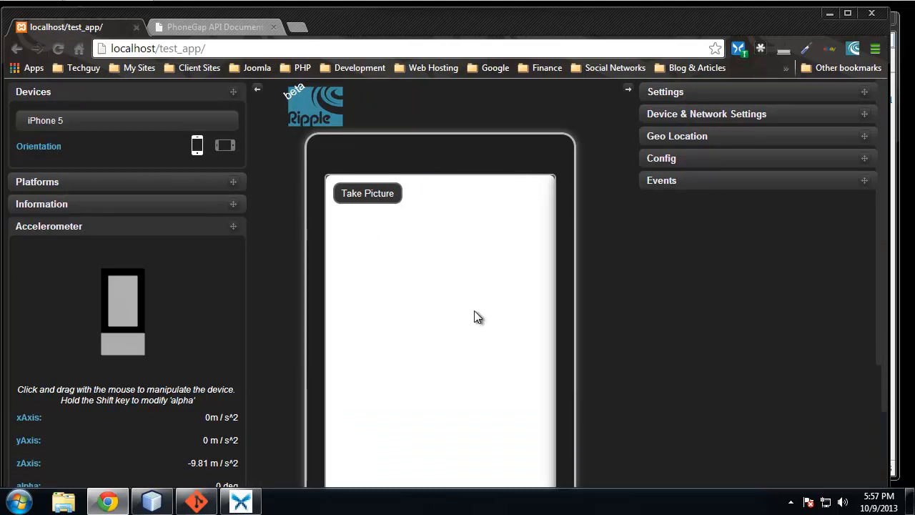
mouse_move(686, 357)
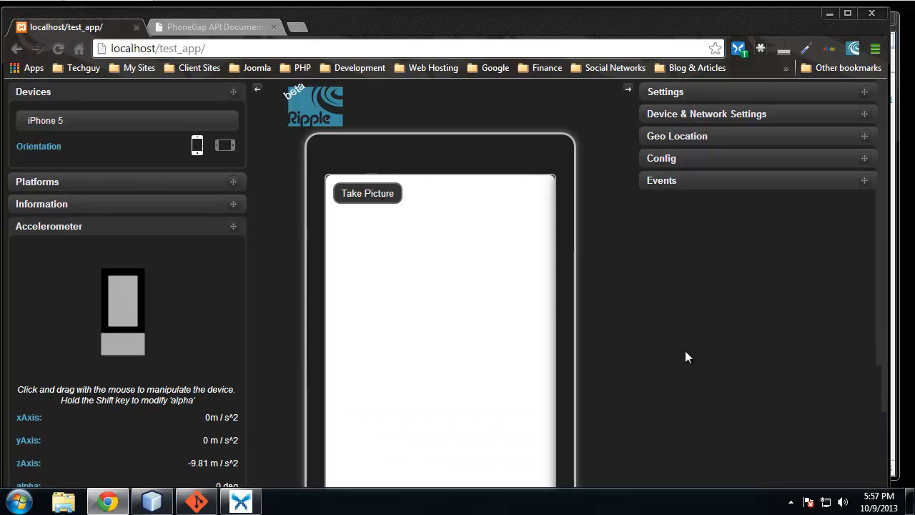
mouse_move(558, 378)
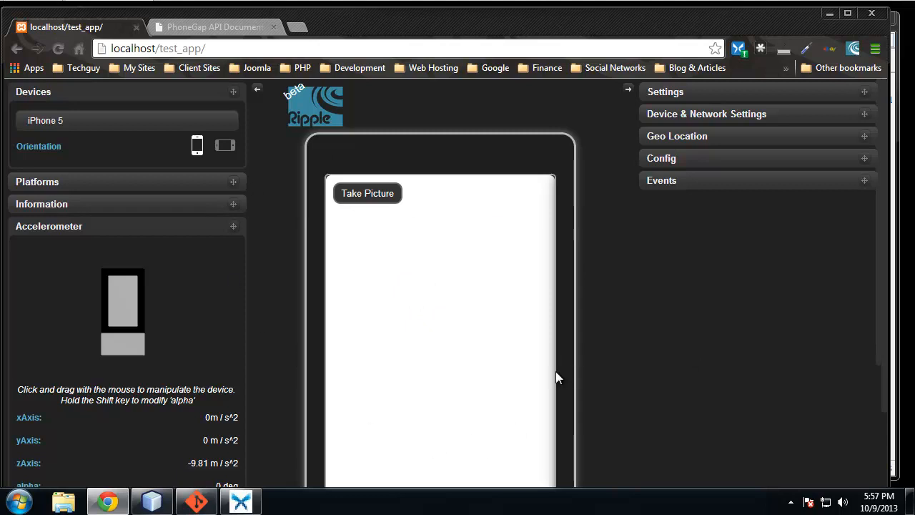
mouse_move(836, 27)
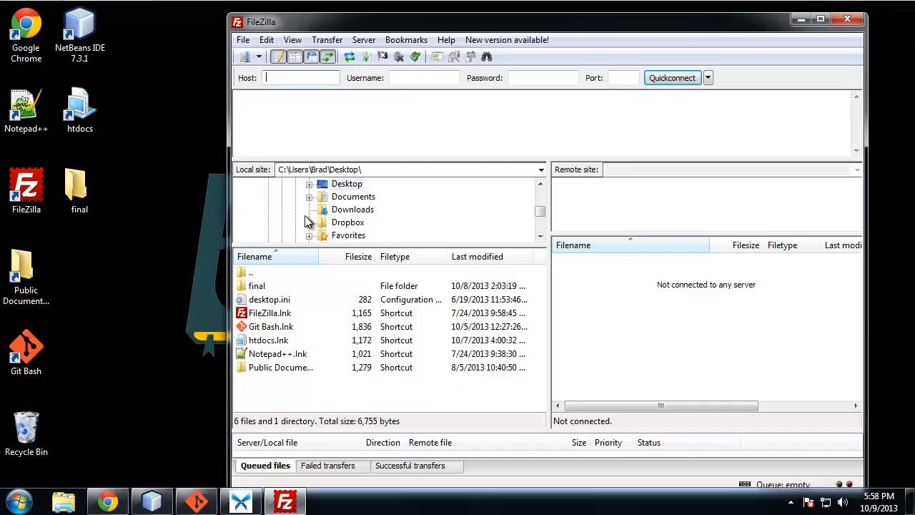
Step: Quickconnect to techguystaging.com with username and password, then open public_html
click(708, 77)
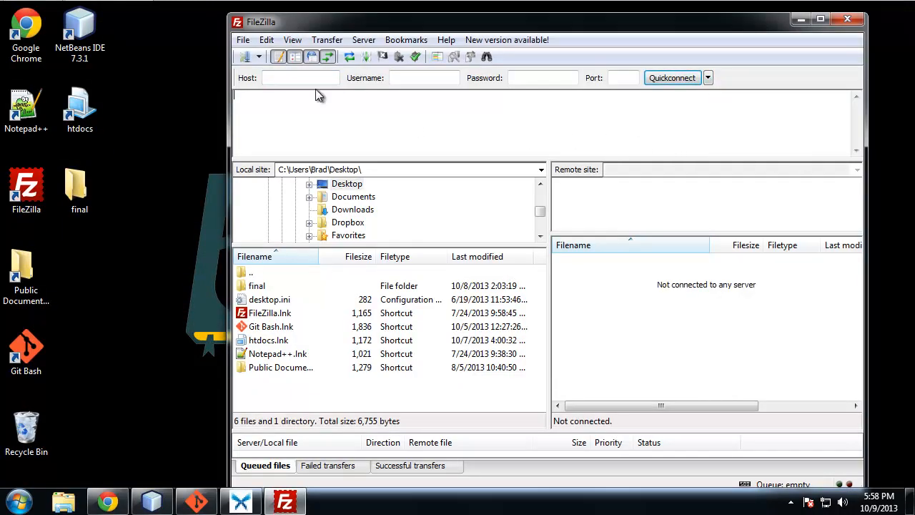
text(techguystaging.com)
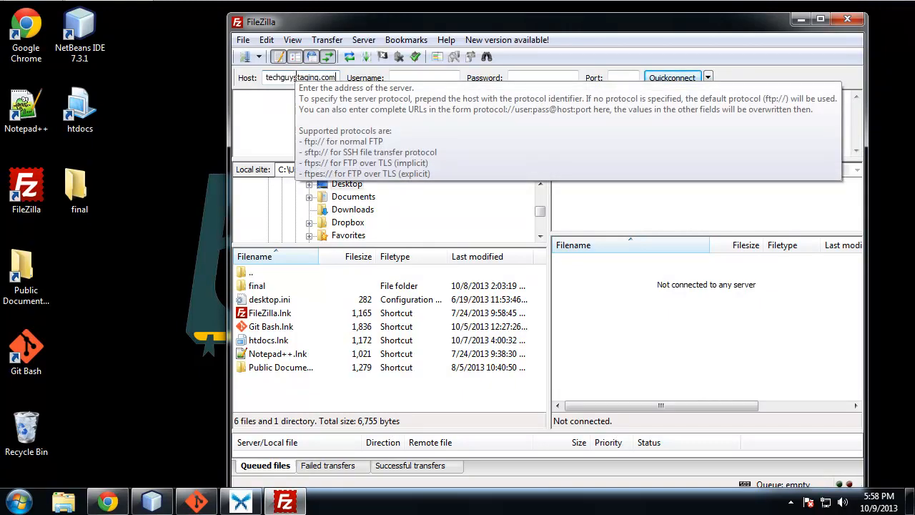
text(techguy4)
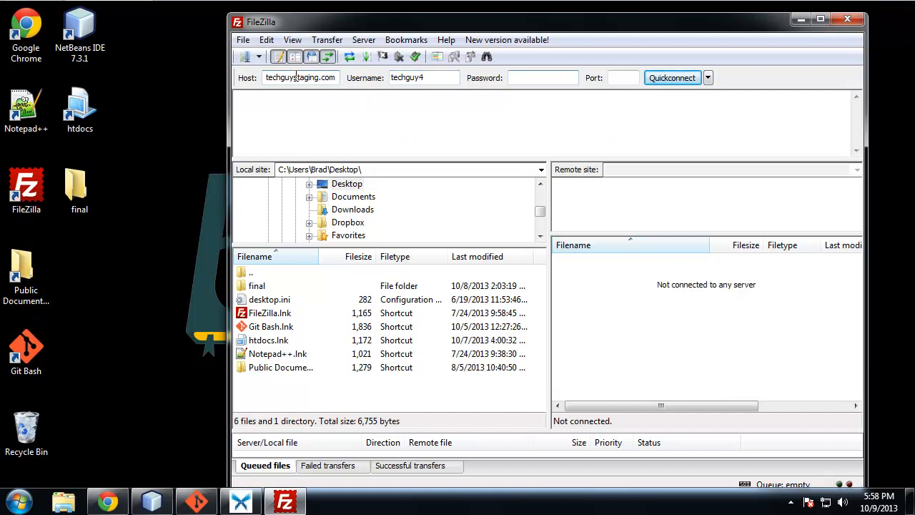
text(•••)
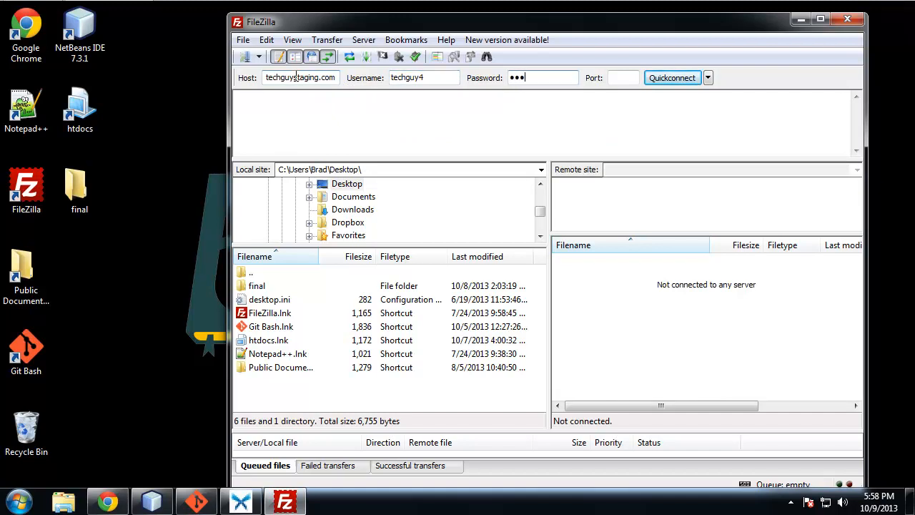
click(671, 77)
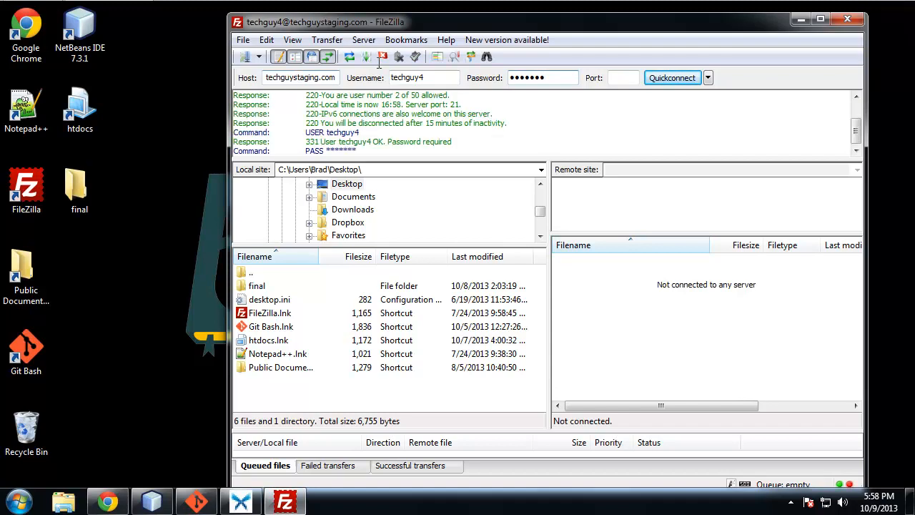
click(671, 77)
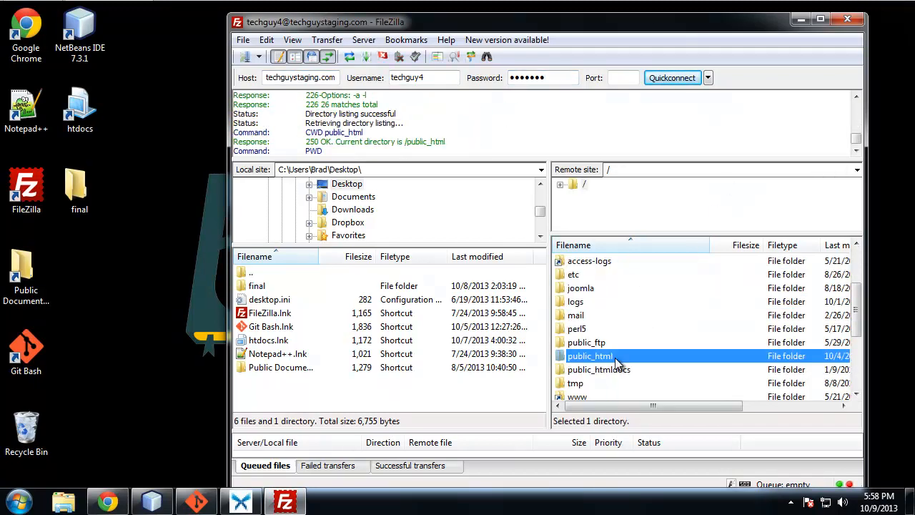
double_click(590, 355)
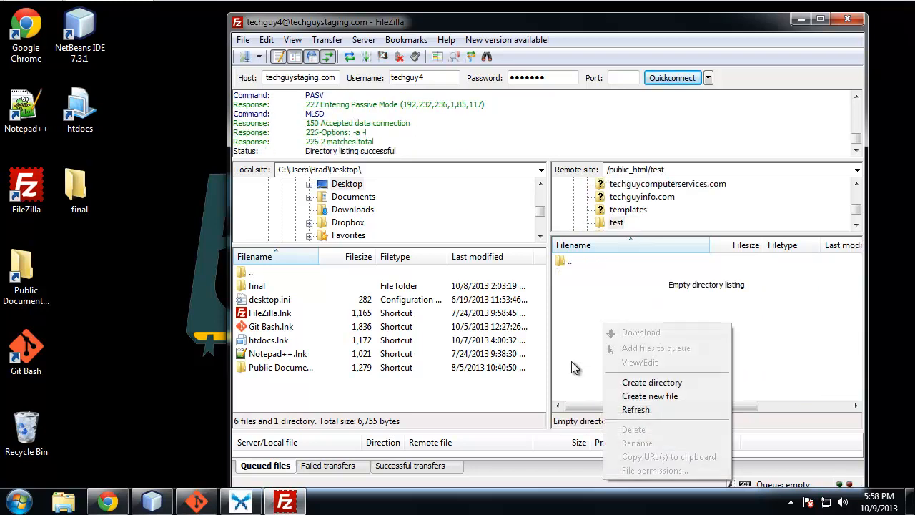
Step: Create an 'upload' folder and a new empty 'upload.php' file in /public_html/test
click(651, 382)
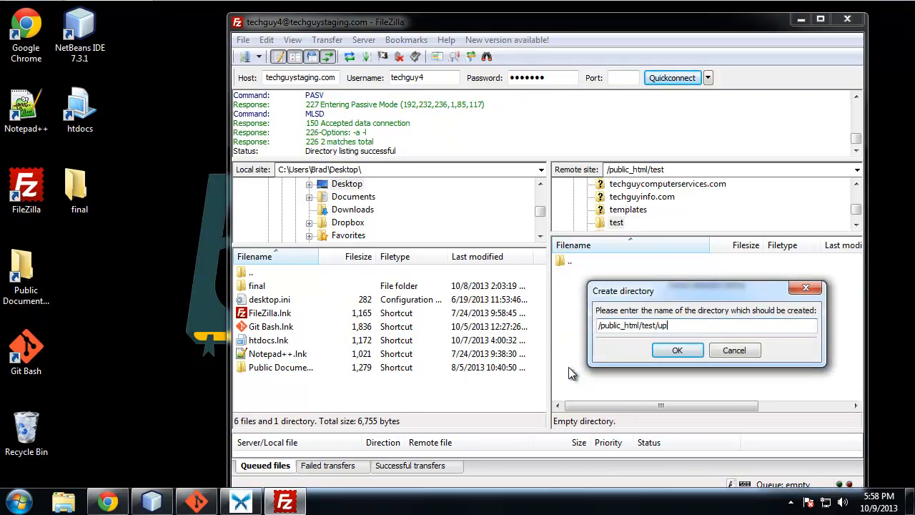
click(678, 349)
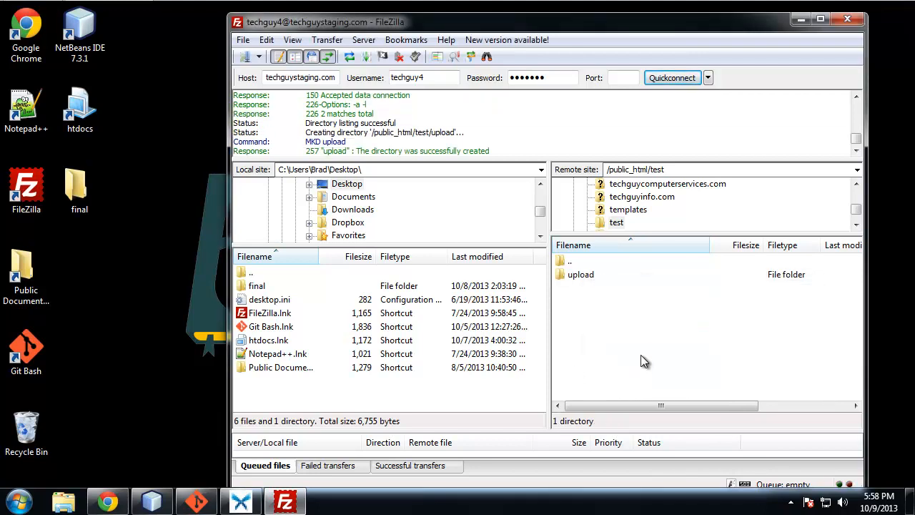
right_click(644, 361)
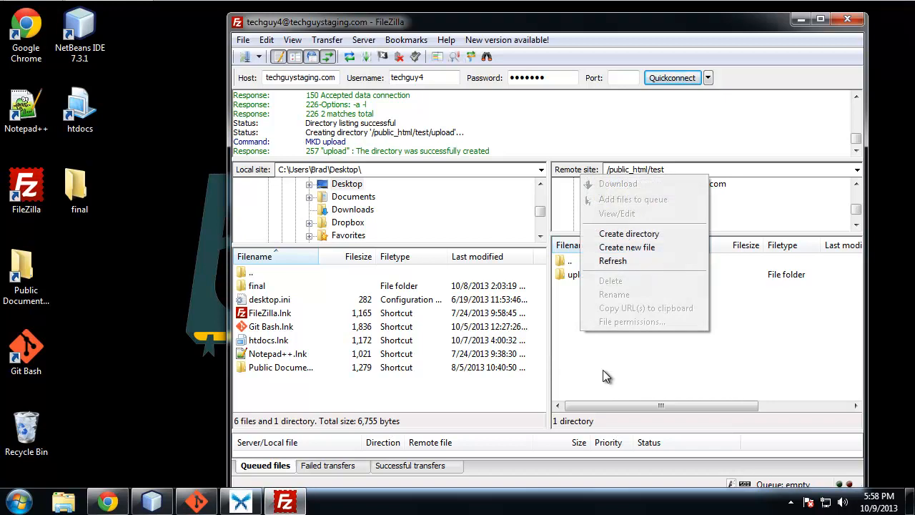
click(627, 246)
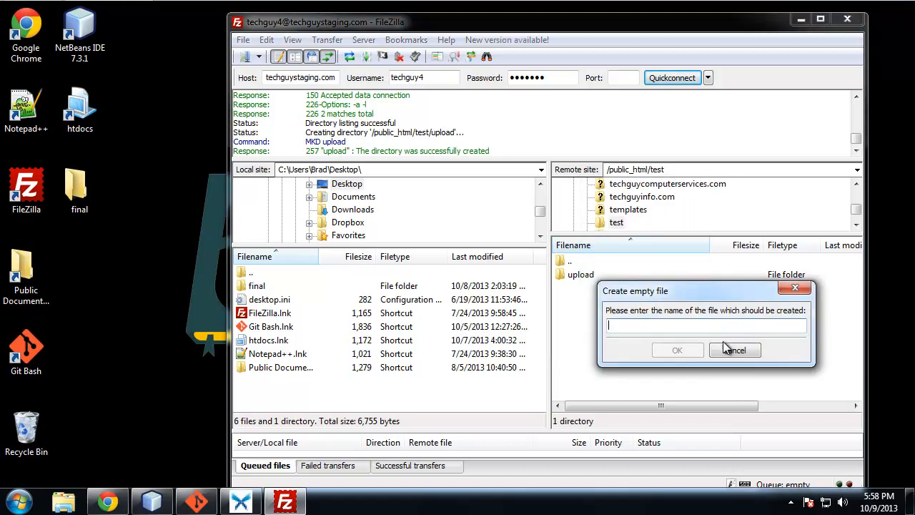
text(upload)
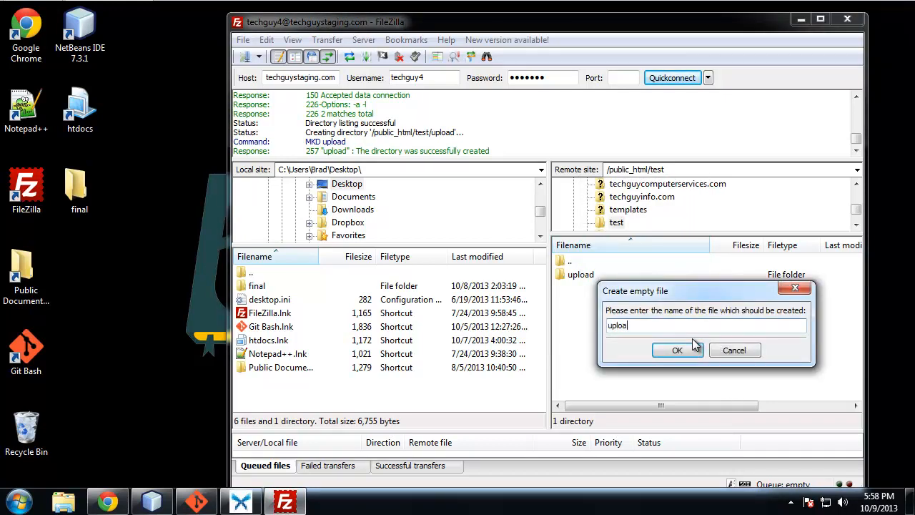
click(677, 350)
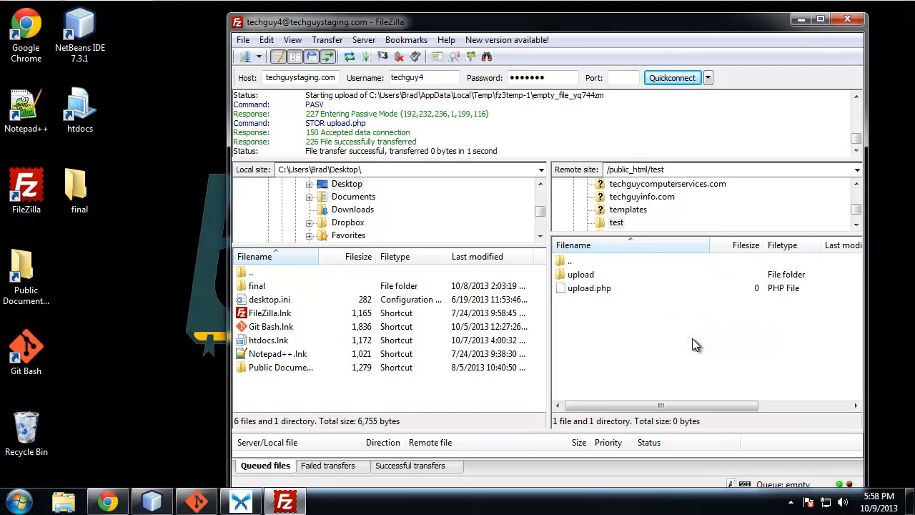
click(590, 288)
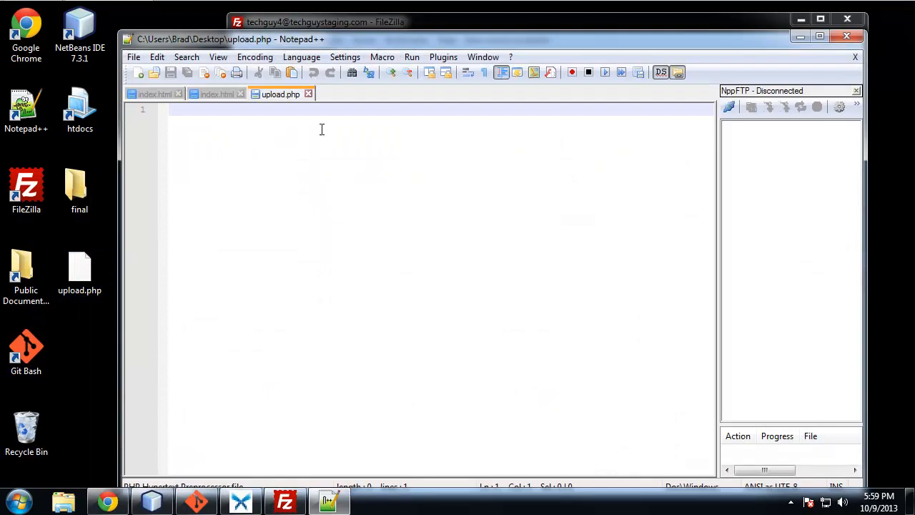
mouse_move(294, 218)
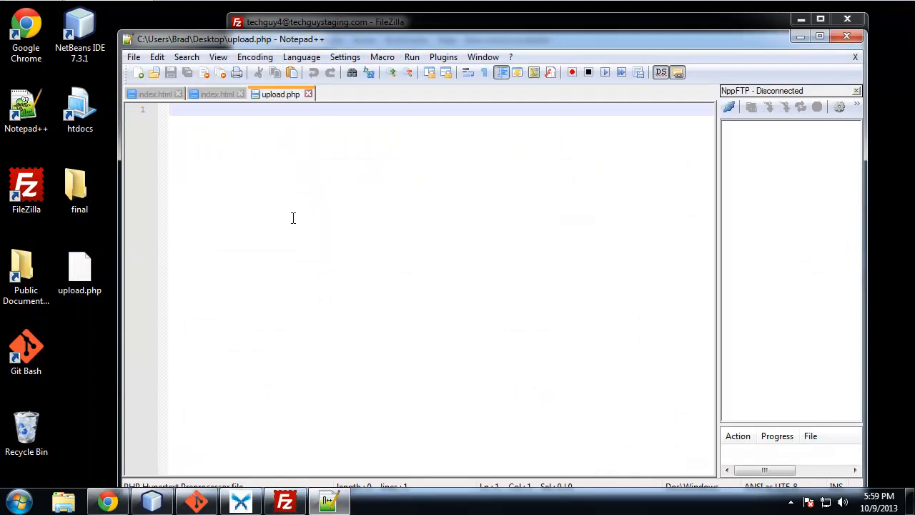
Step: Open a PHP block assigning $new_image_name, starting with the 'image_' prefix
text(<?php)
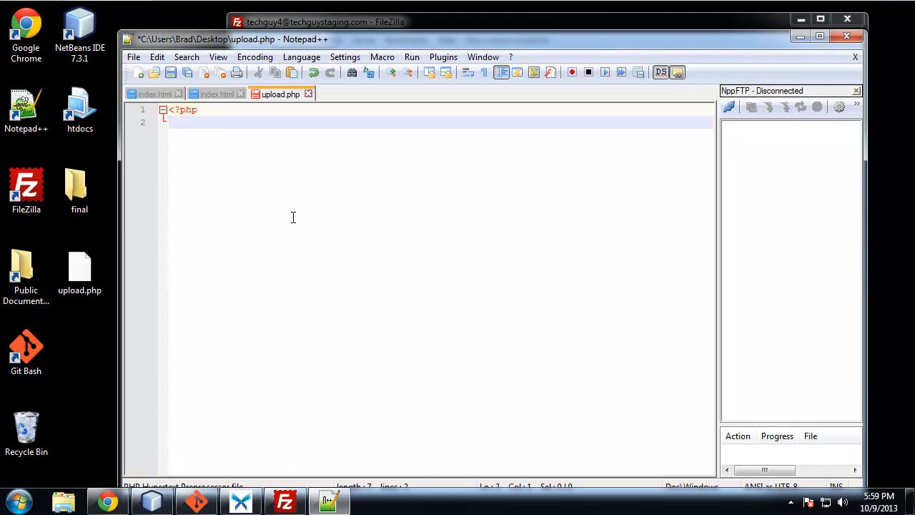
text($)
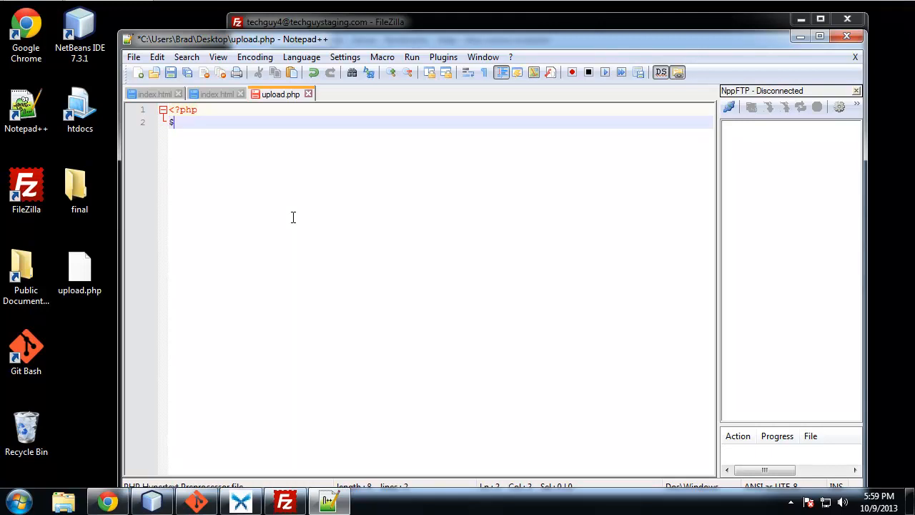
text(new_image)
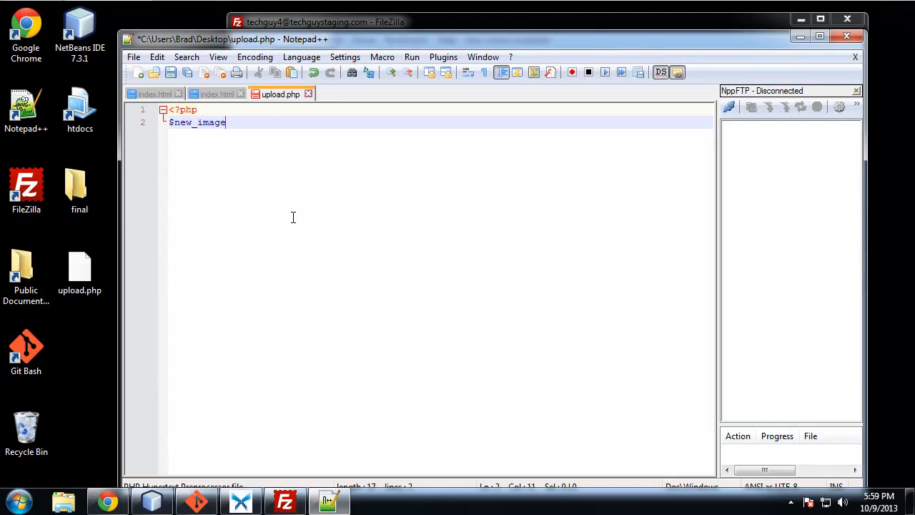
text(_name =)
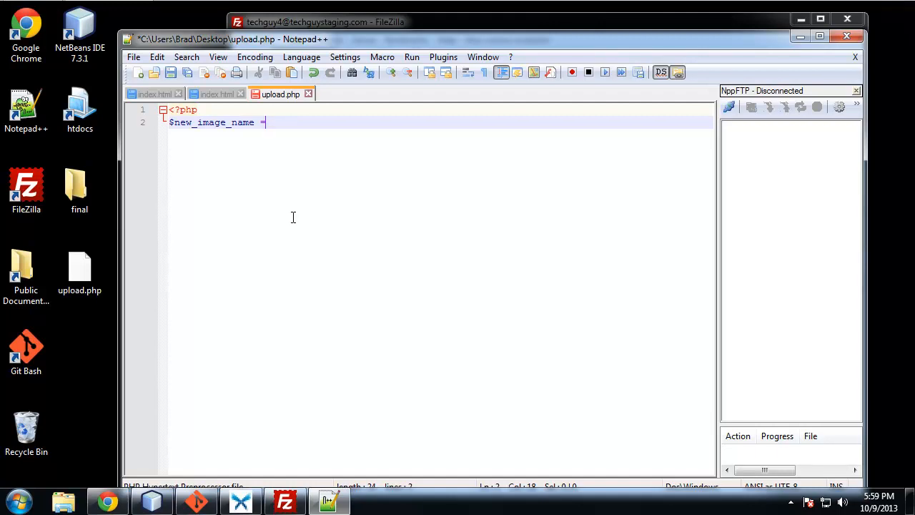
text(')
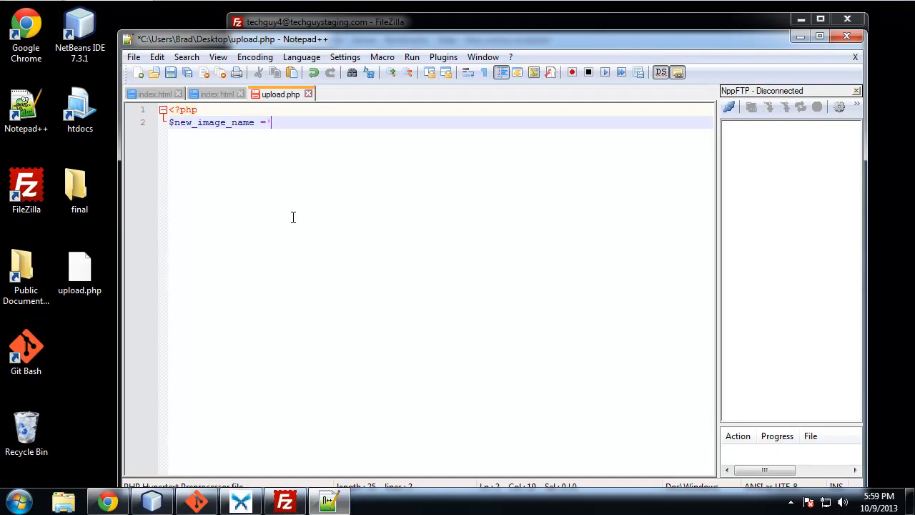
text(';)
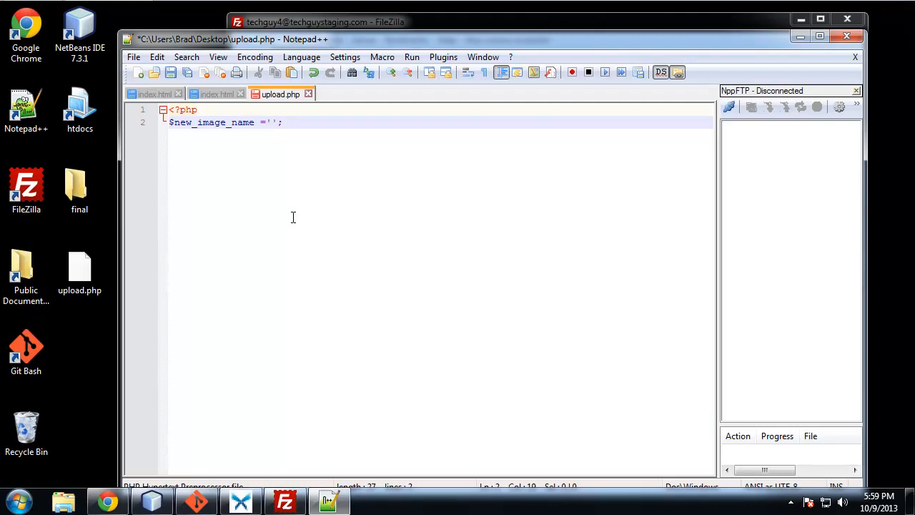
text(image_)
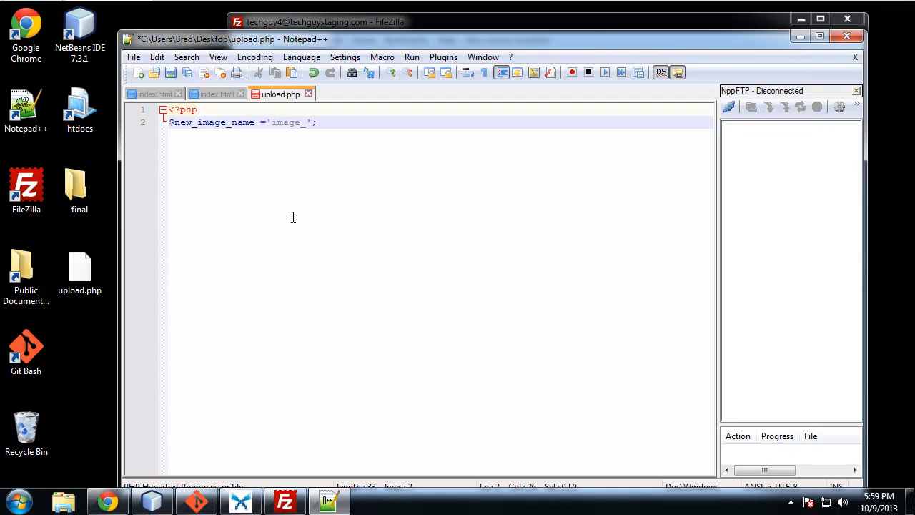
Step: Append date('Y-m-d-H-i-s') to the image name
text(.)
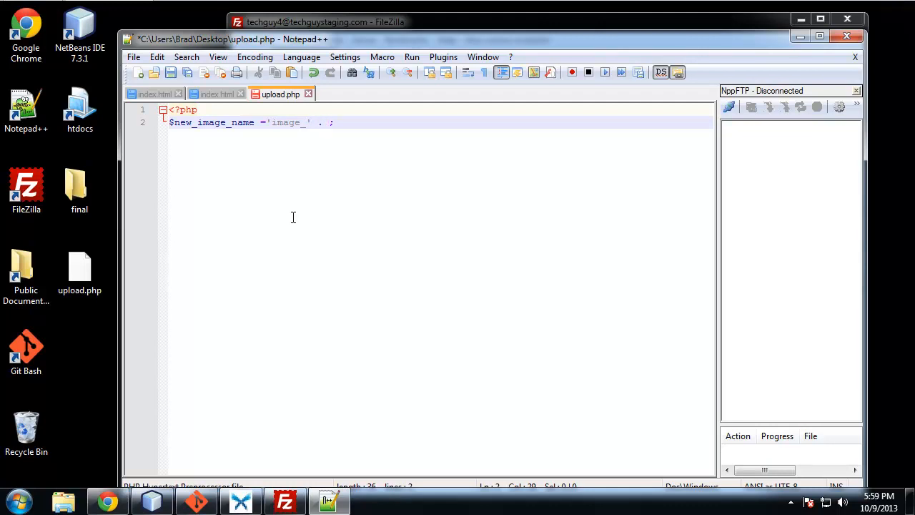
text(date)
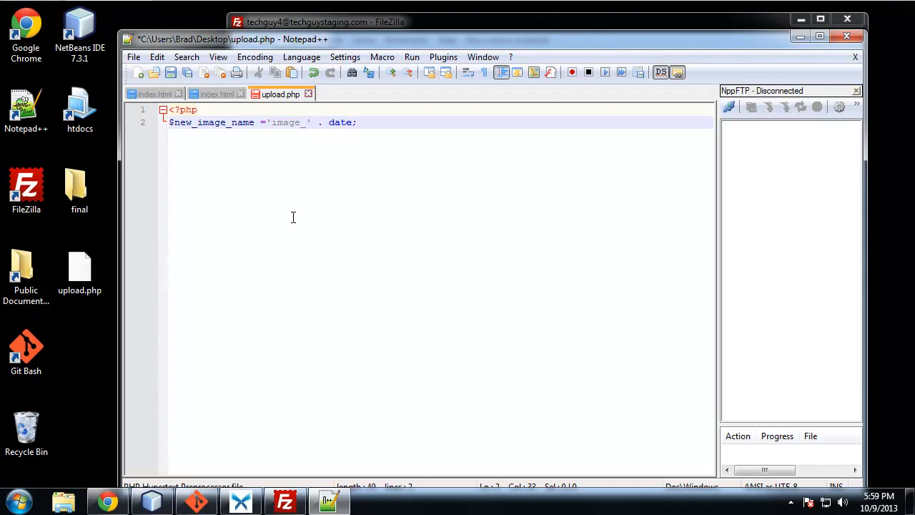
text(())
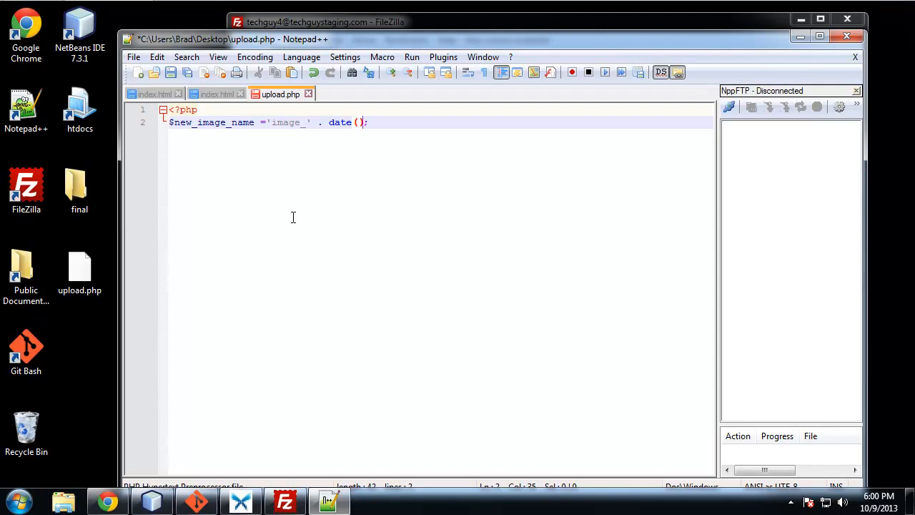
key(Left)
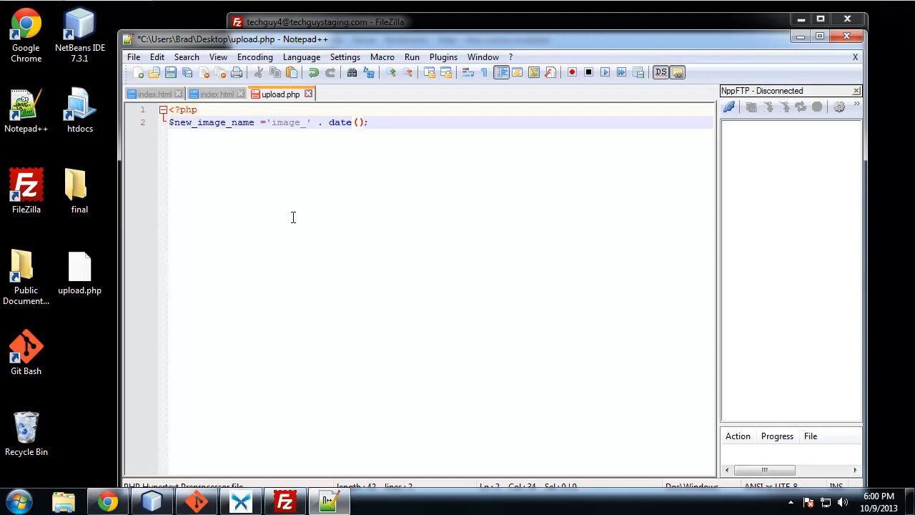
text('')
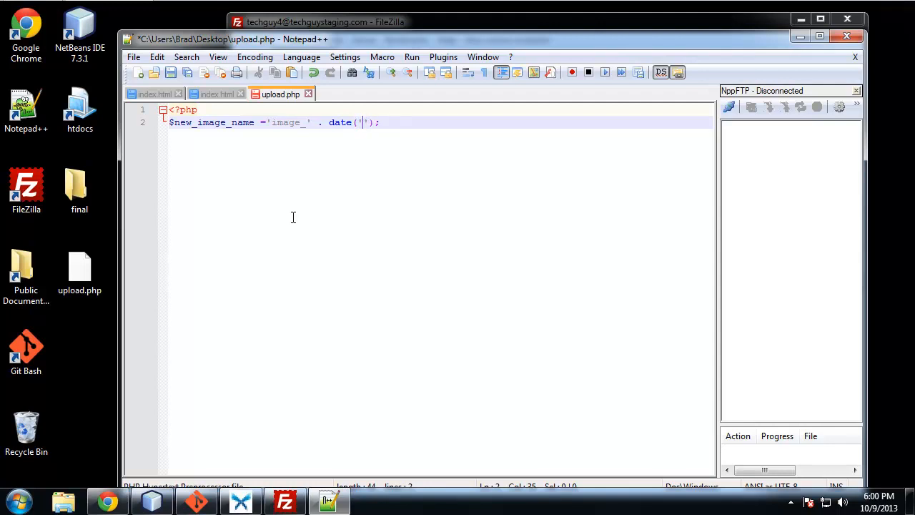
text(Y)
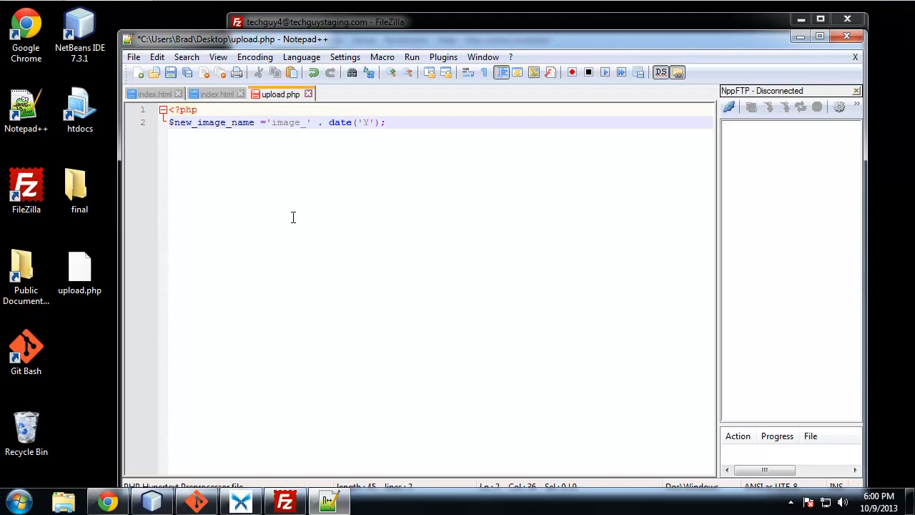
text(-m)
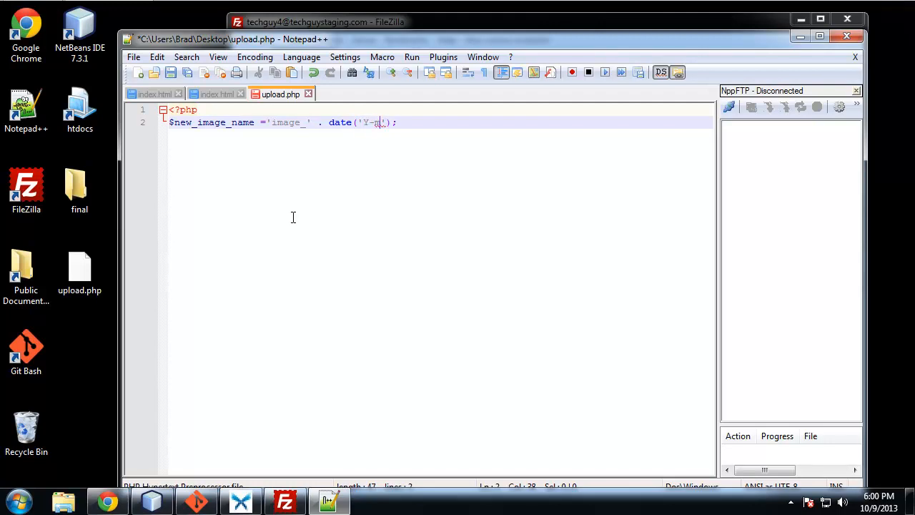
text(m)
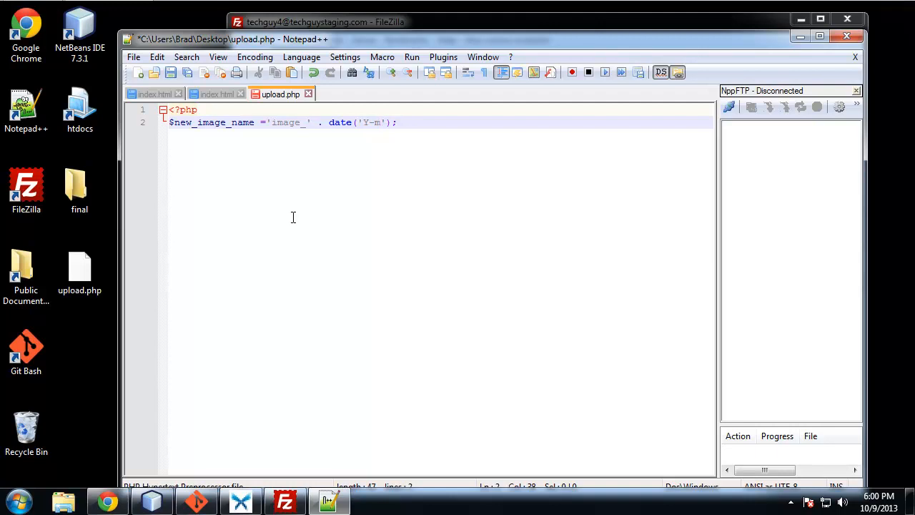
text(-d)
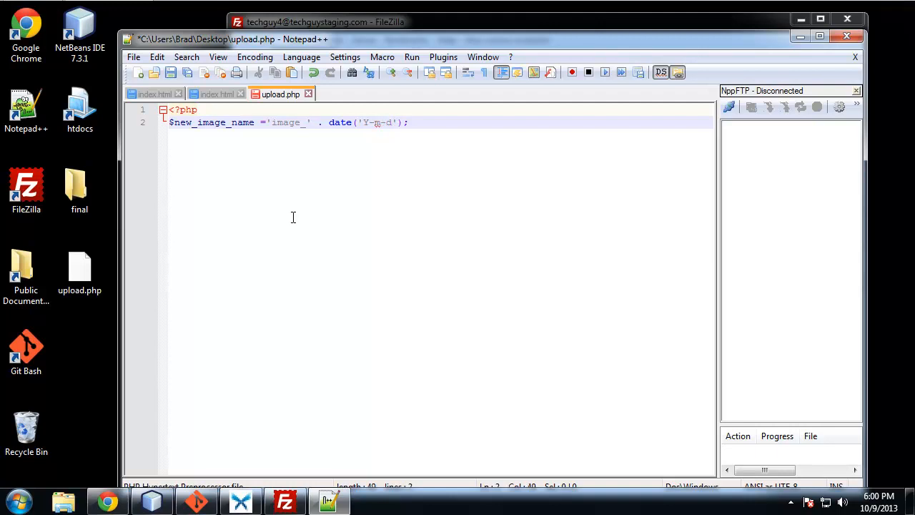
text(-H)
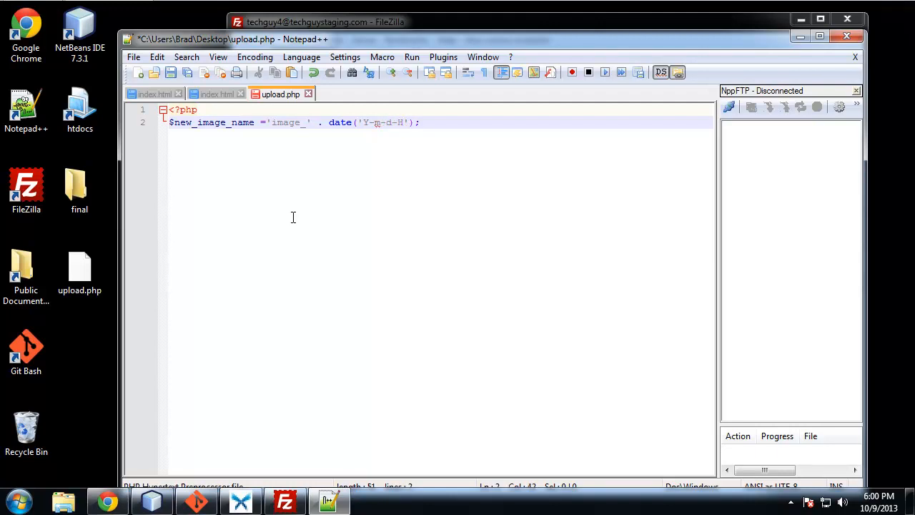
text(-i-s)
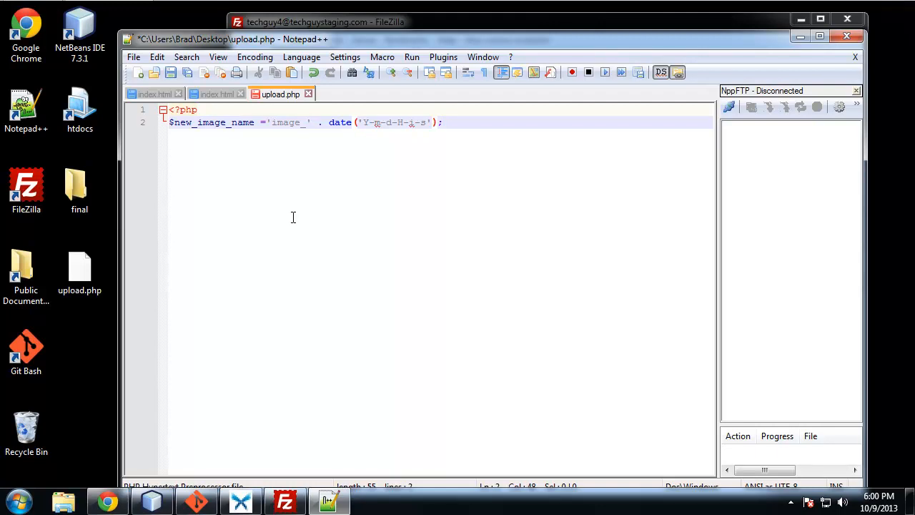
Step: Append '_', uniqid() and '.jpg' to the image name, then begin a new line
text(.)
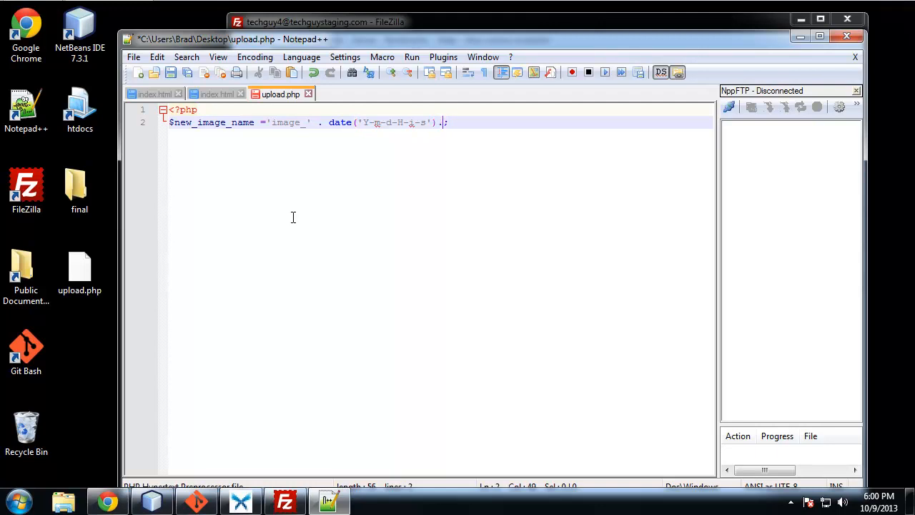
text(')
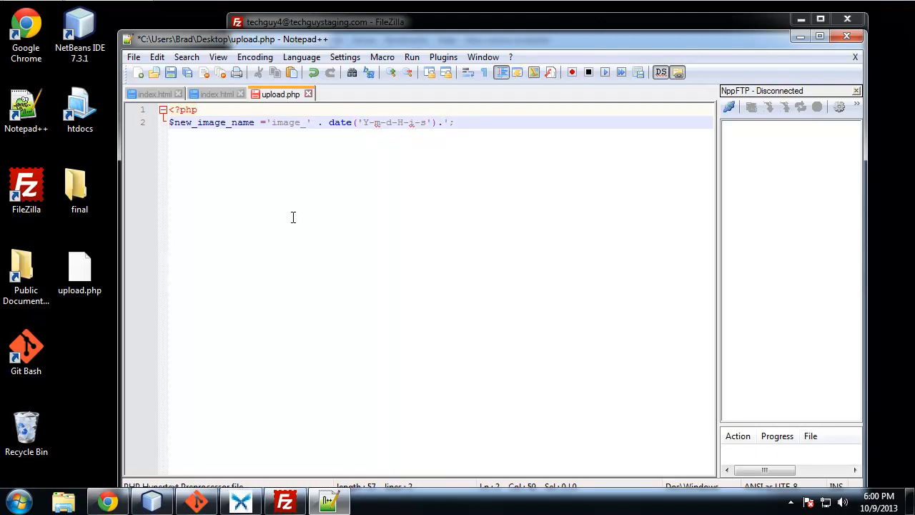
text(_)
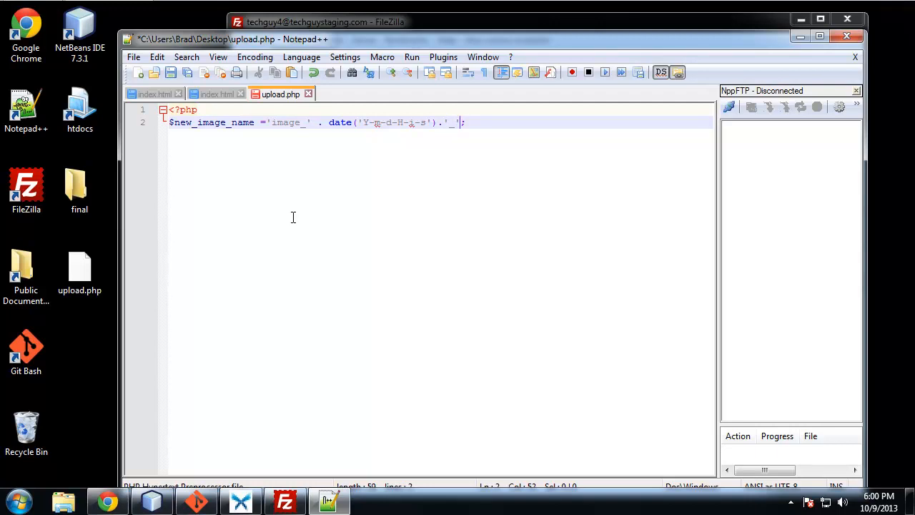
text(.)
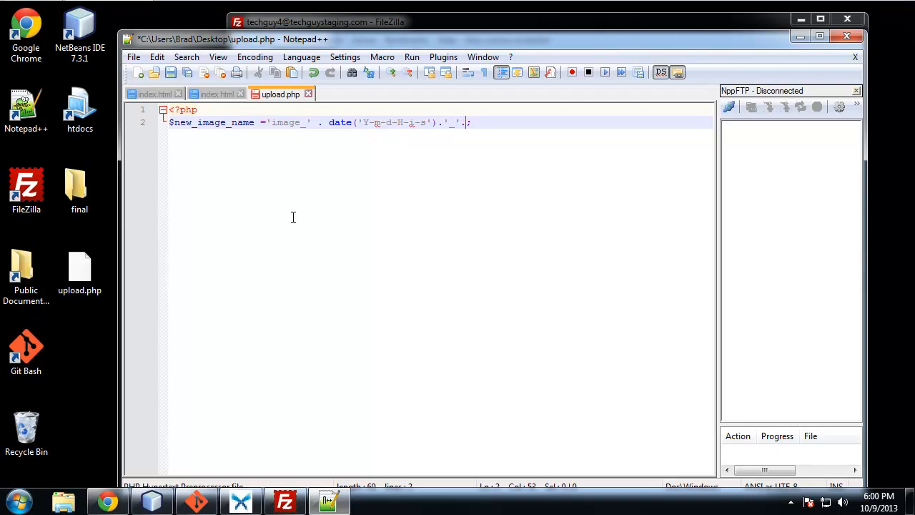
text(un)
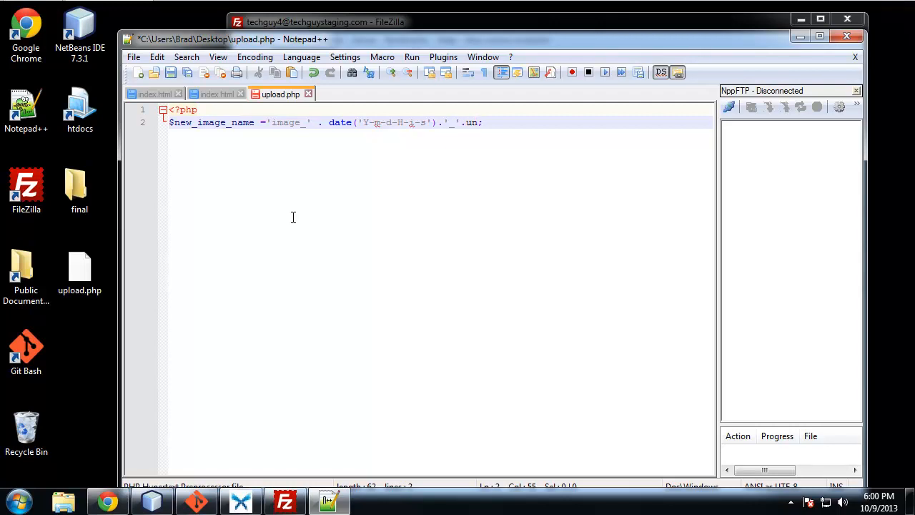
text(r)
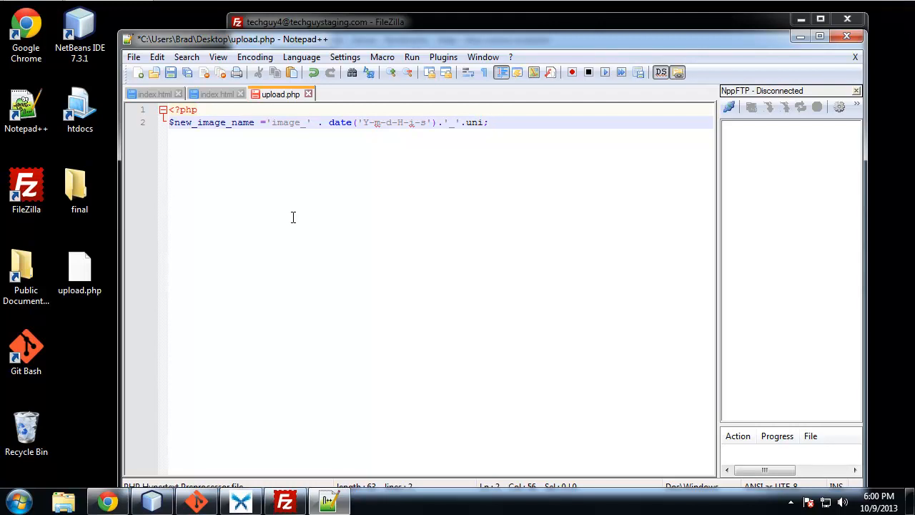
text(qid)
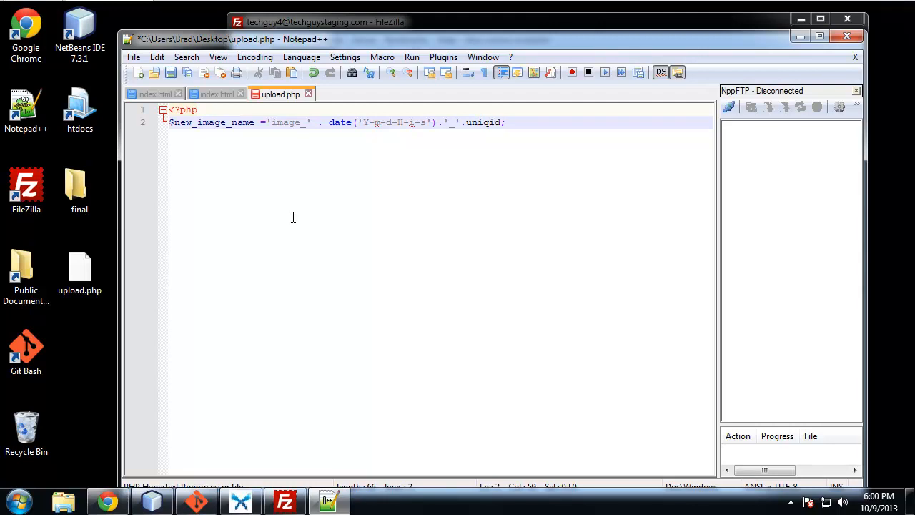
text(())
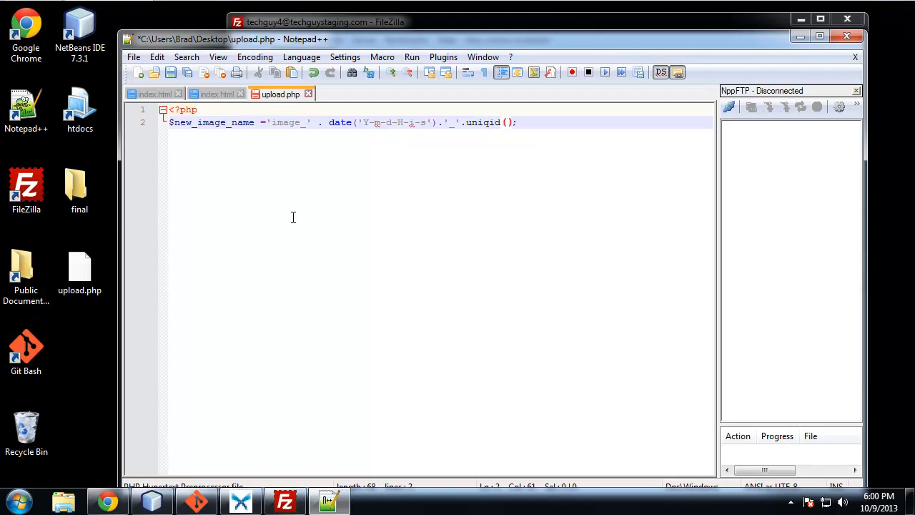
text(.)
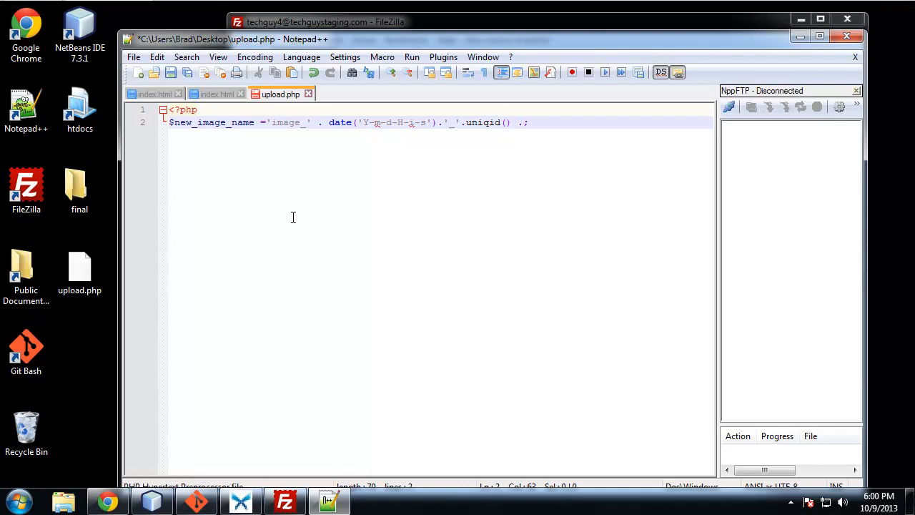
text(. '')
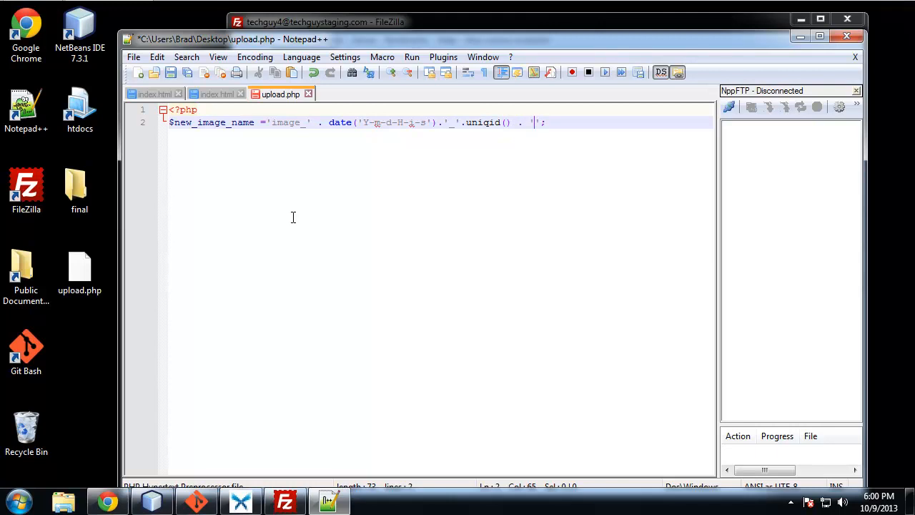
text(.)
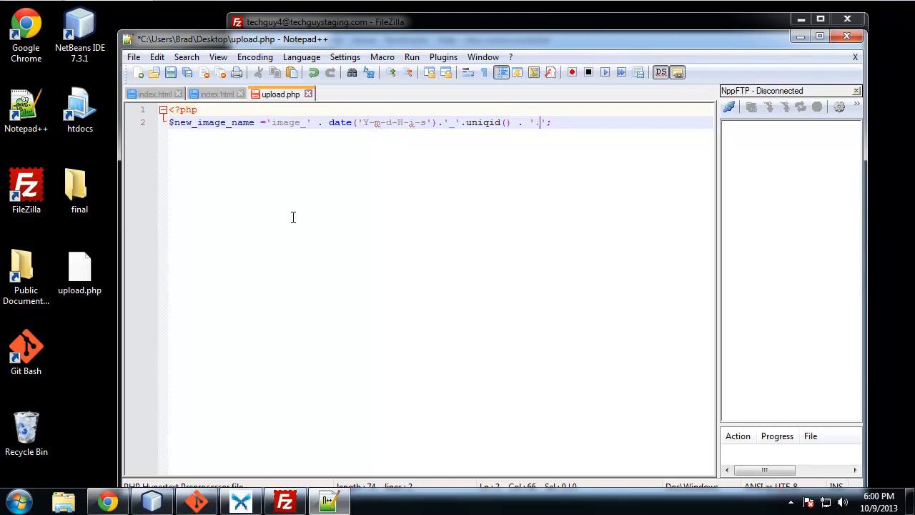
text(jpg)
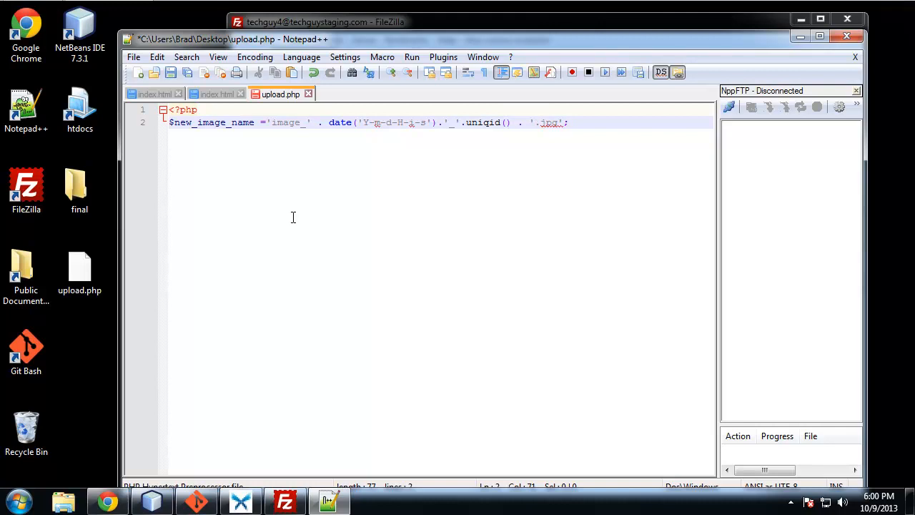
key(Return)
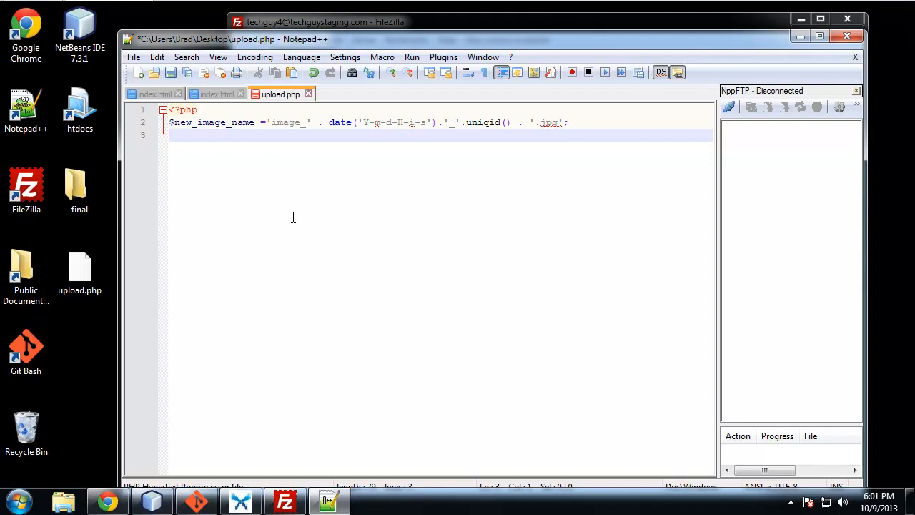
Step: Write move_uploaded_file($_FILES["file"]["tmp_name"]) on the new line
text(move_)
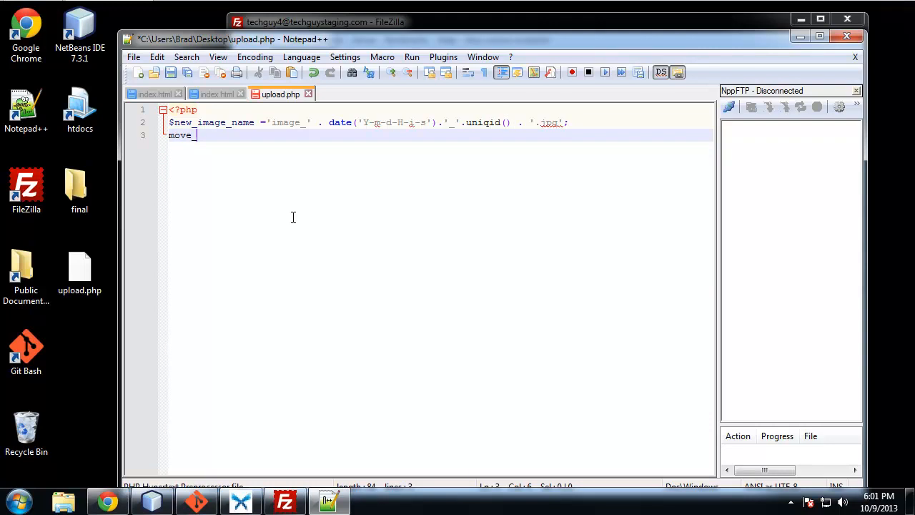
text(uplo)
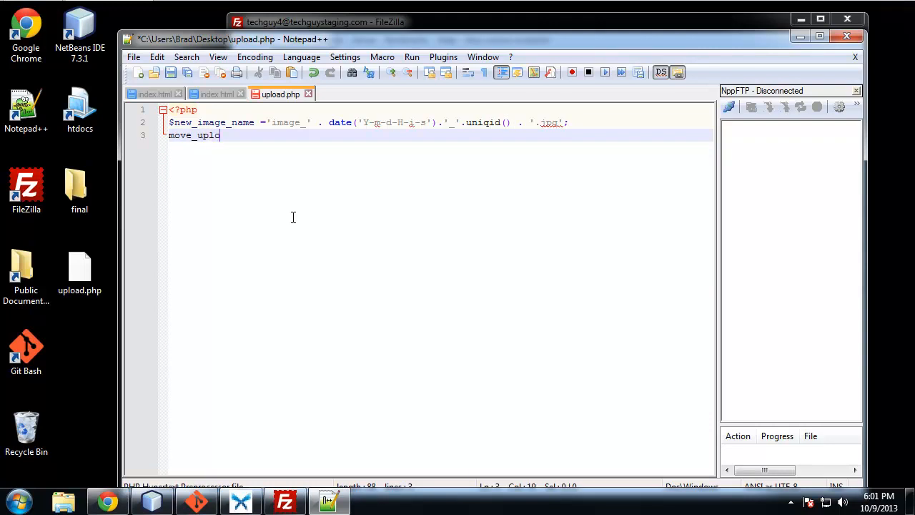
text(aded_fil)
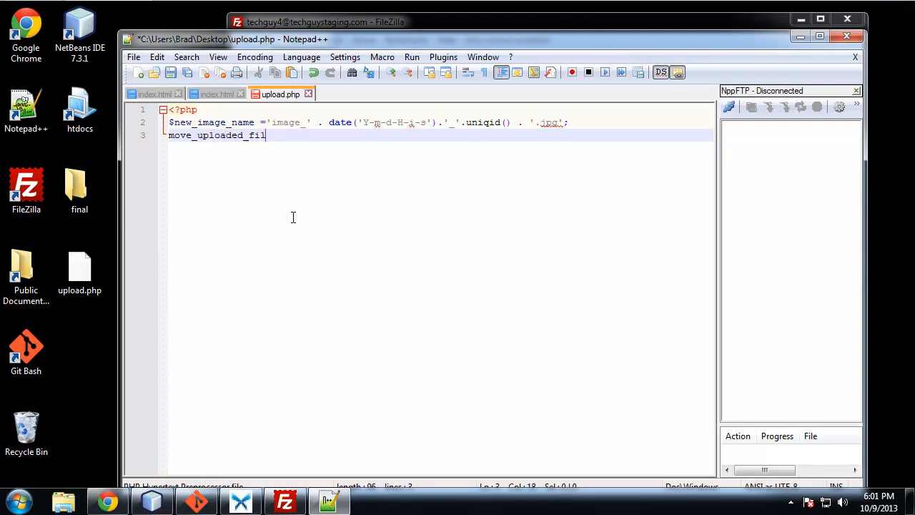
text(e();)
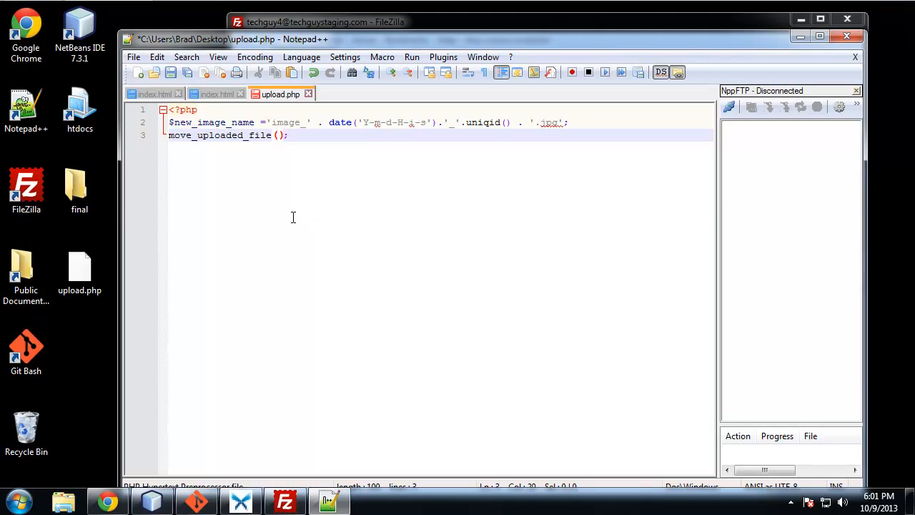
text($)
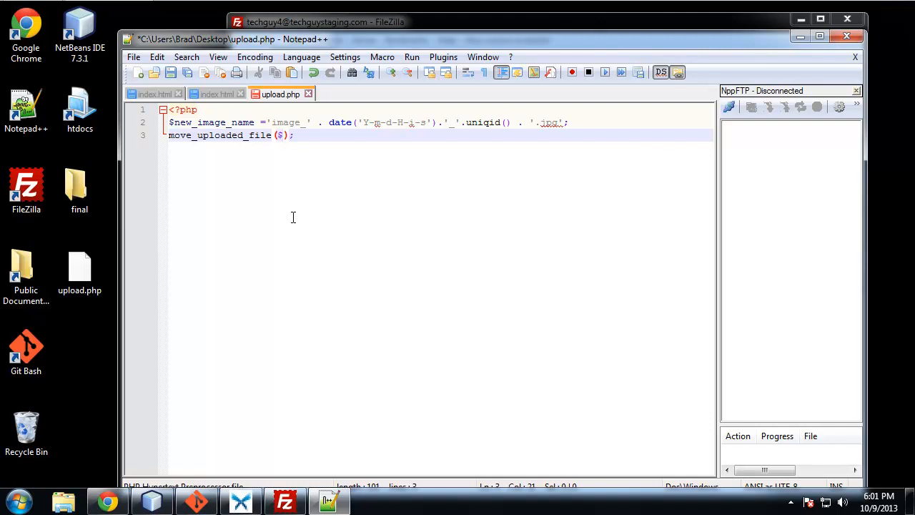
text(_FILES)
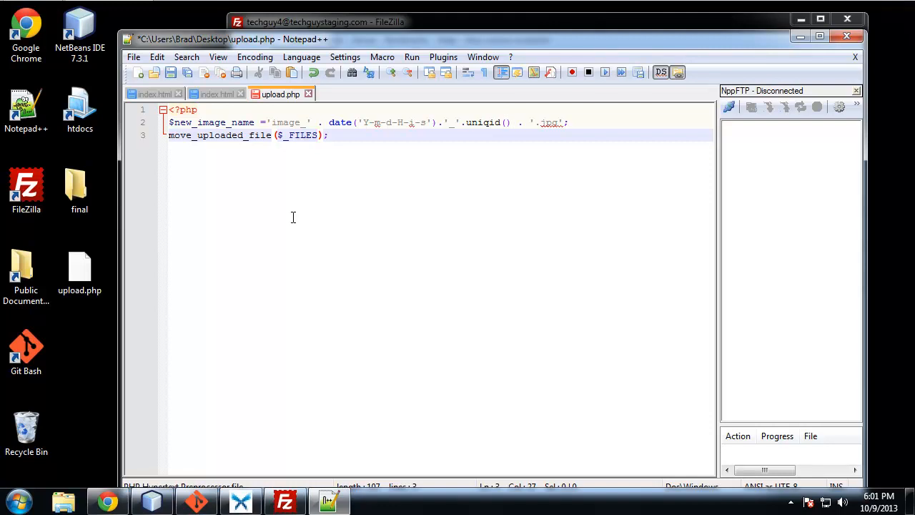
text([)
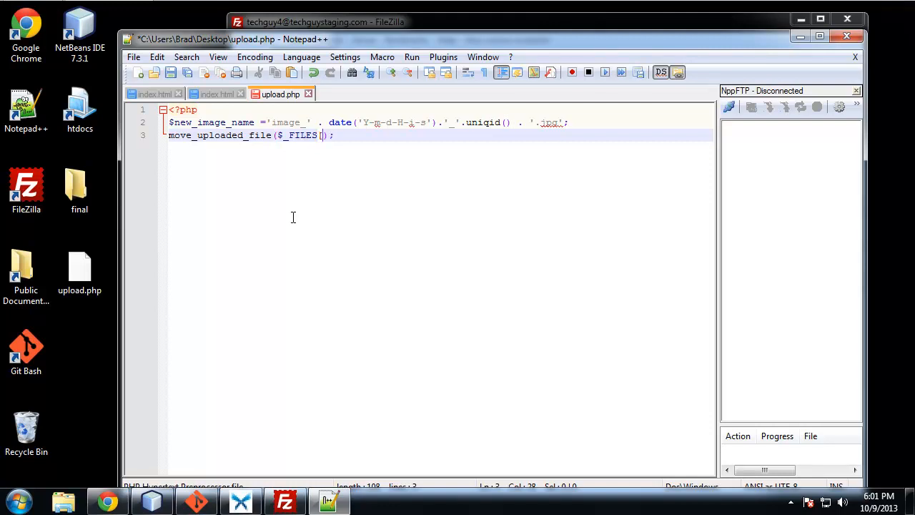
text([)
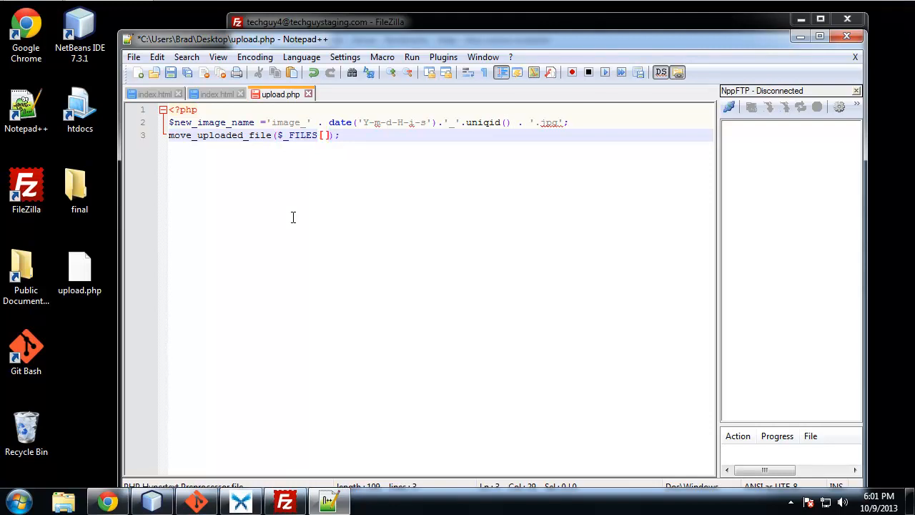
text(")
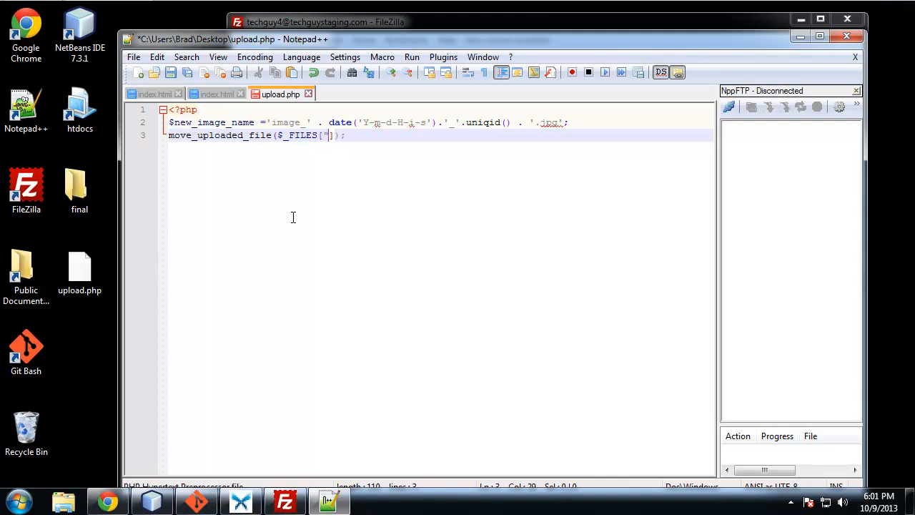
text(file")
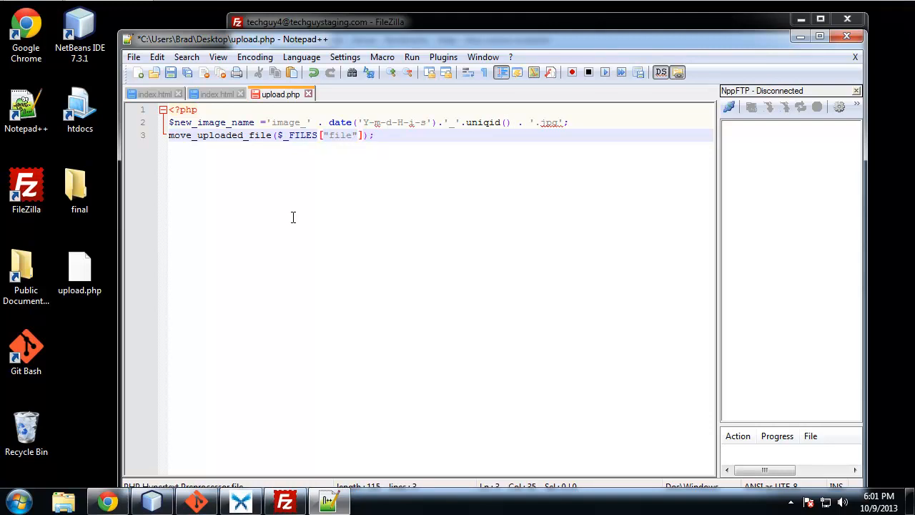
text([)
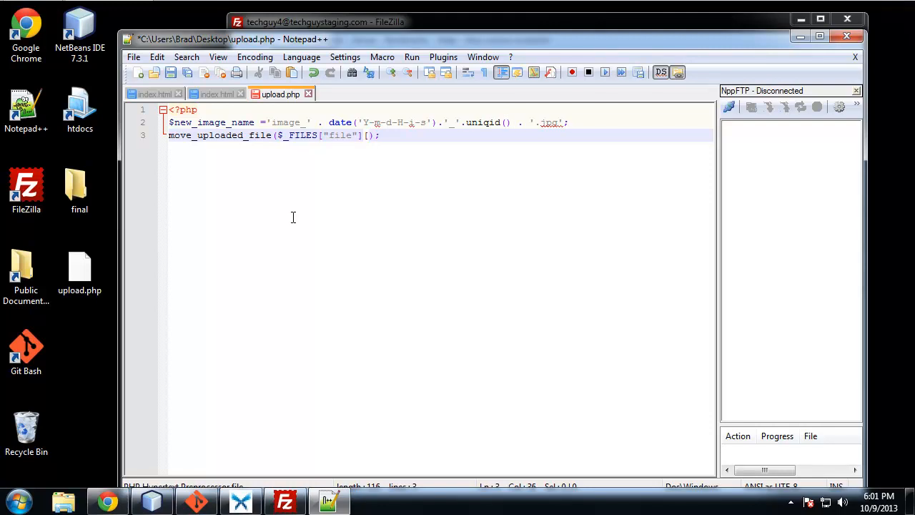
text([")
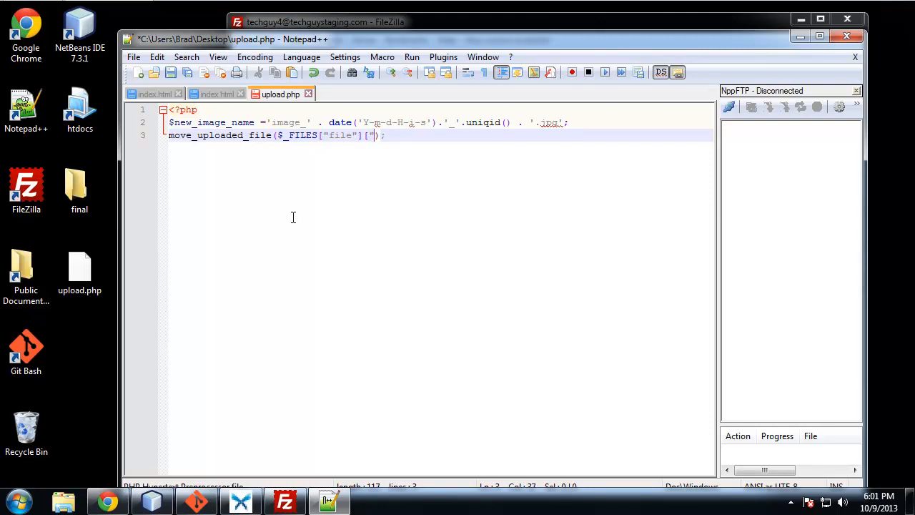
text(tmp_)
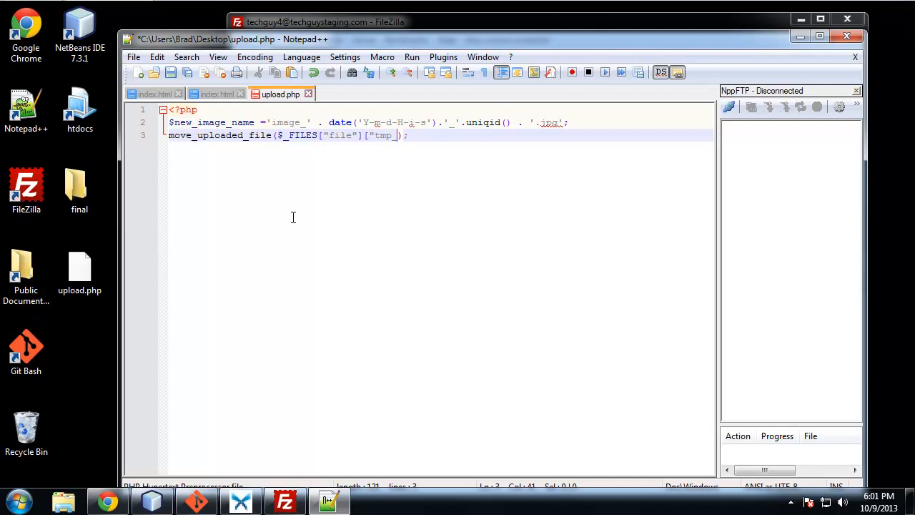
text(_name)
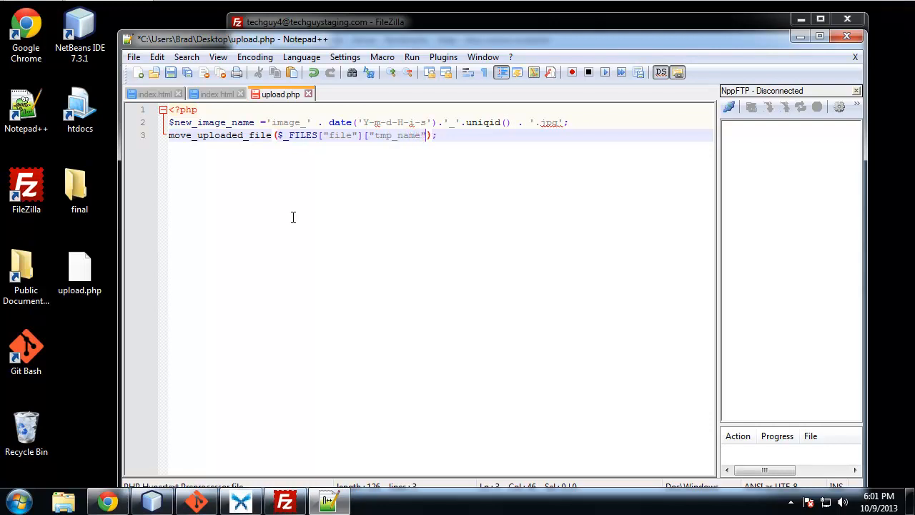
text(])
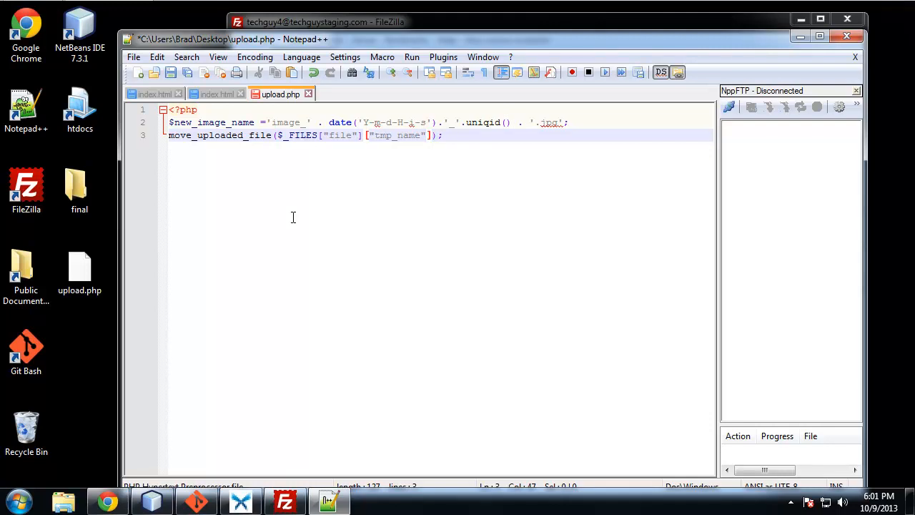
Step: Add the destination path "/home/techguy4/public_html/test/upload" as the second argument
text(,)
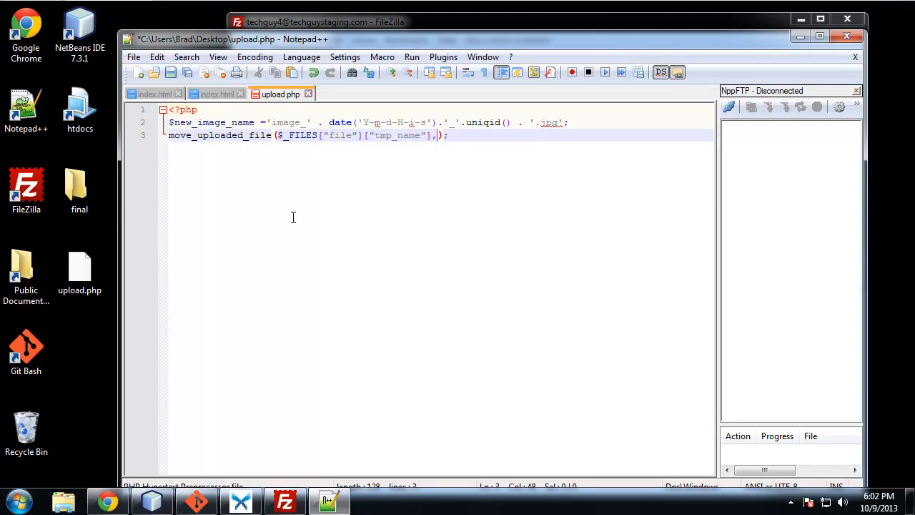
text("")
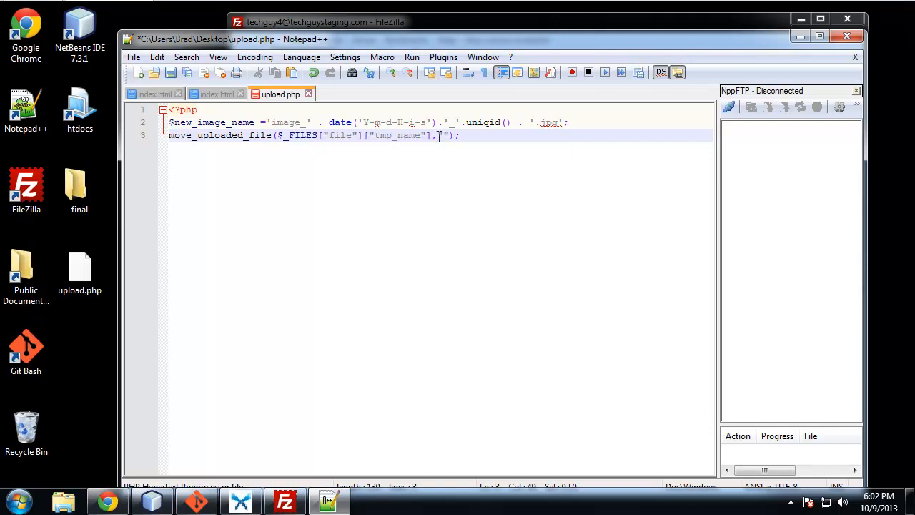
text(")
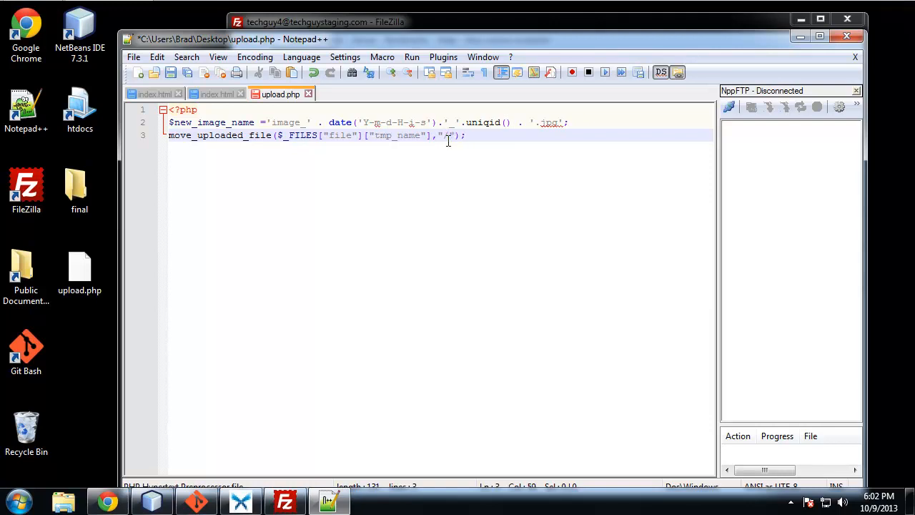
text(home/)
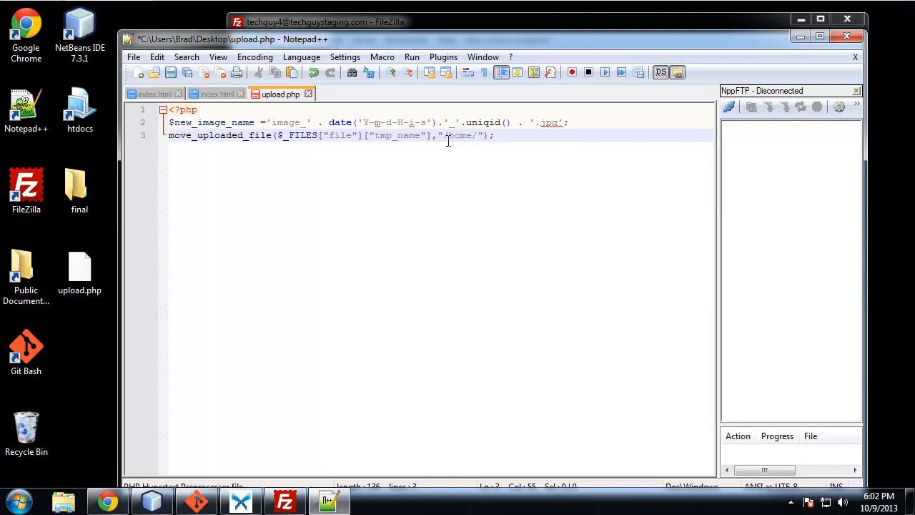
text(techguy4)
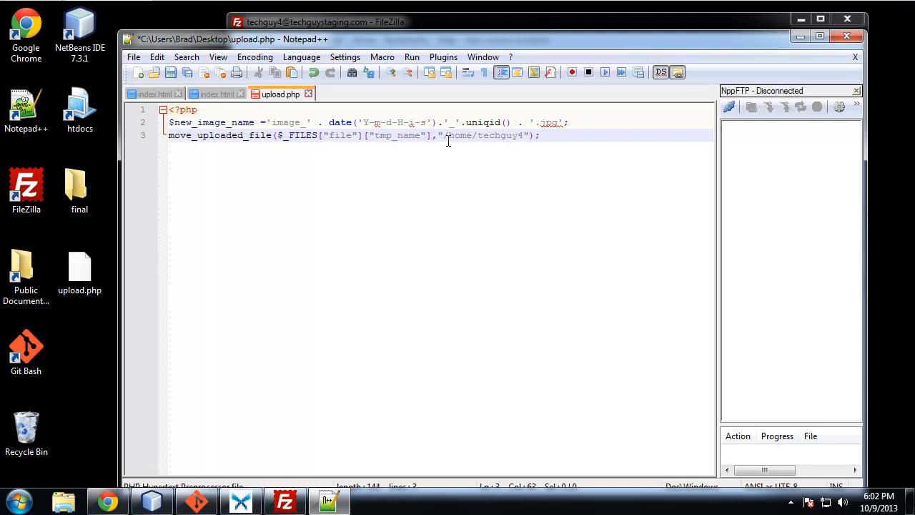
text(publ)
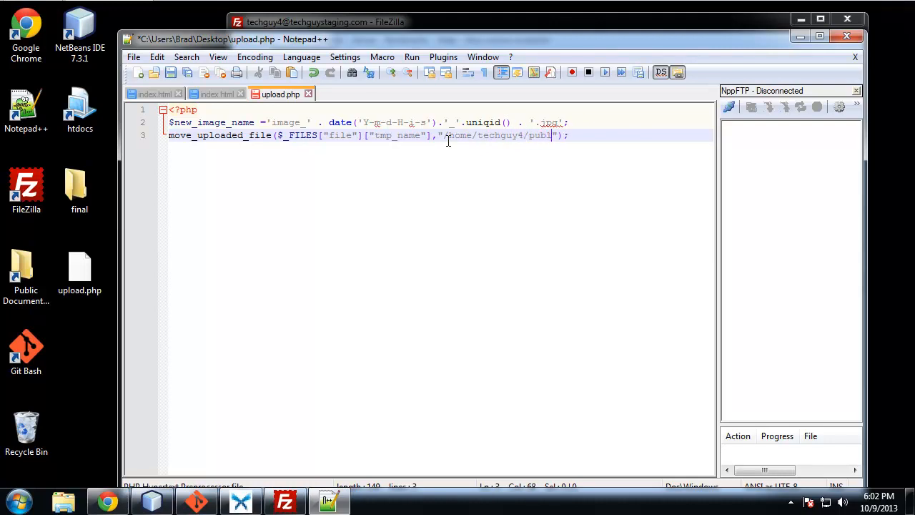
text(ic_html)
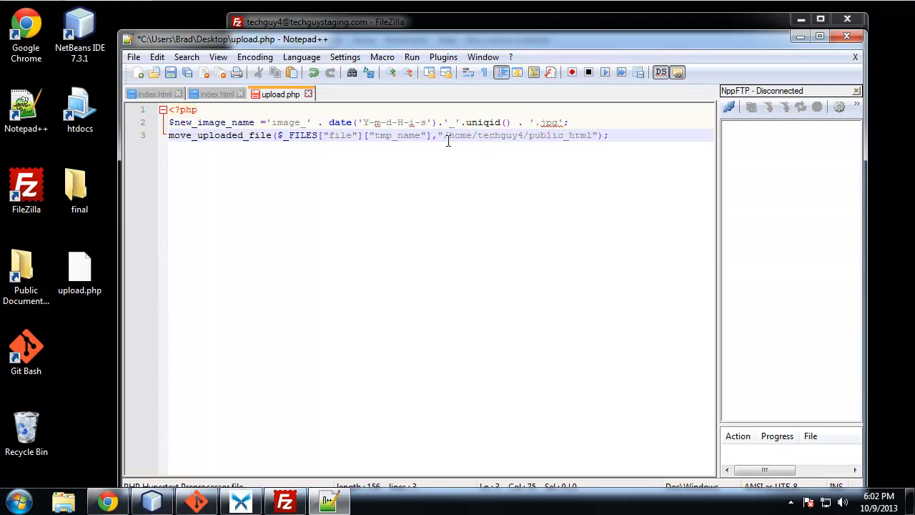
text(/)
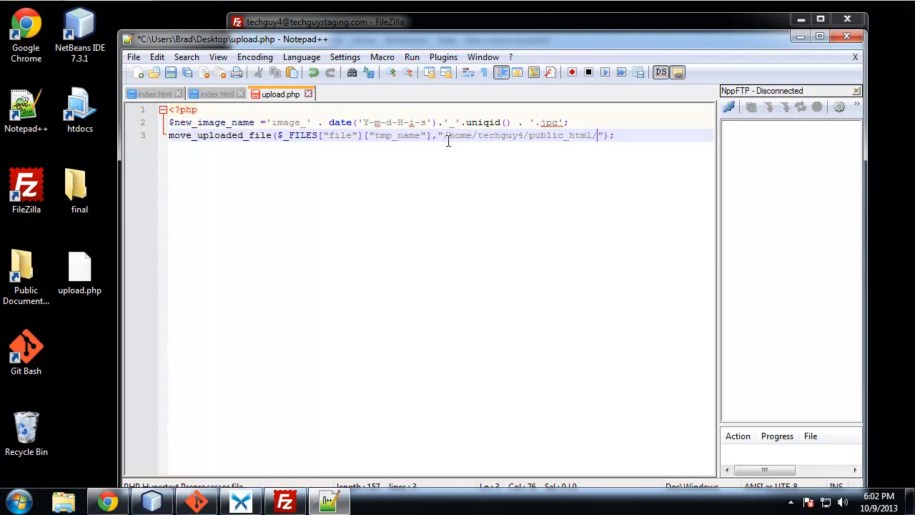
text(test)
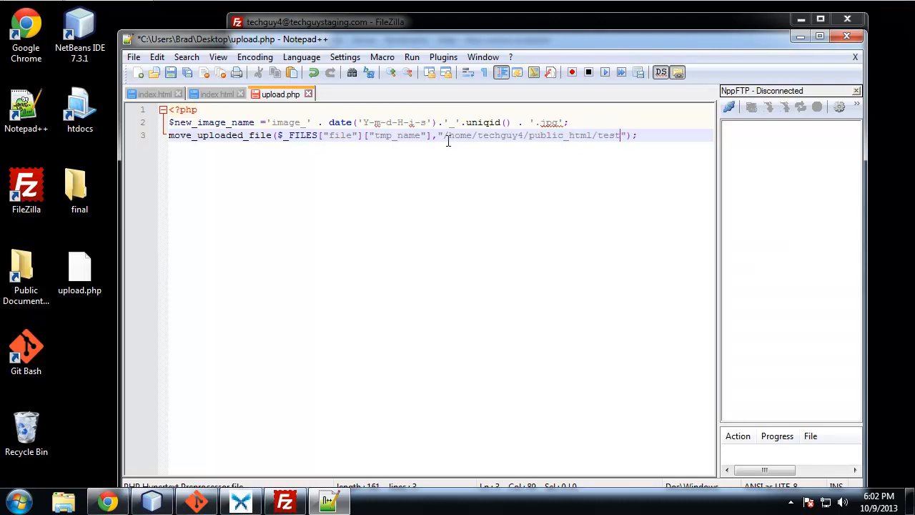
text(upload/)
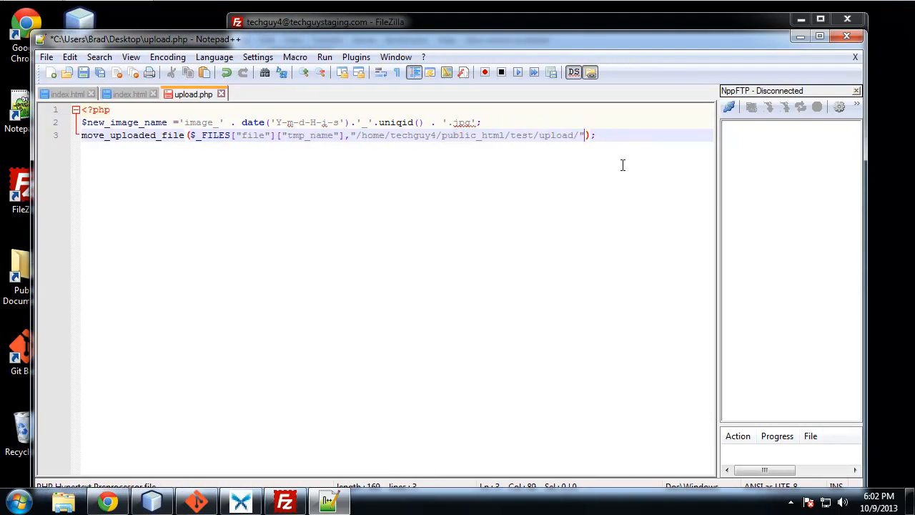
mouse_move(635, 173)
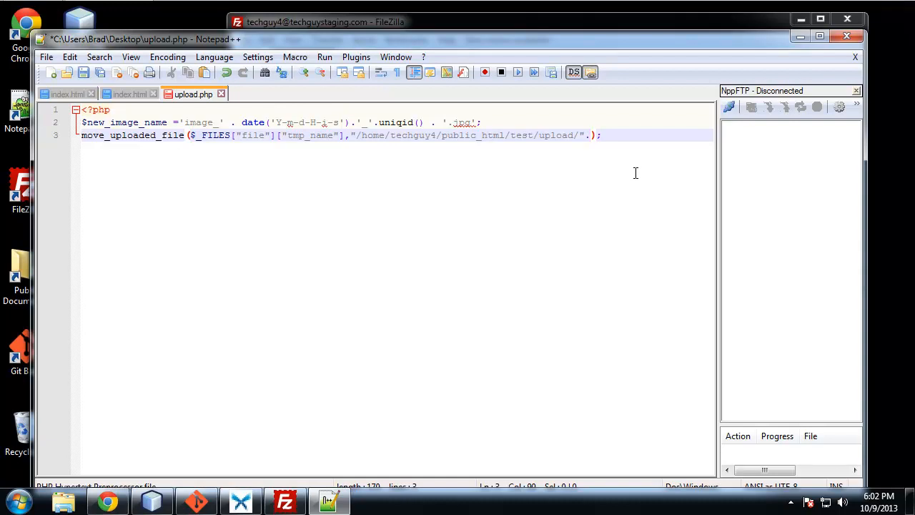
Step: Append $new_image_name to the upload path and save upload.php
text($new)
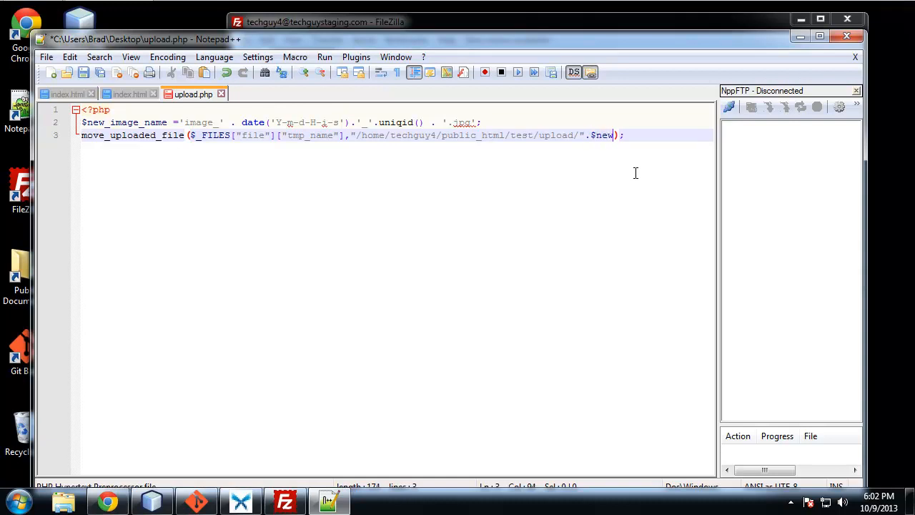
text(_image_)
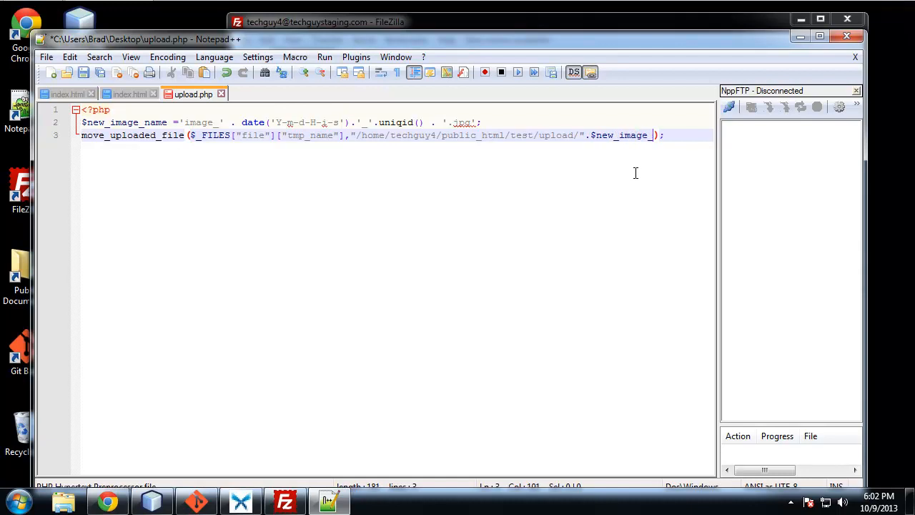
text(name)
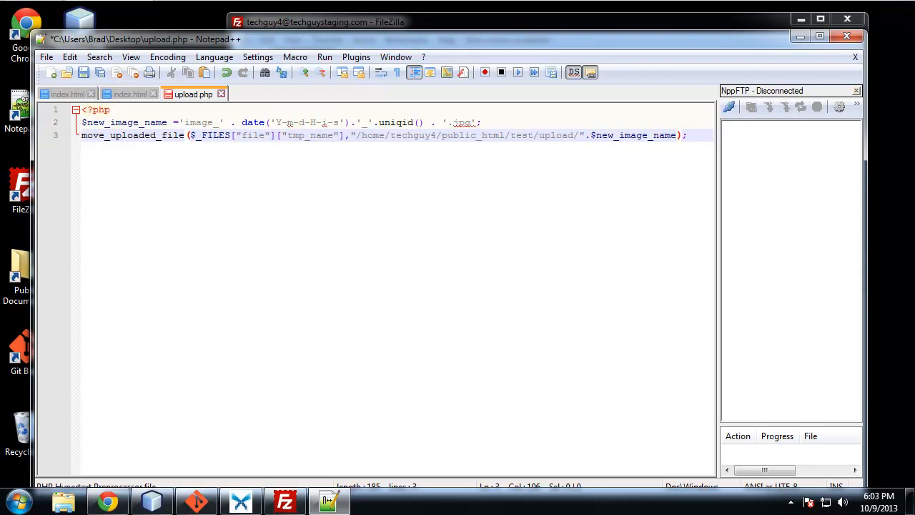
click(83, 72)
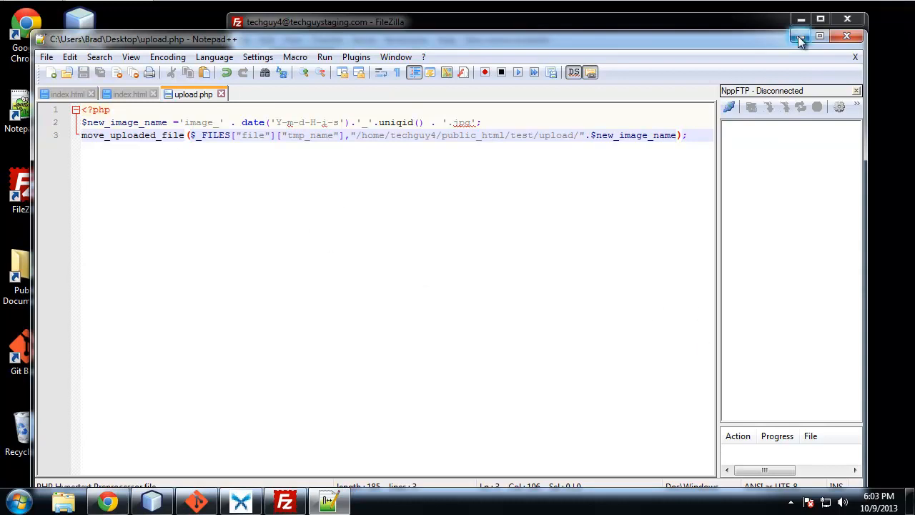
Step: Overwrite the server's upload.php and refresh /public_html/test, showing it at 183 bytes
click(800, 36)
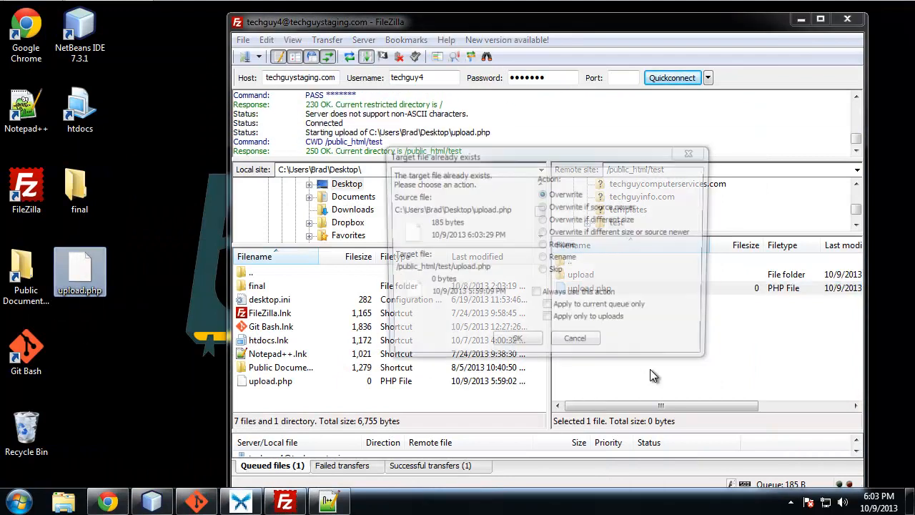
click(562, 337)
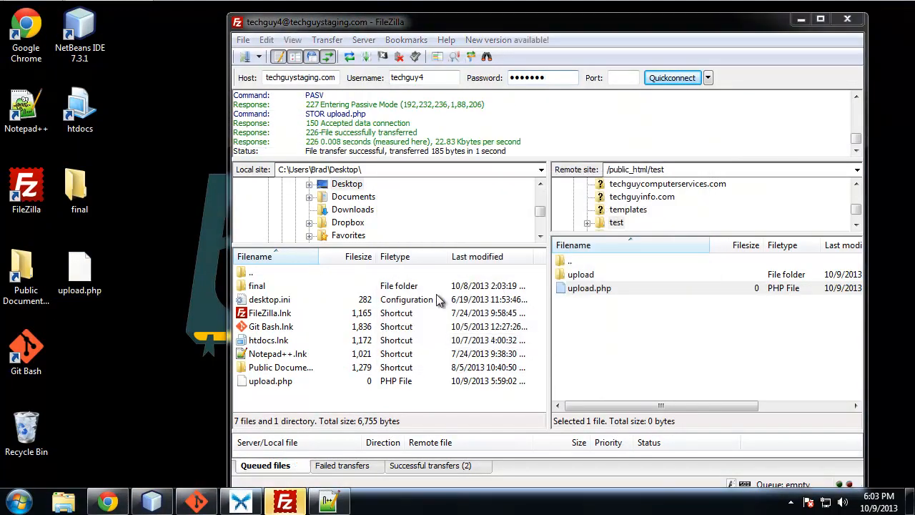
double_click(580, 274)
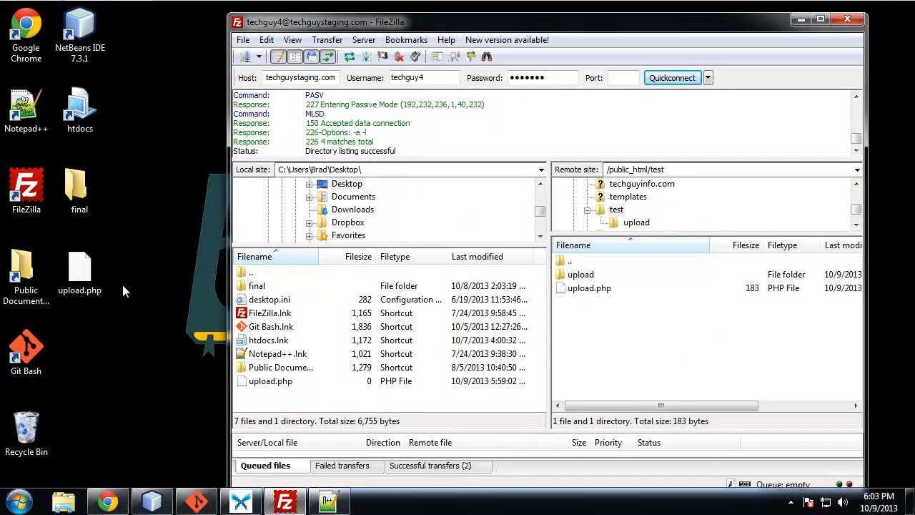
mouse_move(272, 200)
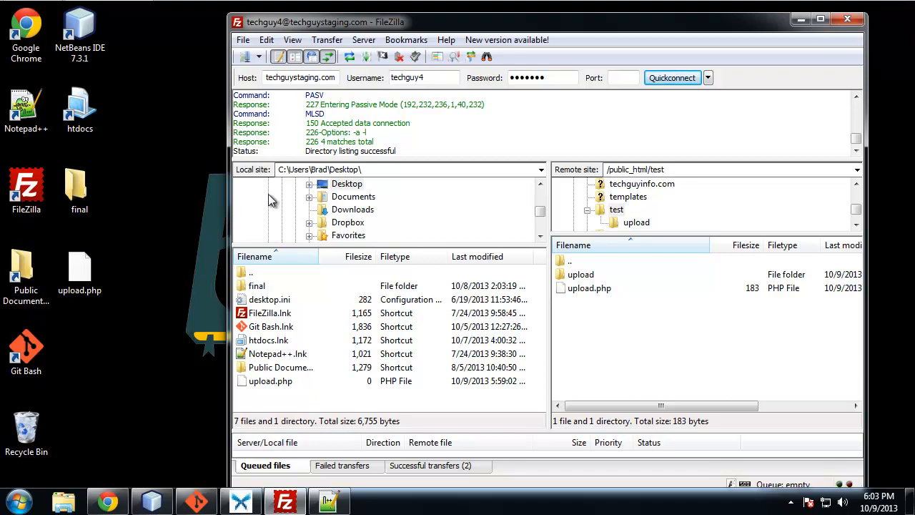
mouse_move(483, 233)
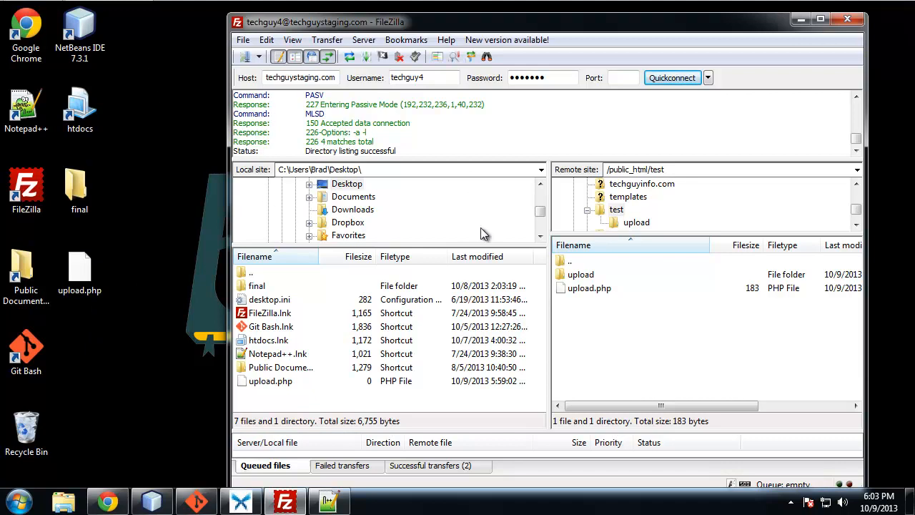
mouse_move(627, 262)
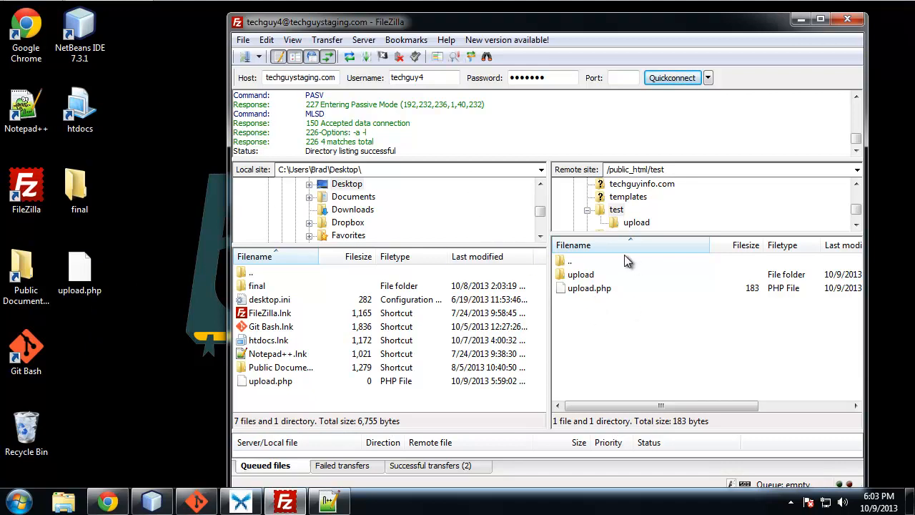
mouse_move(372, 311)
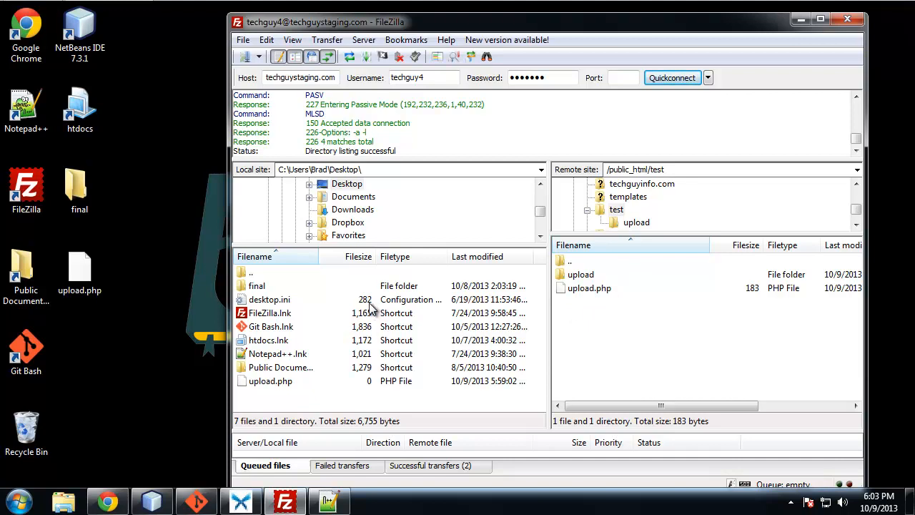
mouse_move(153, 324)
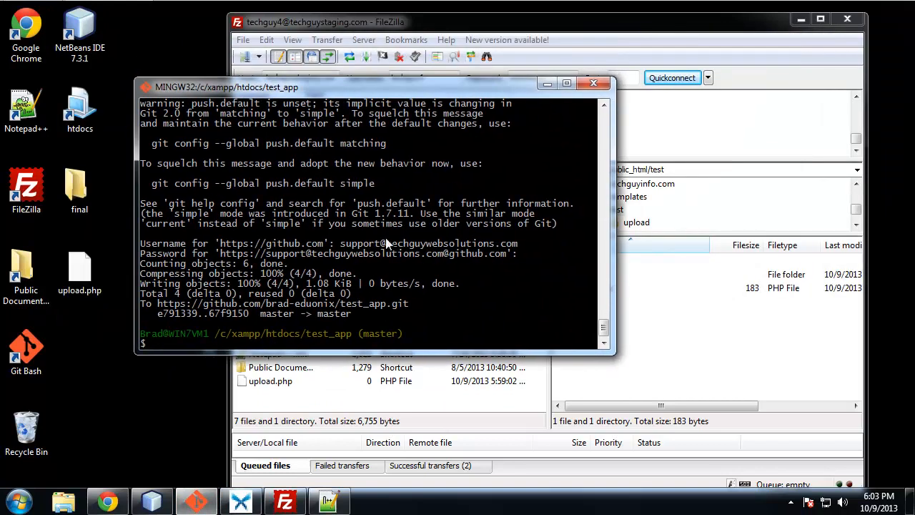
Step: Stage all changes with git add . and commit them with message 'commit'
text(git)
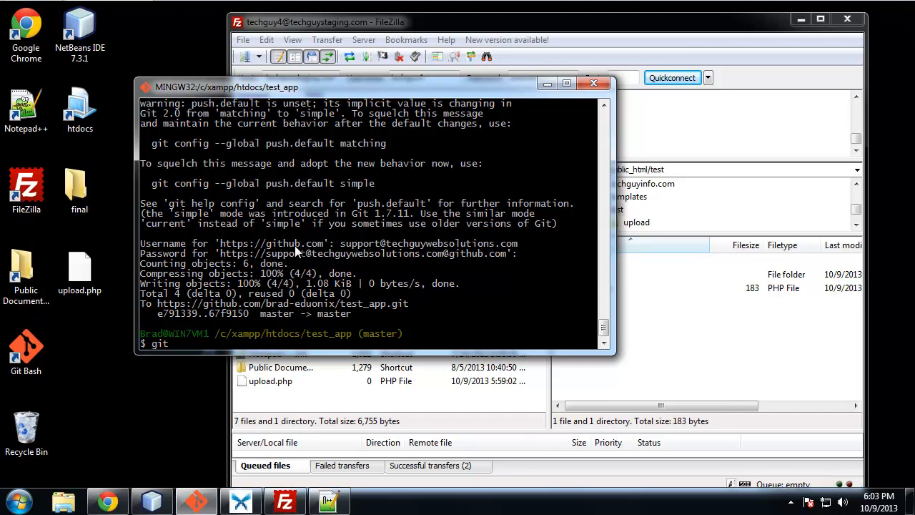
text(add)
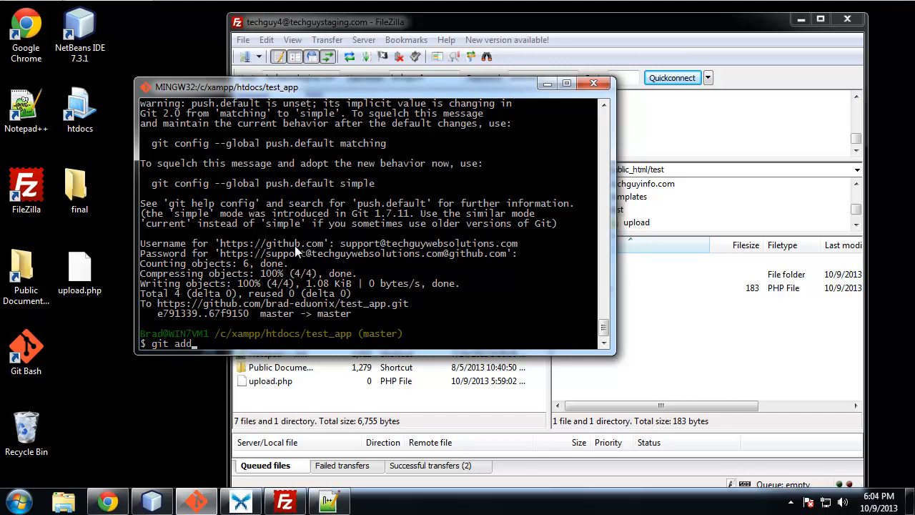
key(Return)
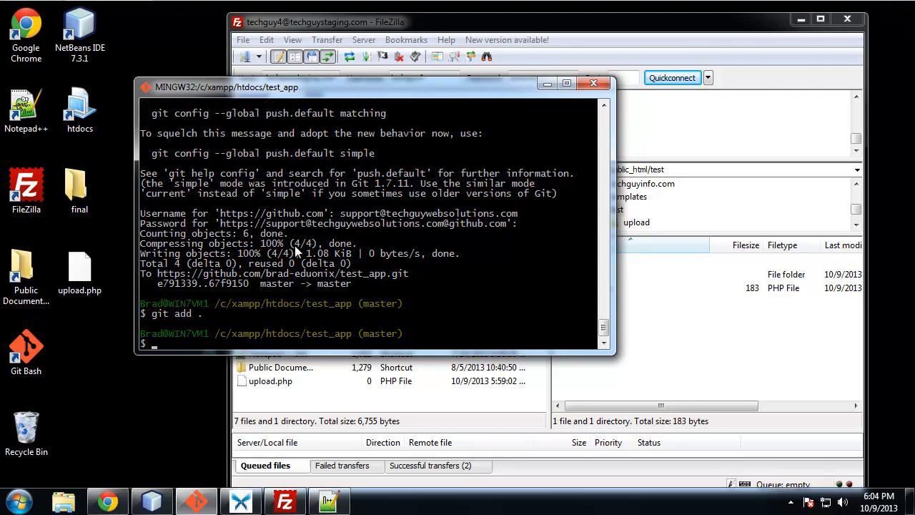
text(git comm)
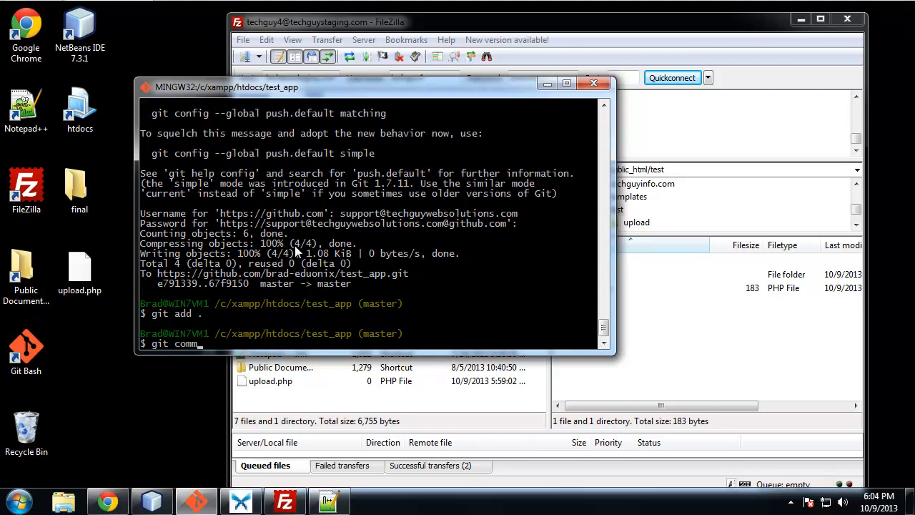
text(it -am)
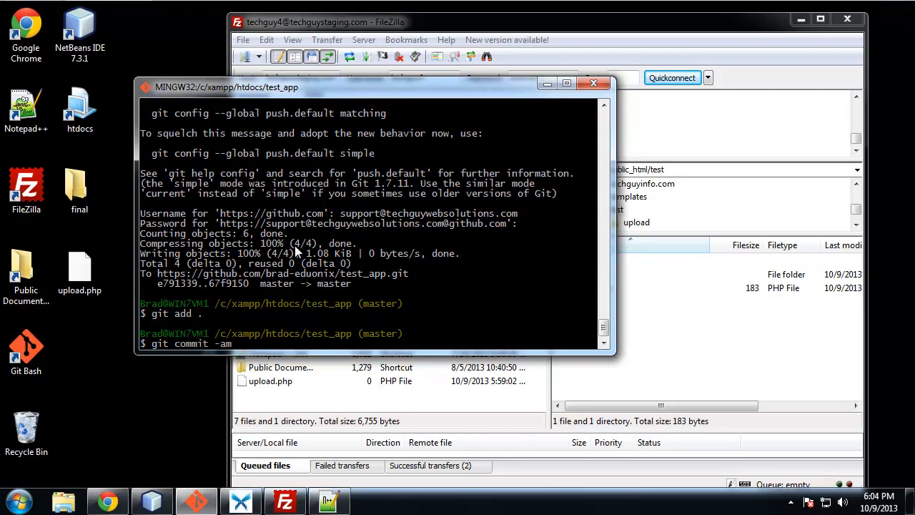
text('commit')
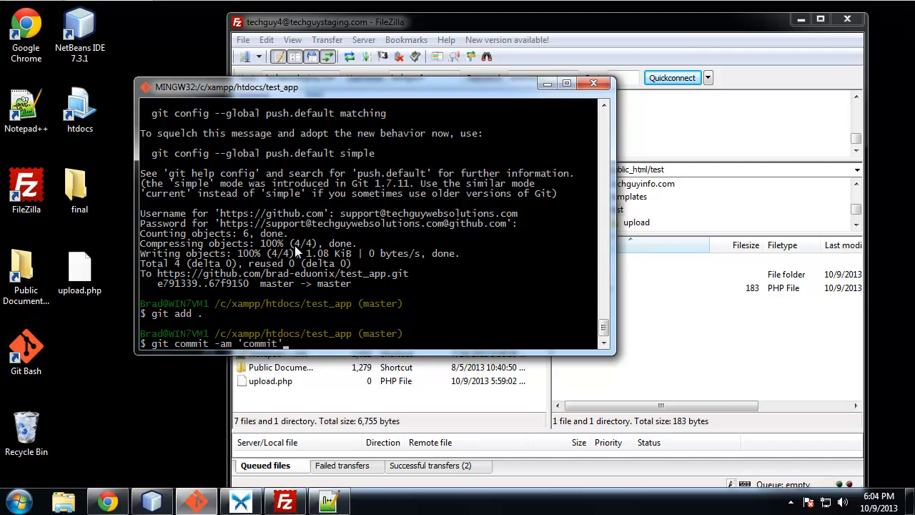
key(Return)
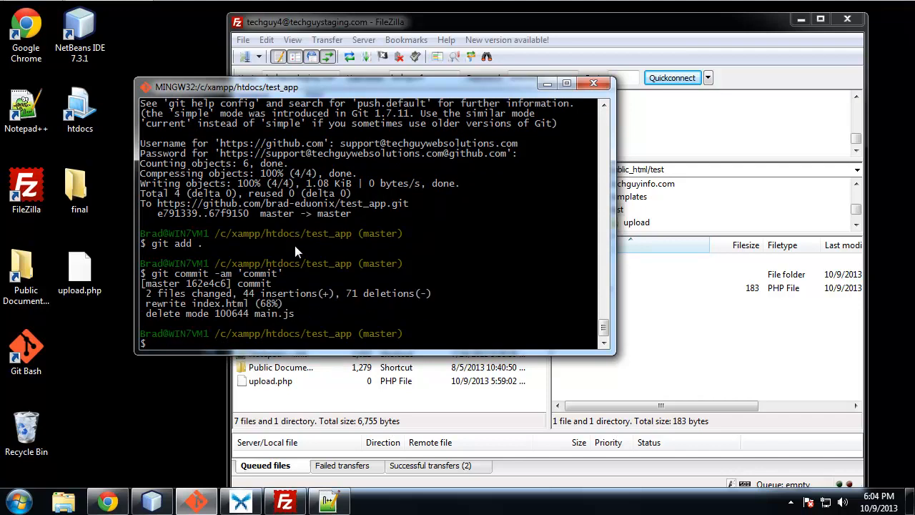
Step: Run git push with GitHub credentials, advancing master to 162e4c6
text(git push)
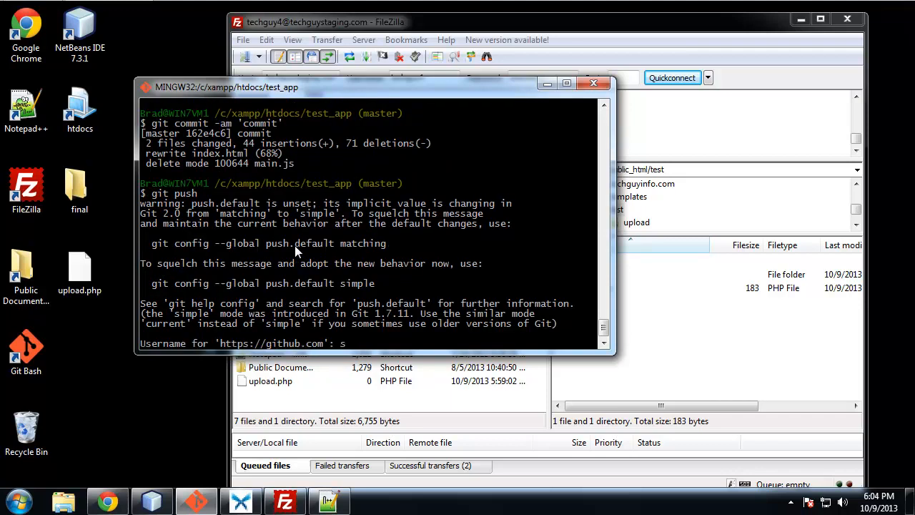
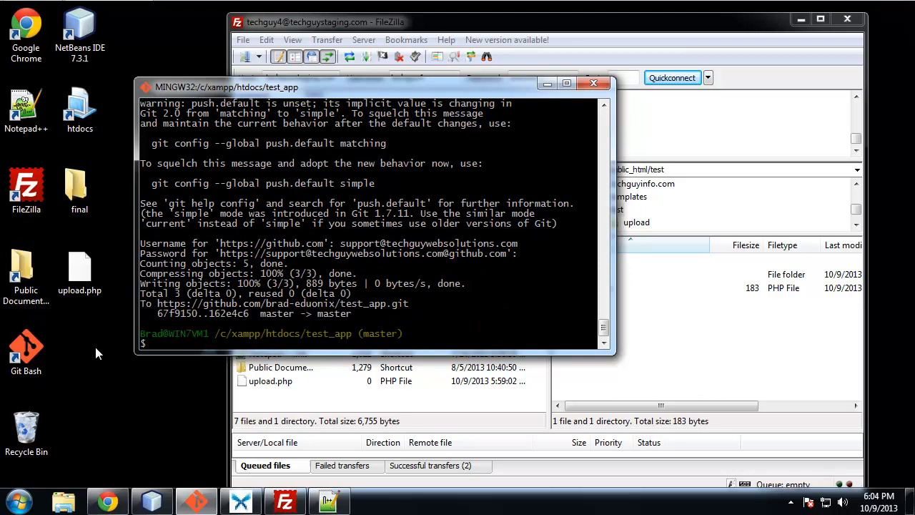
click(106, 500)
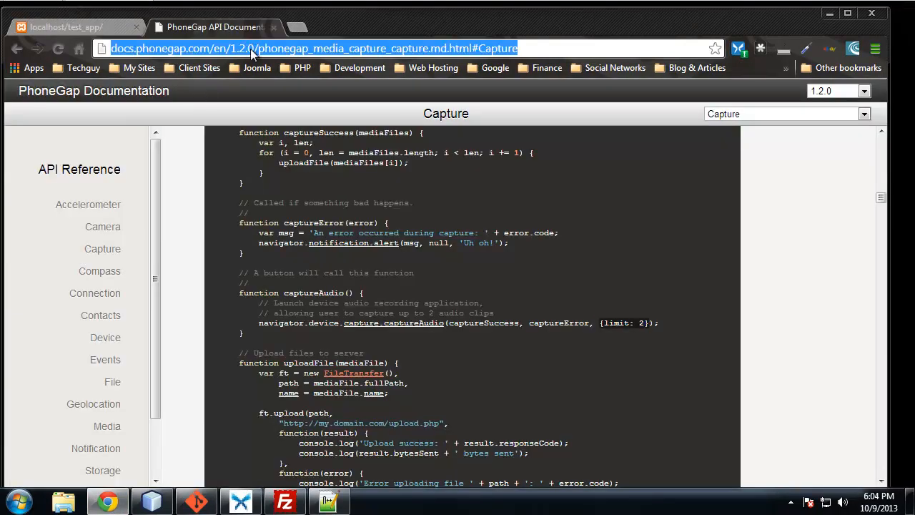
Step: Go to build.phonegap.com and check which account is signed in
text(phonebui)
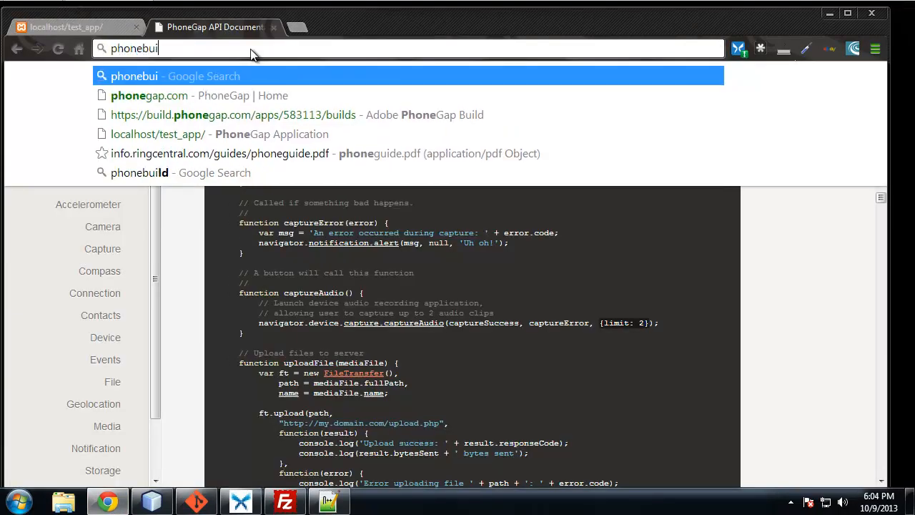
key(BackSpace)
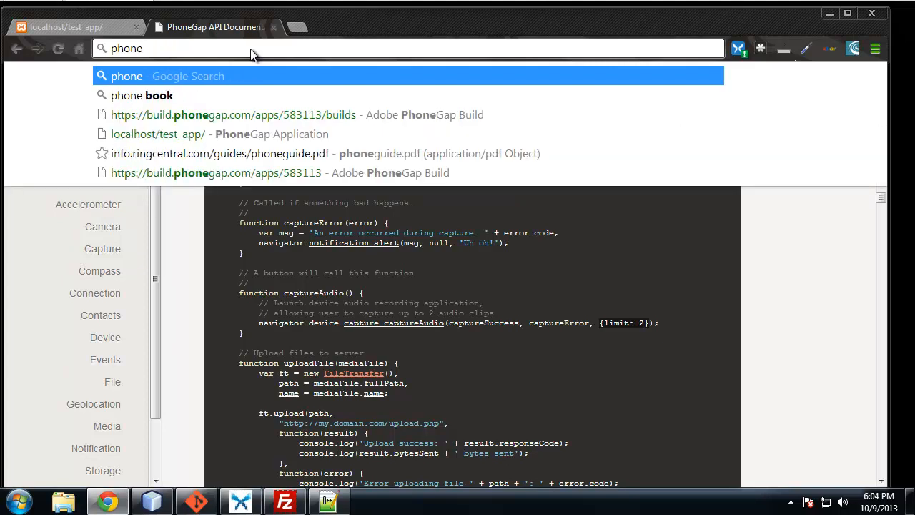
text(build.)
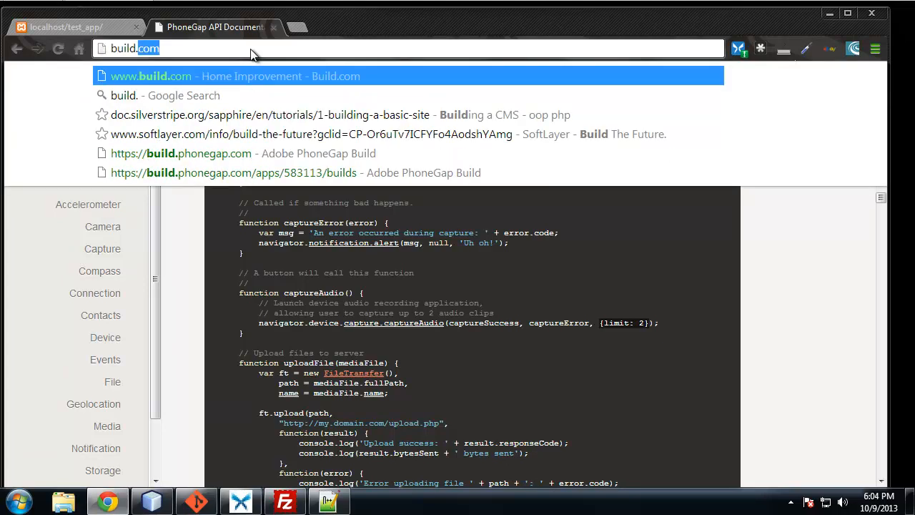
click(181, 153)
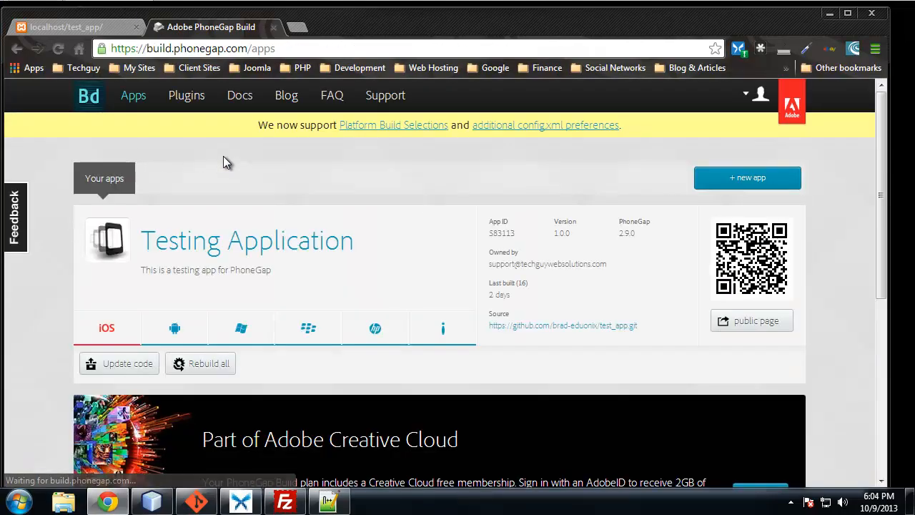
click(761, 95)
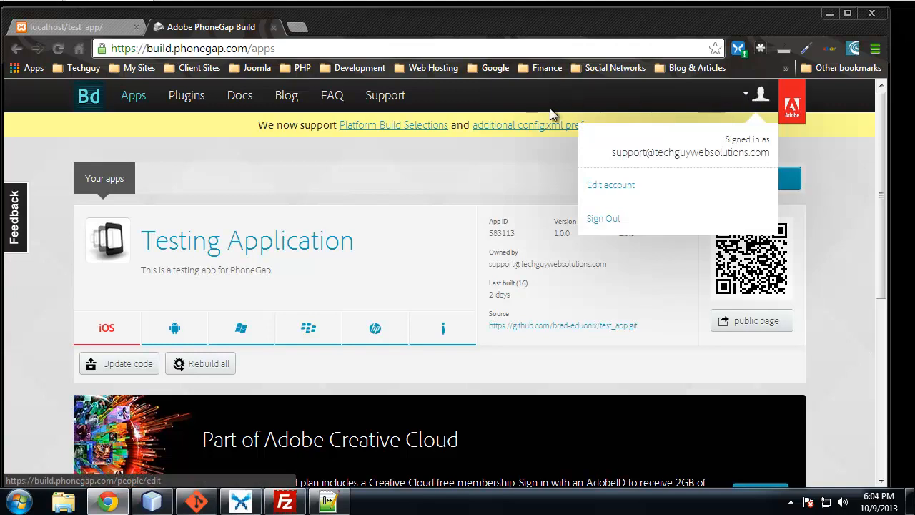
mouse_move(648, 158)
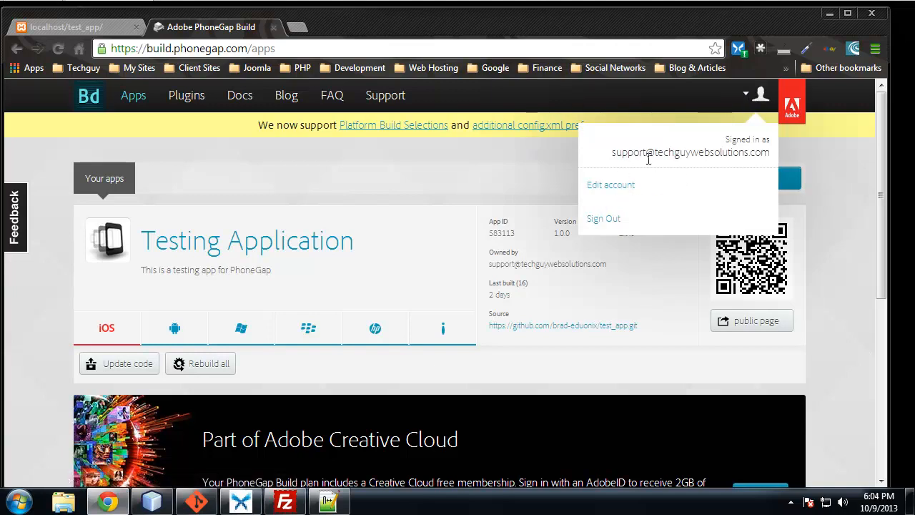
mouse_move(439, 184)
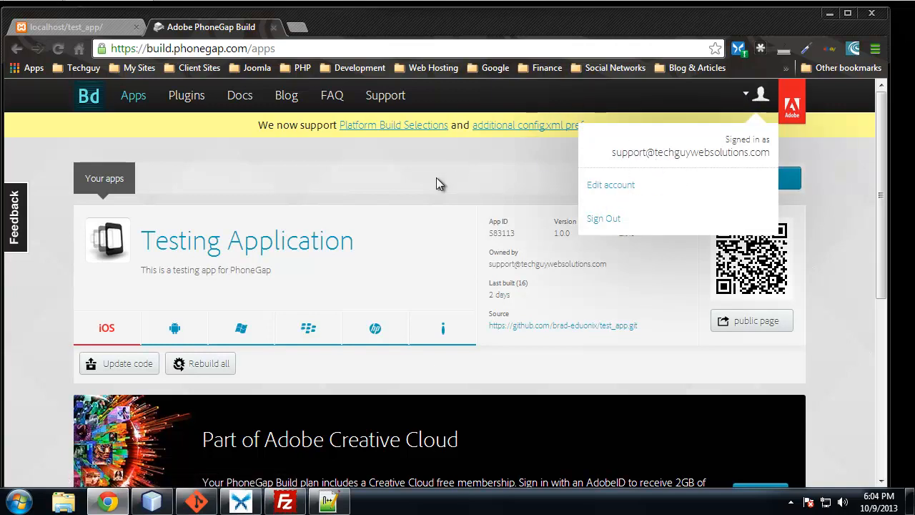
mouse_move(127, 363)
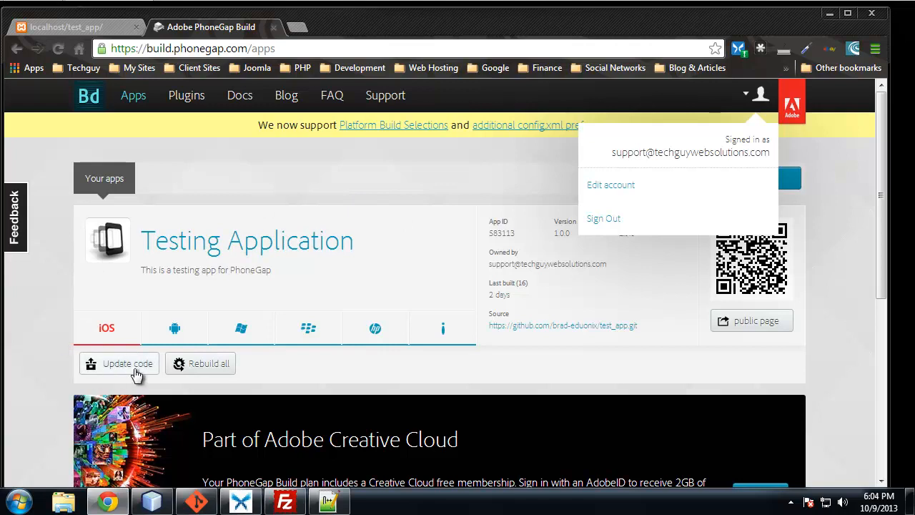
Step: Pull the latest code for Testing Application to queue a new build
click(127, 364)
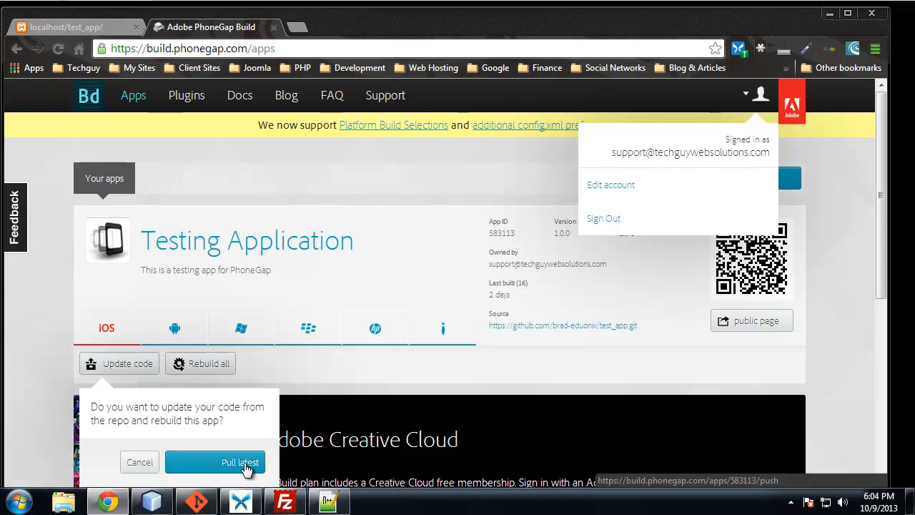
click(240, 462)
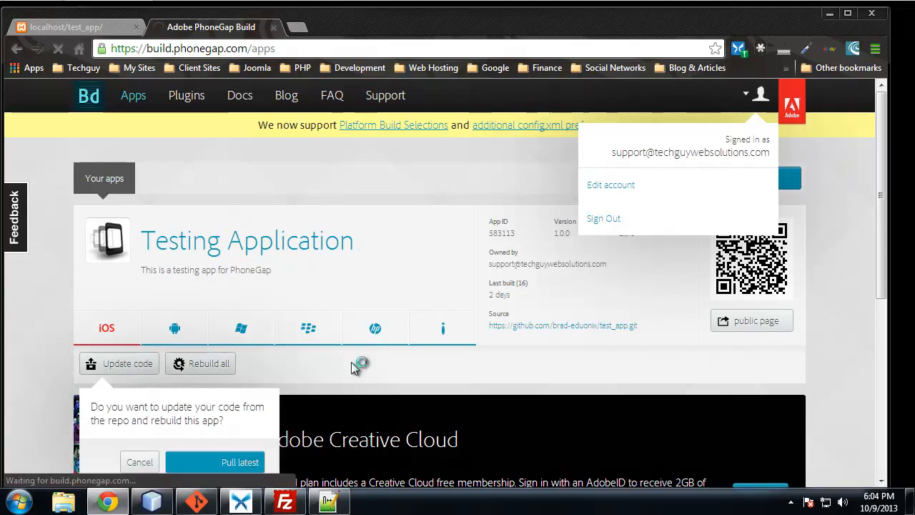
click(240, 462)
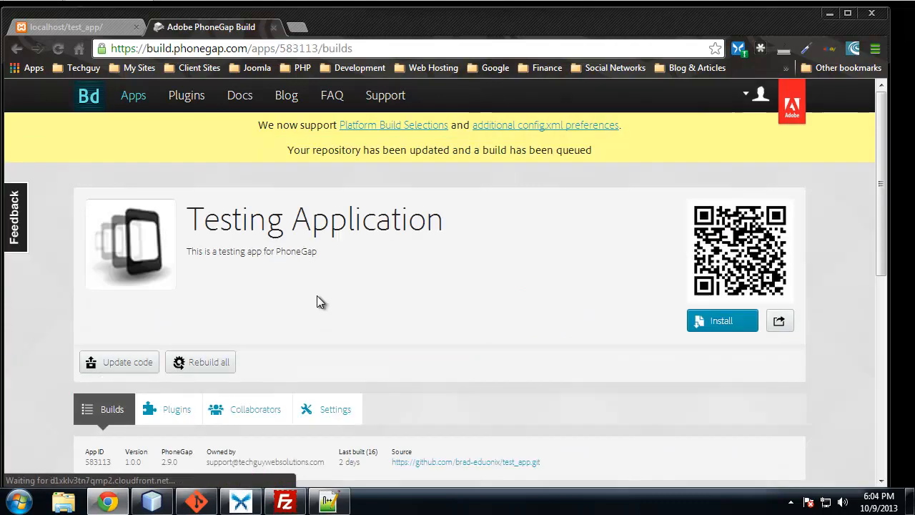
Step: Save the rebuilt Android apk over TestingApplication-debug.apk in Downloads
scroll(down, 3)
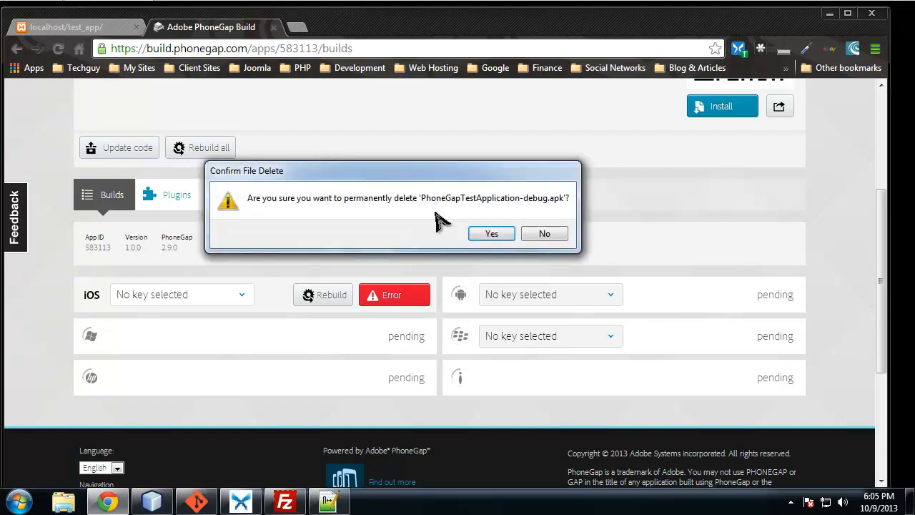
click(491, 233)
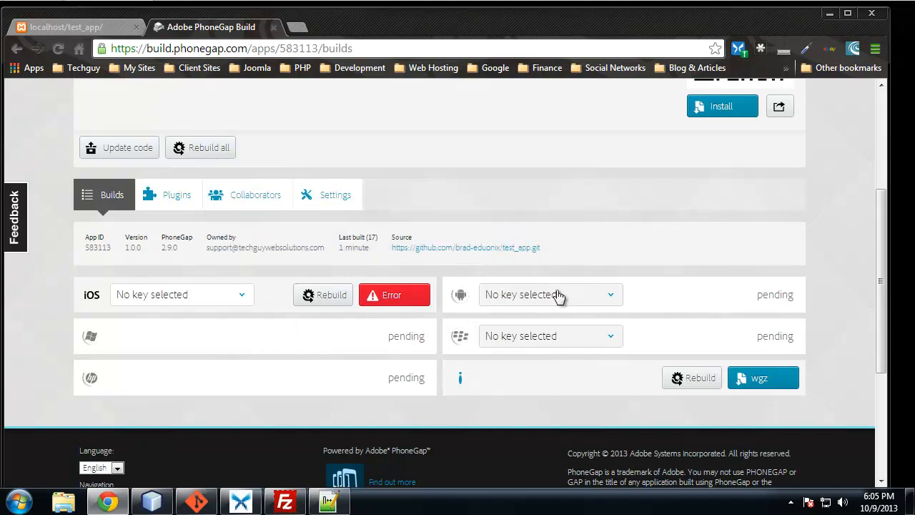
mouse_move(560, 297)
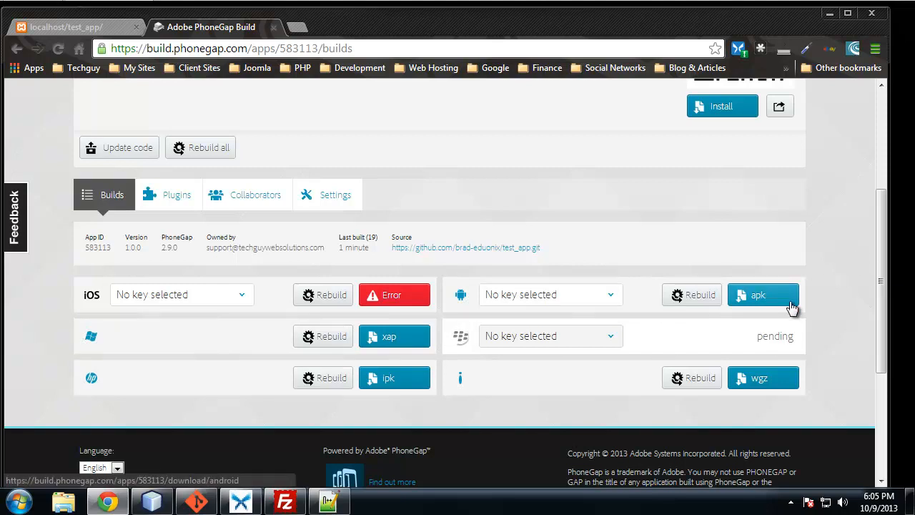
mouse_move(758, 312)
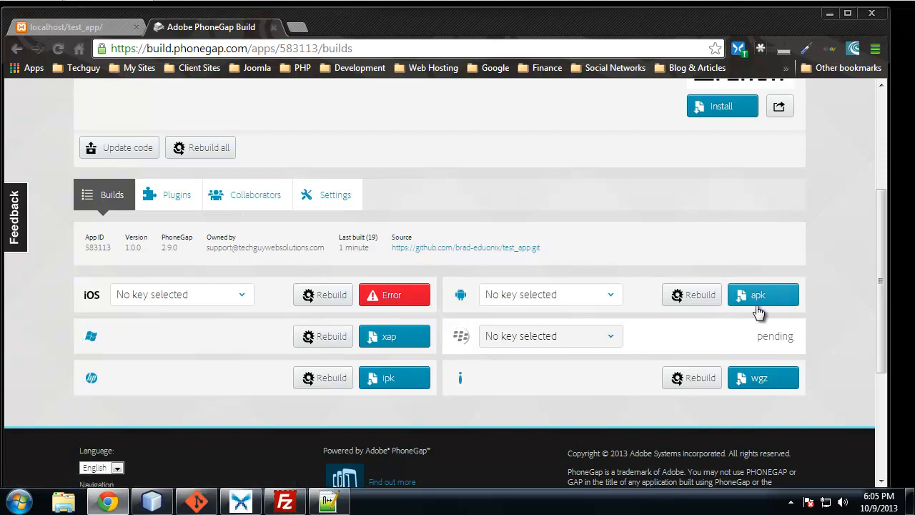
mouse_move(764, 294)
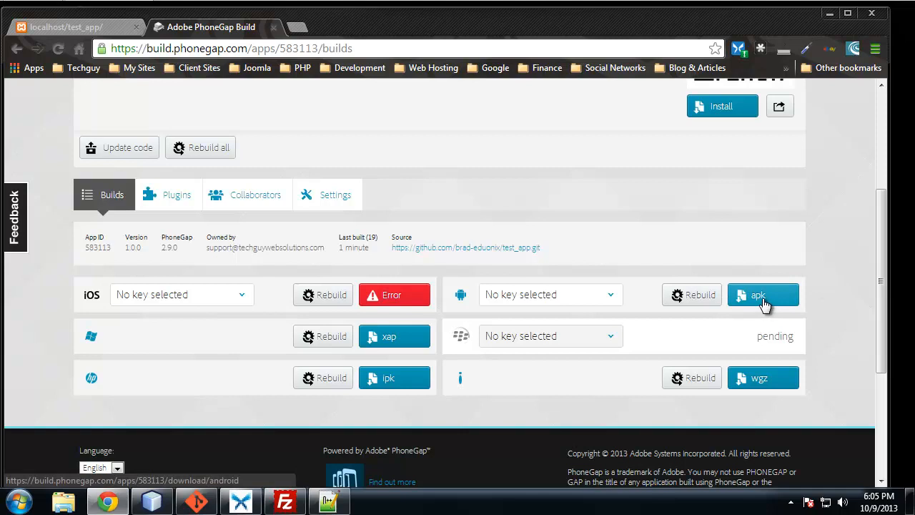
click(764, 294)
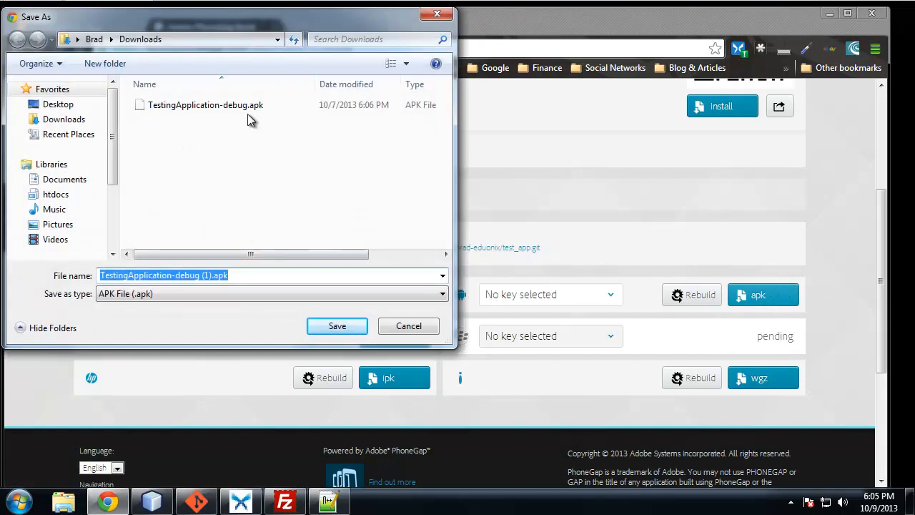
click(337, 326)
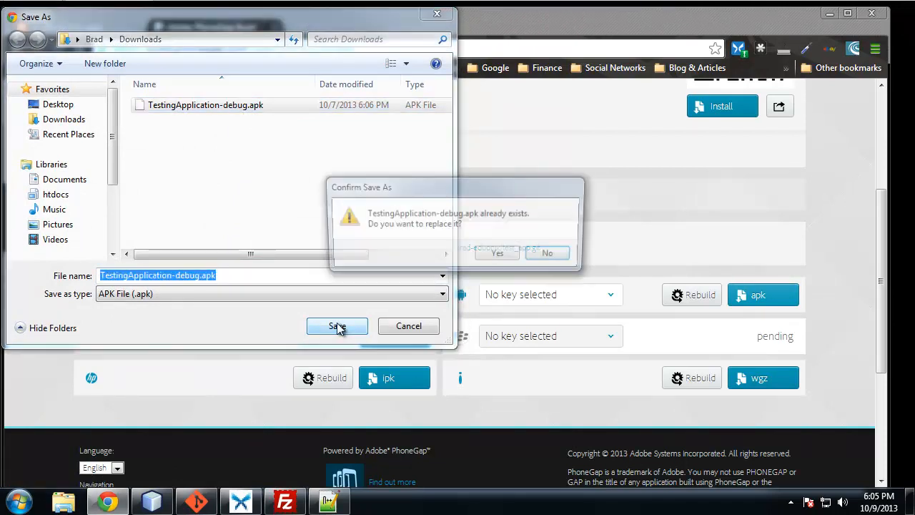
click(497, 252)
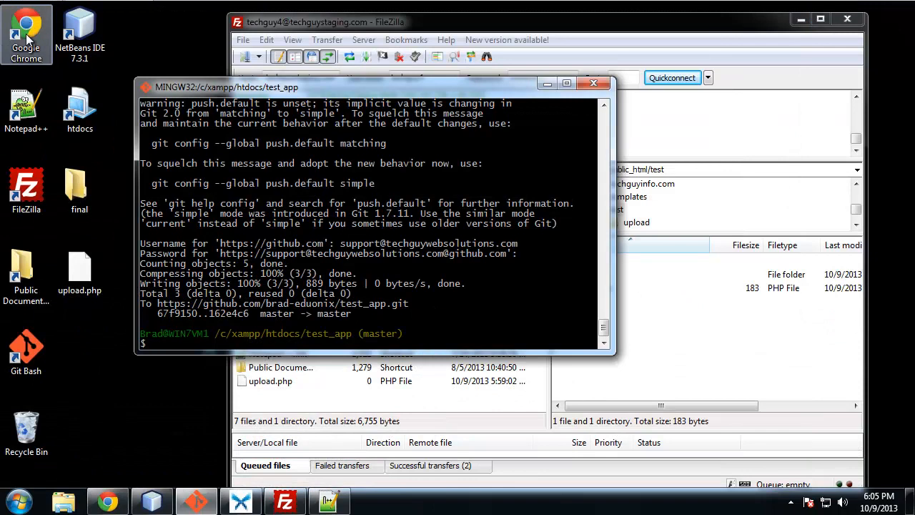
Step: Open the connected DROID RAZR HD phone from Computer in Windows Explorer
click(19, 500)
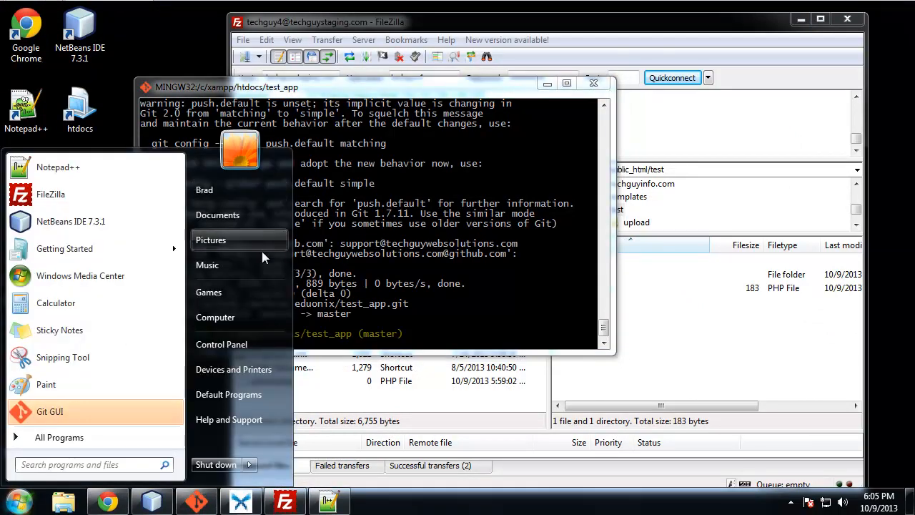
click(215, 316)
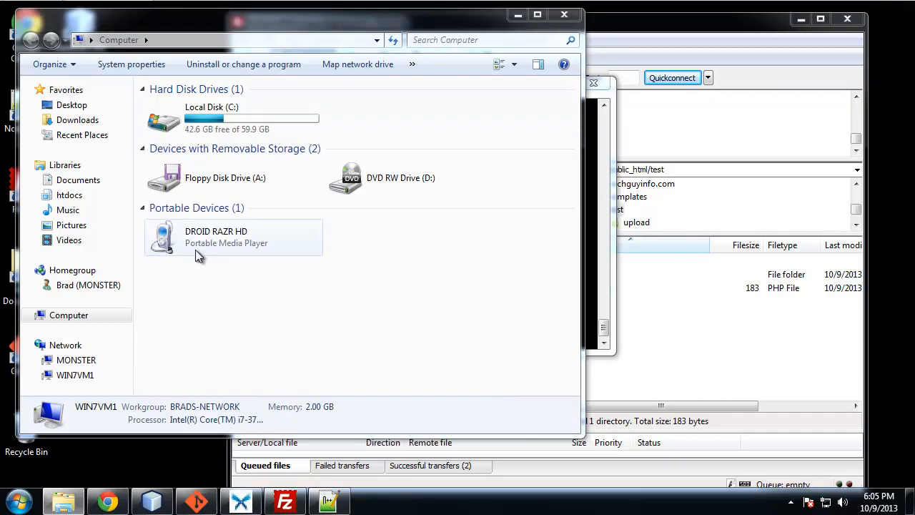
double_click(232, 237)
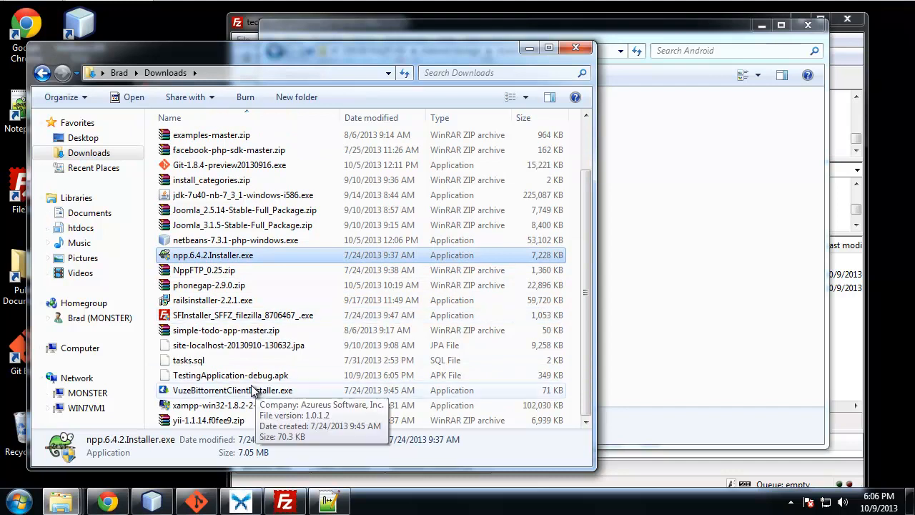
Step: Copy TestingApplication-debug.apk (348 KB) from Downloads and paste it into Internal storage\Android
right_click(230, 375)
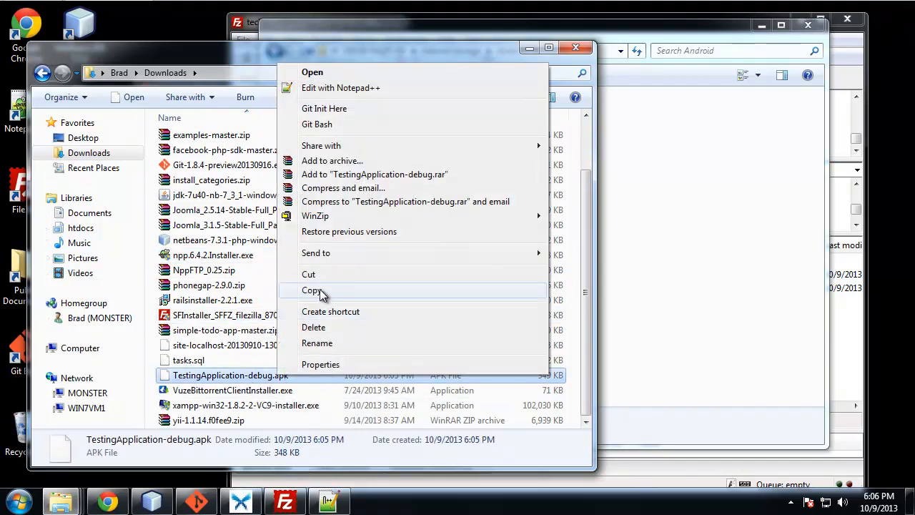
click(312, 289)
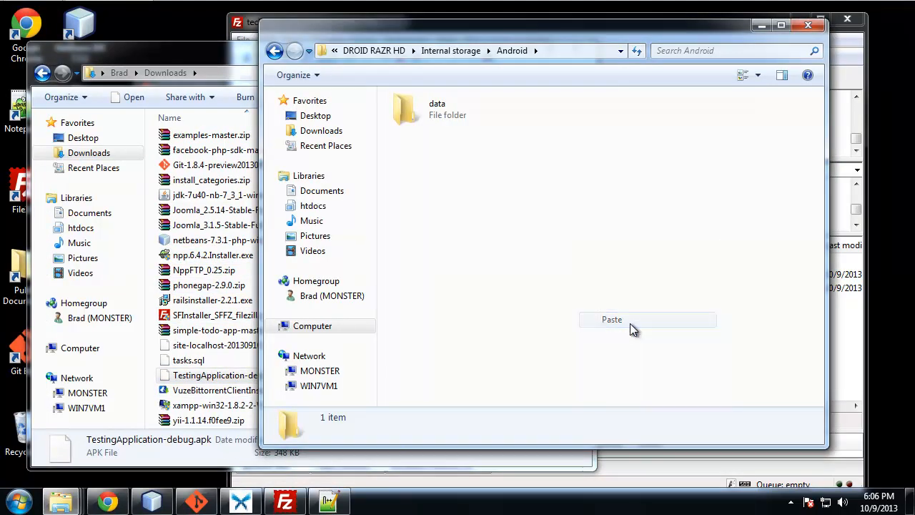
click(611, 319)
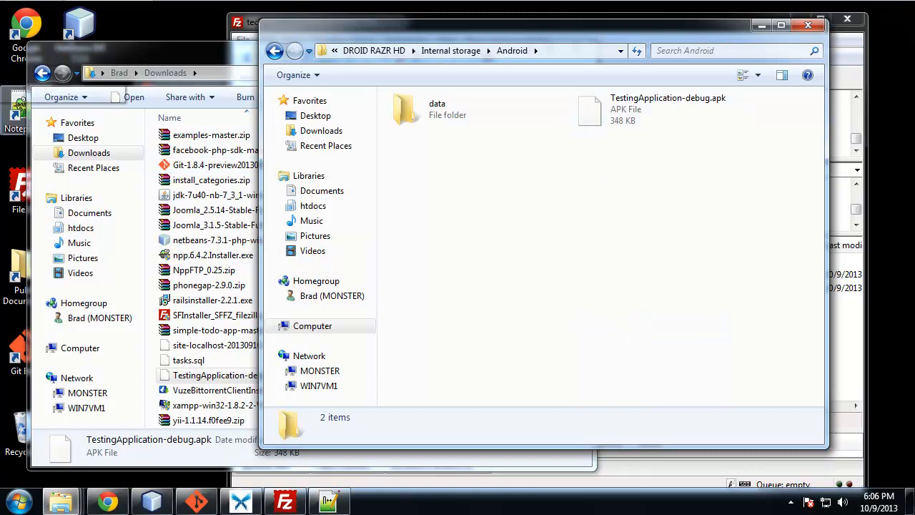